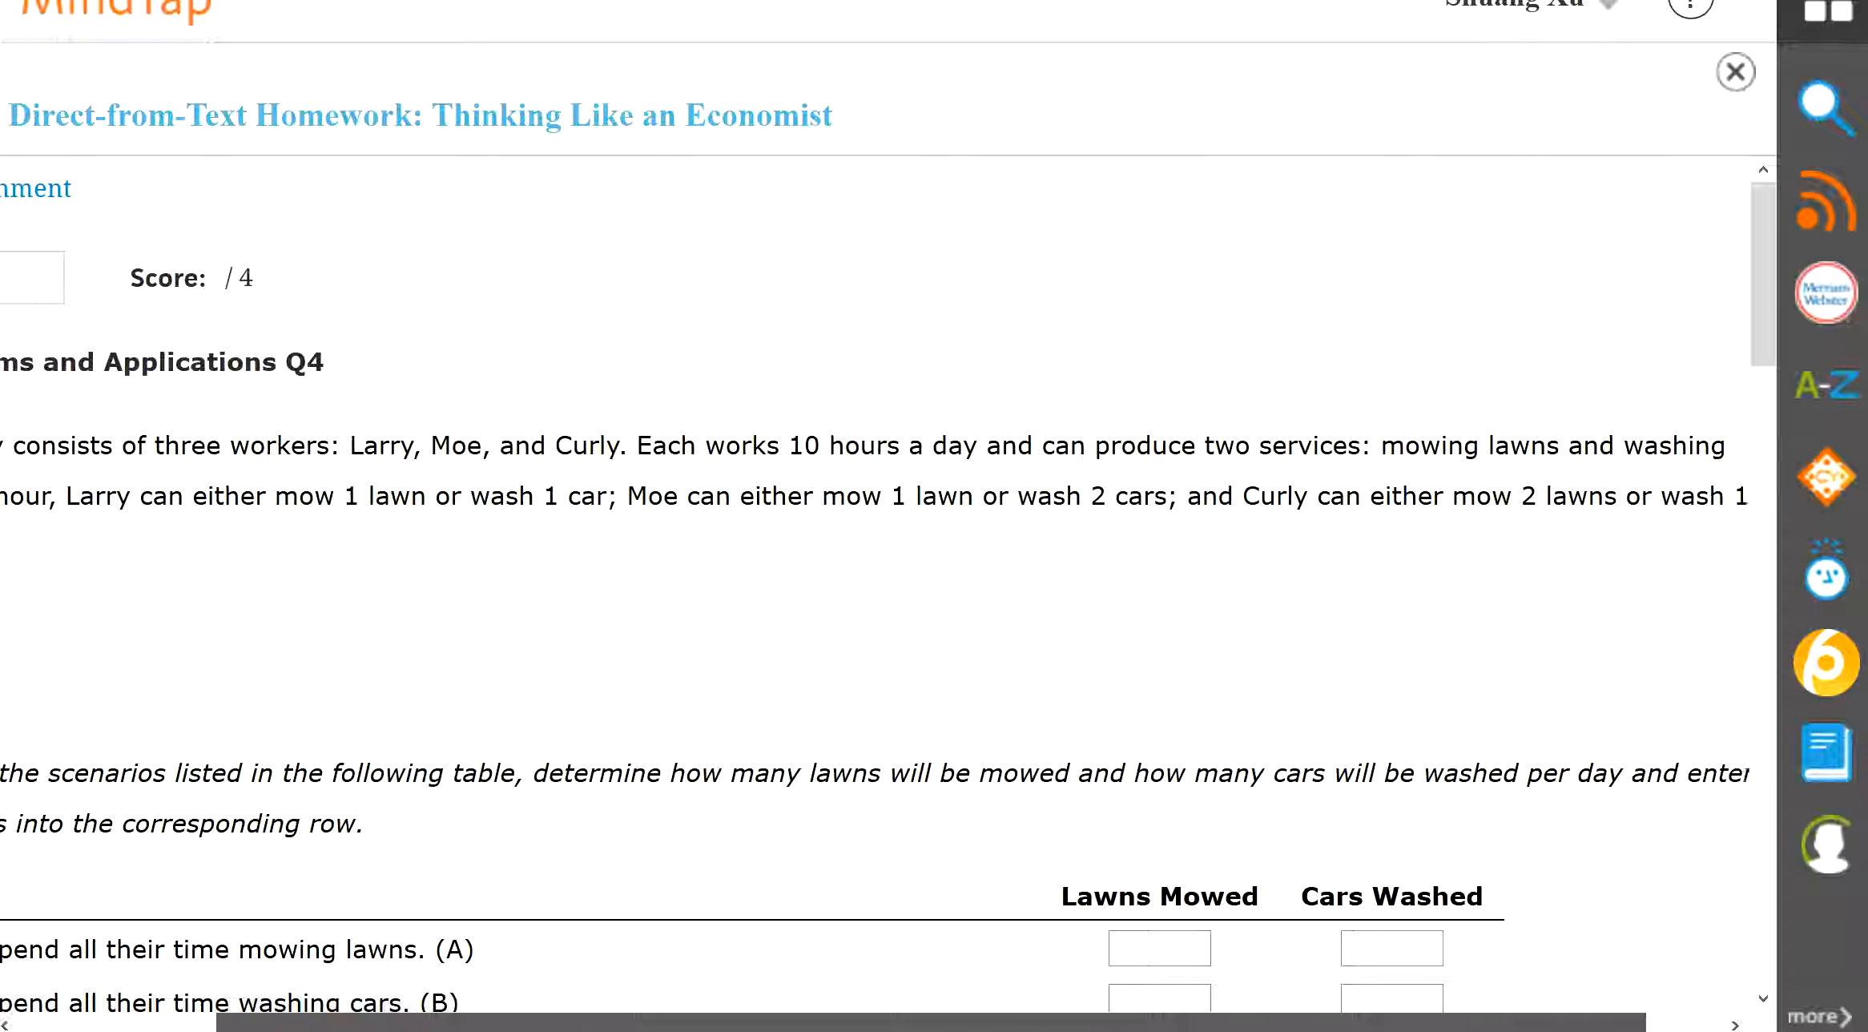
Fill scenario A (all mowing) with 40 lawns mowed and 0 cars washed
{"action": "scroll", "scroll_direction": "left", "scroll_amount": 3}
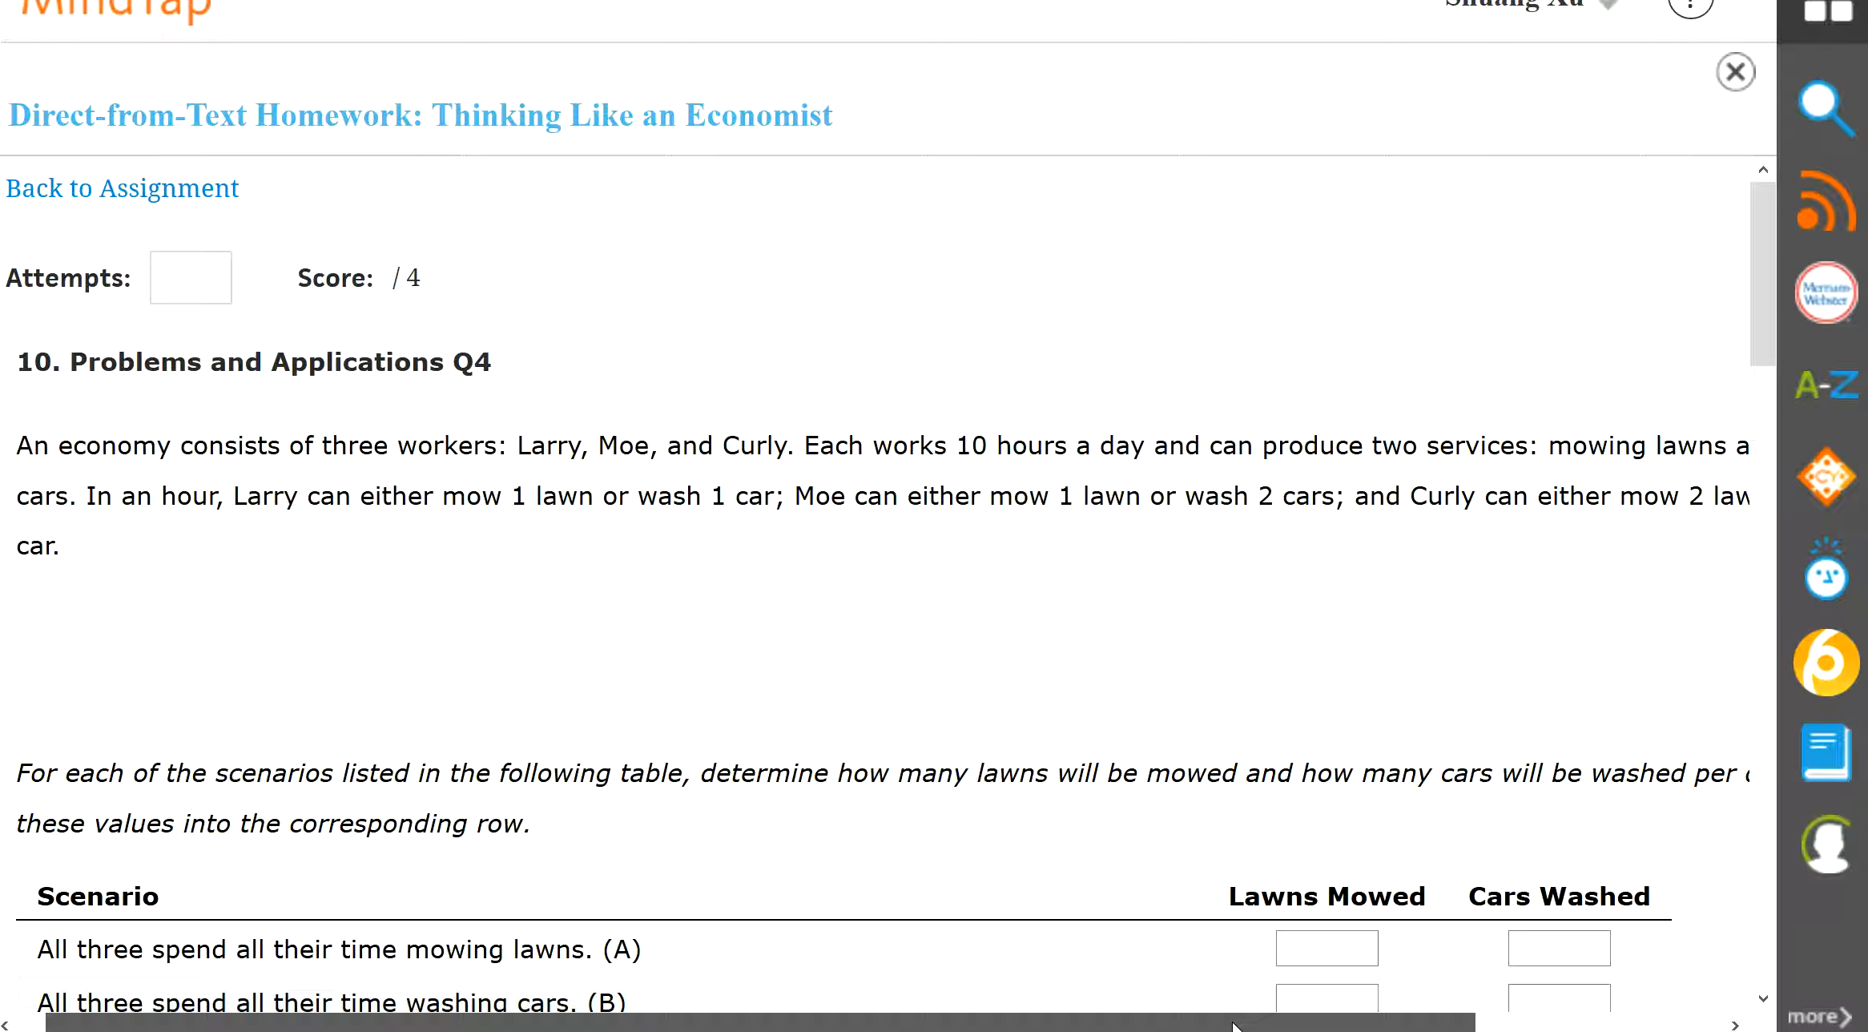
{"action": "scroll", "scroll_direction": "right", "scroll_amount": 3}
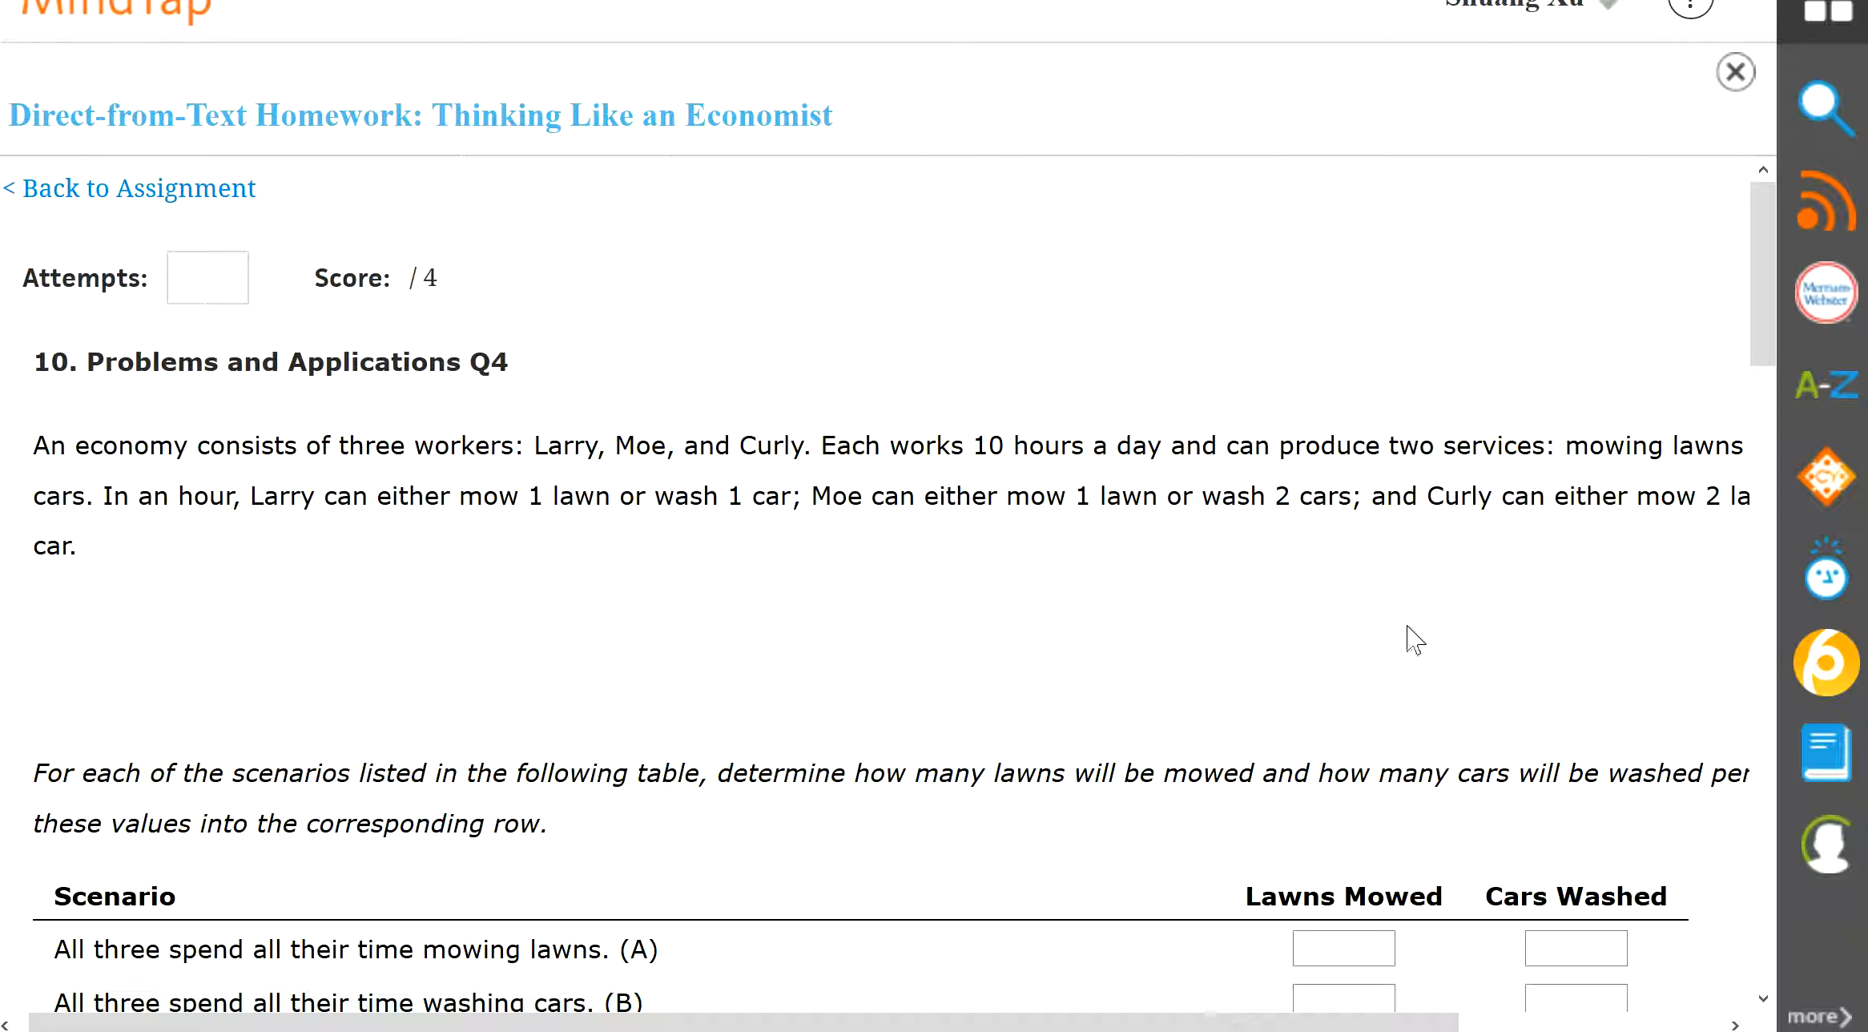
{"action": "mouse_move", "coordinate": [531, 807]}
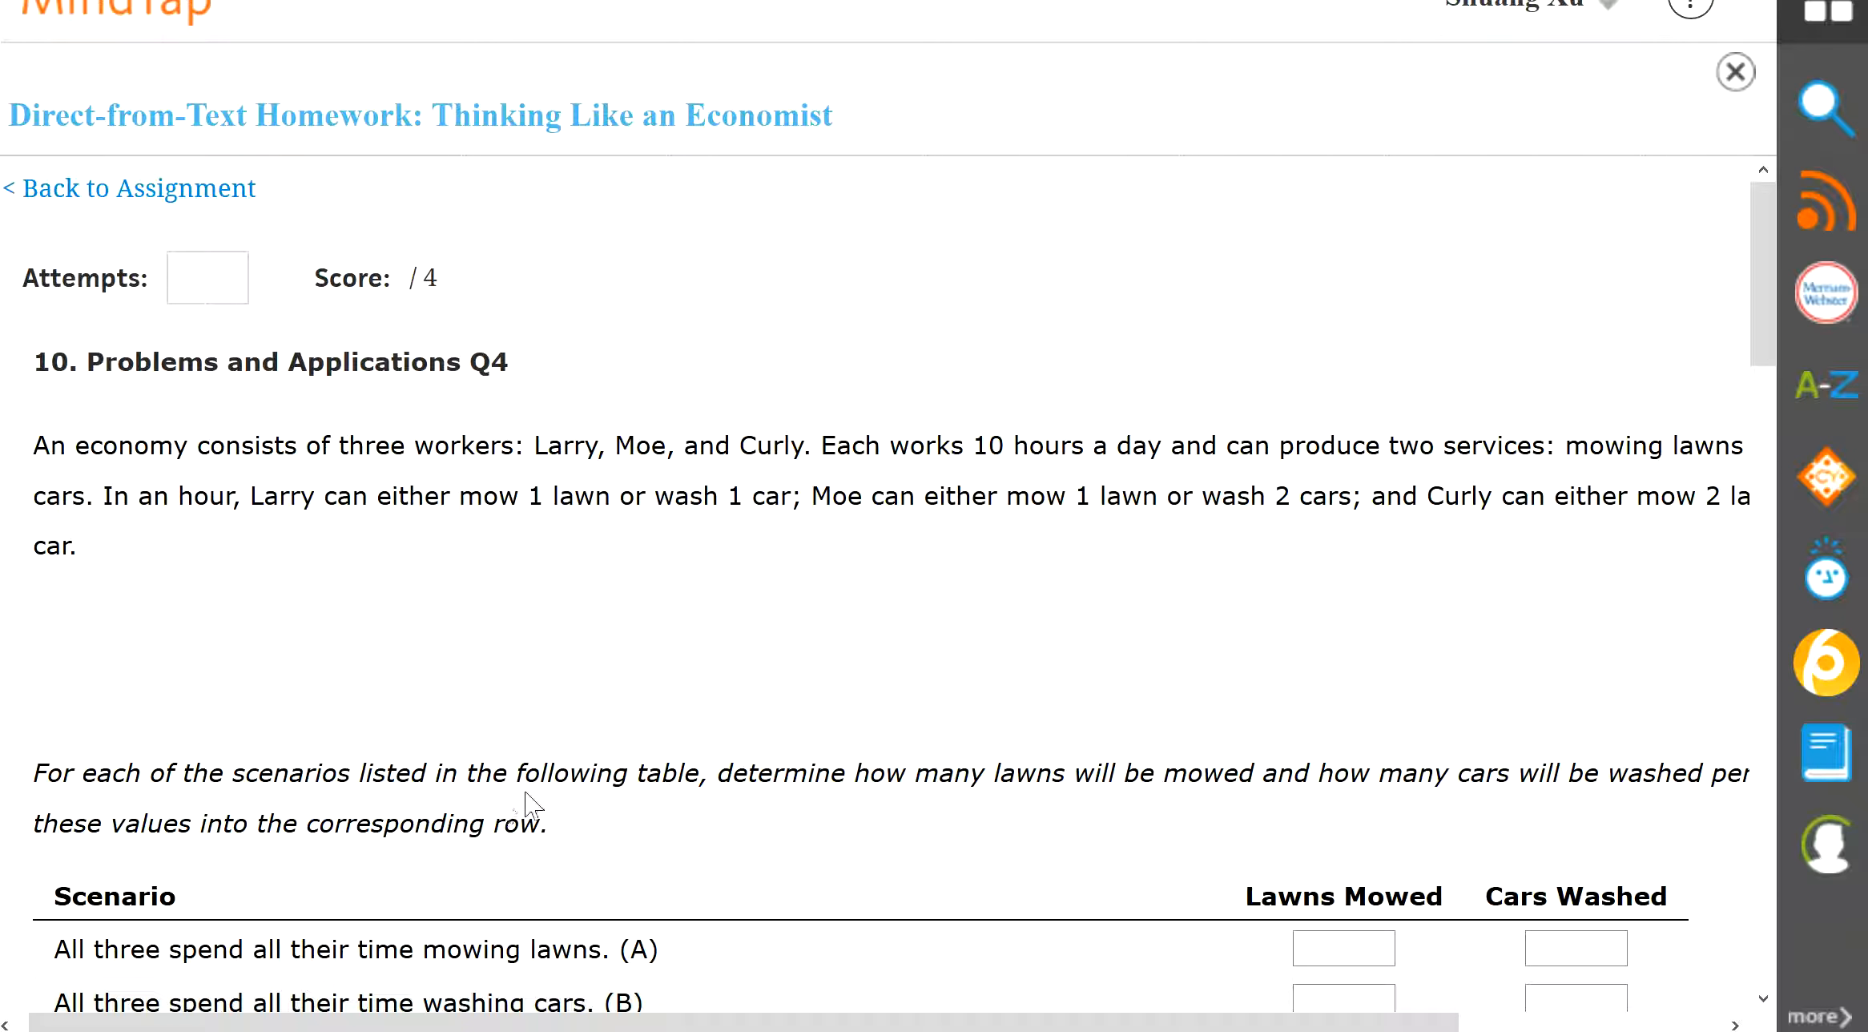
{"action": "mouse_move", "coordinate": [858, 807]}
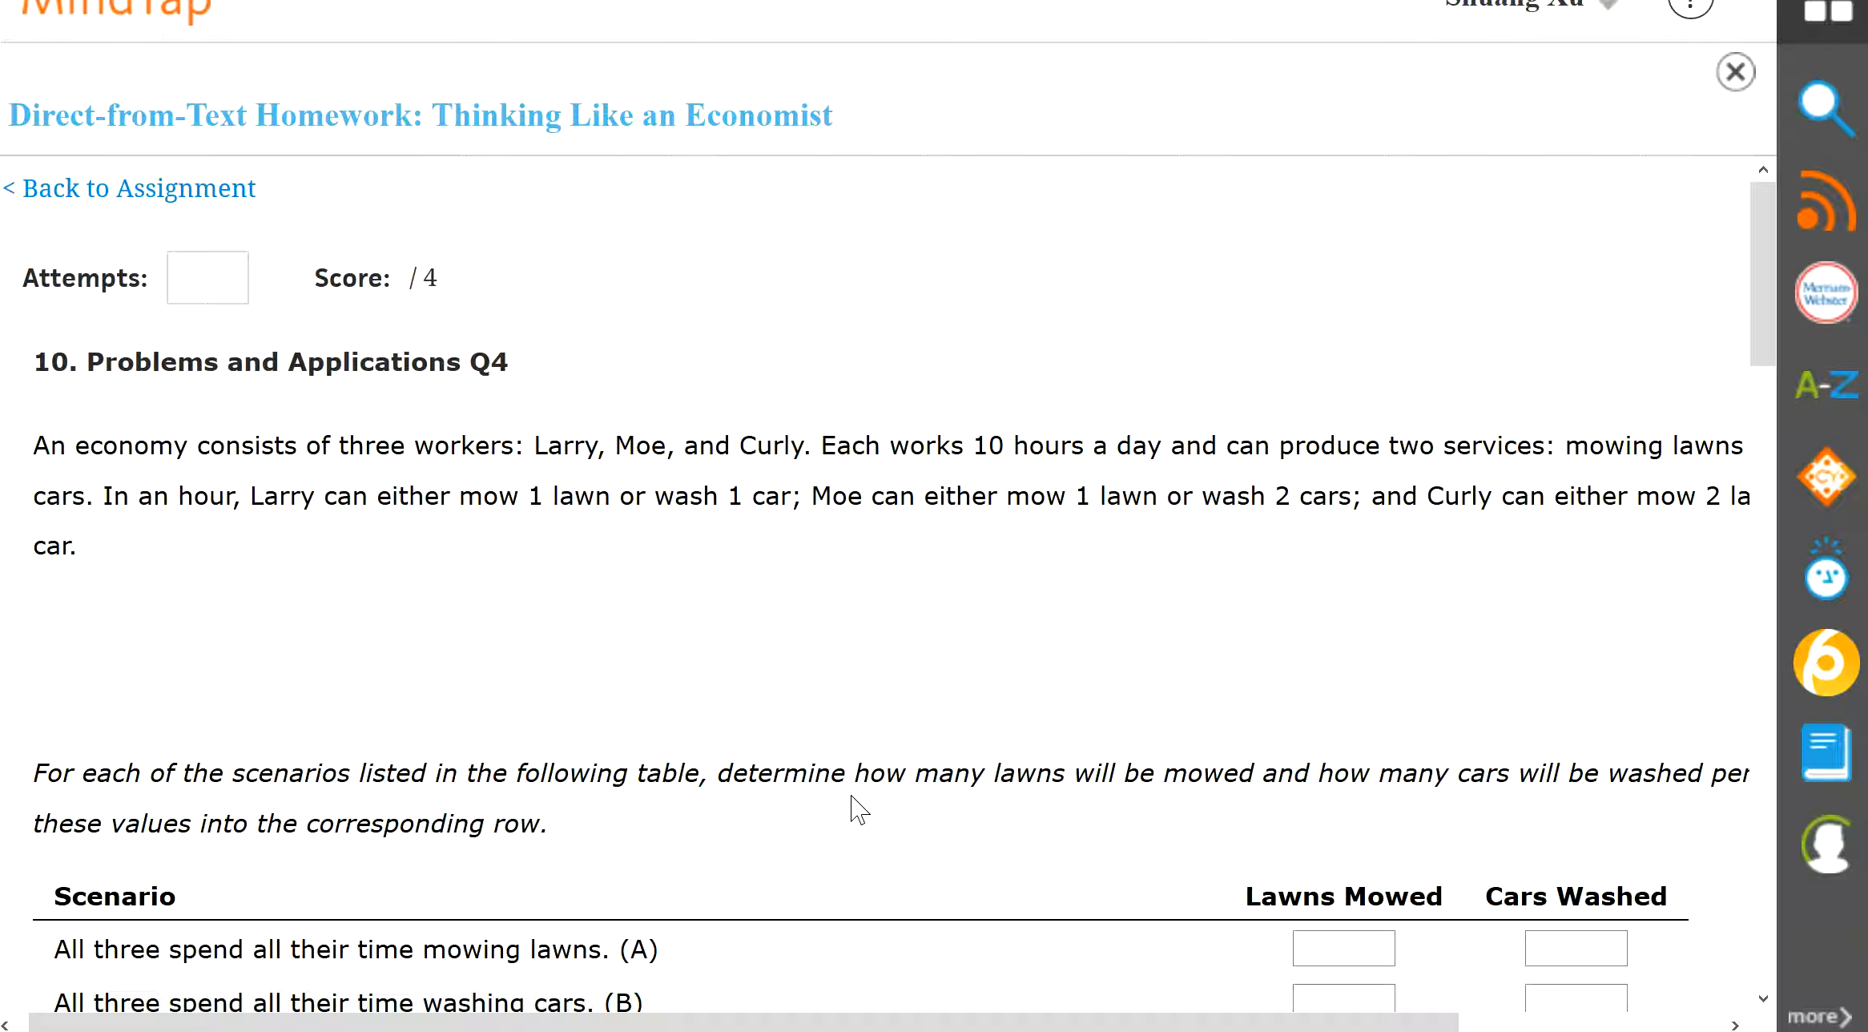
{"action": "mouse_move", "coordinate": [1027, 944]}
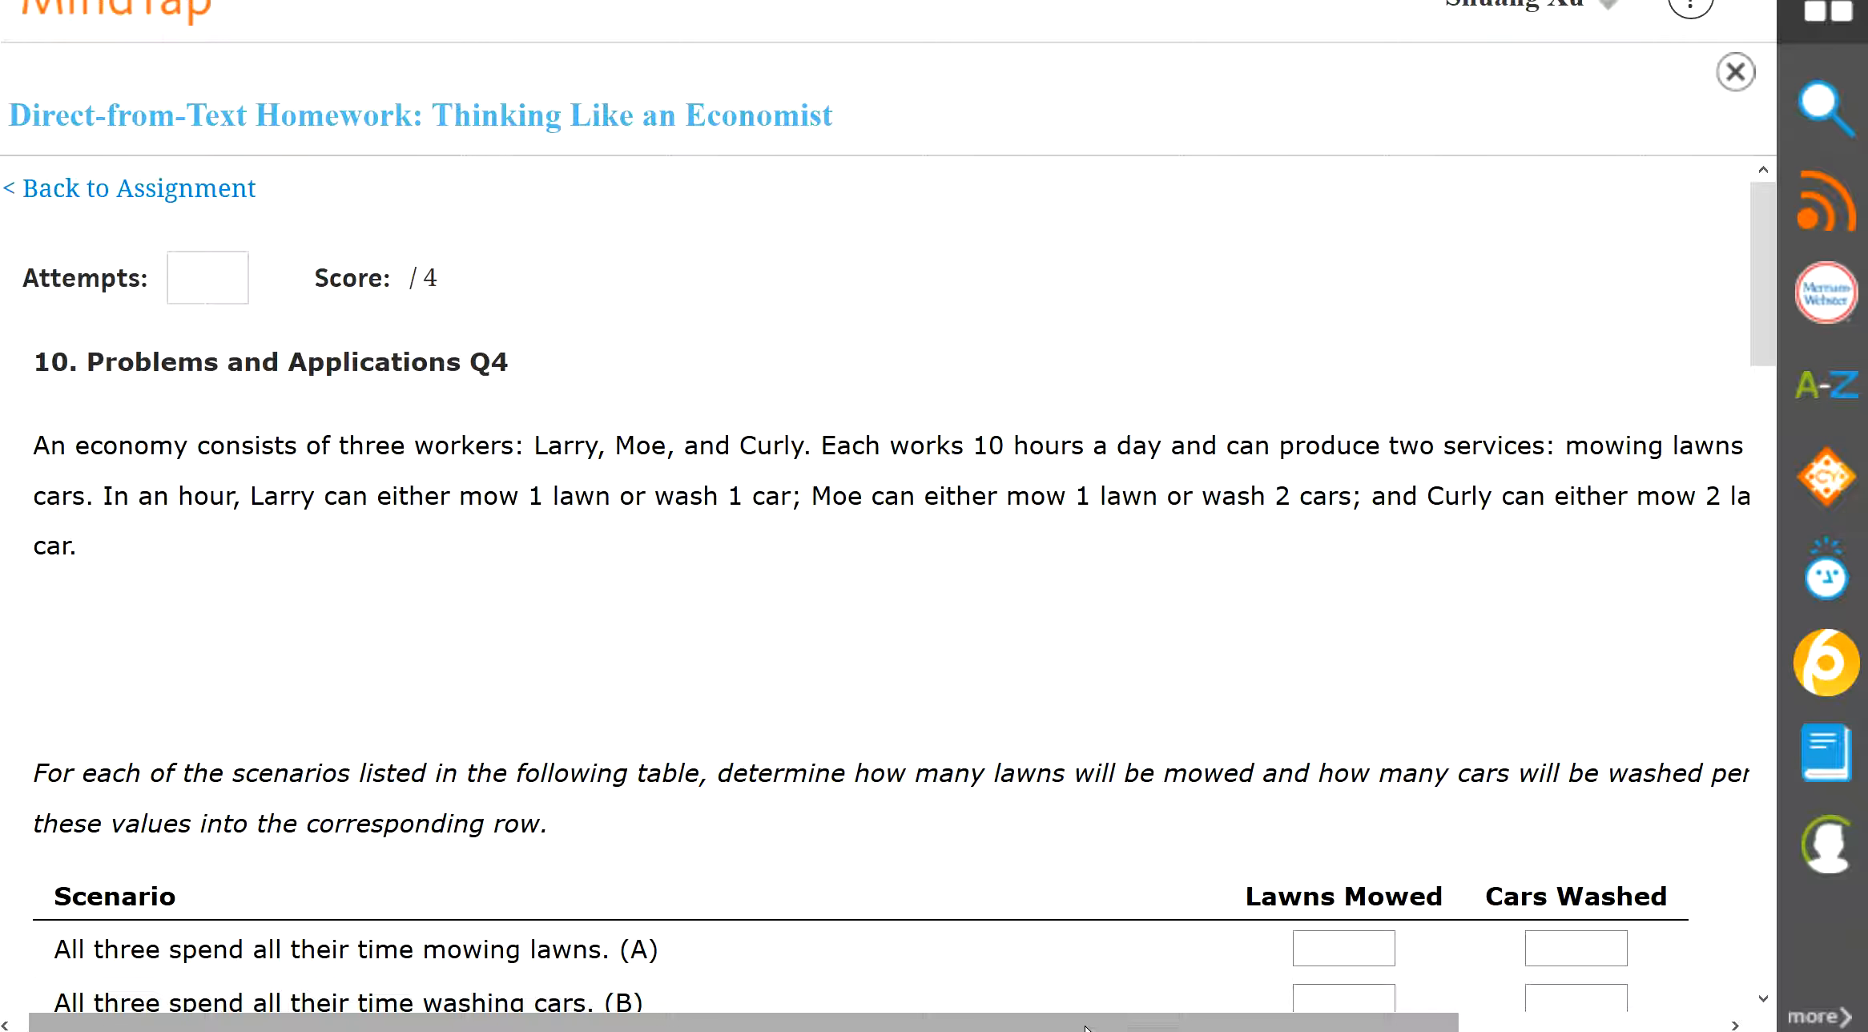
{"action": "scroll", "scroll_direction": "right", "scroll_amount": 3}
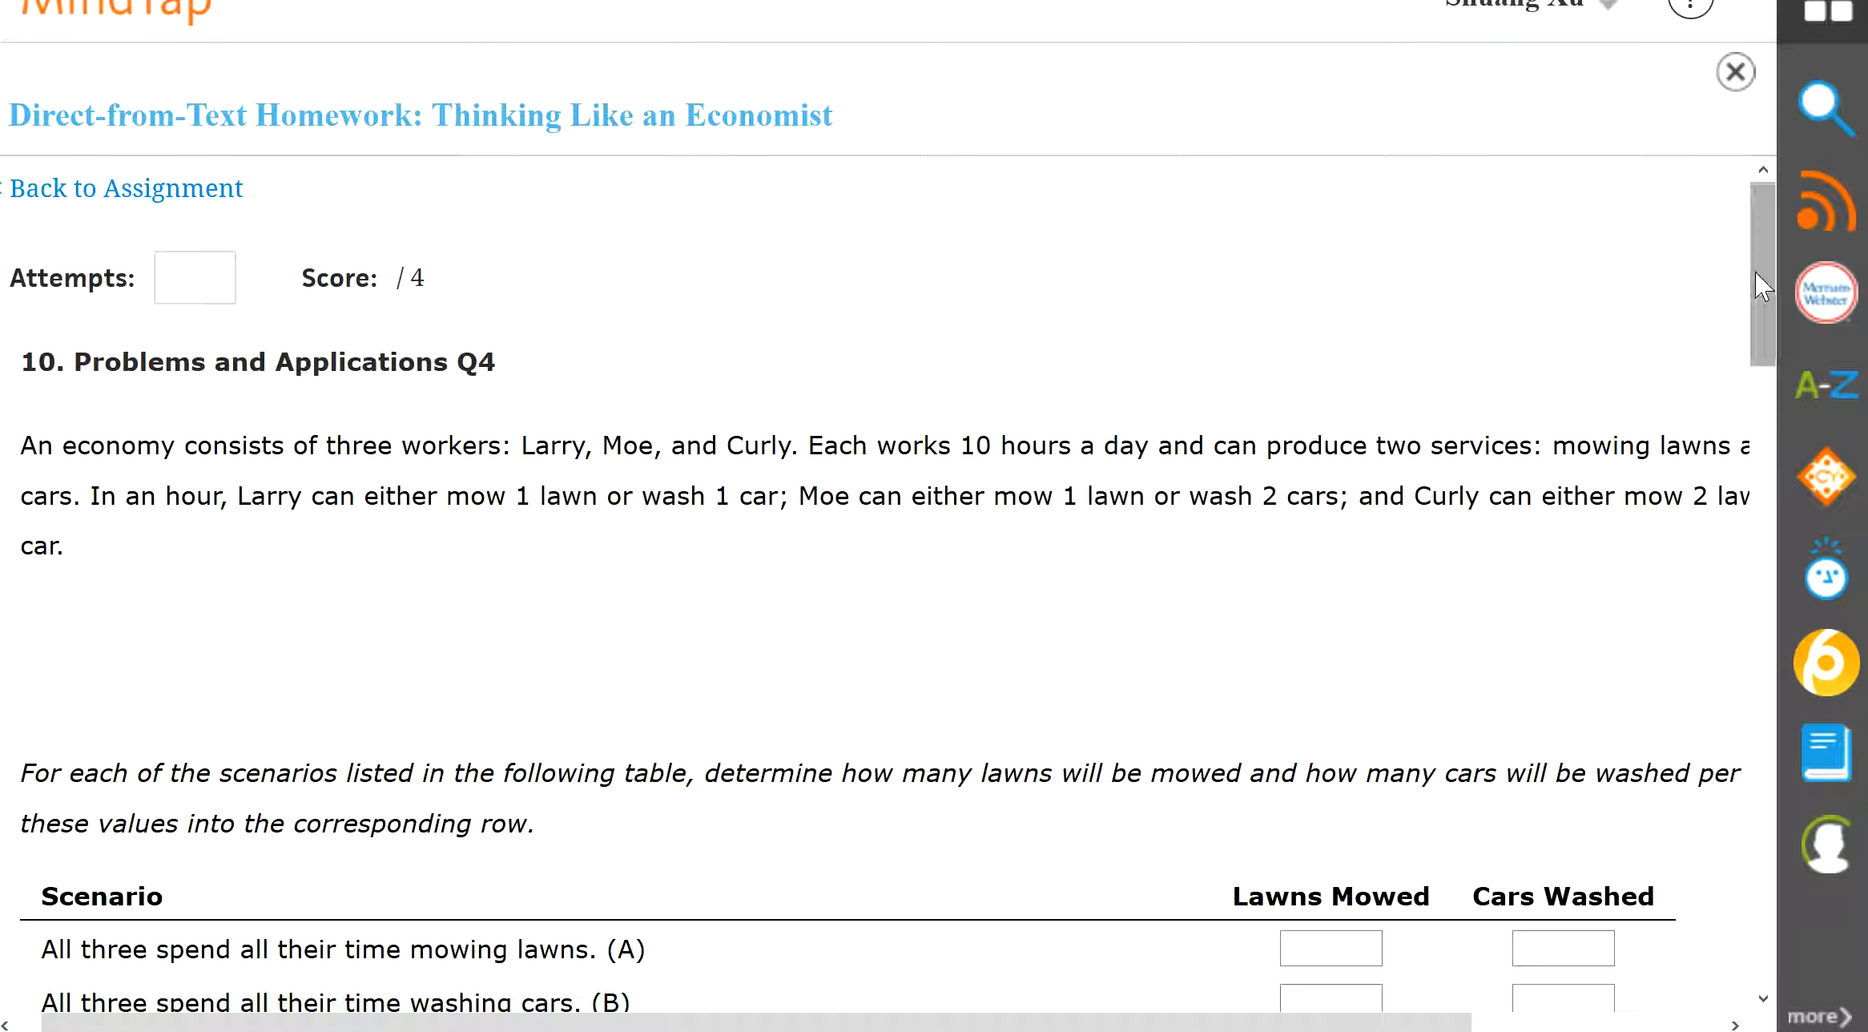
{"action": "scroll", "scroll_direction": "down", "scroll_amount": 3}
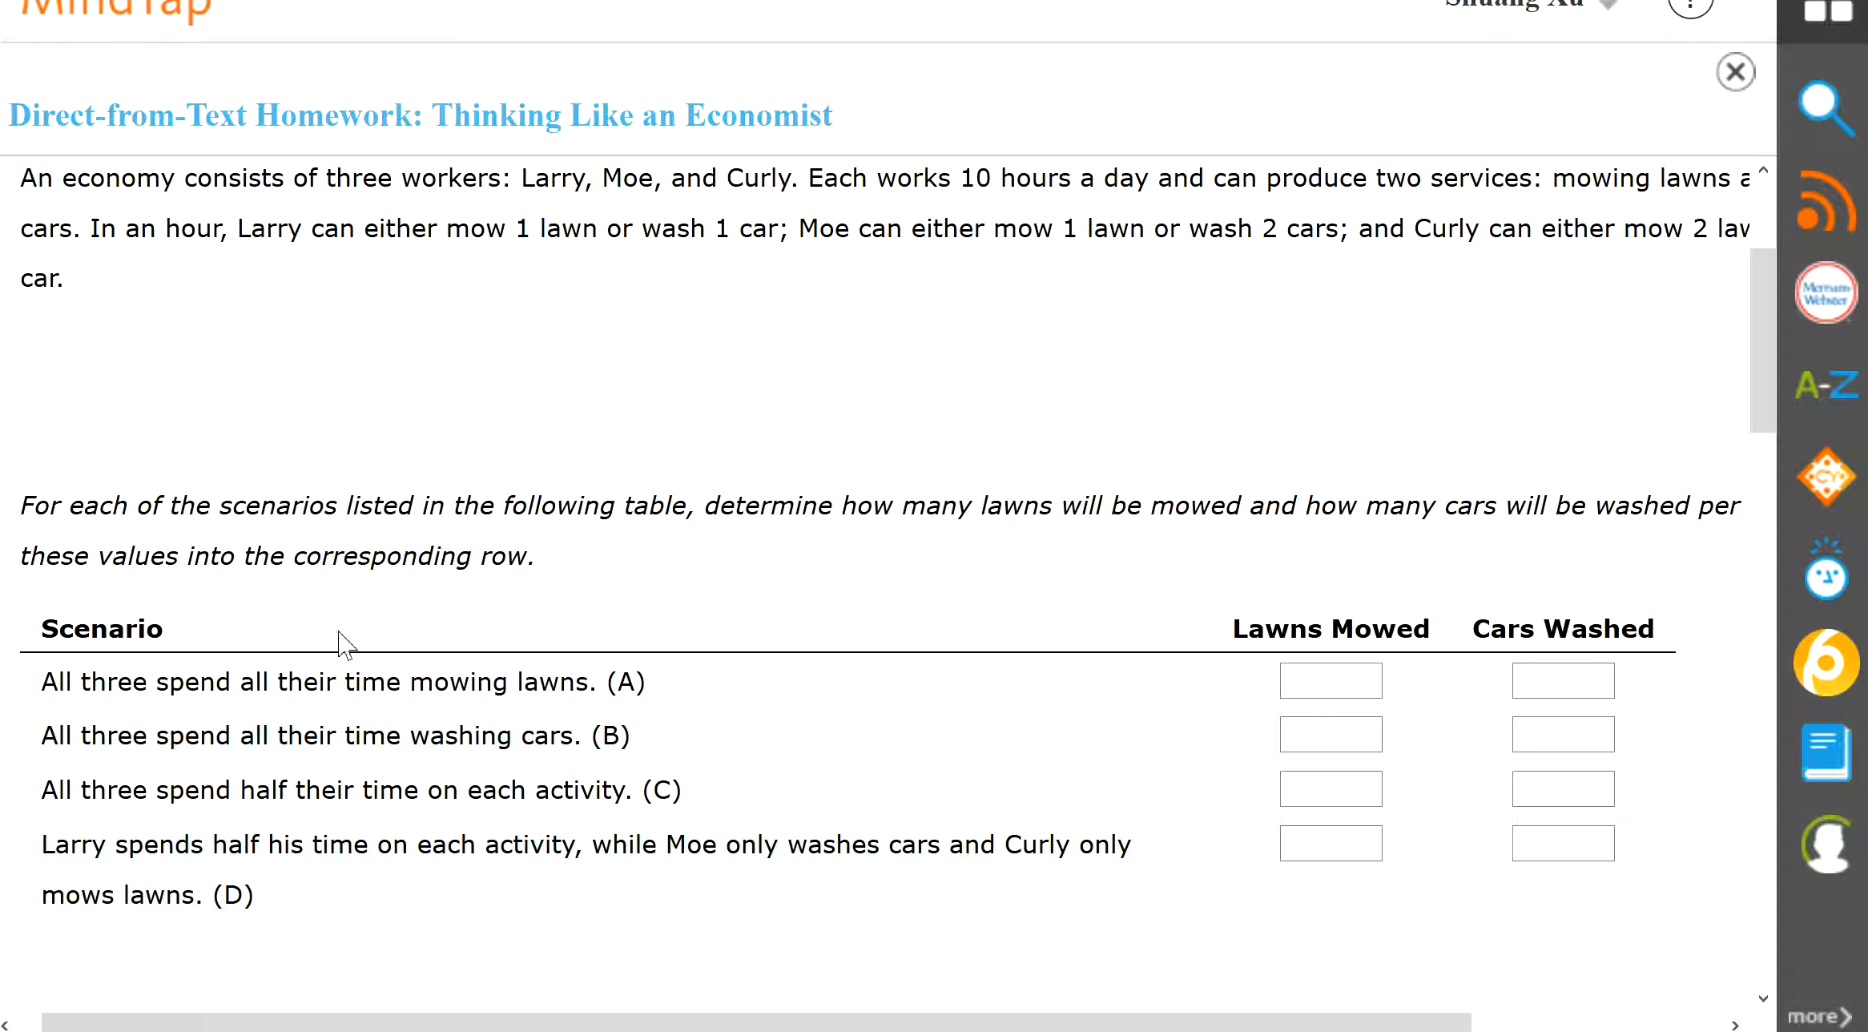
{"action": "mouse_move", "coordinate": [426, 696]}
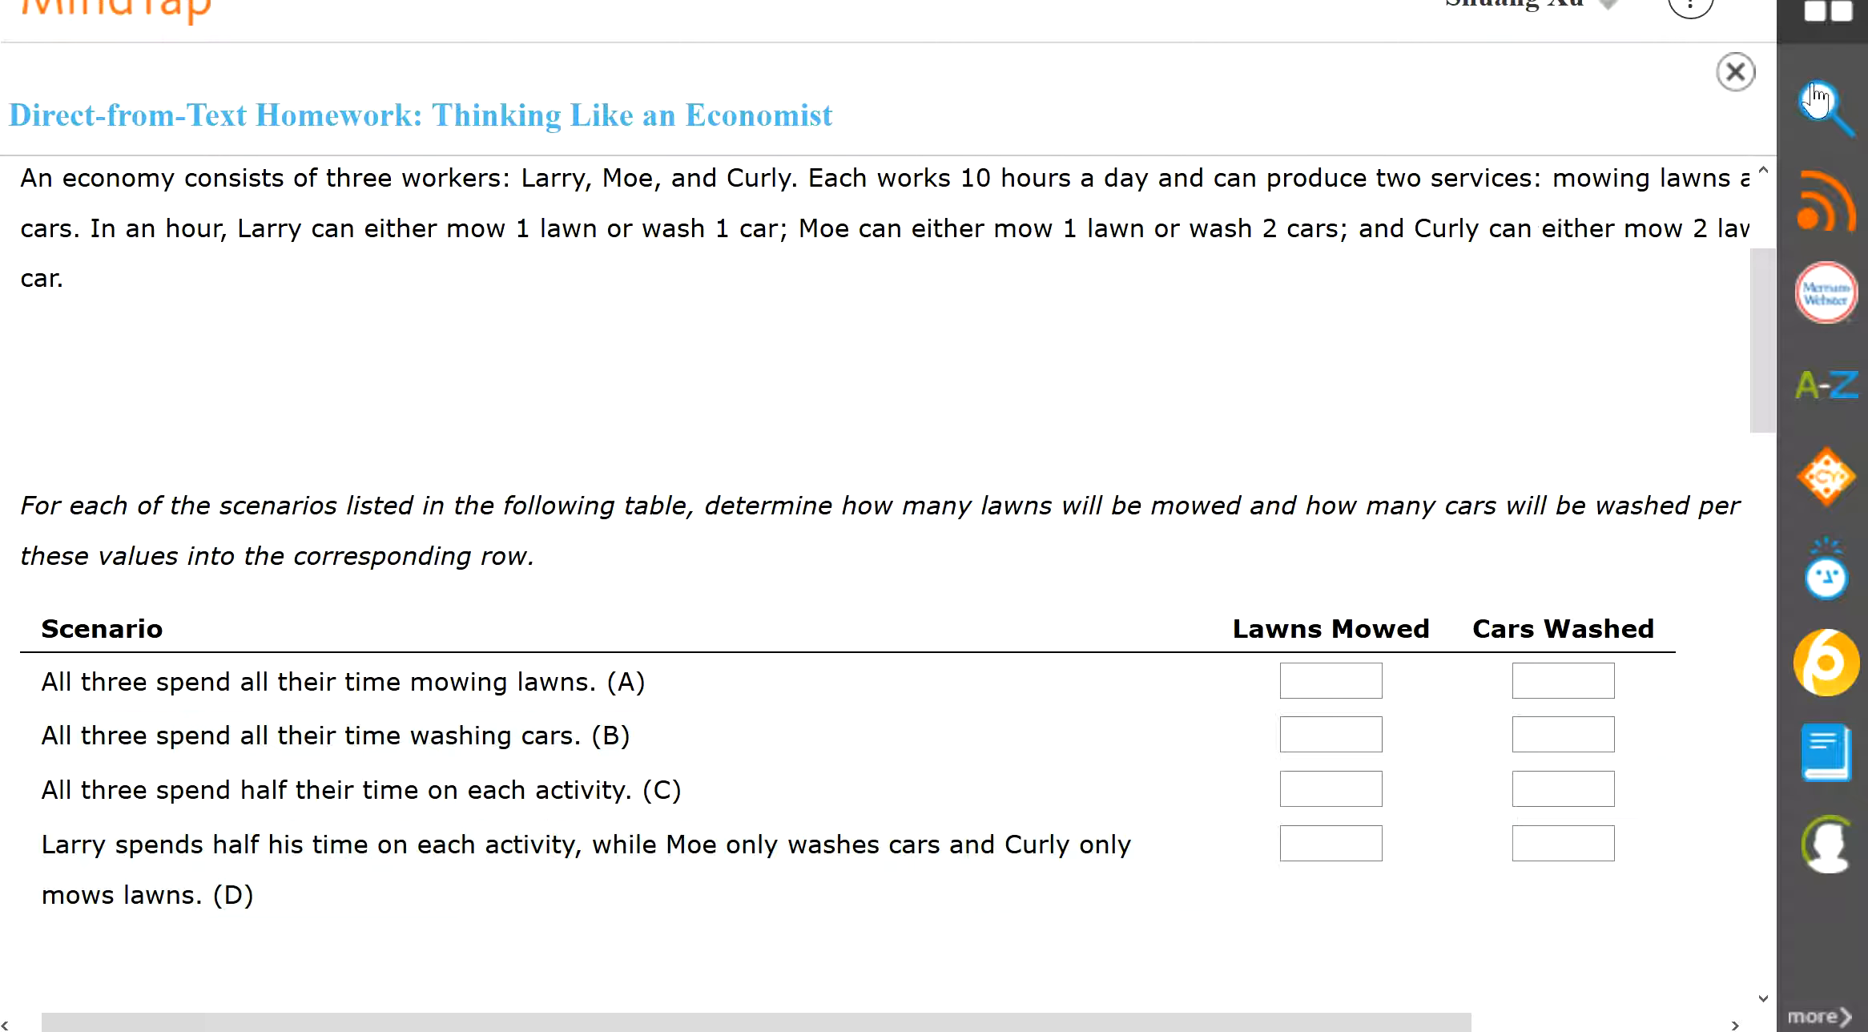
{"action": "scroll", "scroll_direction": "up", "scroll_amount": 3}
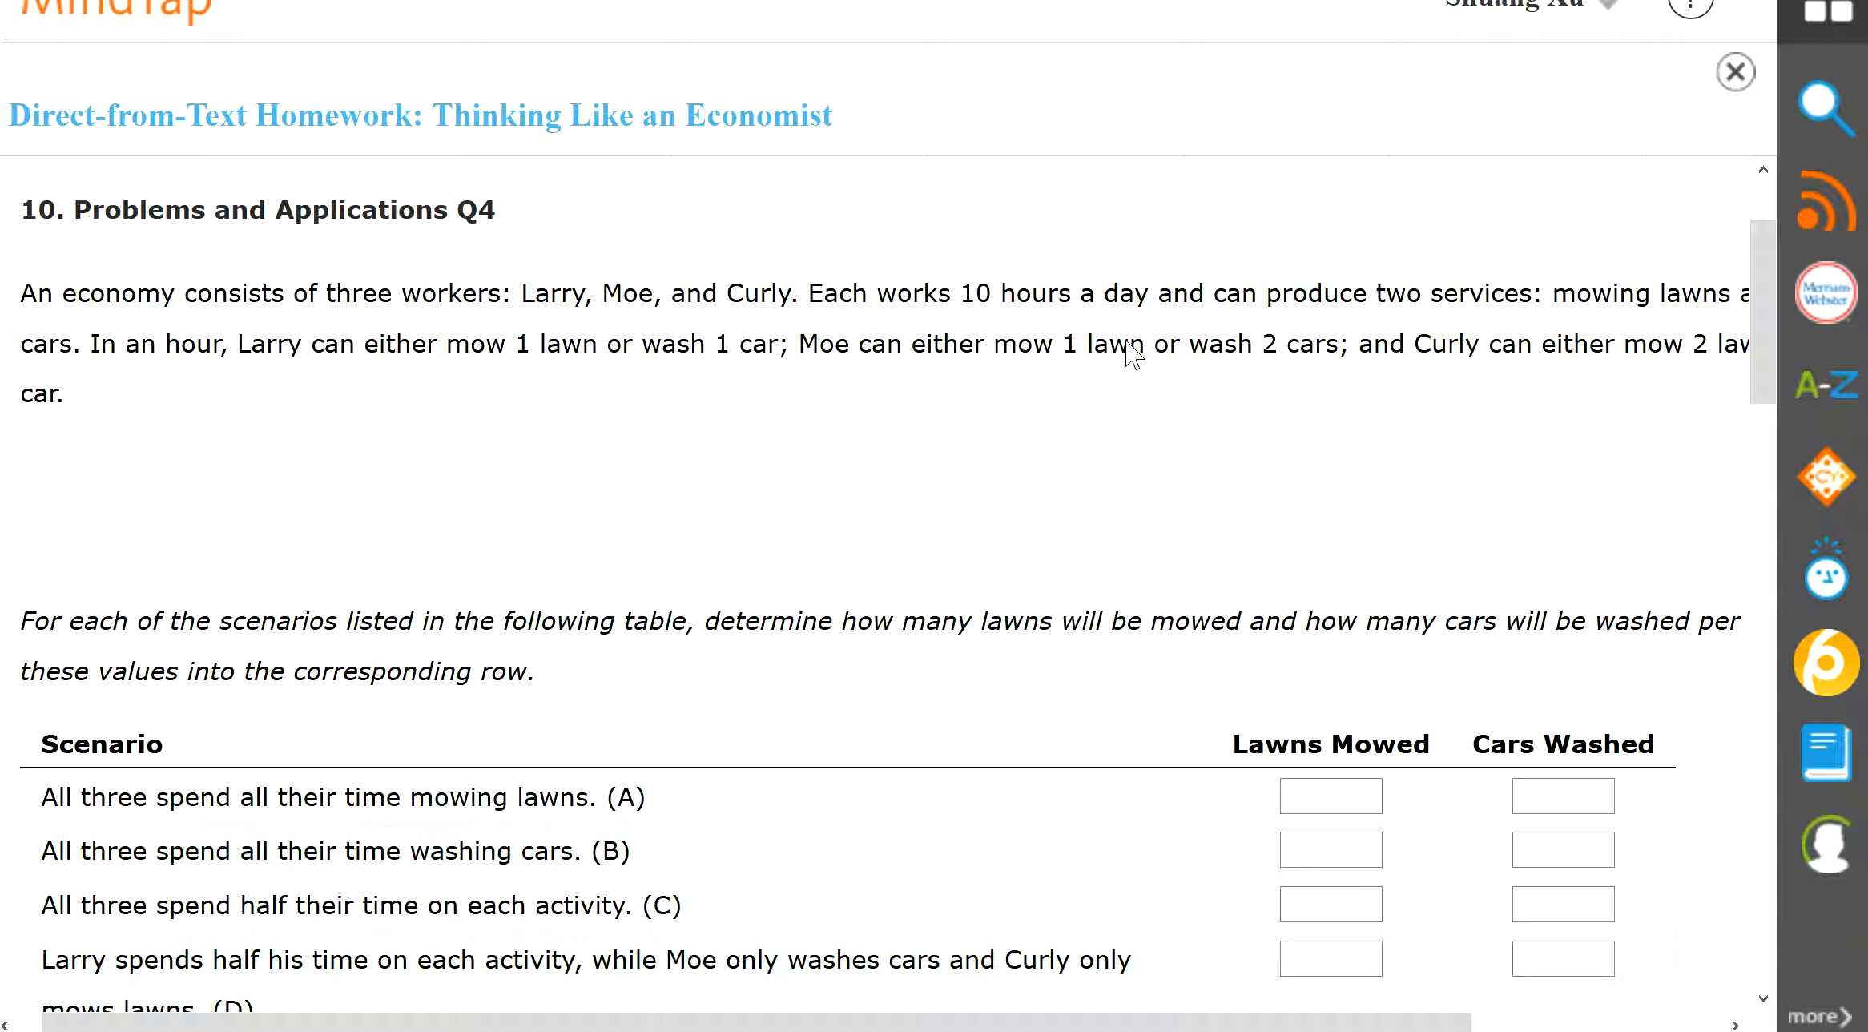
{"action": "mouse_move", "coordinate": [973, 704]}
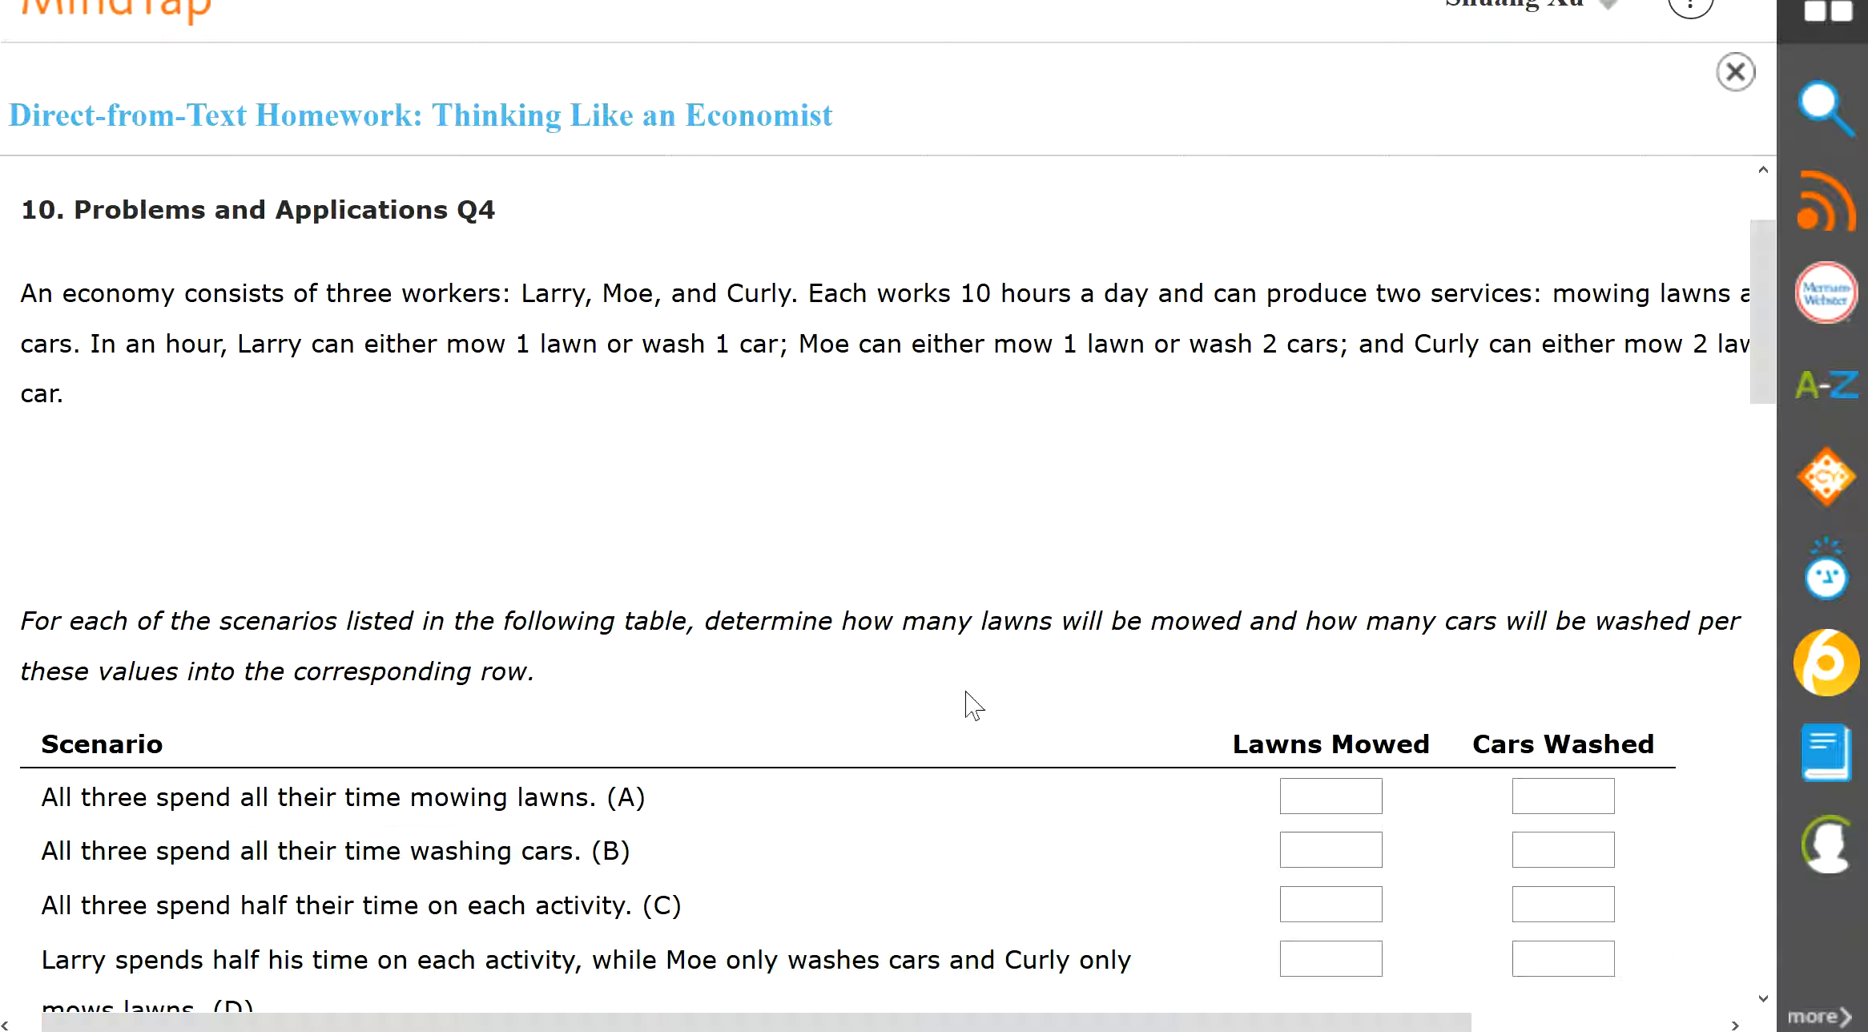
{"action": "mouse_move", "coordinate": [939, 496]}
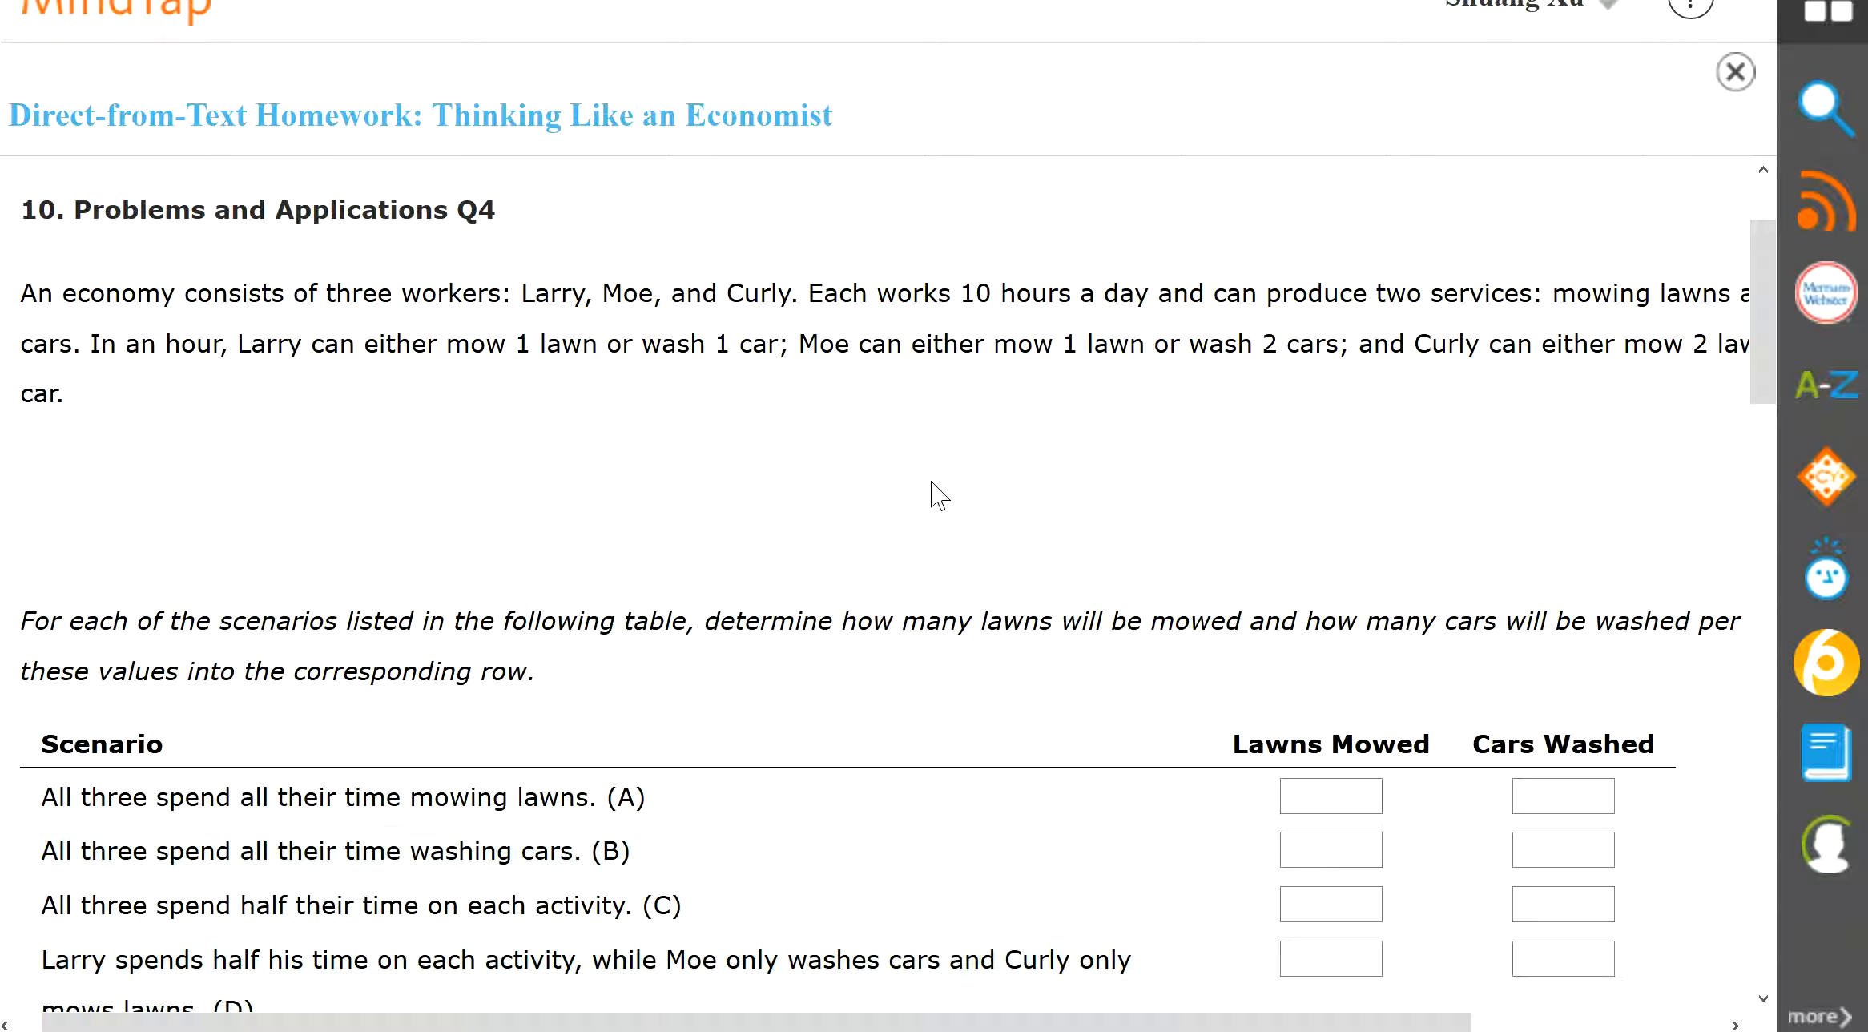
{"action": "mouse_move", "coordinate": [1135, 393]}
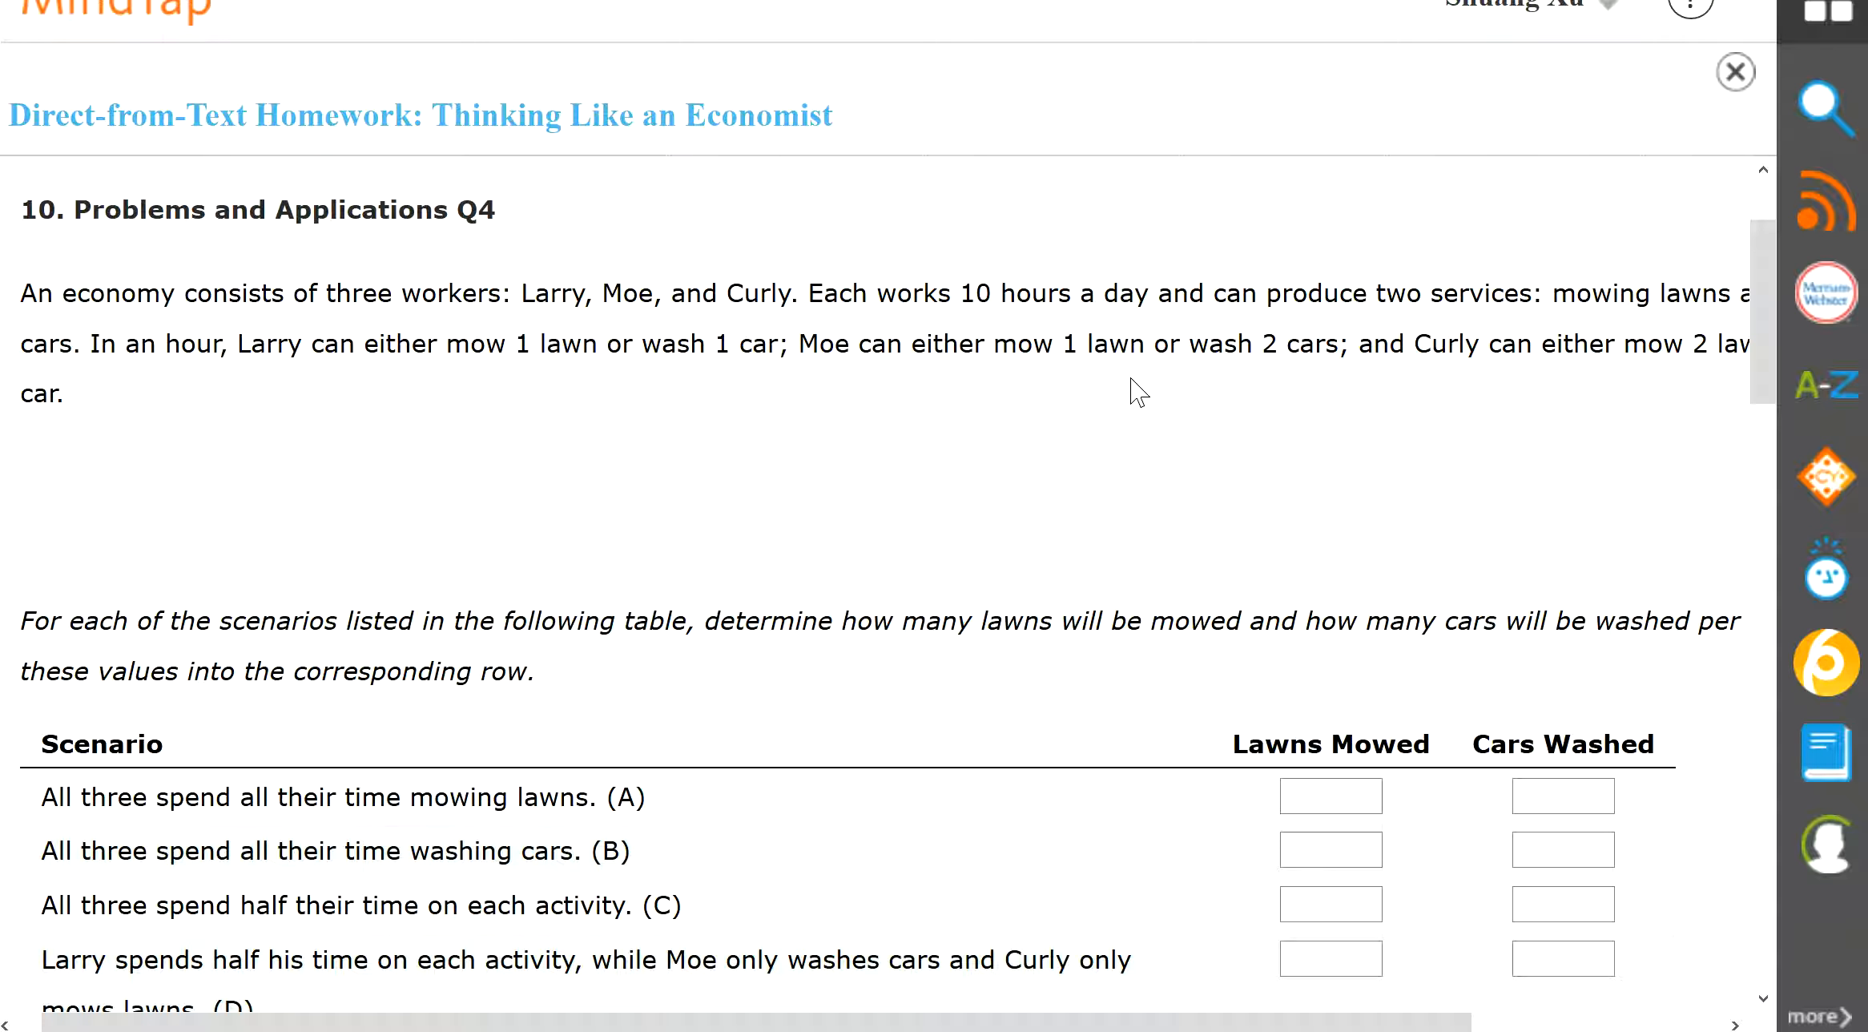
{"action": "mouse_move", "coordinate": [1604, 372]}
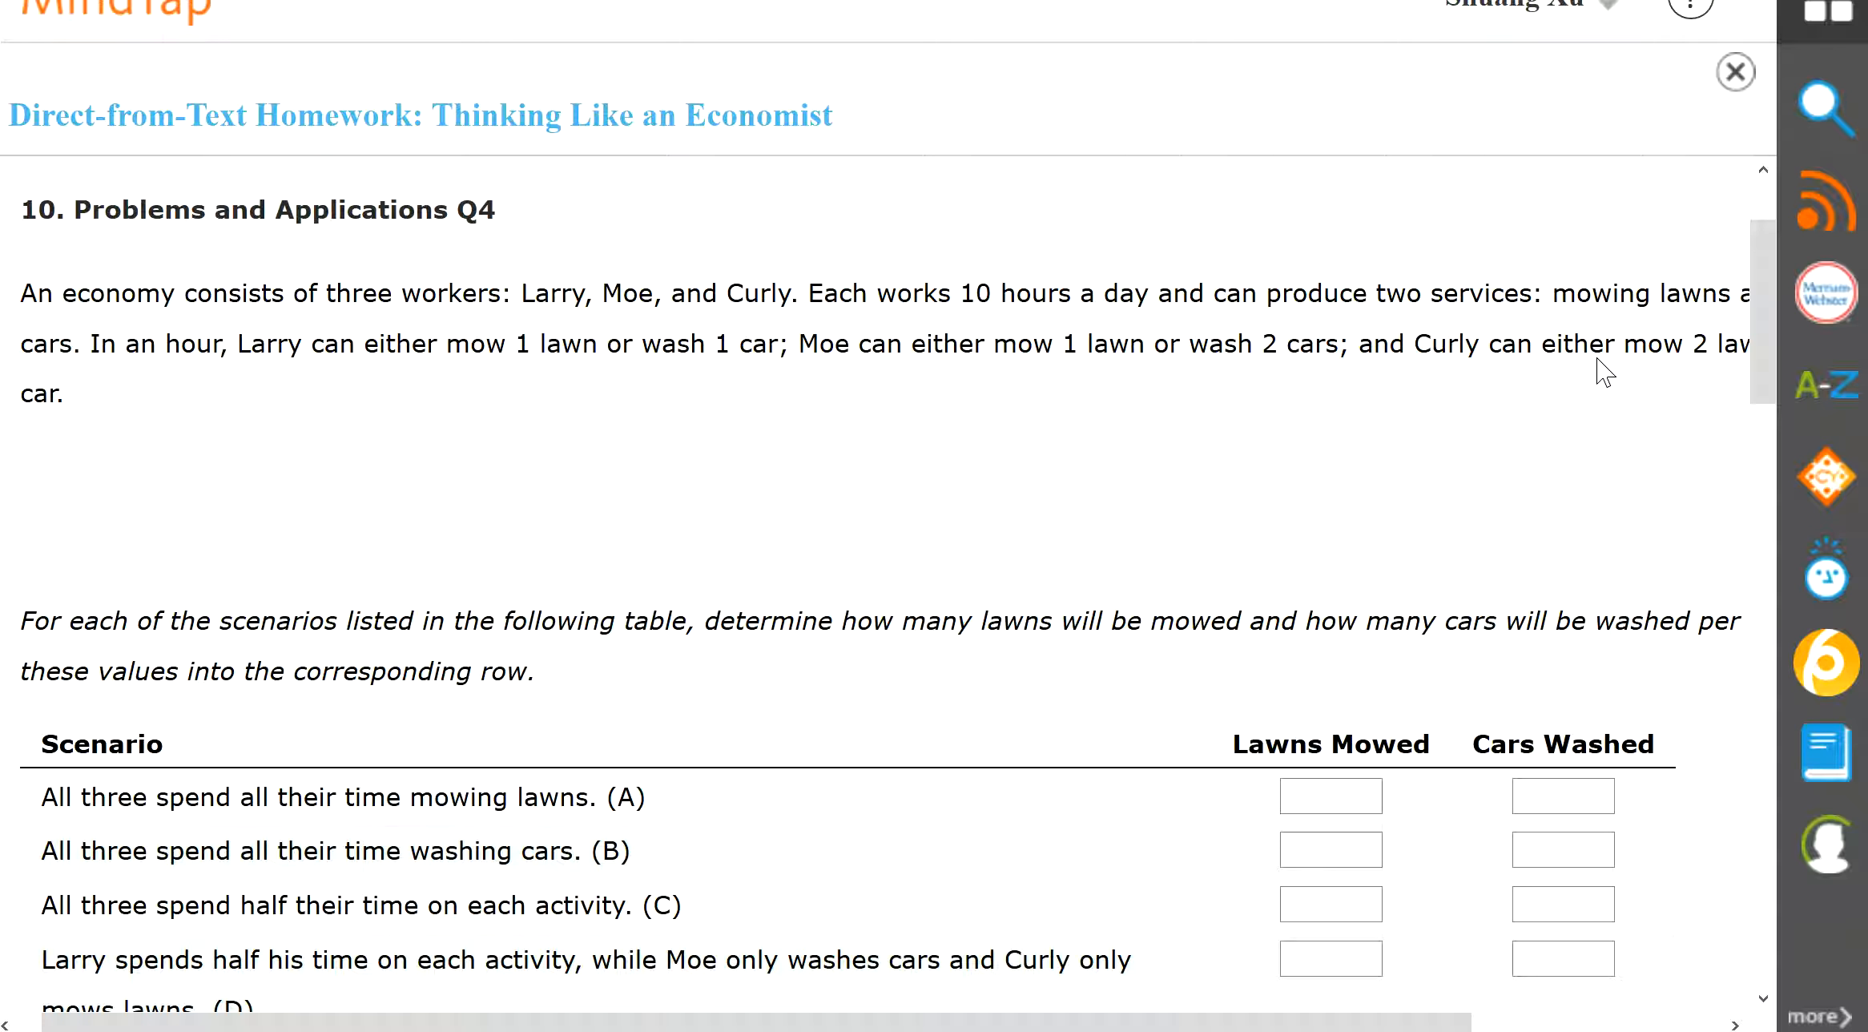
{"action": "left_click", "coordinate": [1330, 796]}
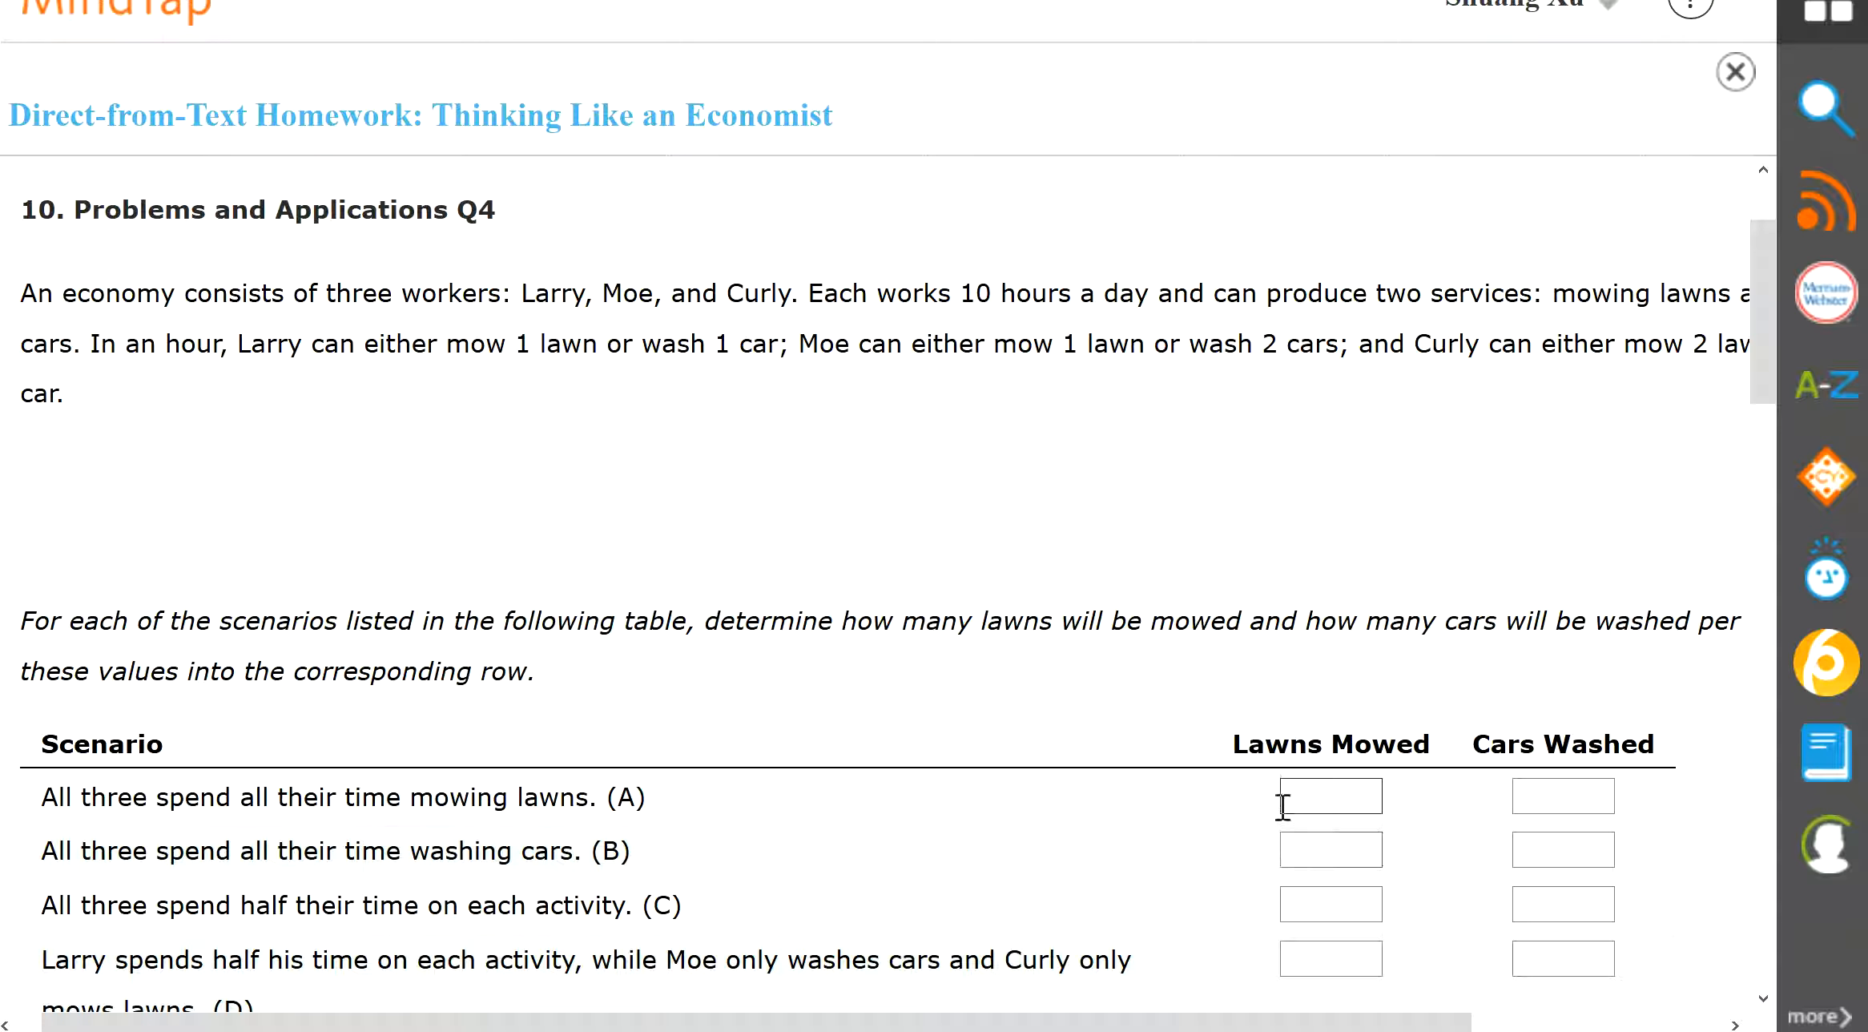
{"action": "type", "text": "40"}
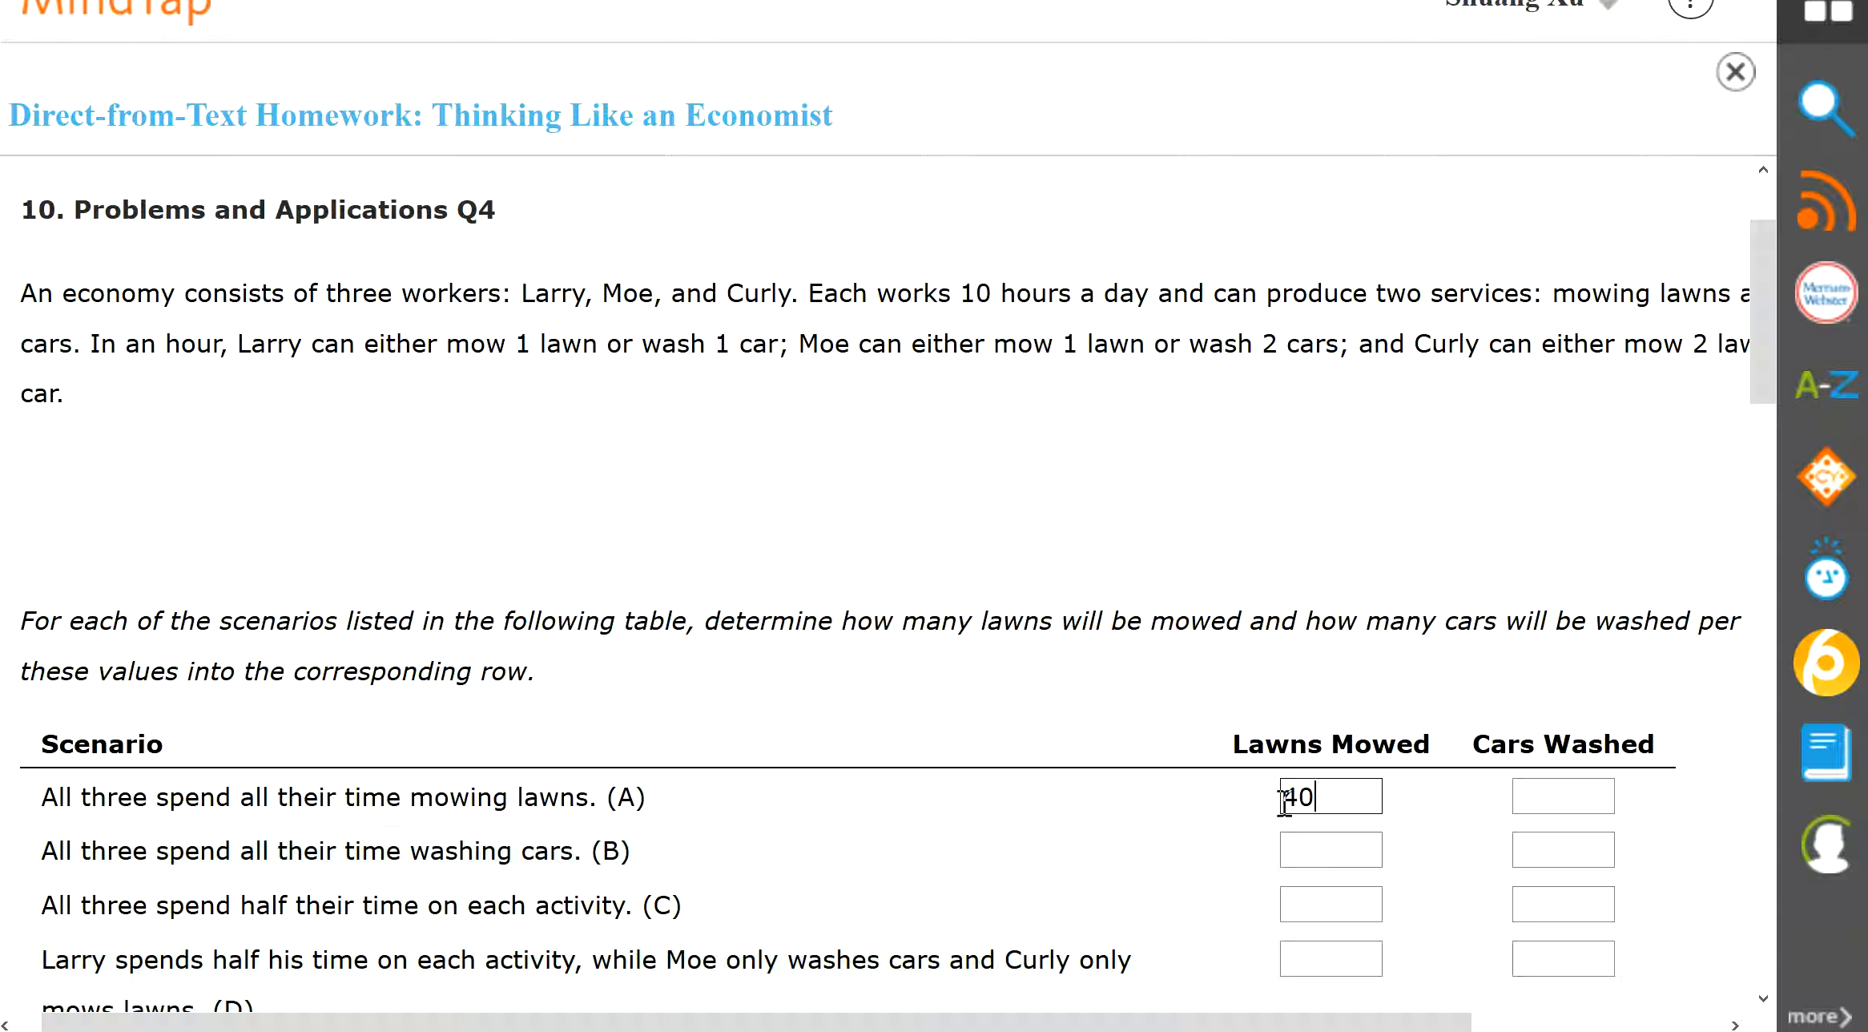
{"action": "left_click", "coordinate": [1563, 796]}
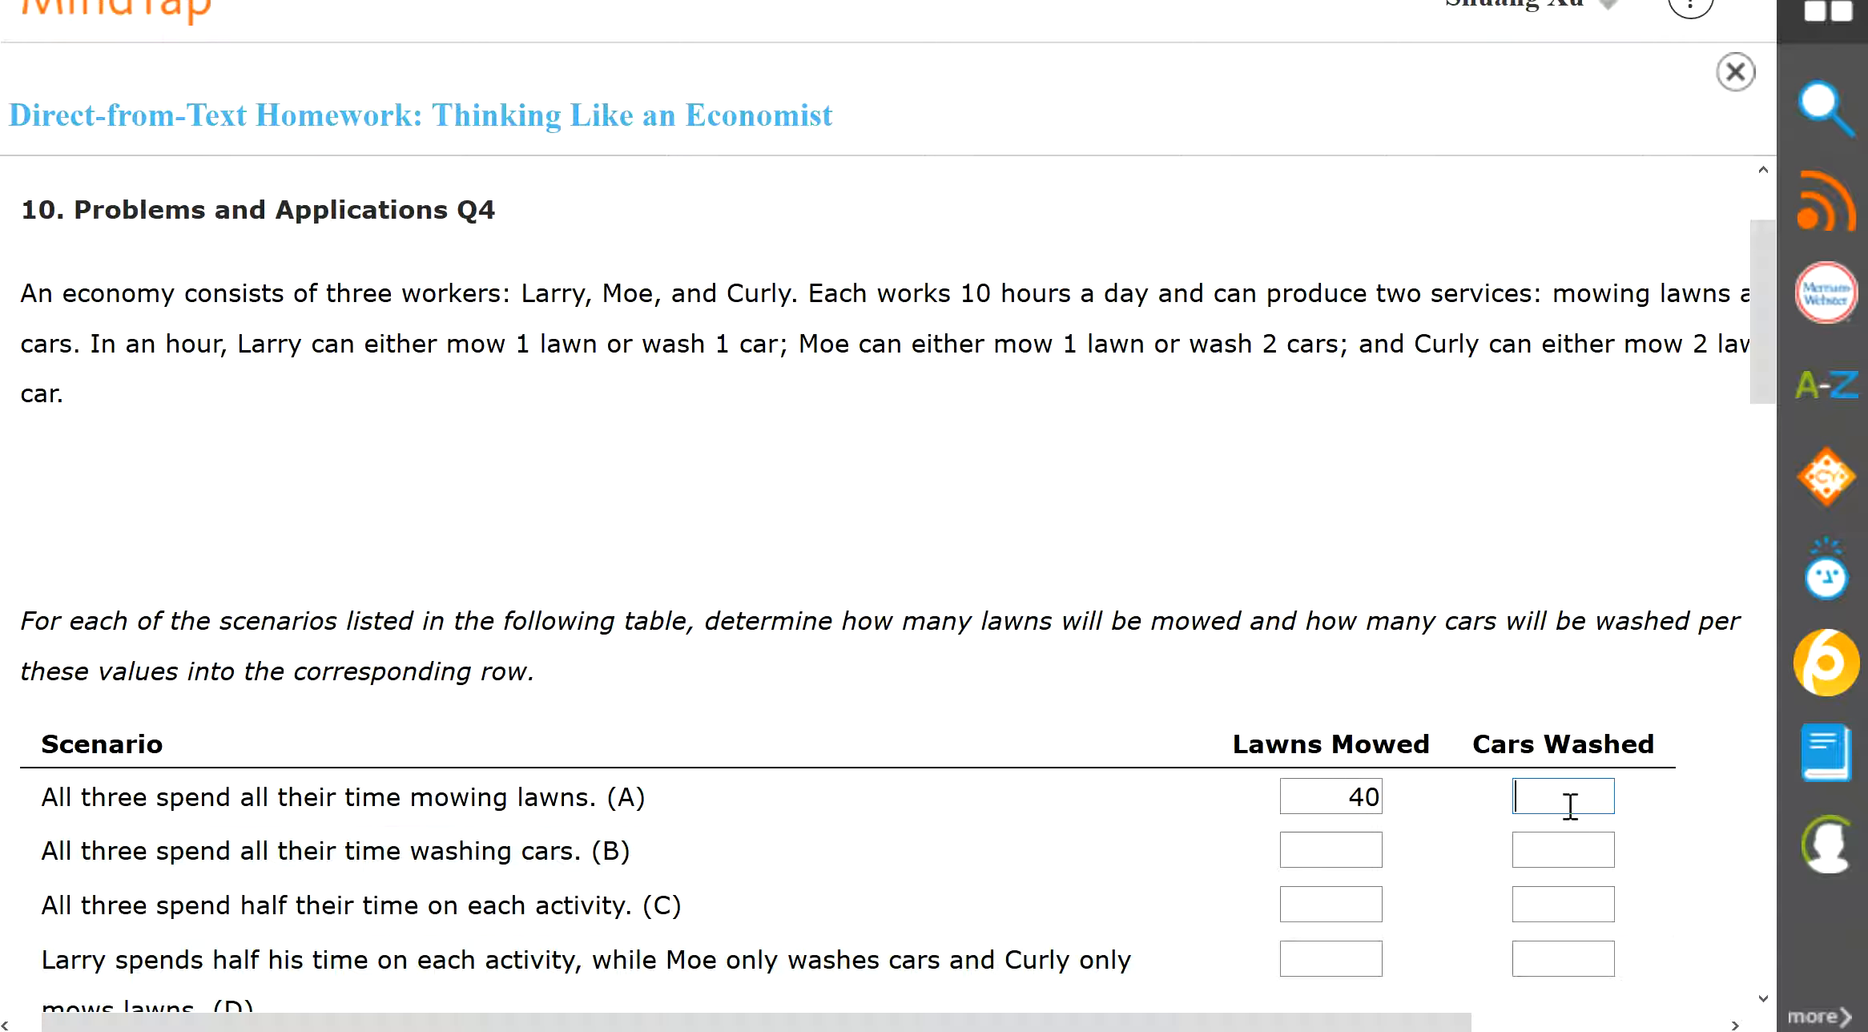
{"action": "type", "text": "0"}
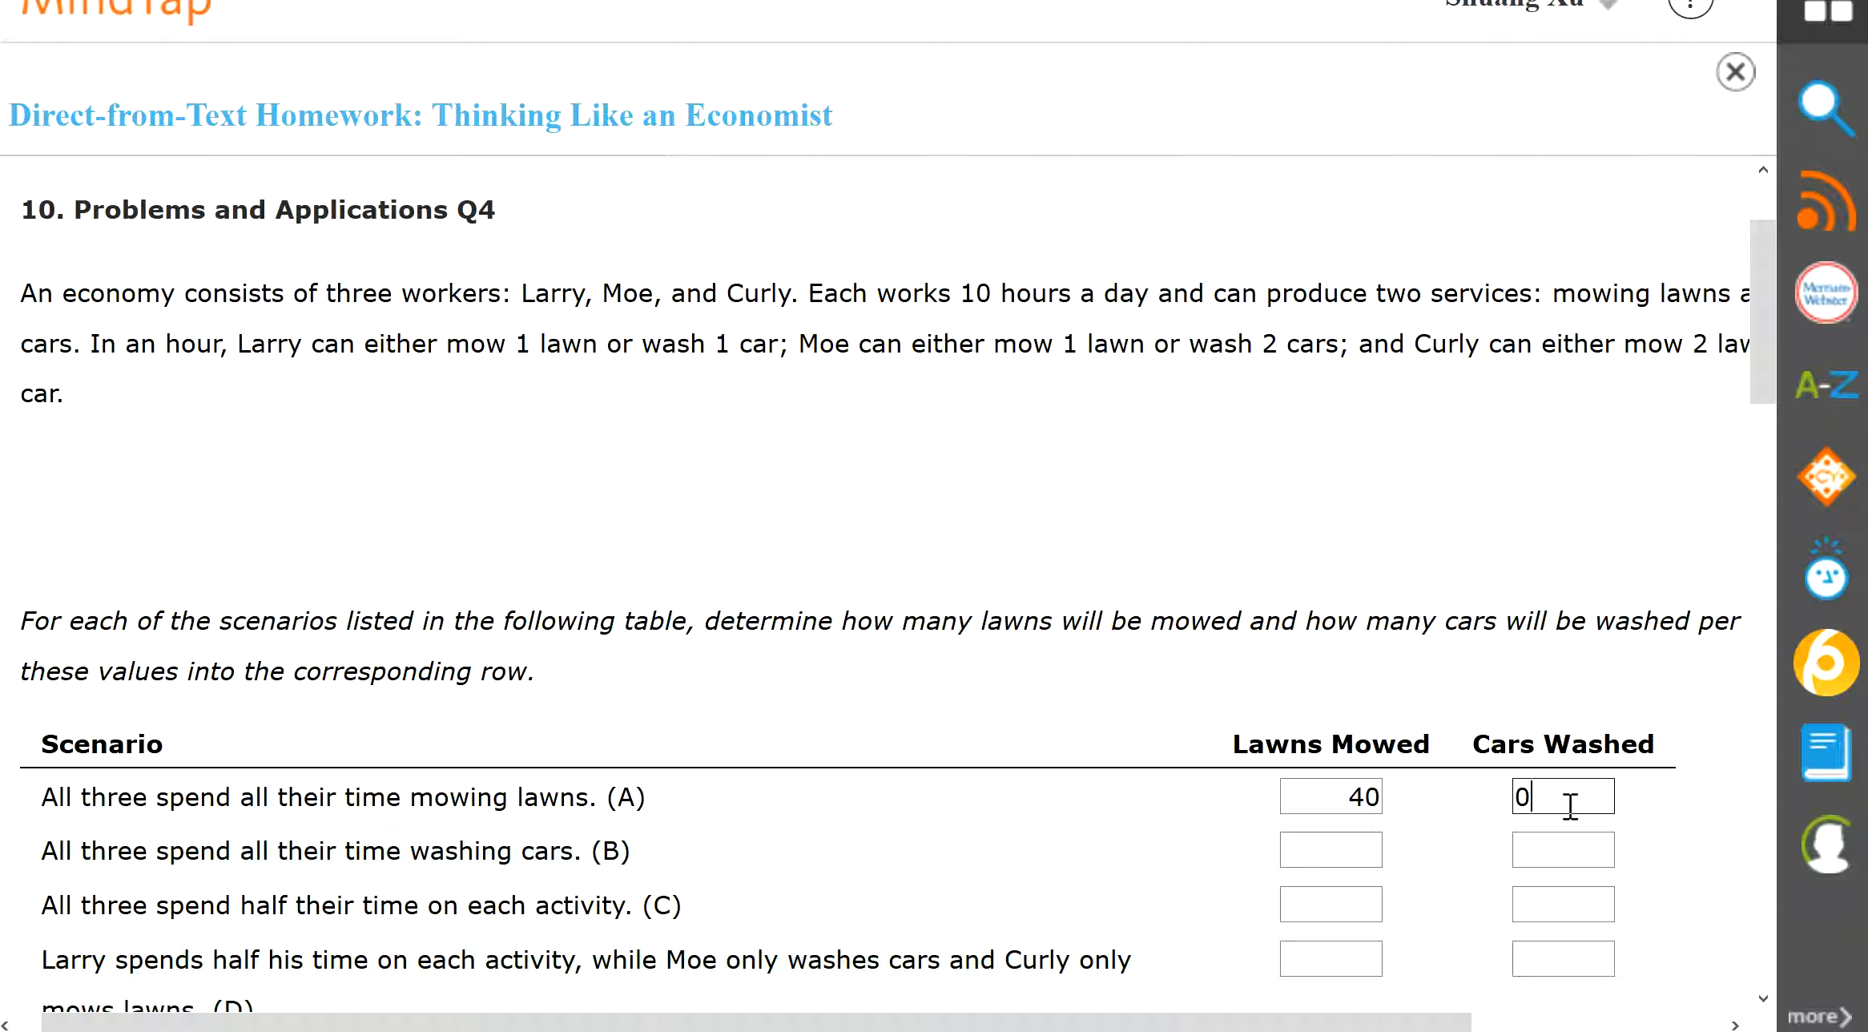
{"action": "mouse_move", "coordinate": [643, 888]}
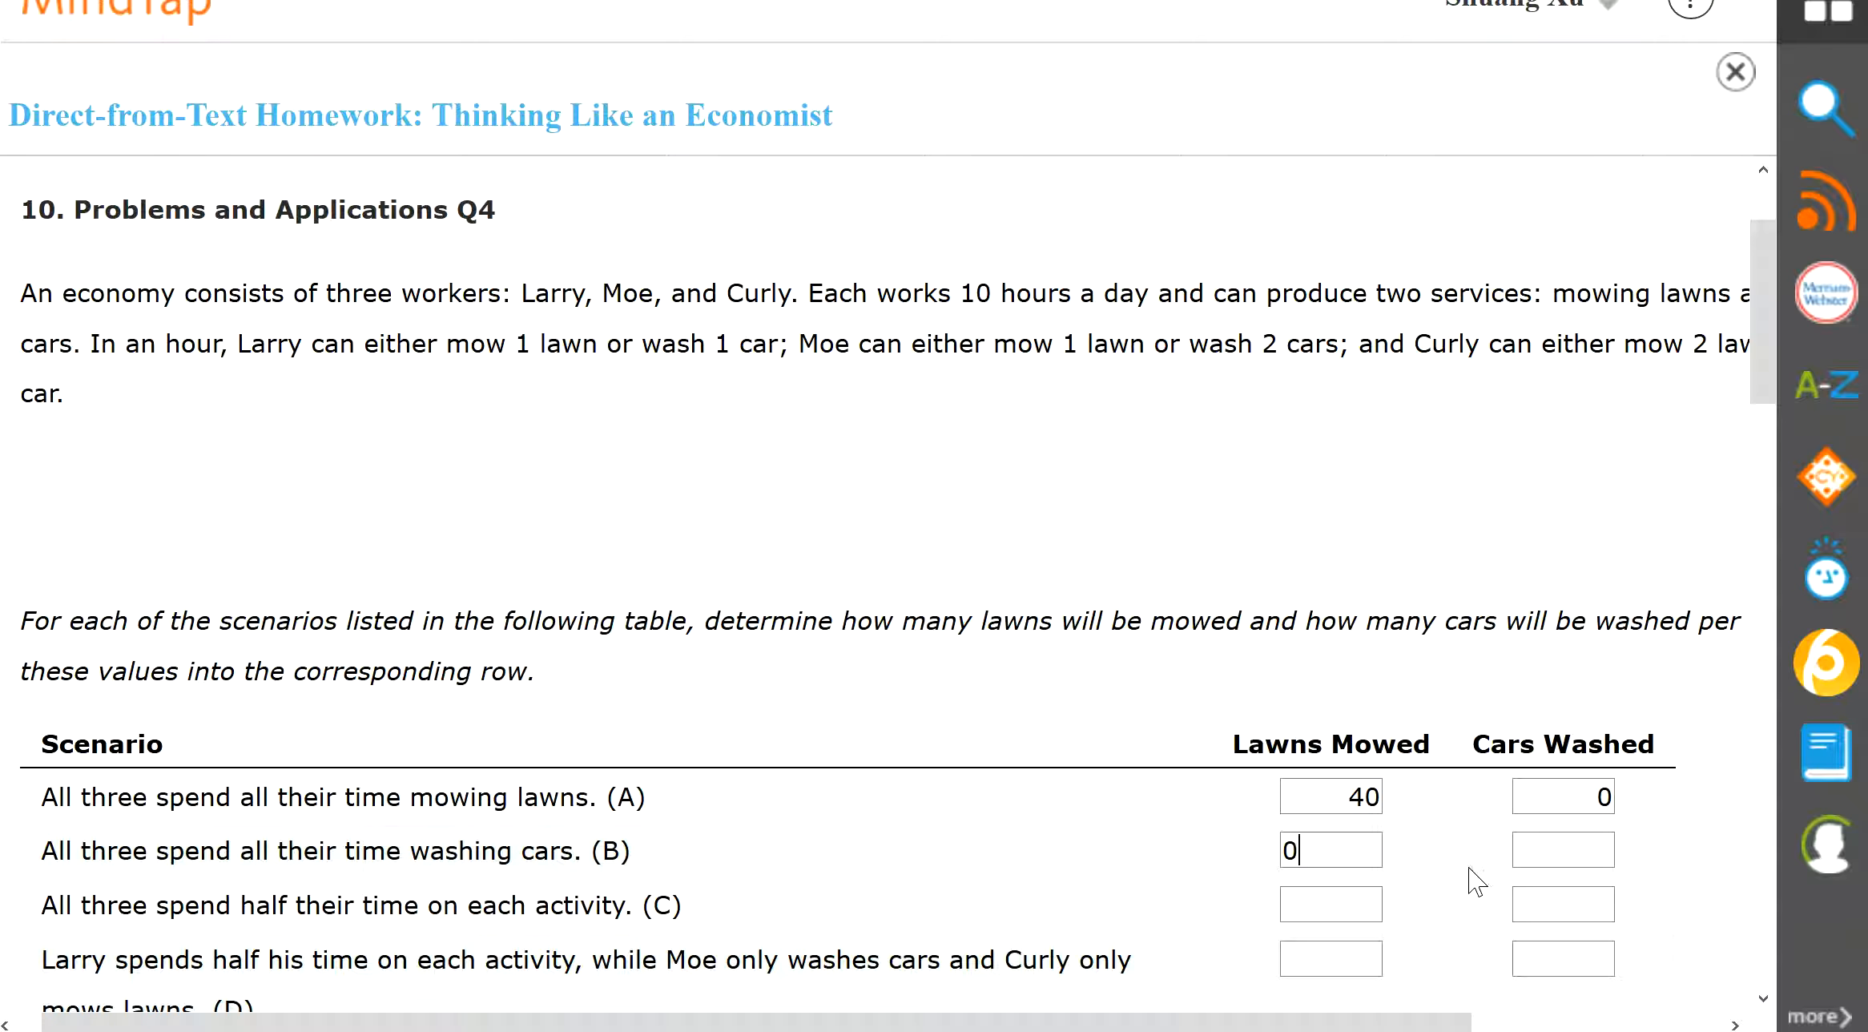
Fill scenario B (all washing) with 0 lawns mowed and 40 cars washed
{"action": "left_click", "coordinate": [1562, 849]}
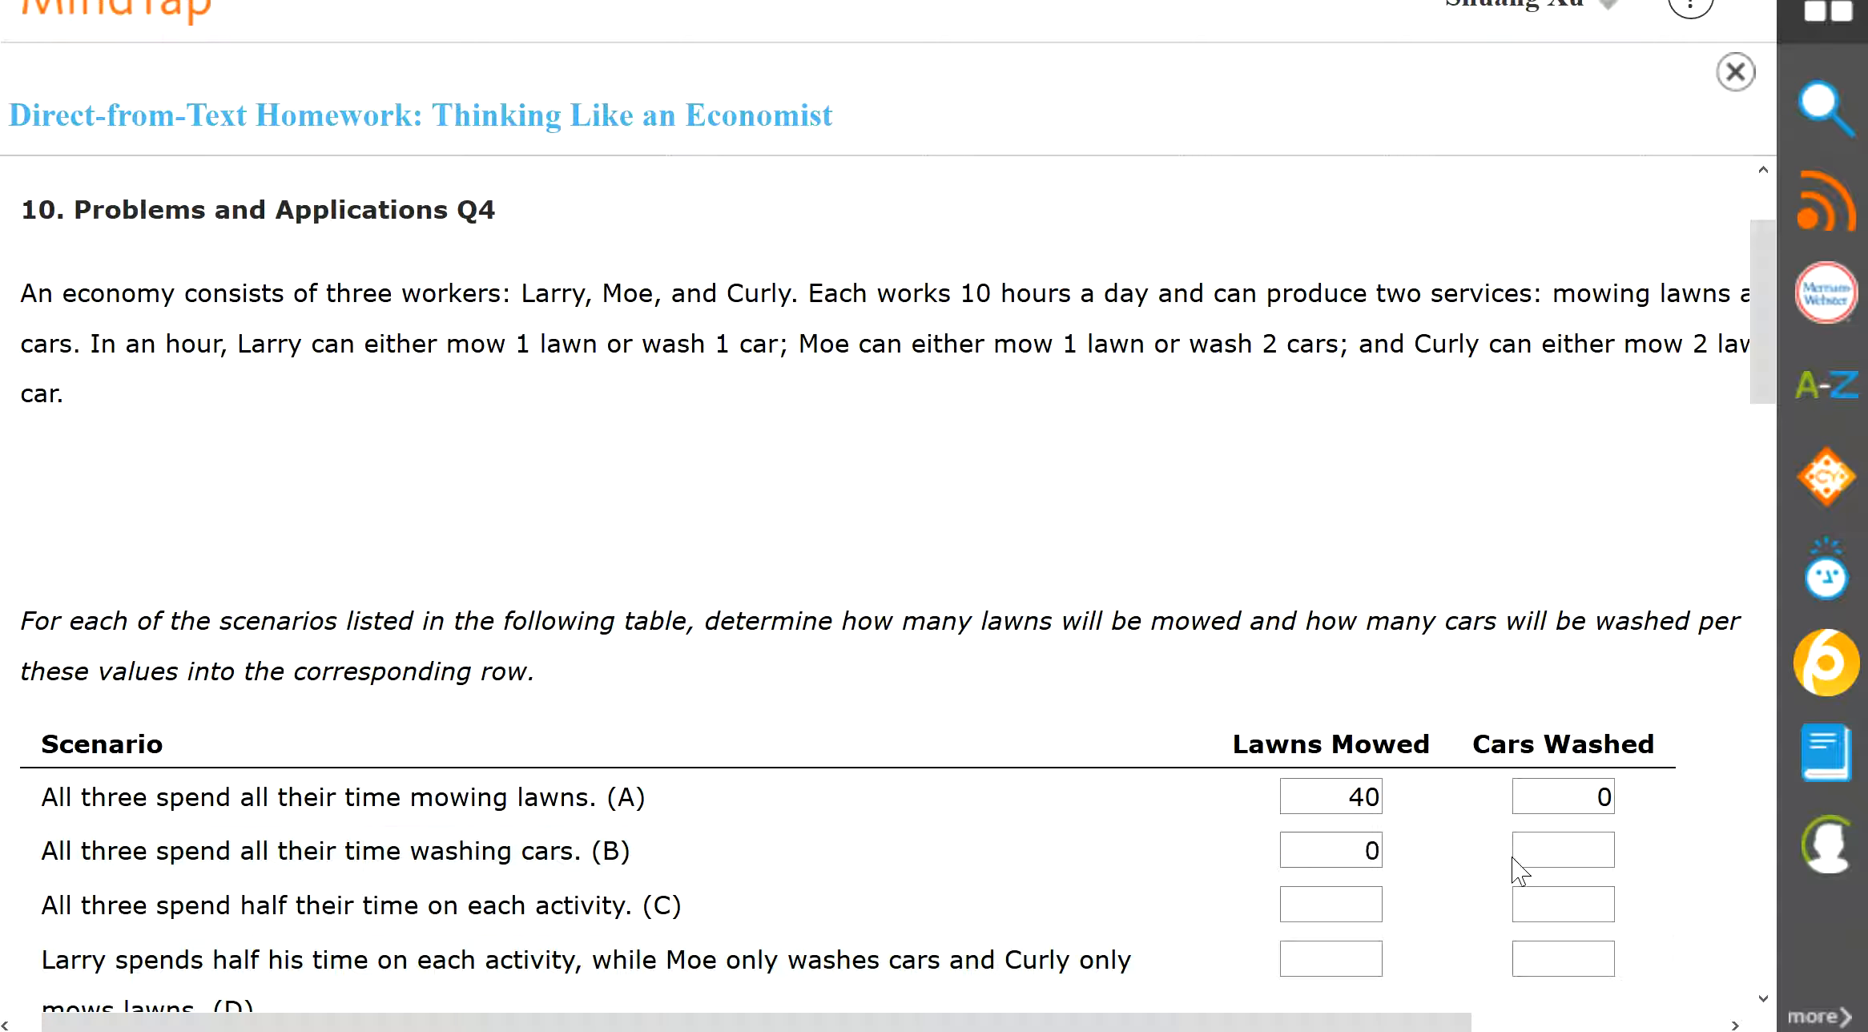
{"action": "left_click", "coordinate": [1562, 849]}
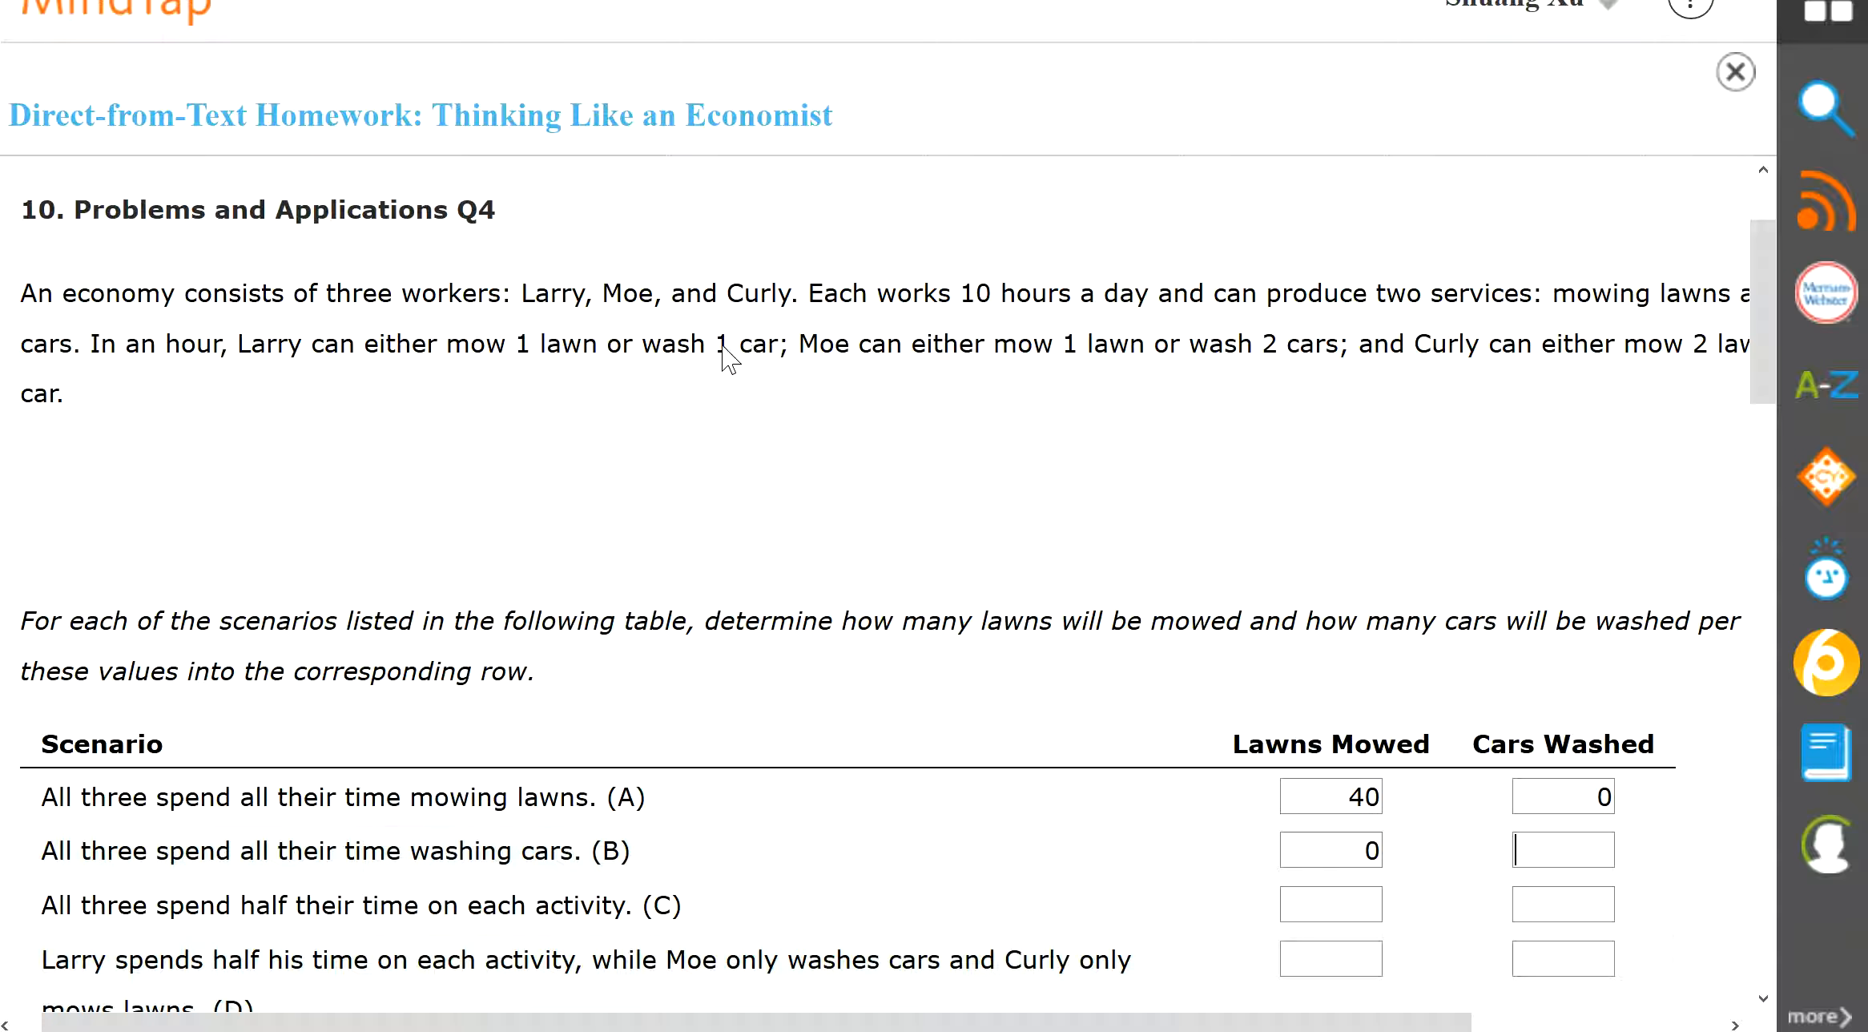
{"action": "mouse_move", "coordinate": [1245, 273]}
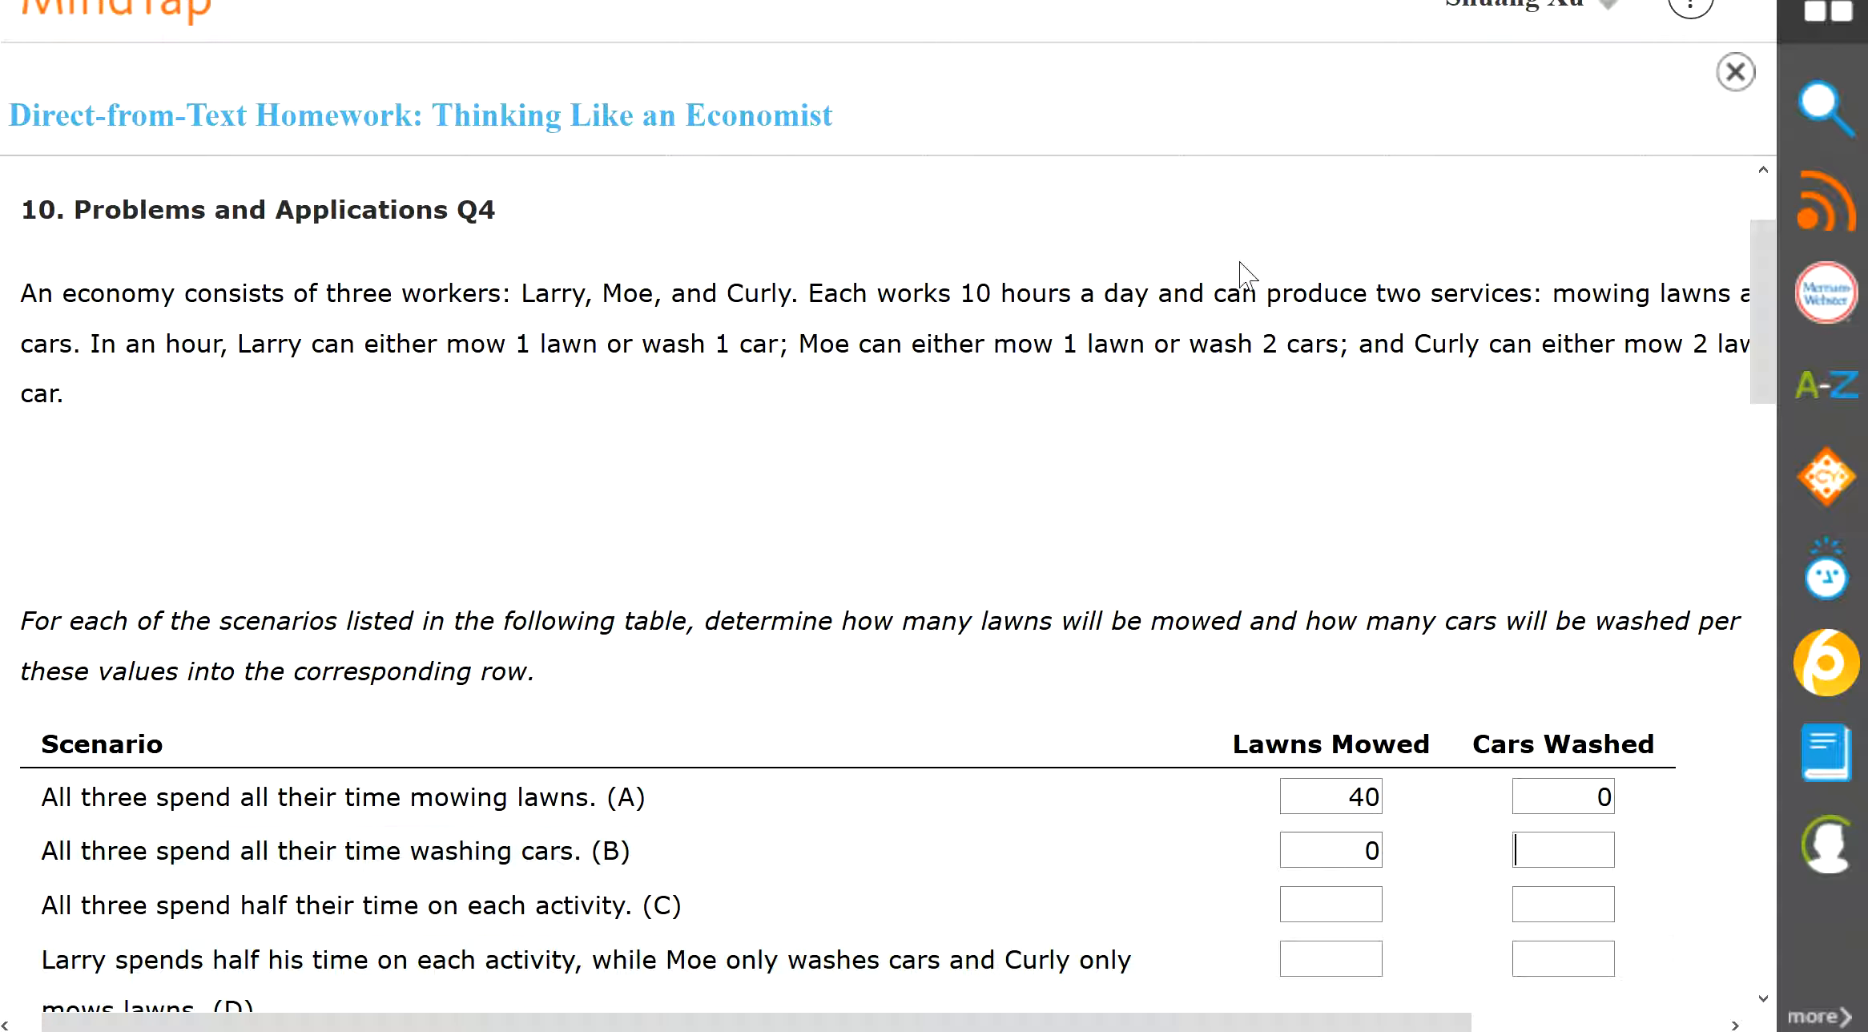
{"action": "mouse_move", "coordinate": [1427, 428]}
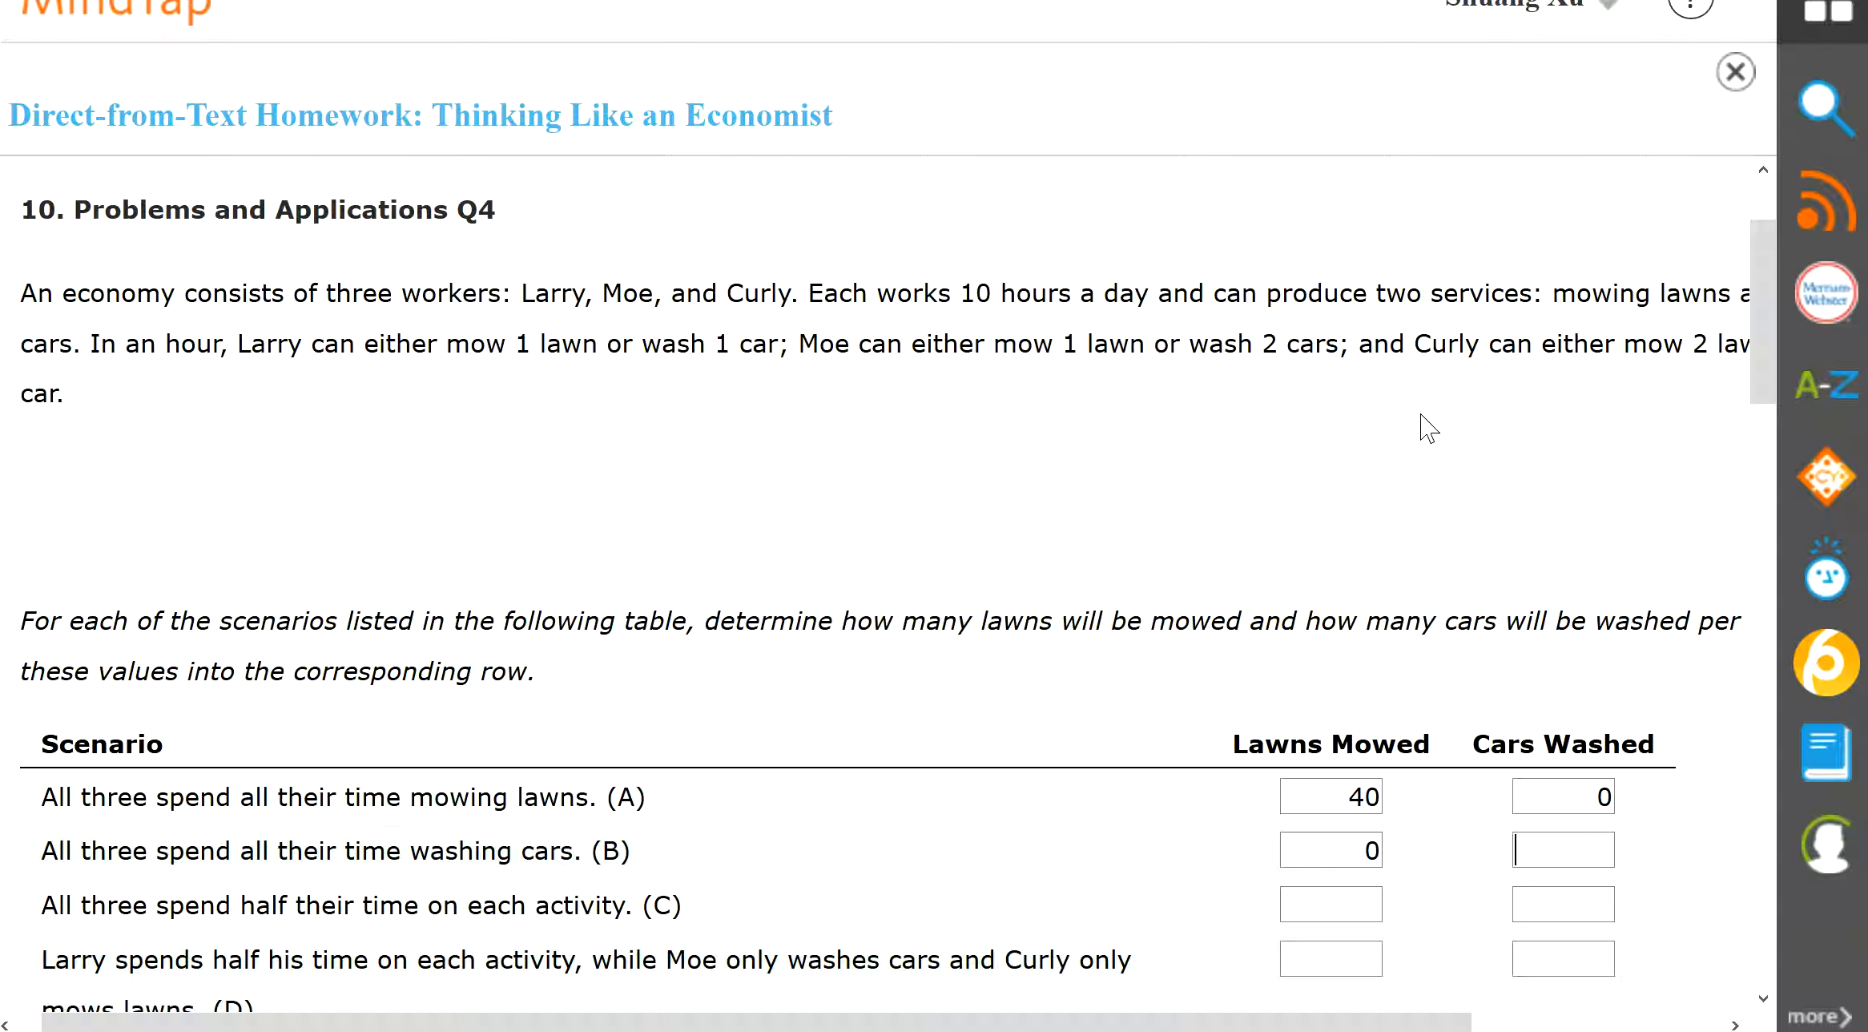
{"action": "type", "text": "4"}
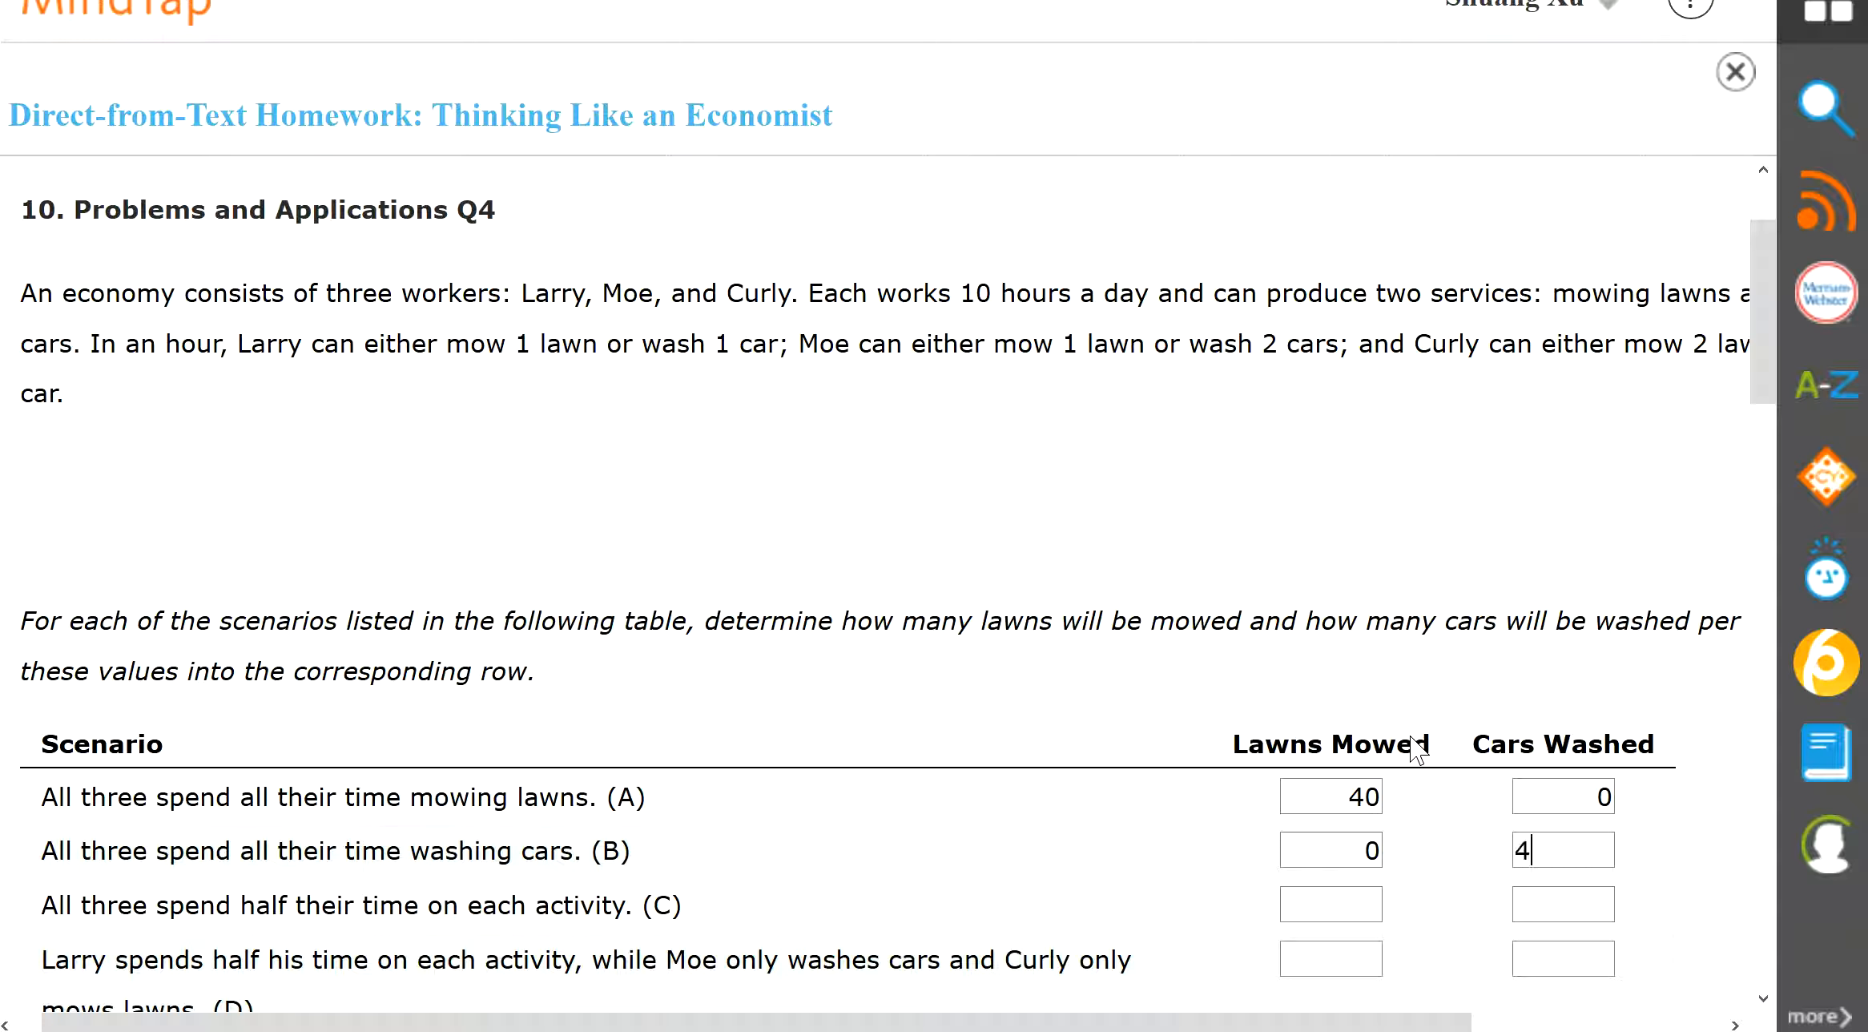
{"action": "type", "text": "0"}
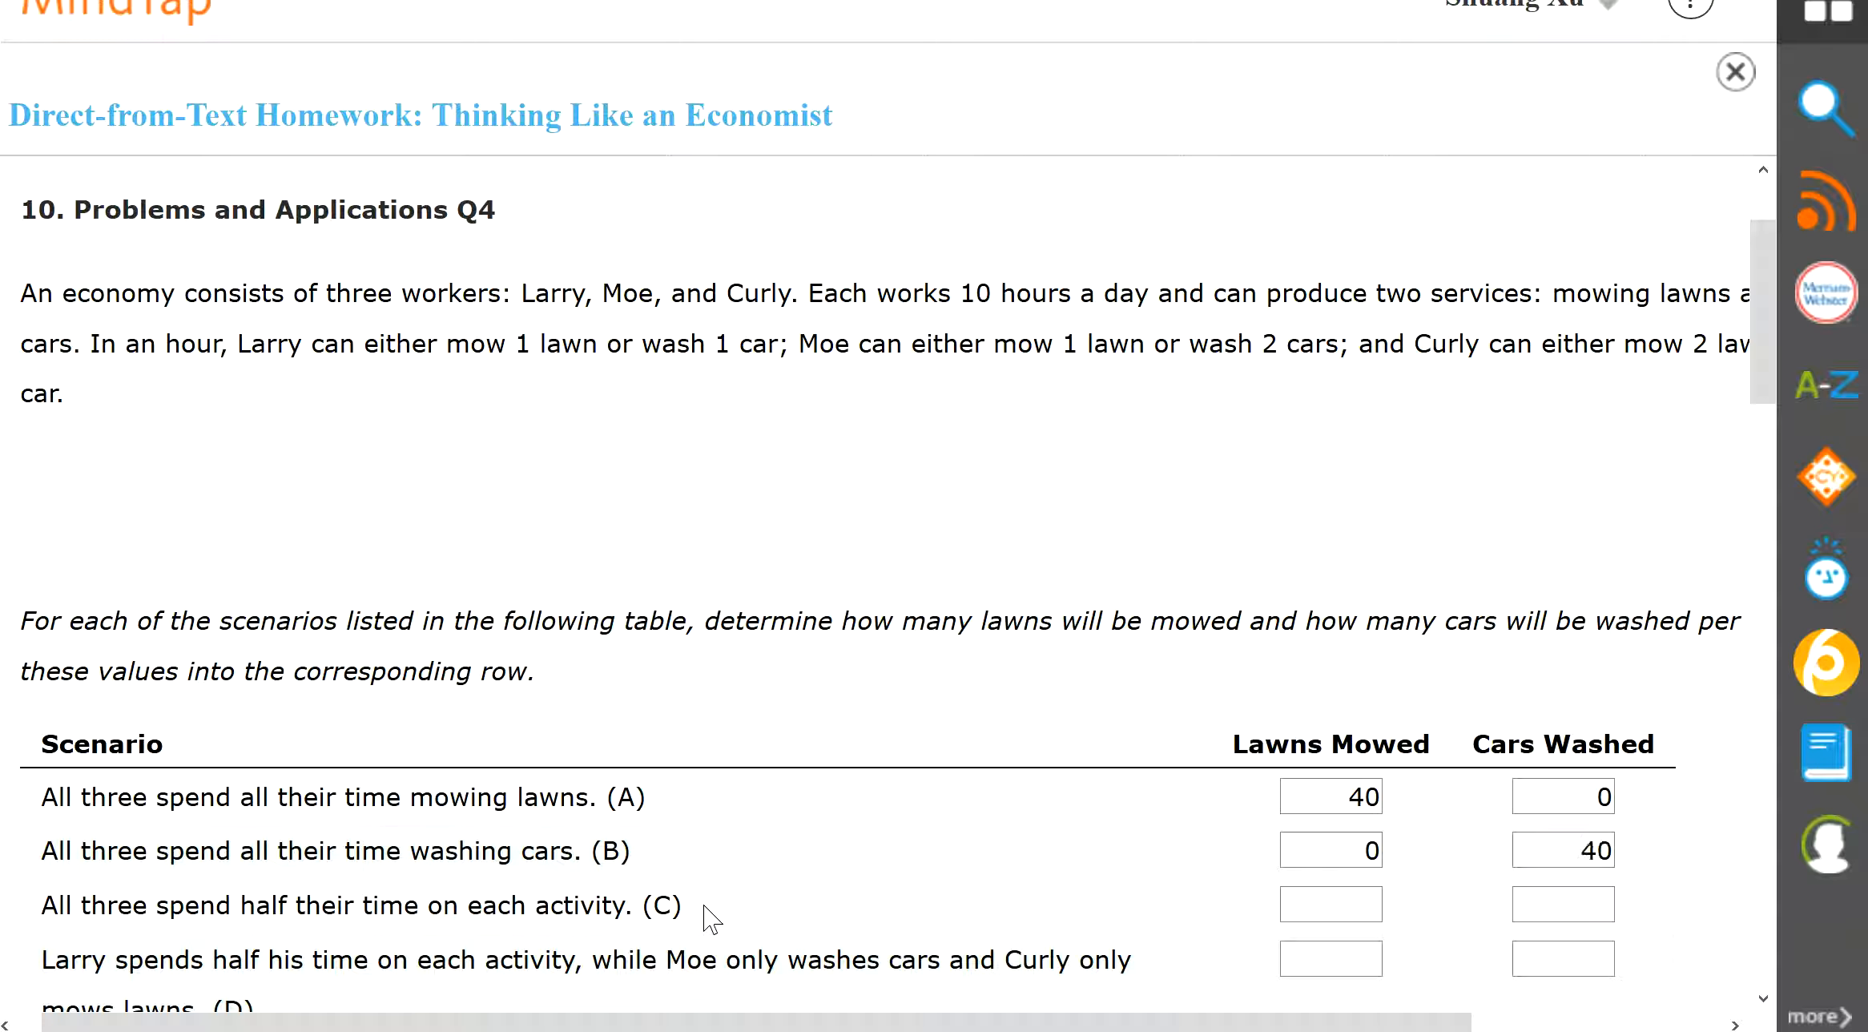
{"action": "mouse_move", "coordinate": [324, 927]}
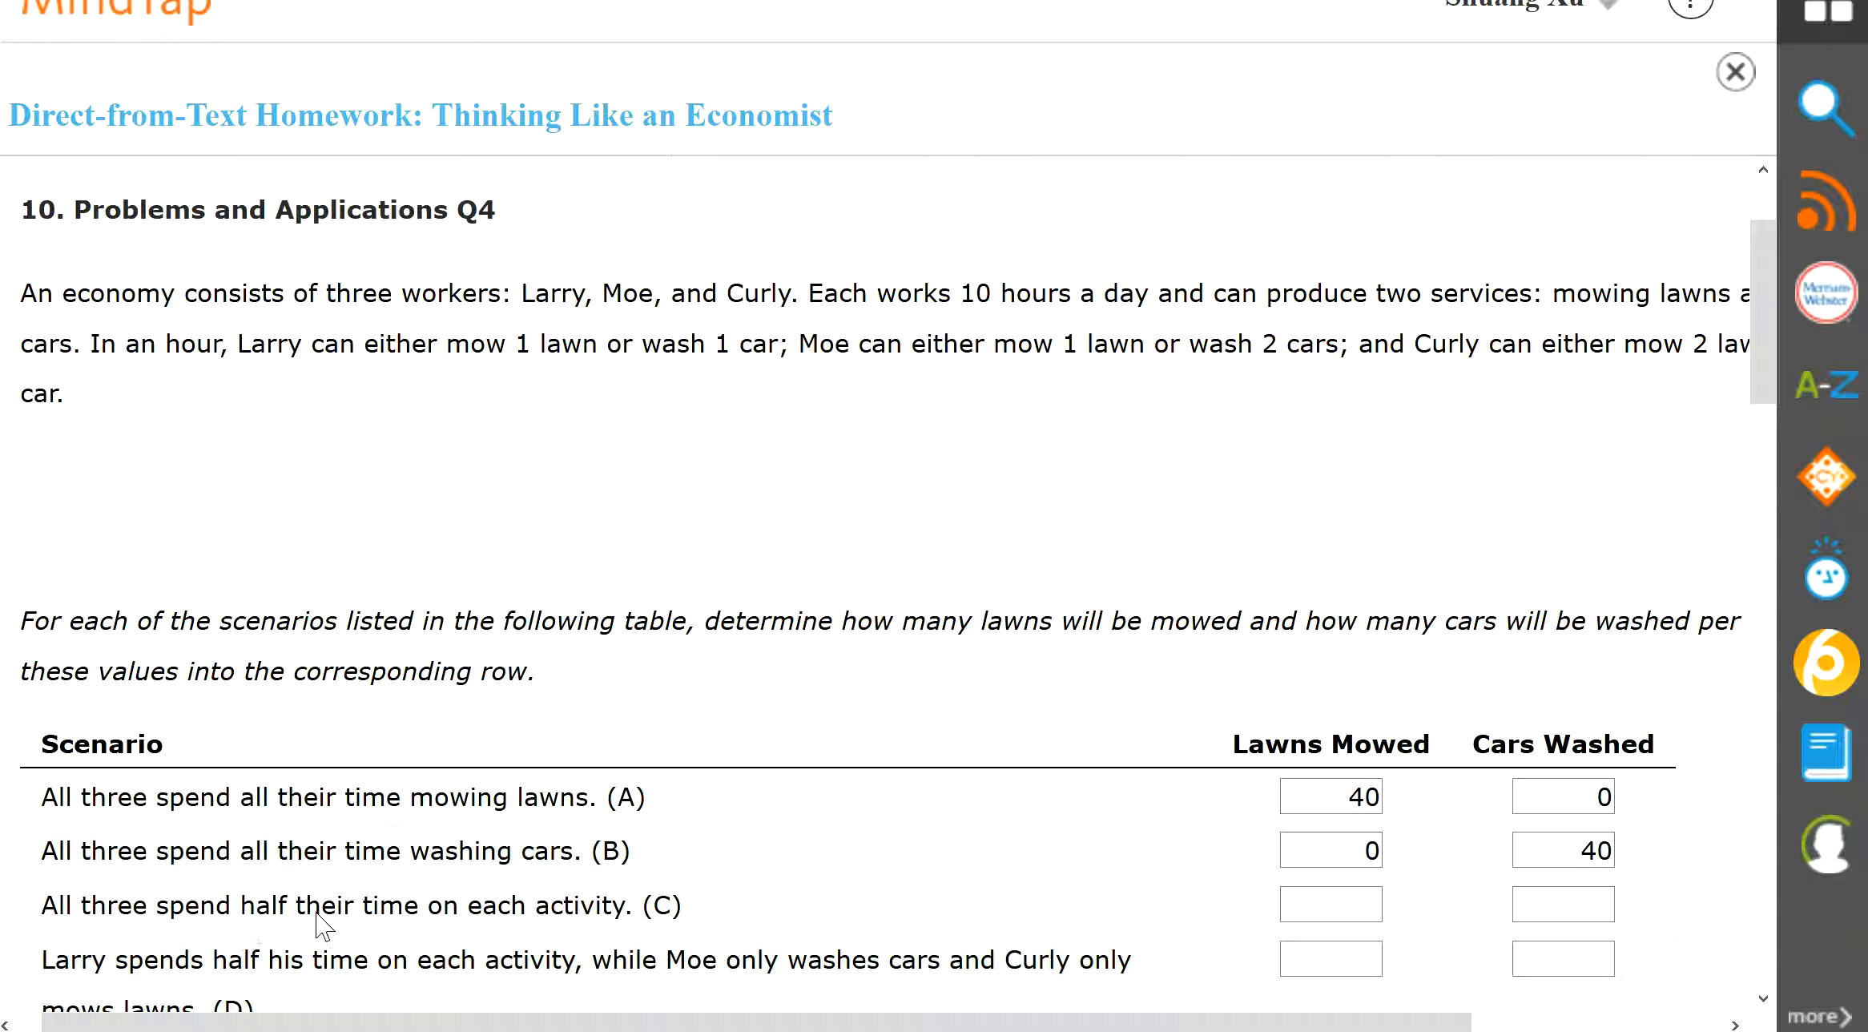
Fill scenario C (half time each) with 20 lawns mowed and 20 cars washed
{"action": "left_click", "coordinate": [1330, 902]}
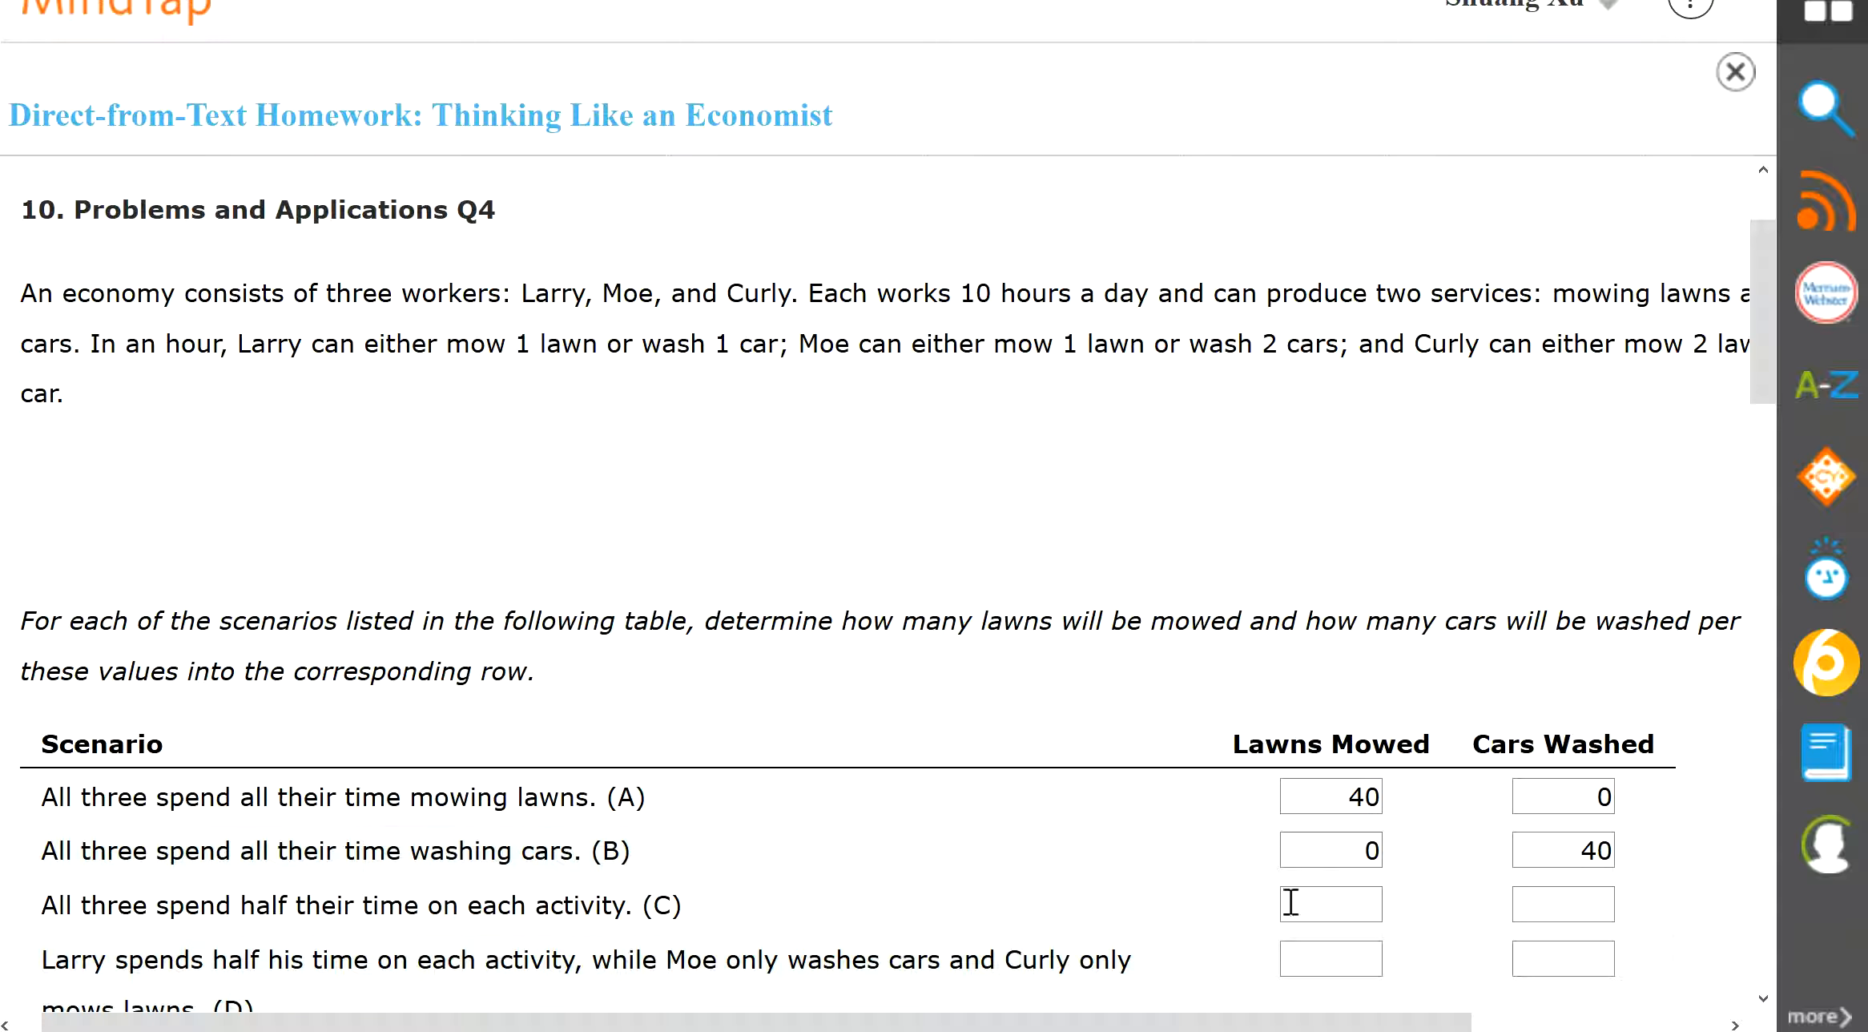
{"action": "left_click", "coordinate": [1330, 903]}
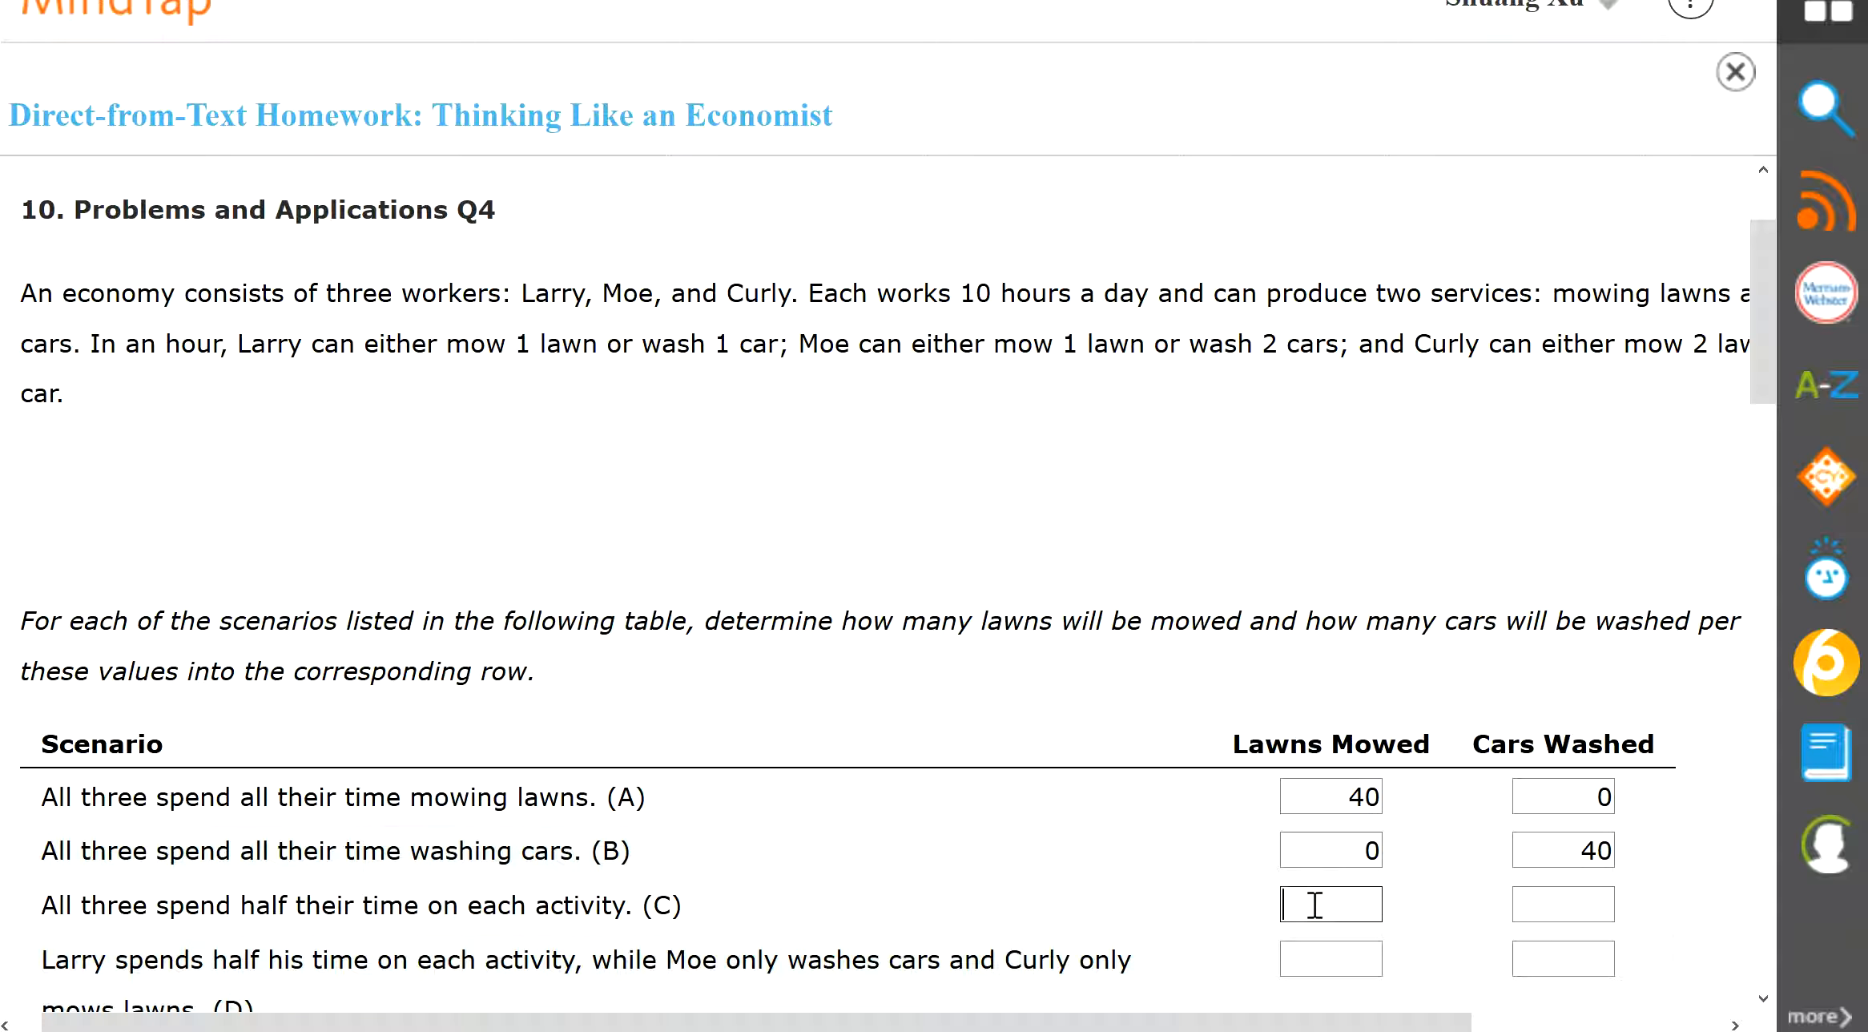
{"action": "type", "text": "5"}
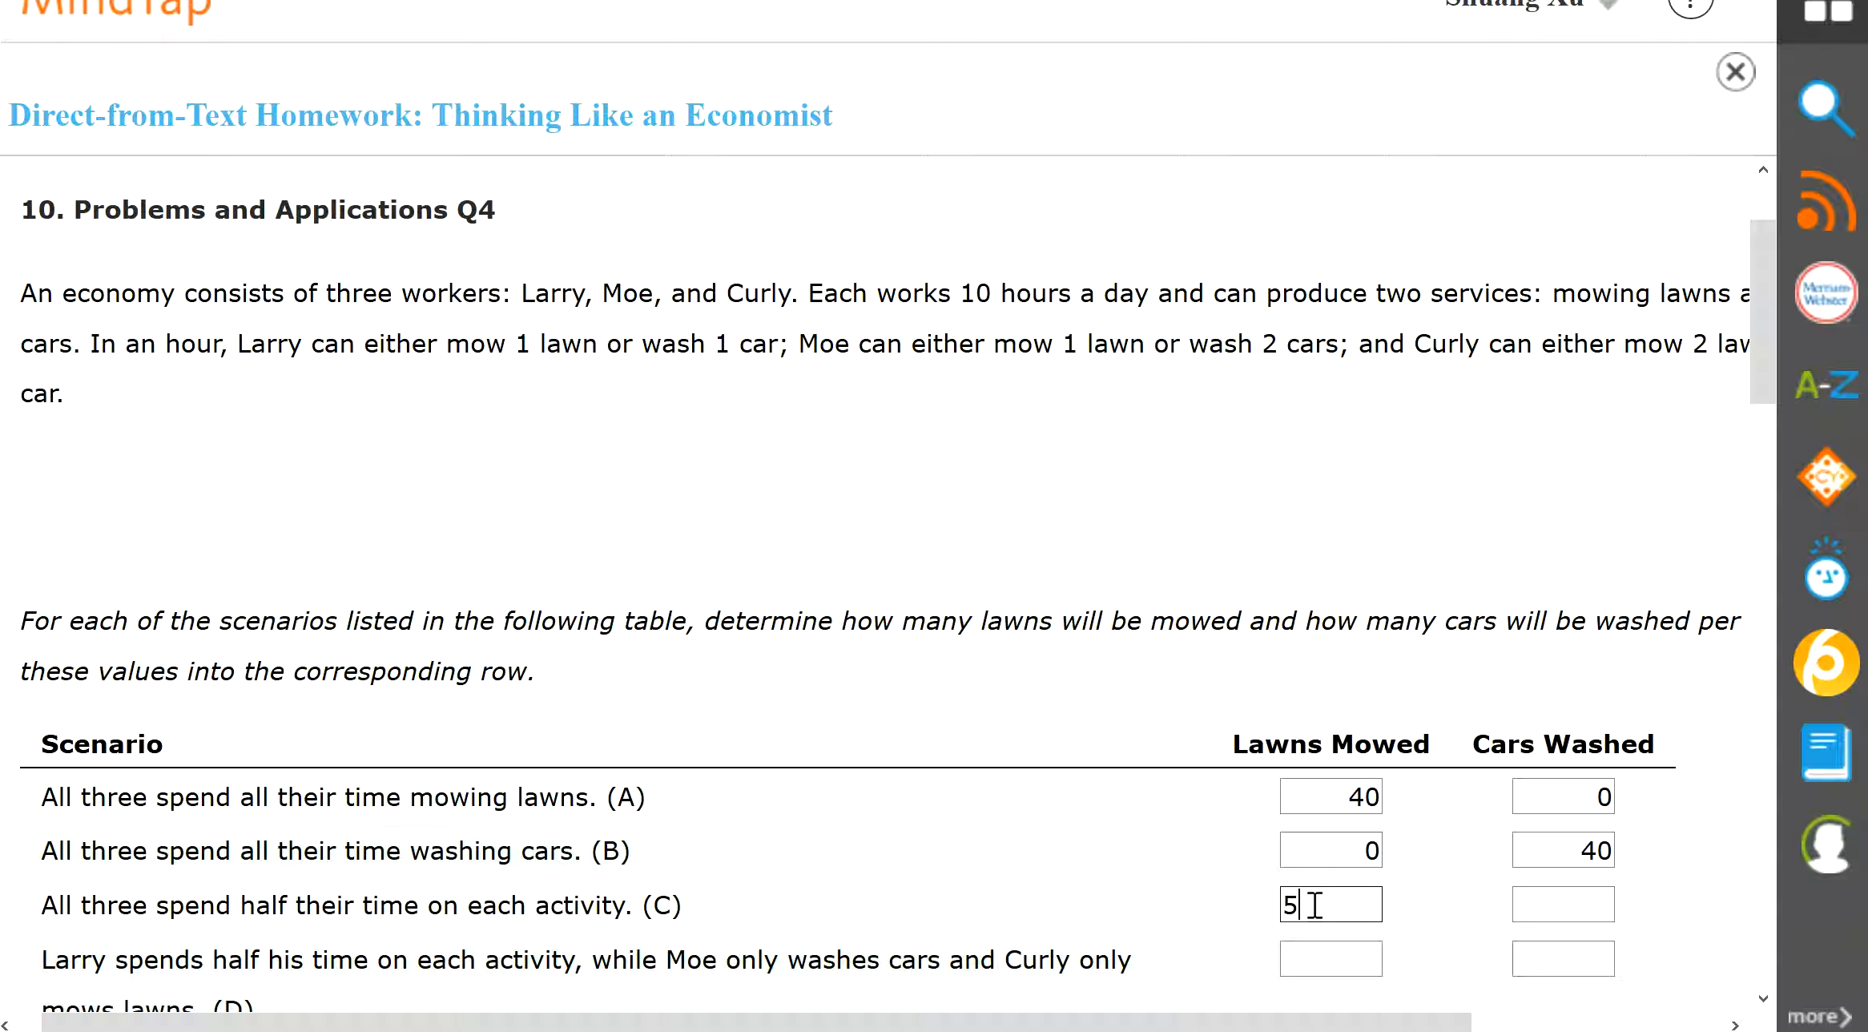
{"action": "key", "text": "Backspace"}
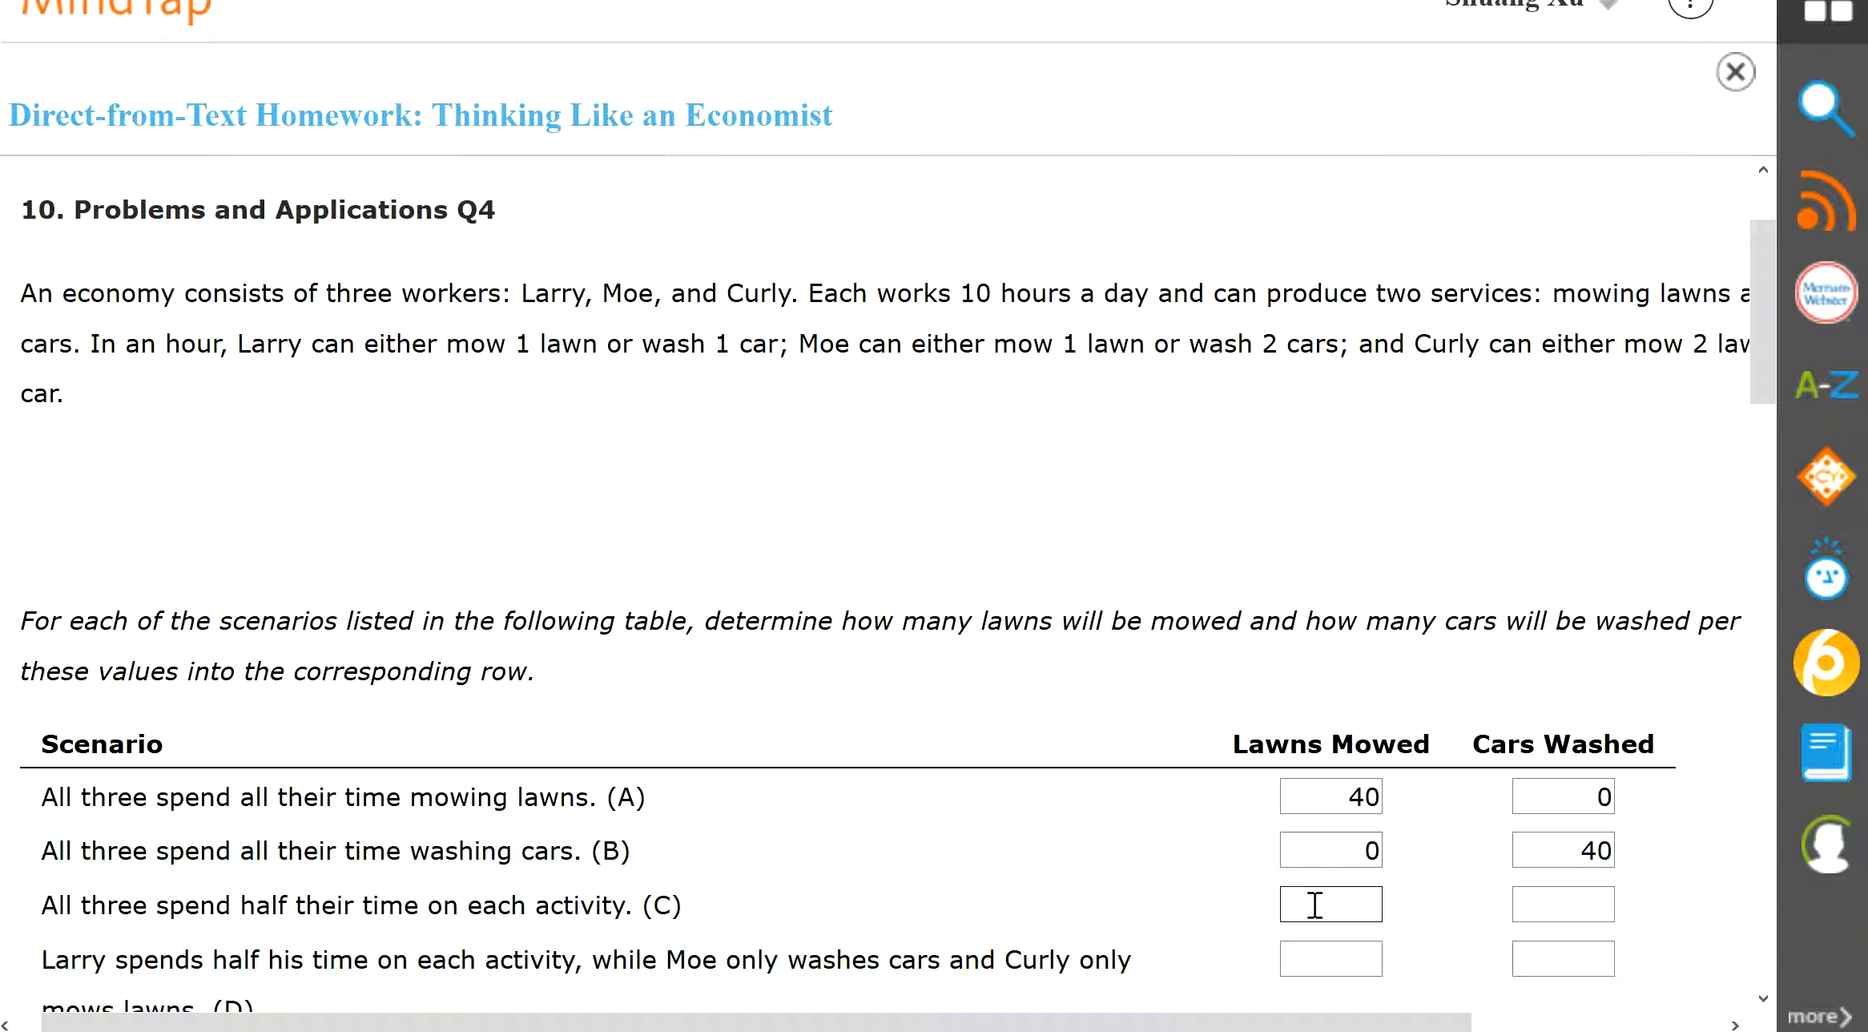
{"action": "type", "text": "20"}
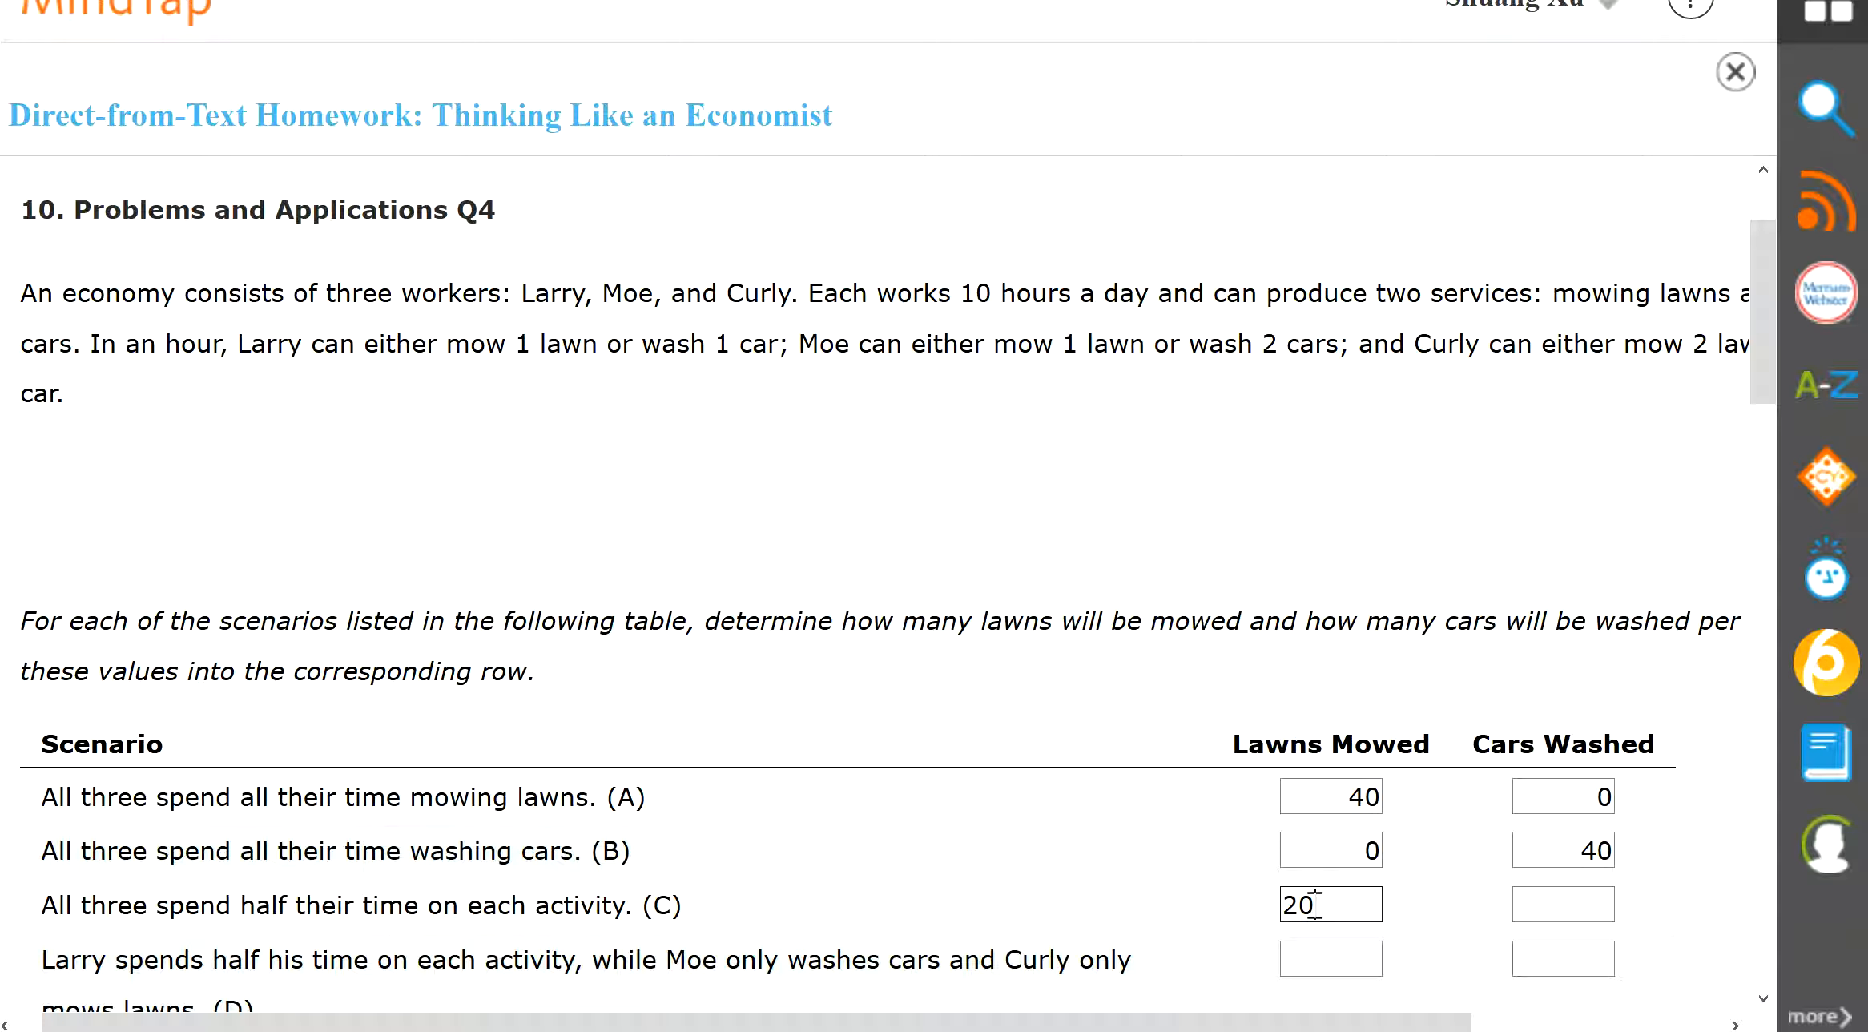
{"action": "left_click", "coordinate": [1562, 905]}
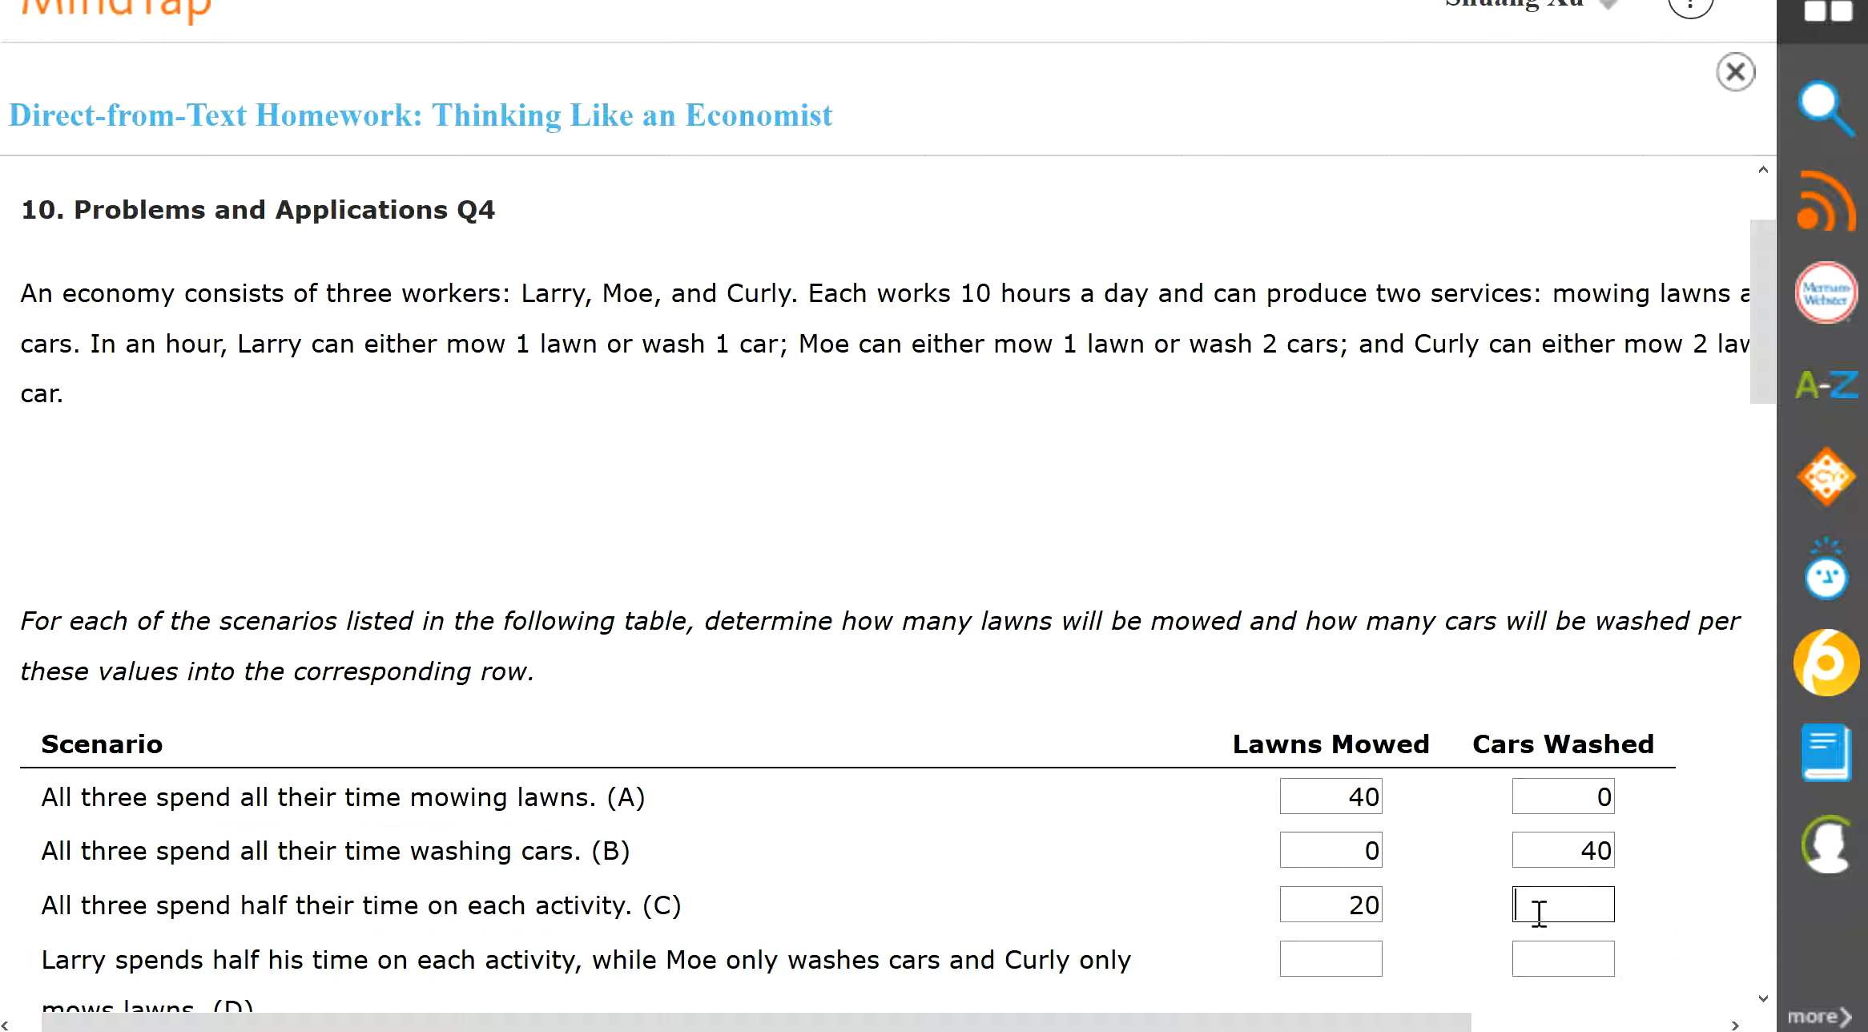
{"action": "type", "text": "2"}
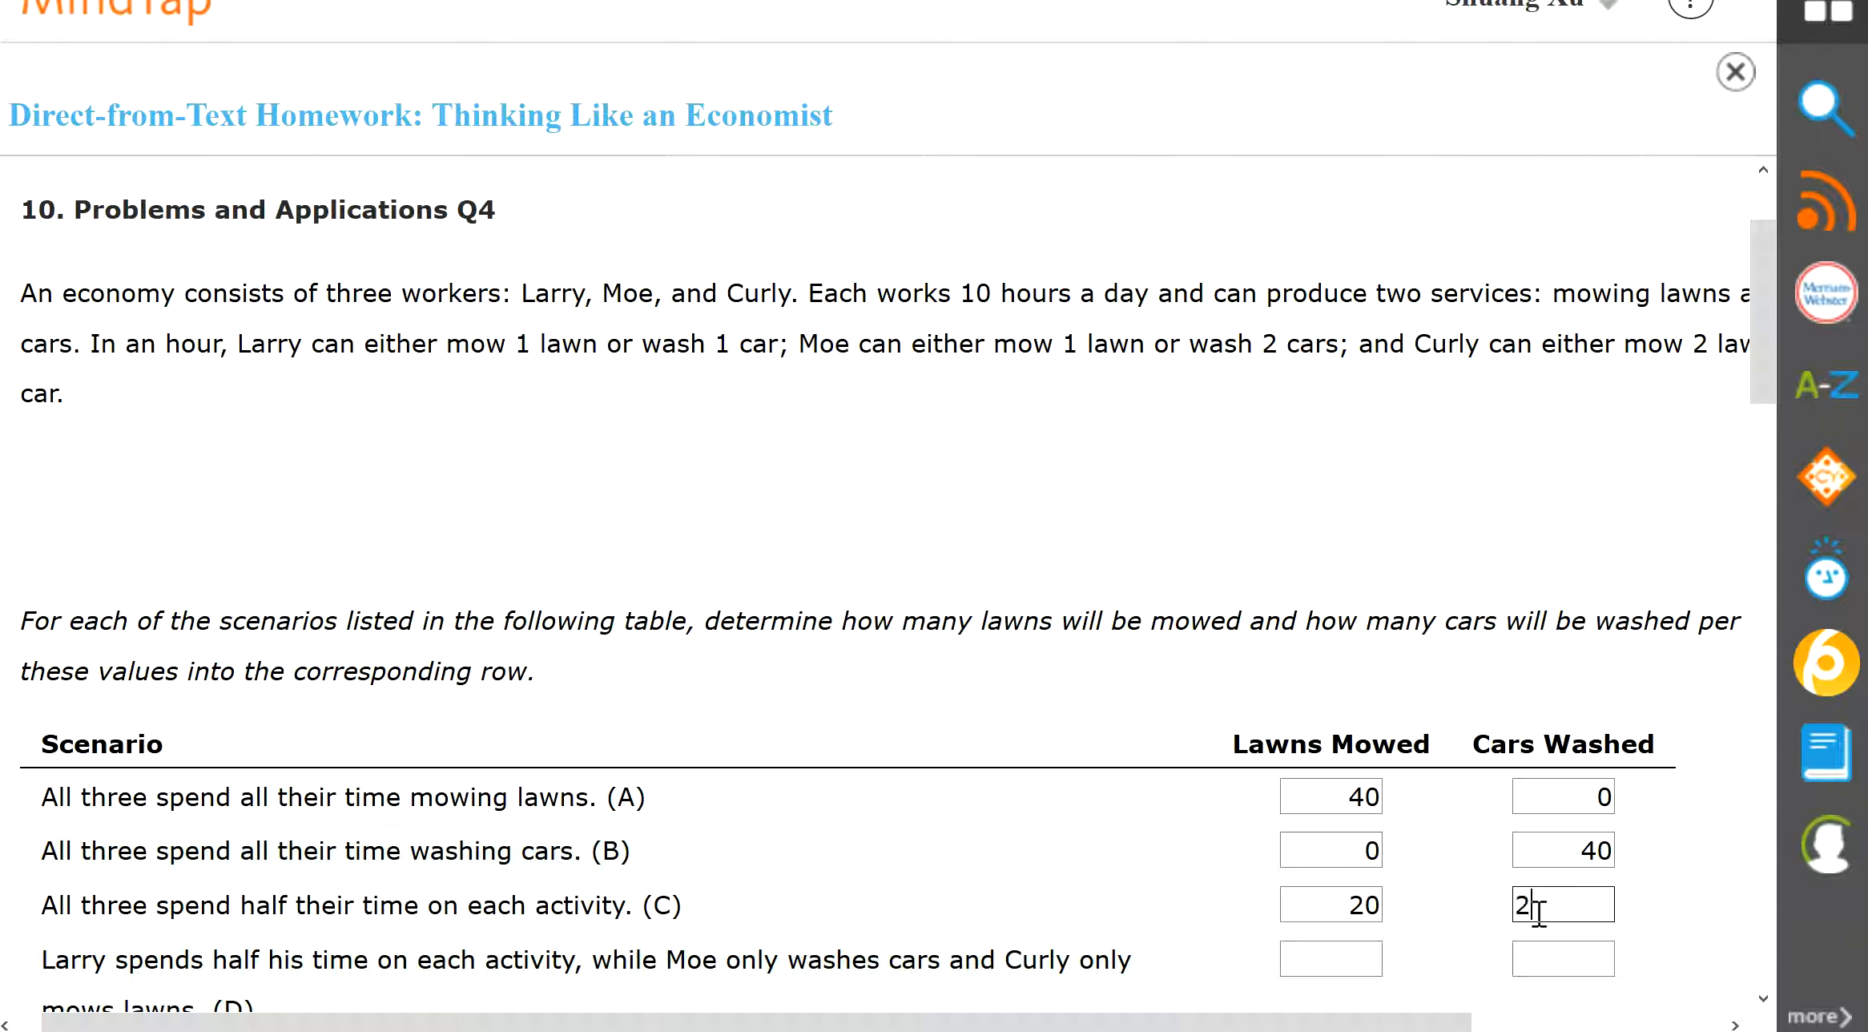
{"action": "type", "text": "0"}
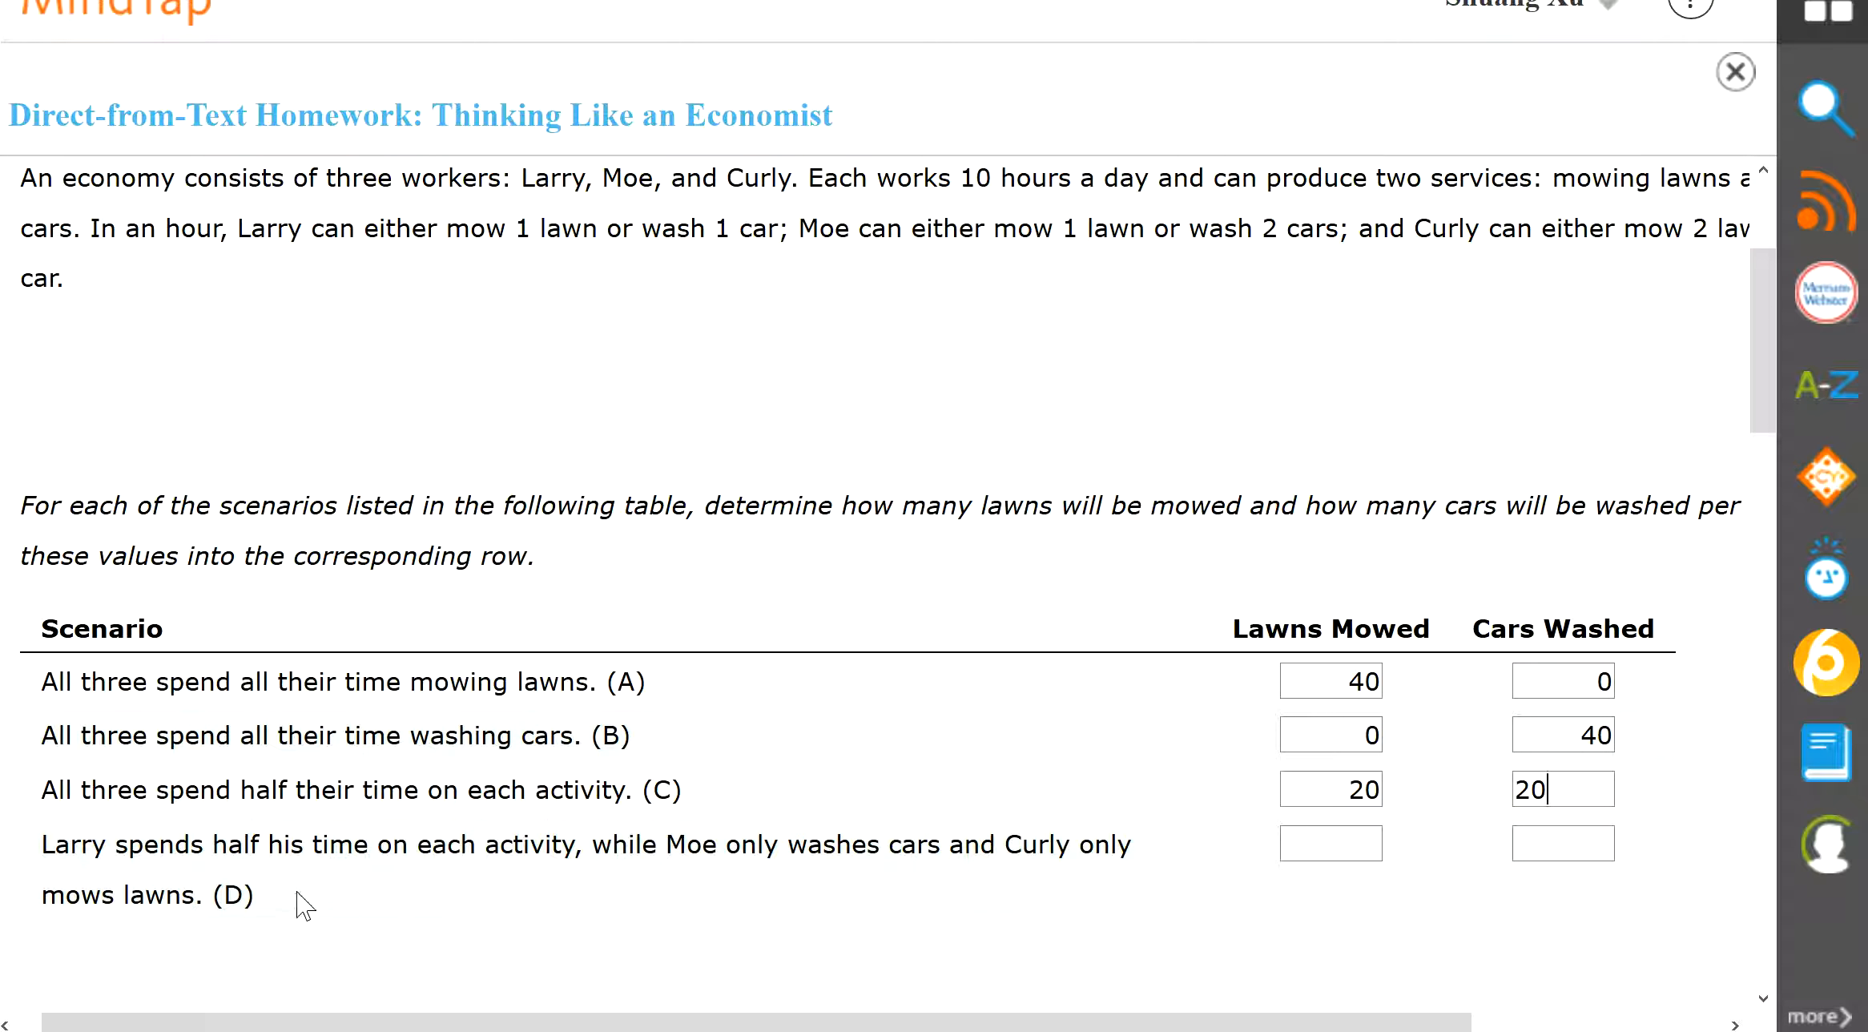
{"action": "mouse_move", "coordinate": [696, 912]}
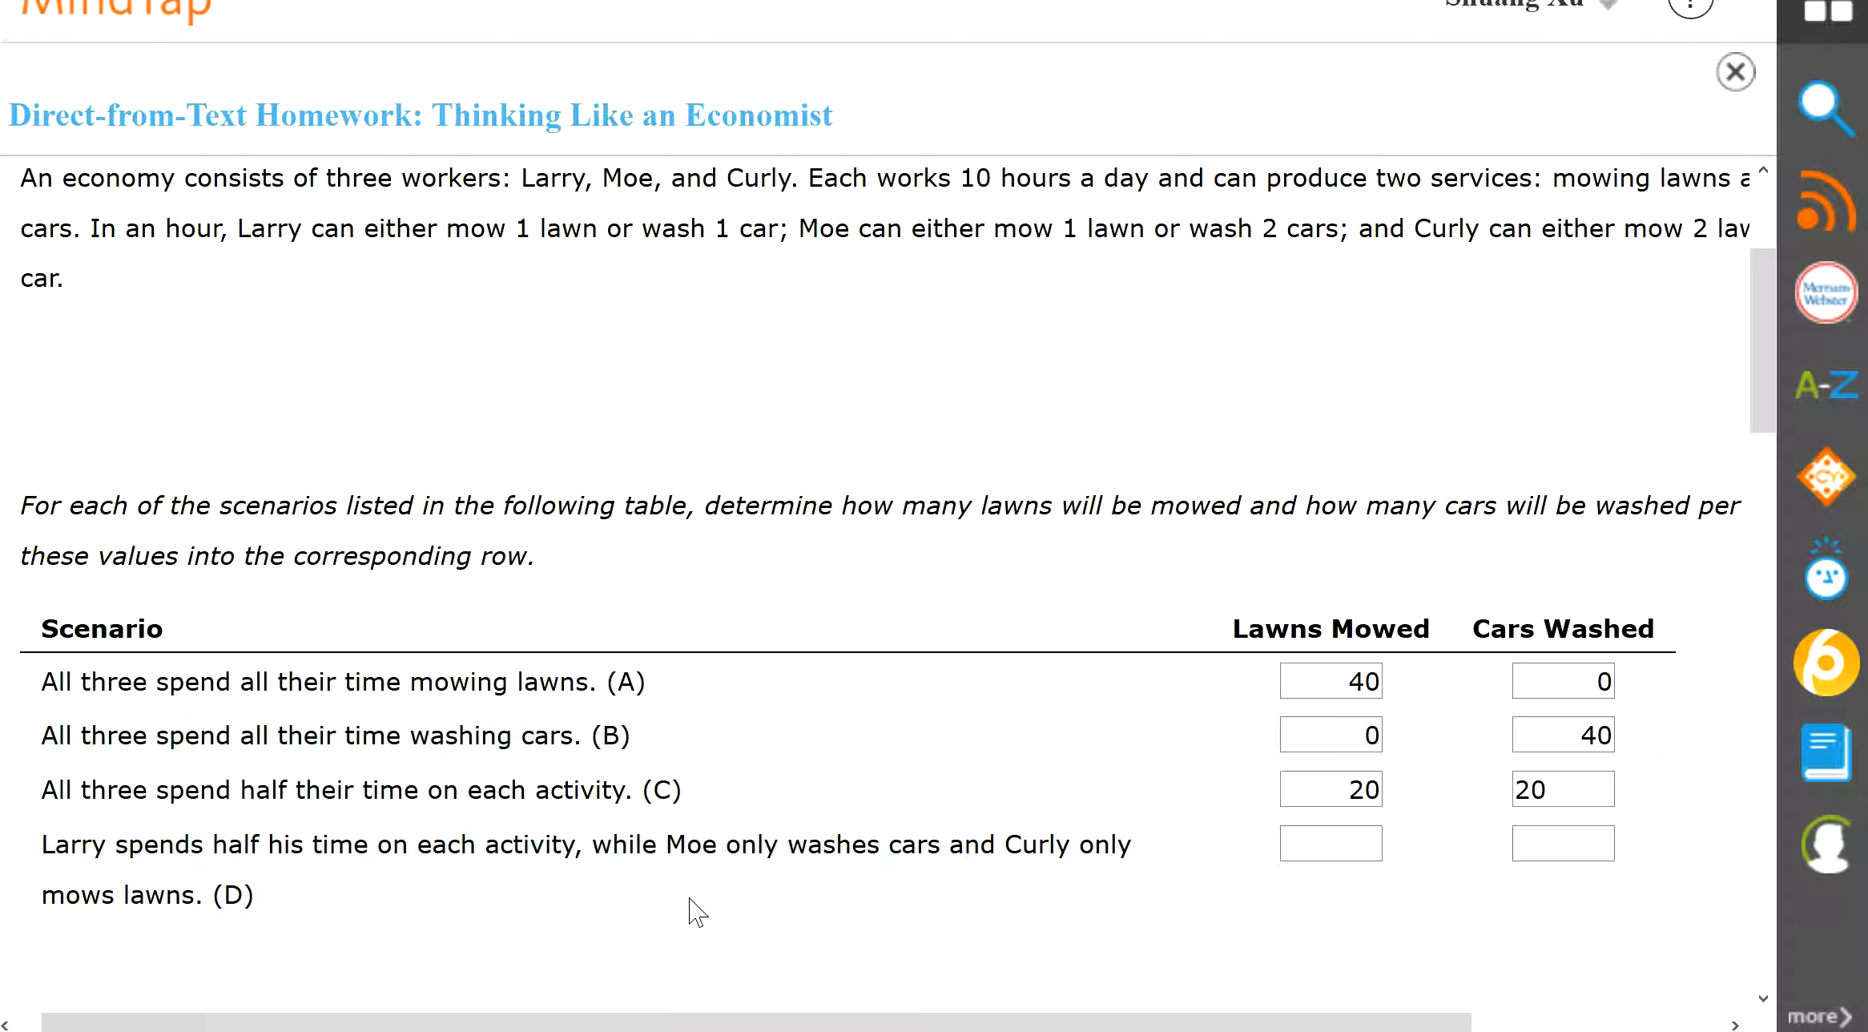
Fill scenario D with 25 lawns mowed and 25 cars washed
{"action": "left_click", "coordinate": [1329, 843]}
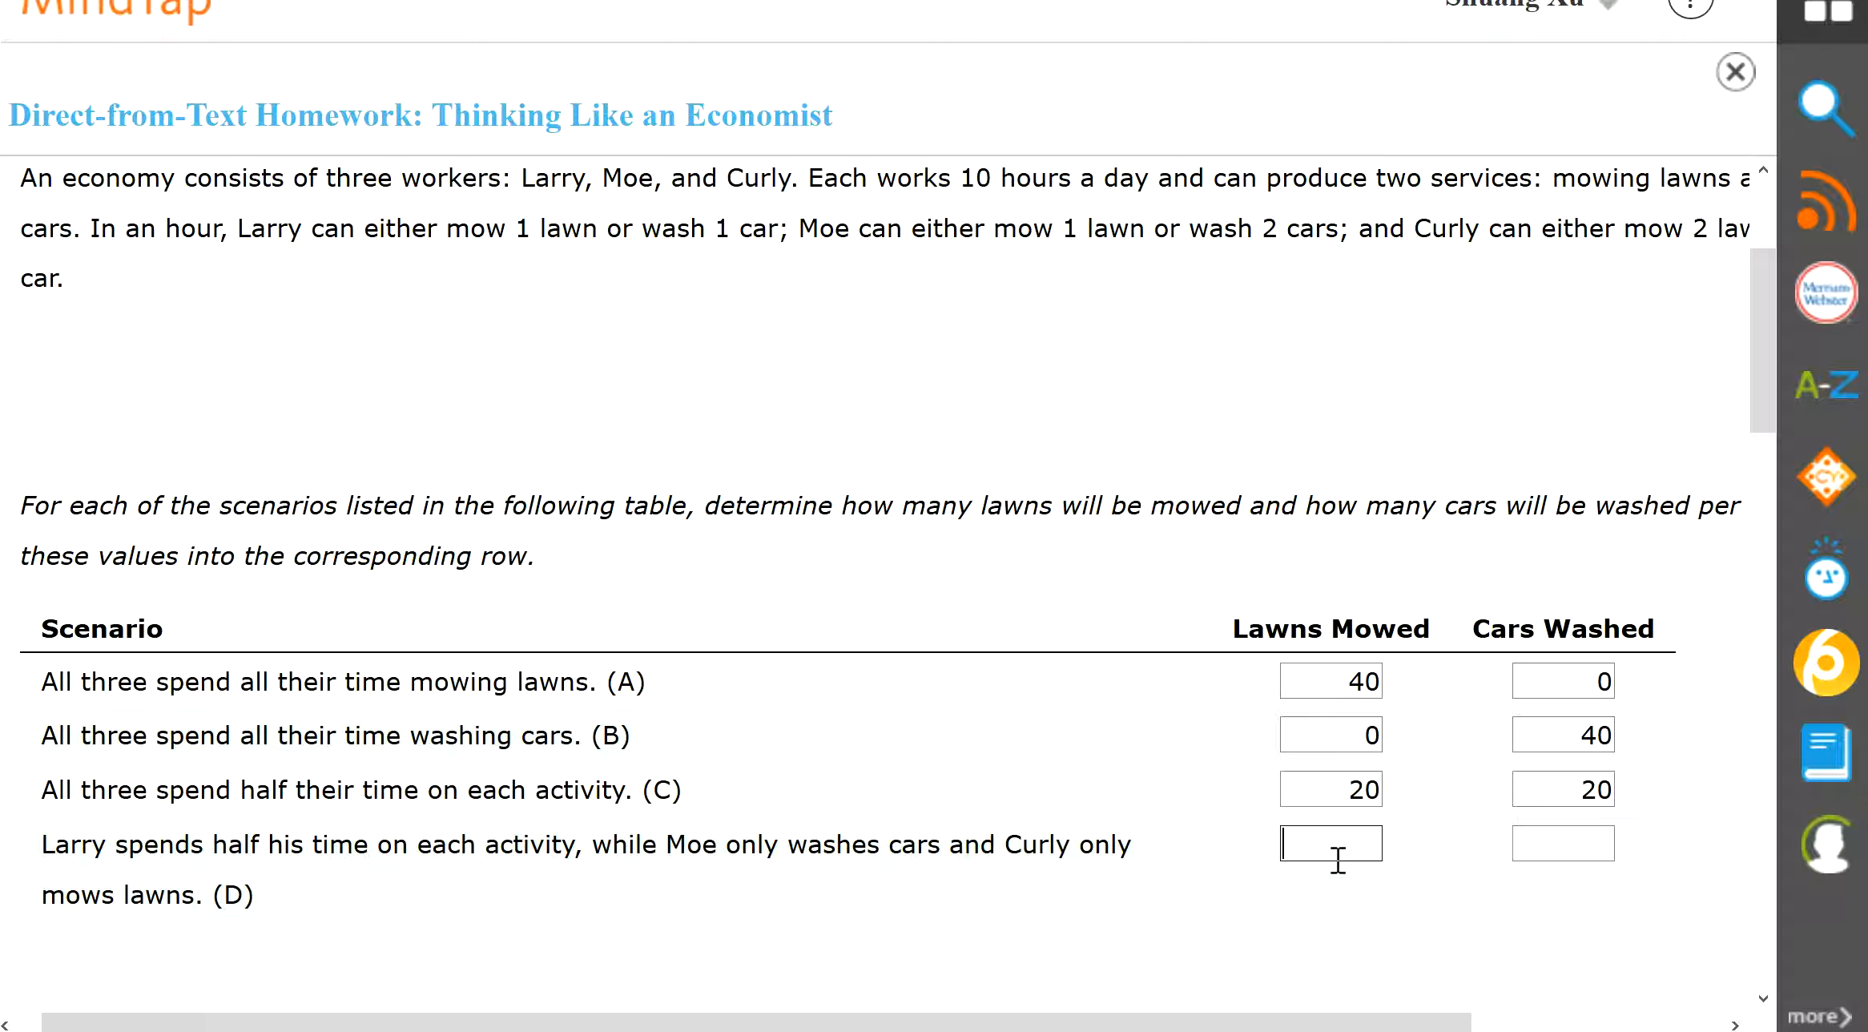
{"action": "type", "text": "25"}
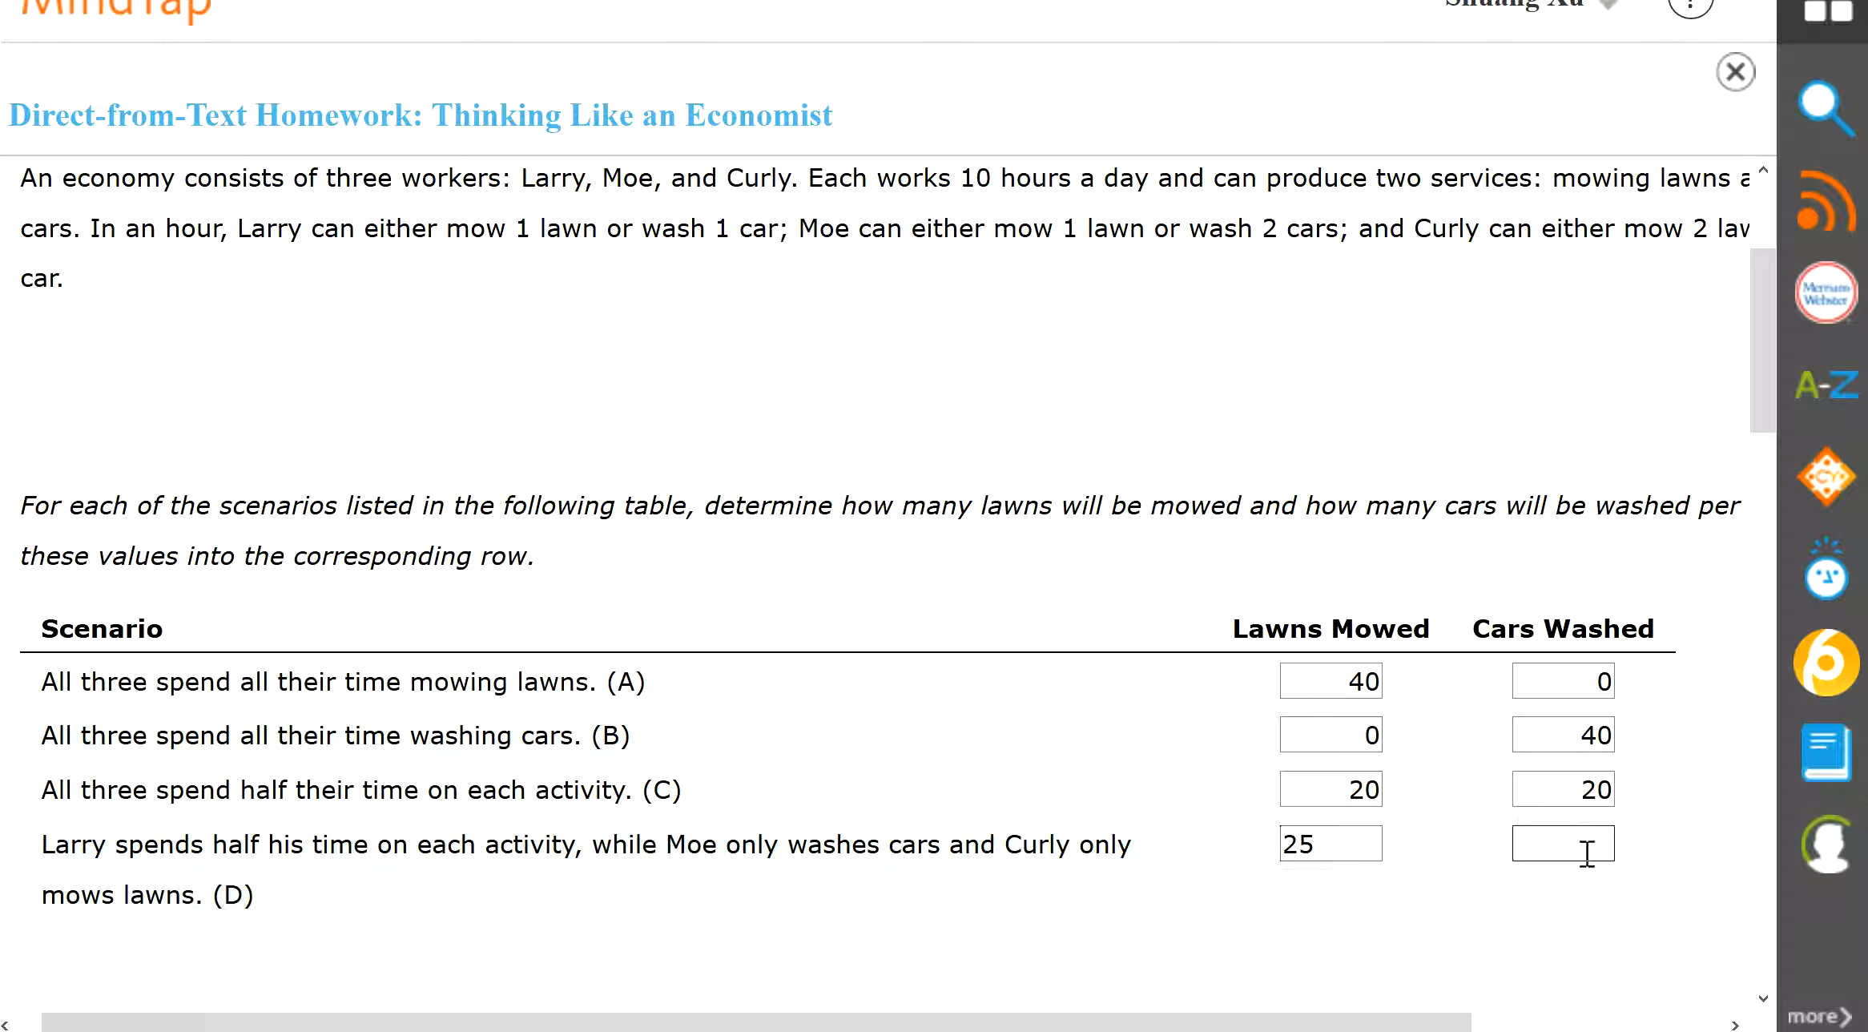
{"action": "type", "text": "25"}
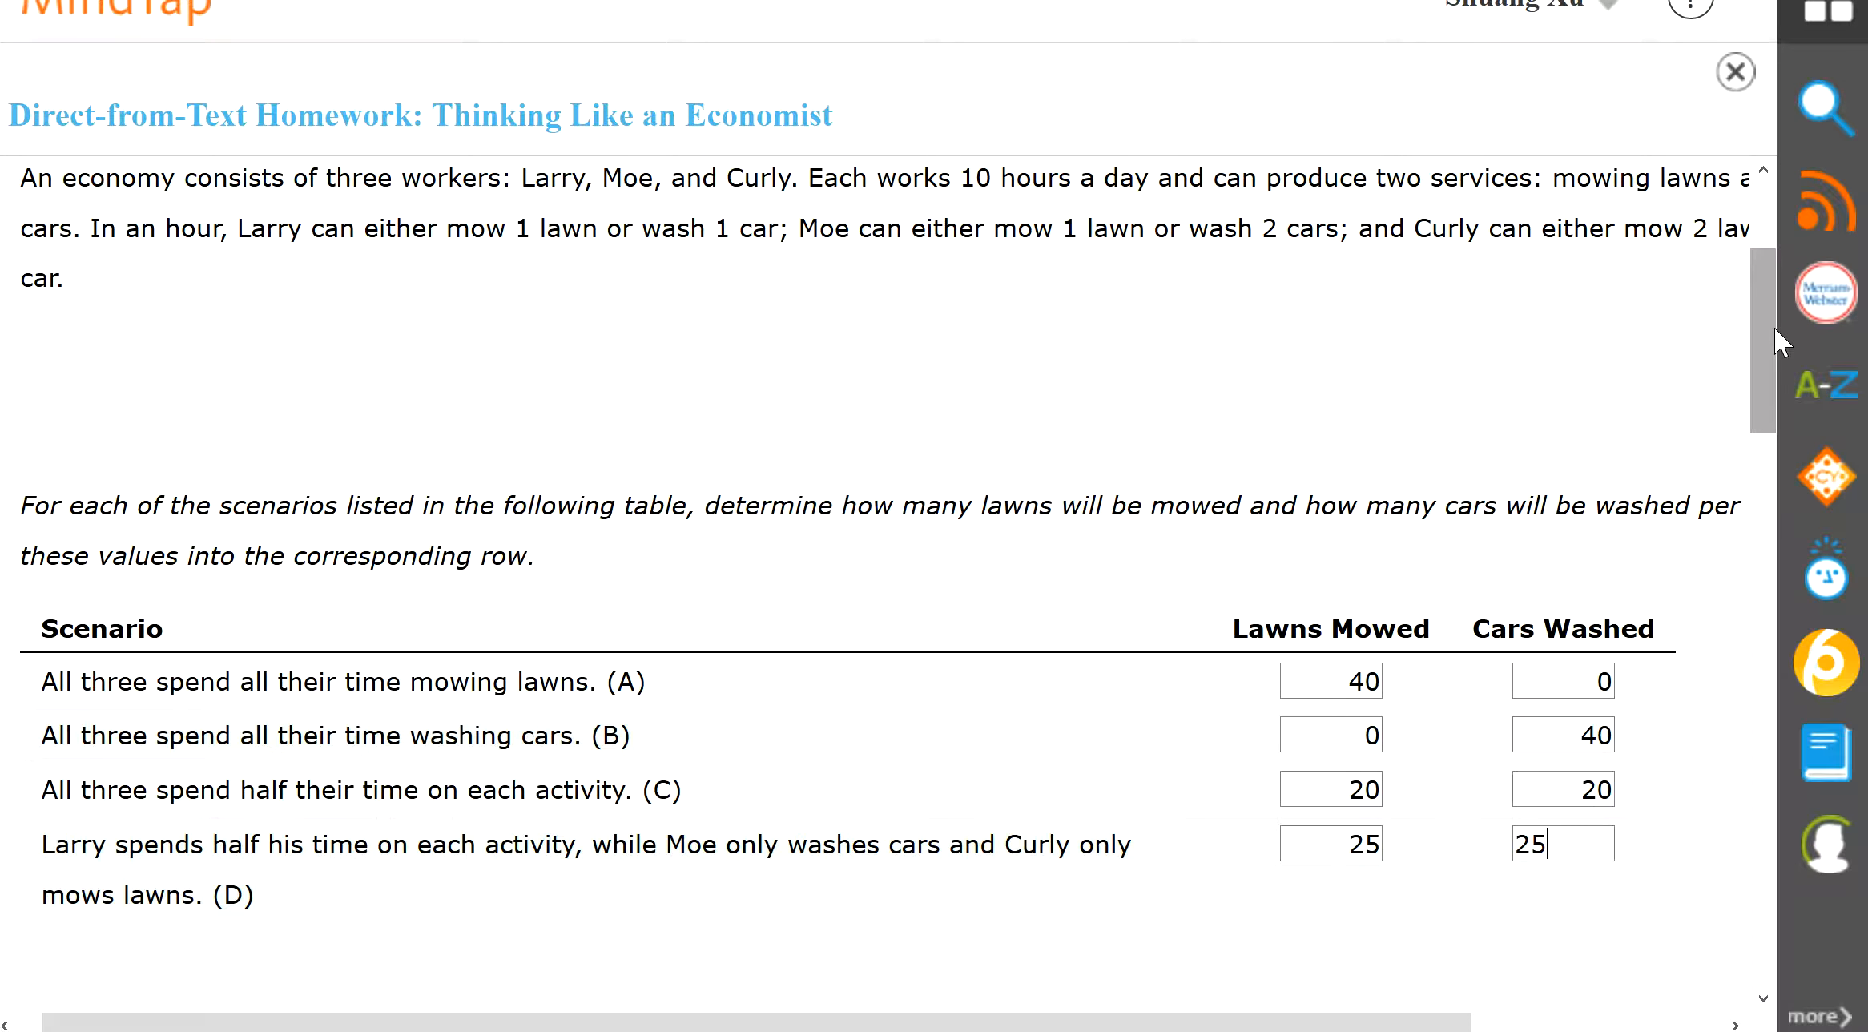
Scroll between the production table and the graph to review the straight PPF from (0,40) to (40,0)
{"action": "scroll", "scroll_direction": "down", "scroll_amount": 3}
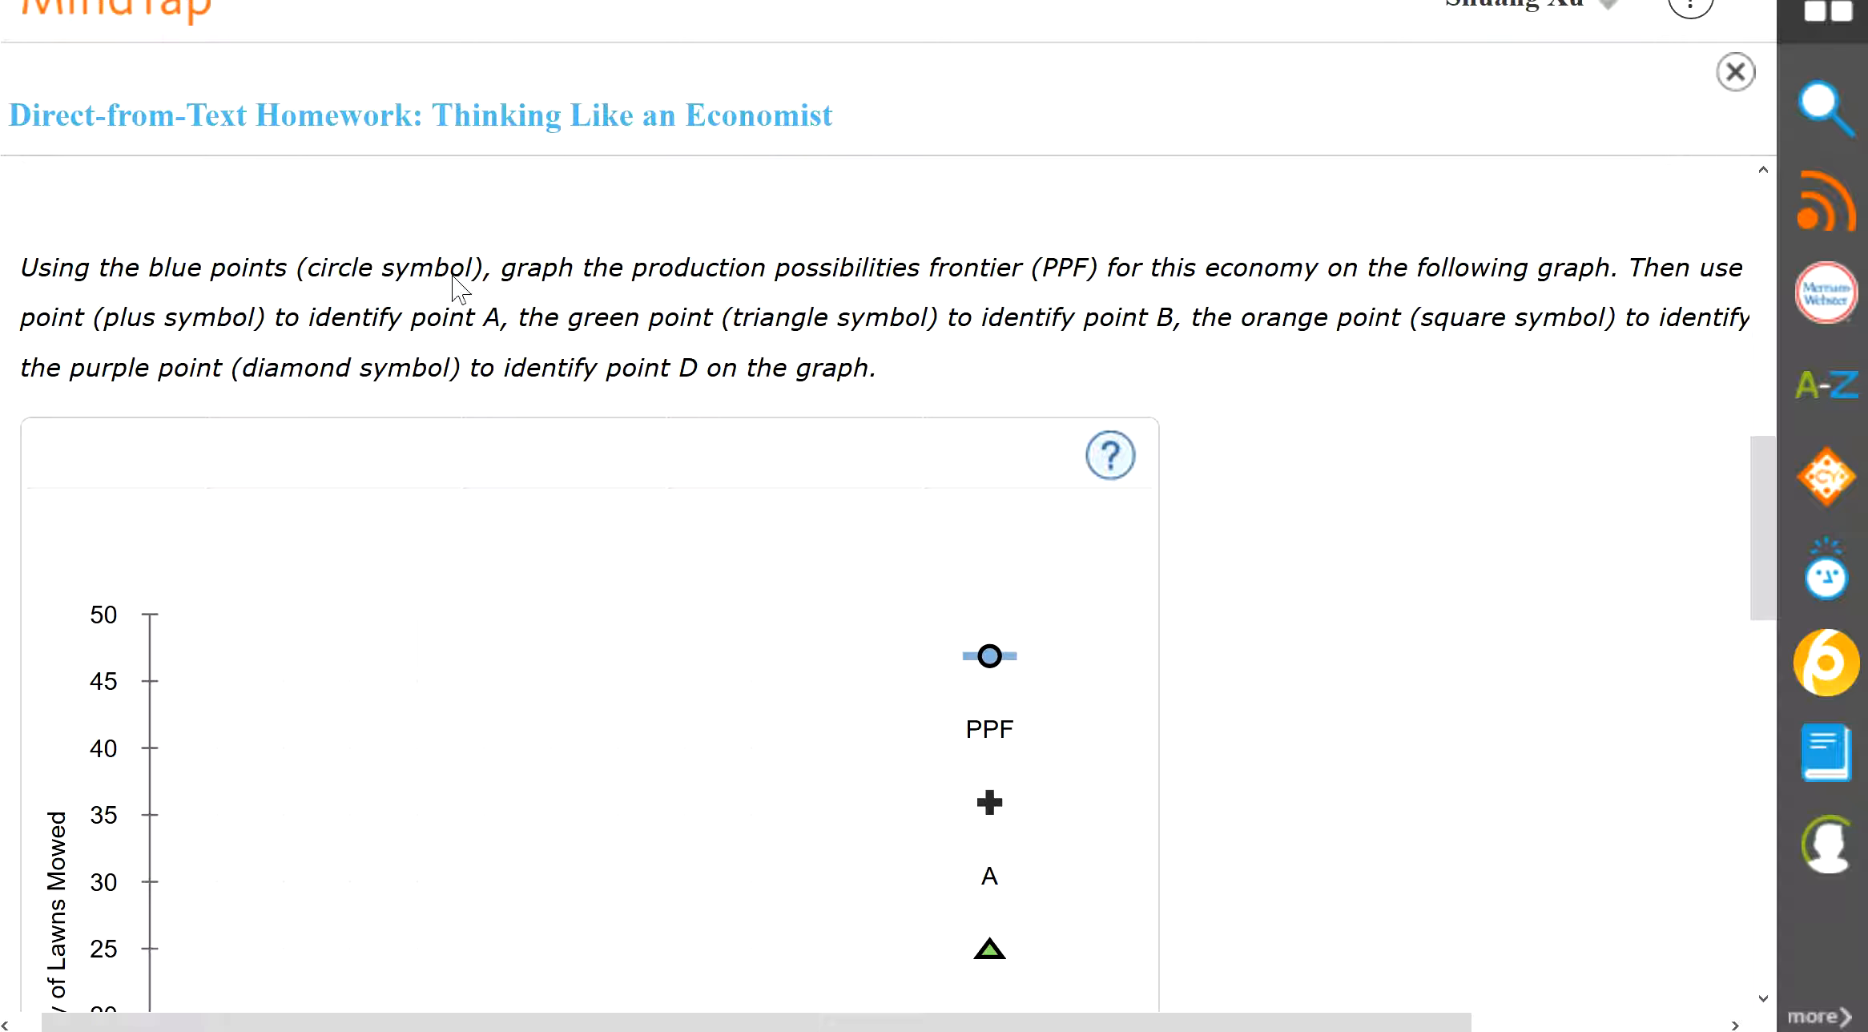
{"action": "mouse_move", "coordinate": [998, 316]}
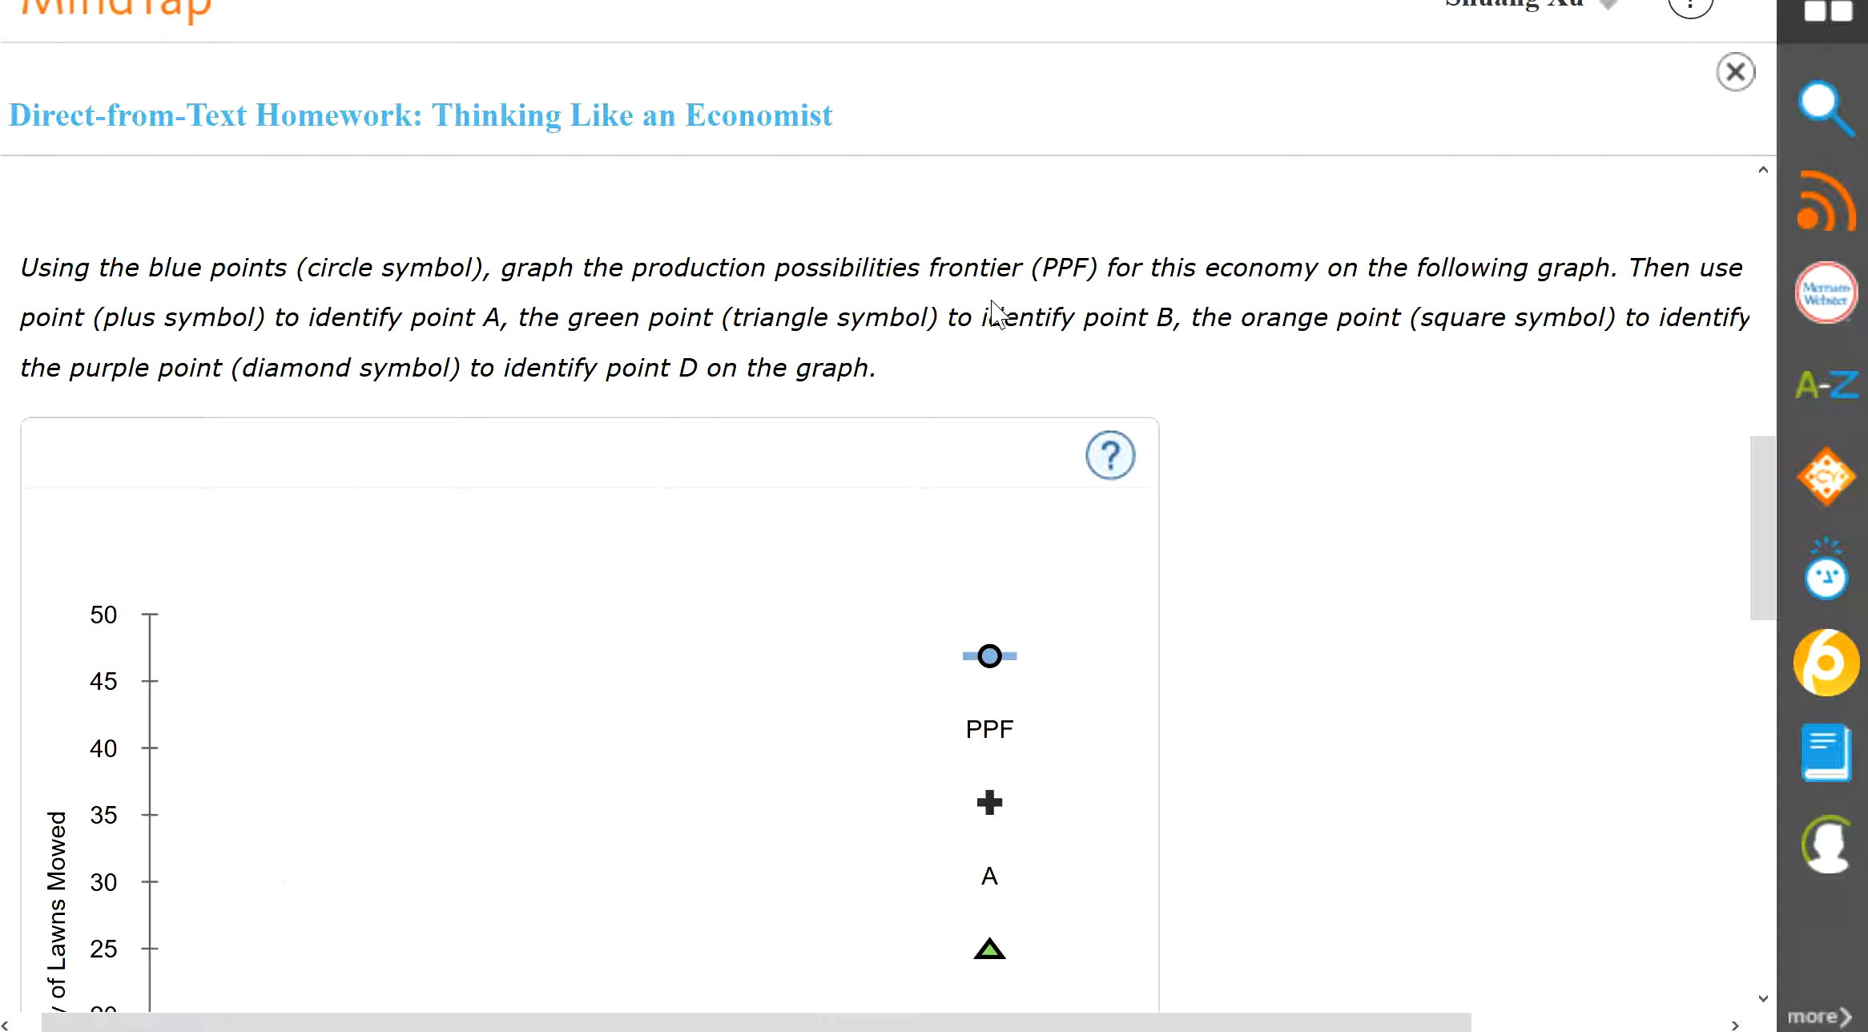
{"action": "mouse_move", "coordinate": [423, 367]}
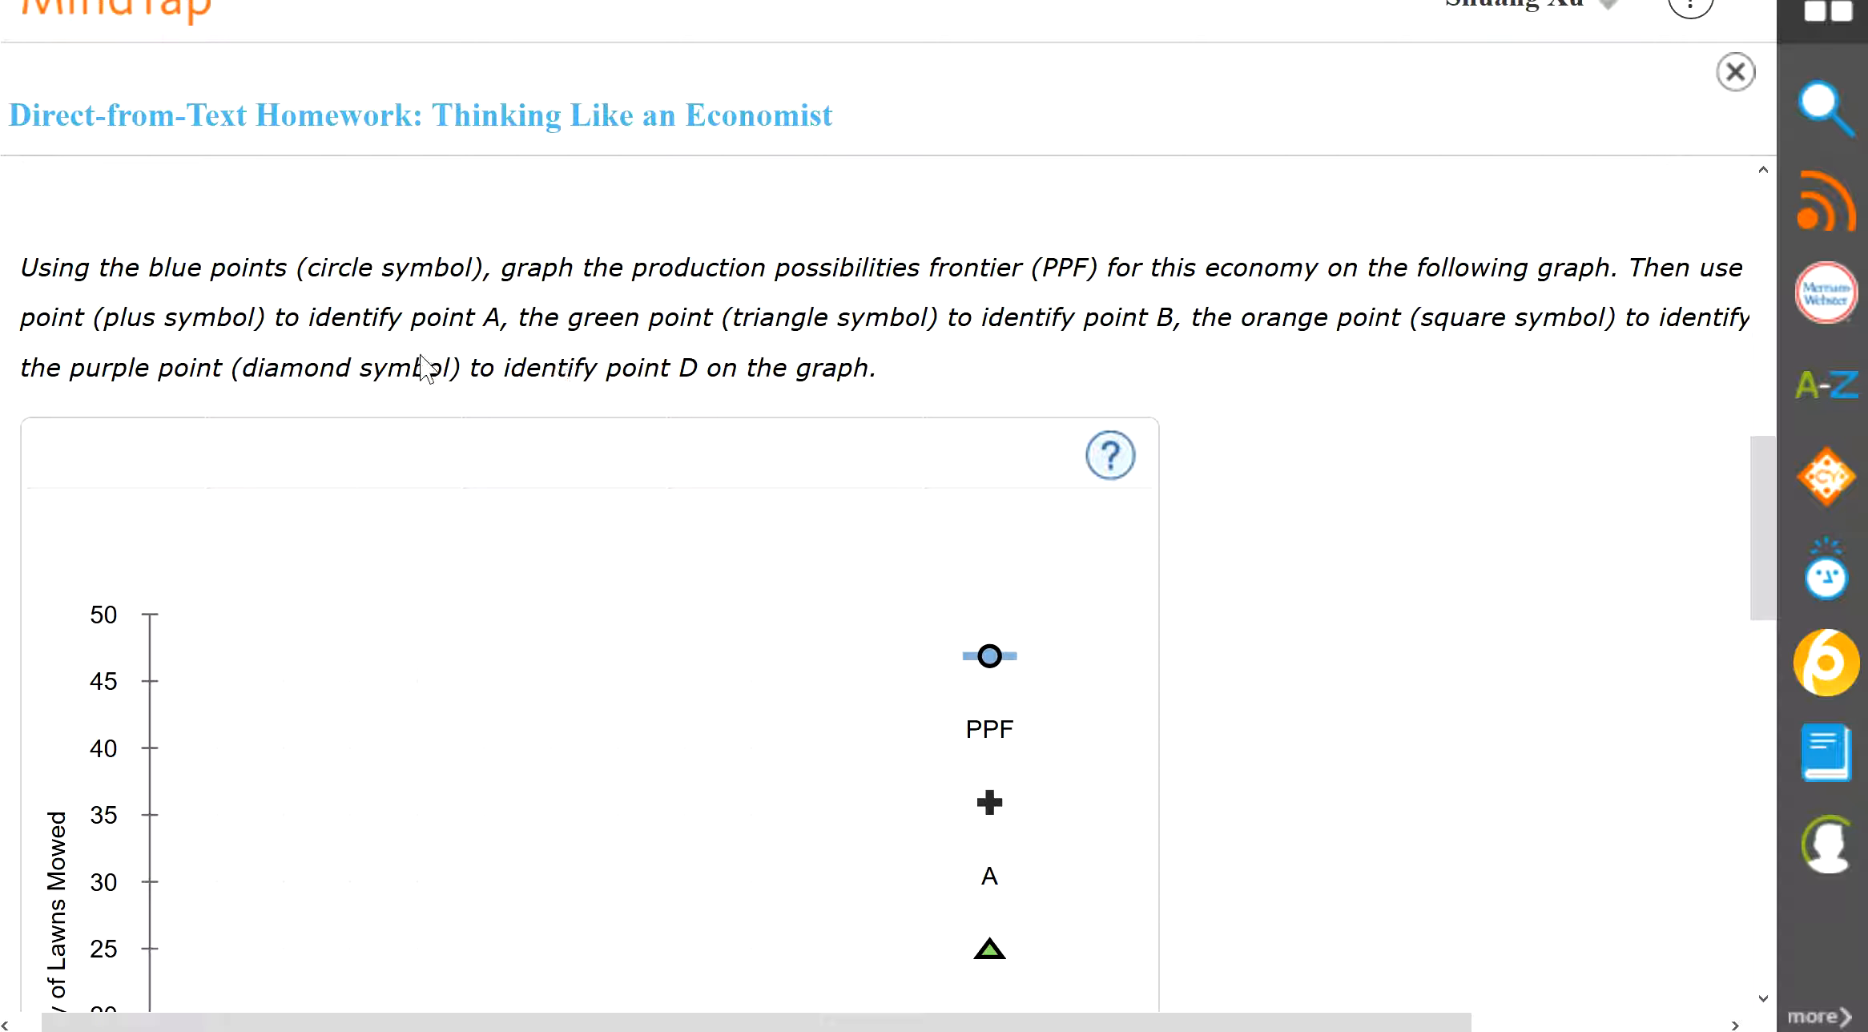
{"action": "mouse_move", "coordinate": [685, 352]}
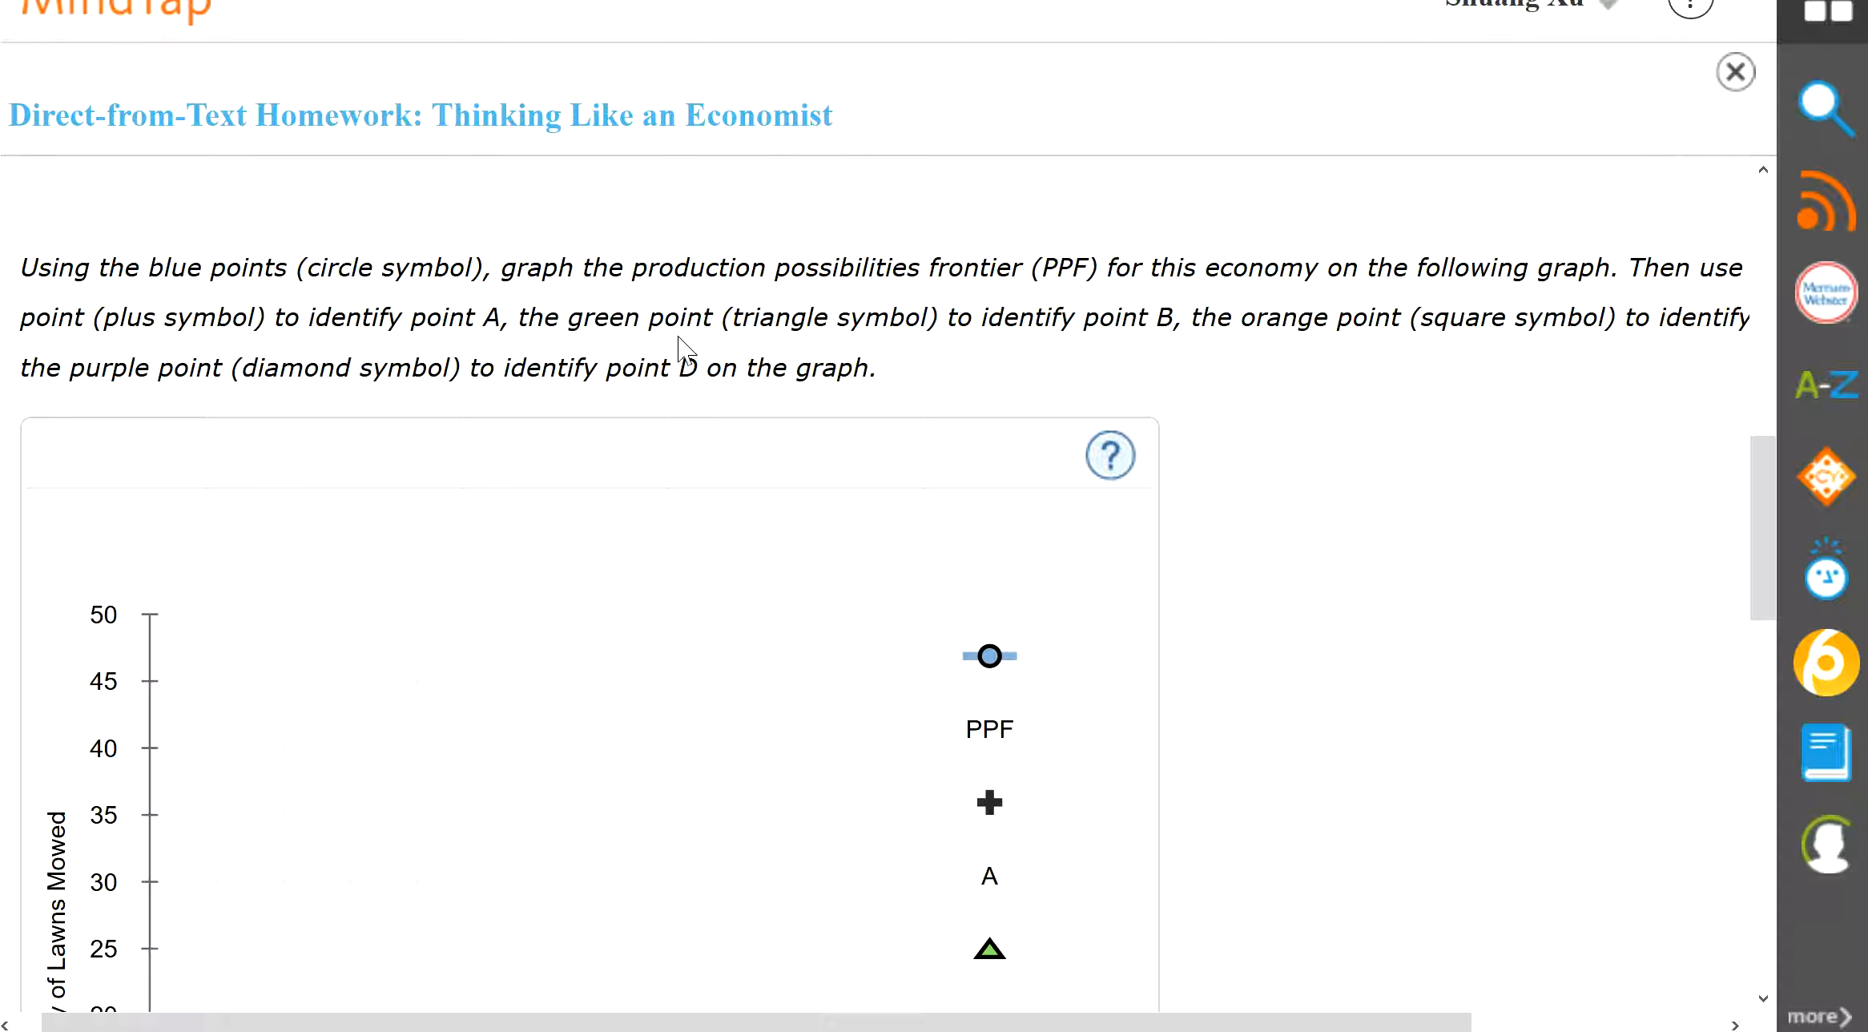
{"action": "mouse_move", "coordinate": [1108, 320]}
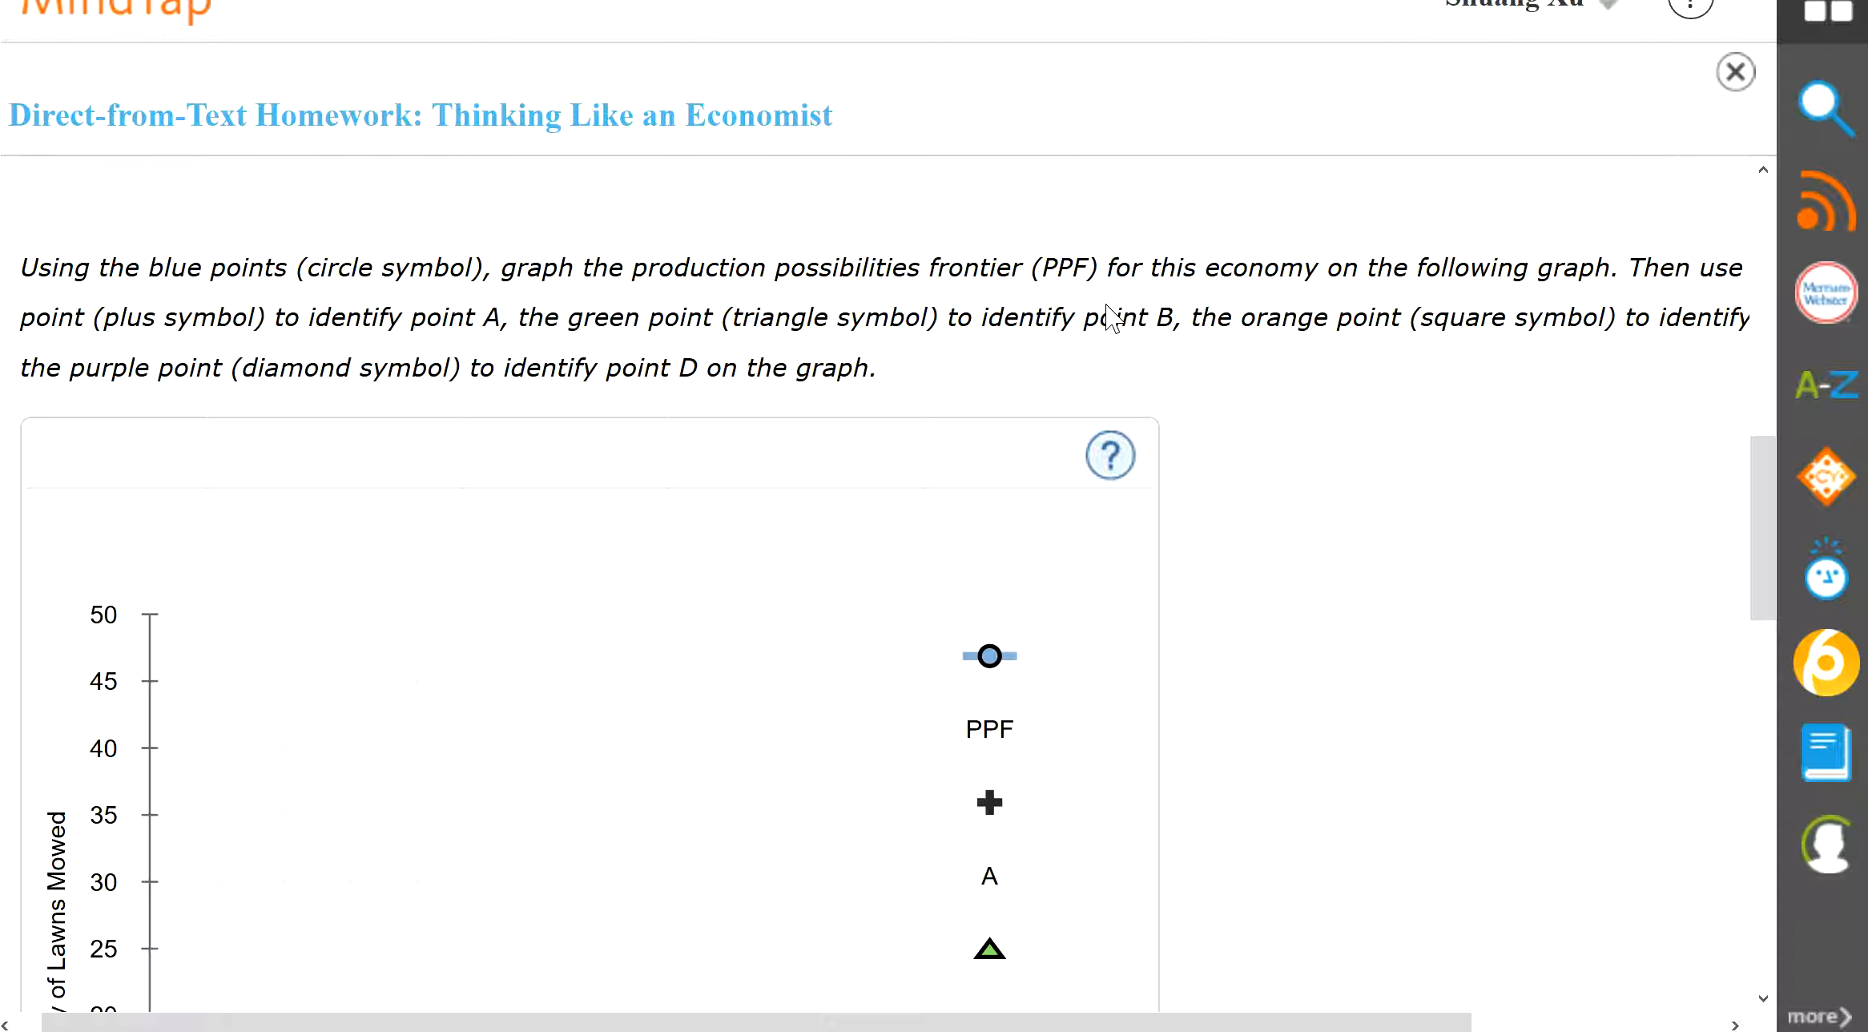
{"action": "mouse_move", "coordinate": [1010, 422]}
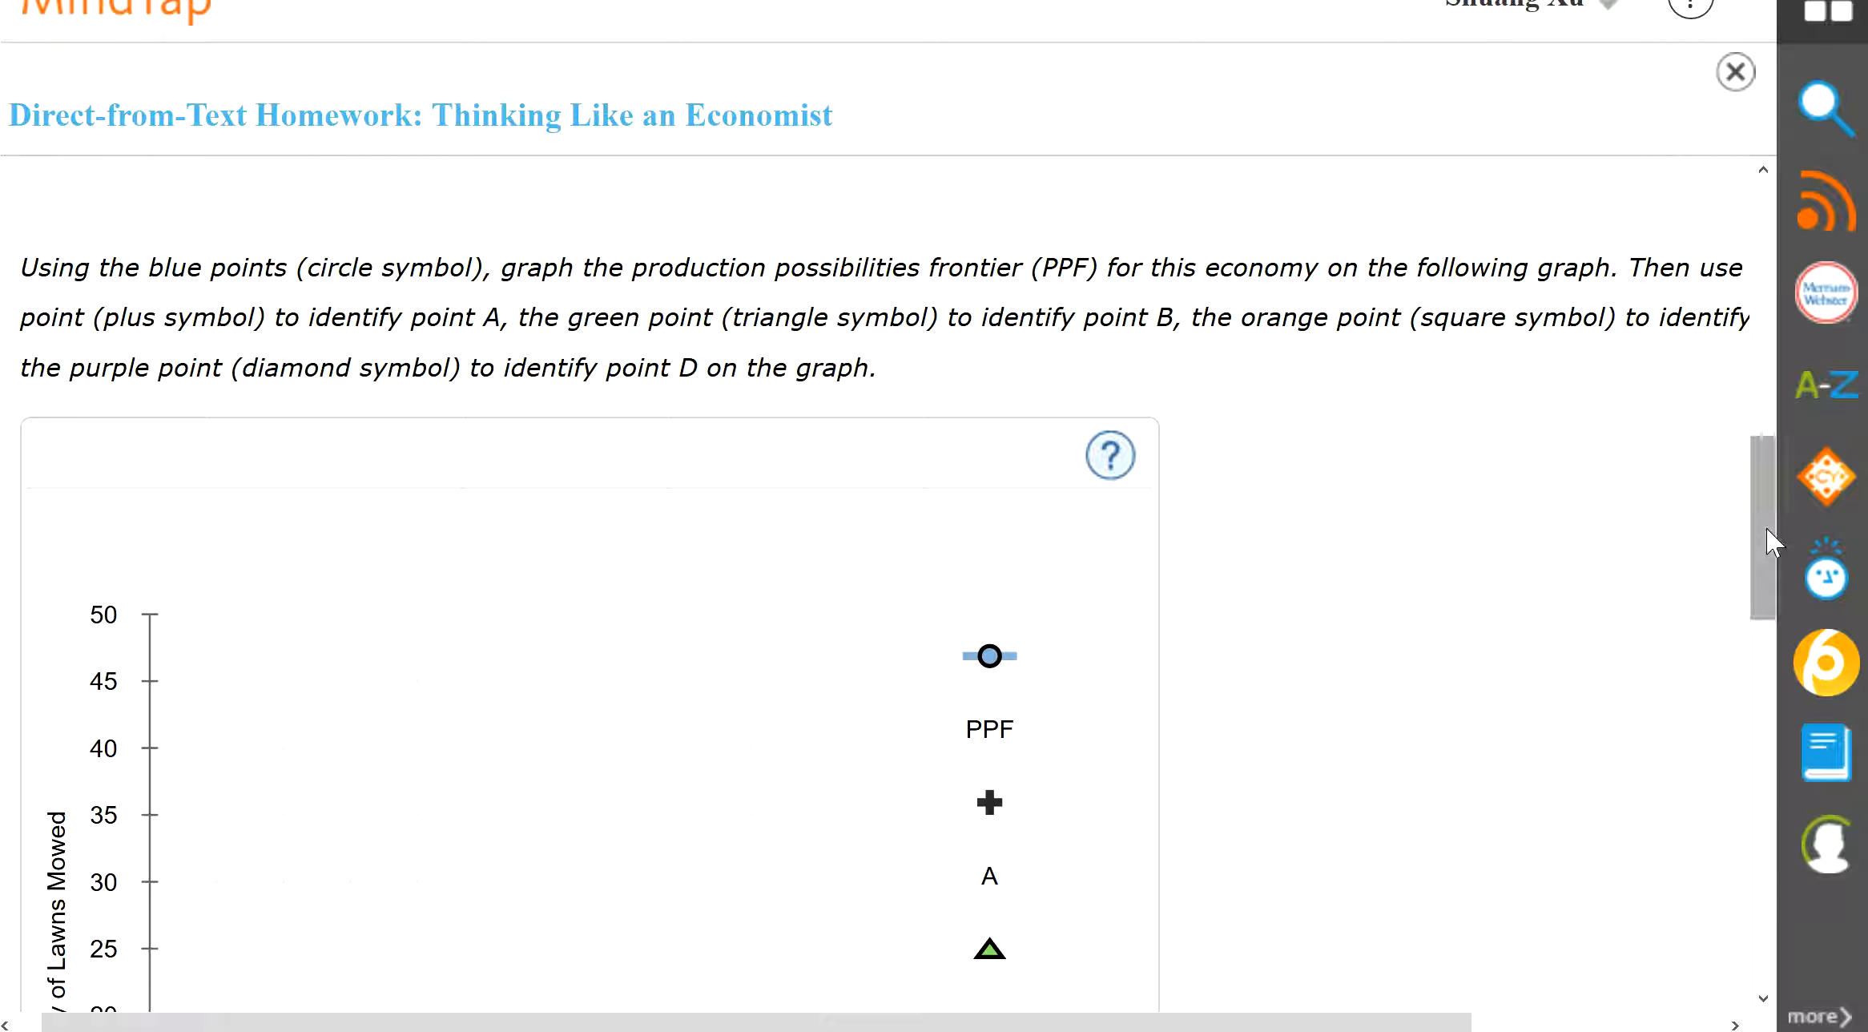
{"action": "scroll", "scroll_direction": "up", "scroll_amount": 3}
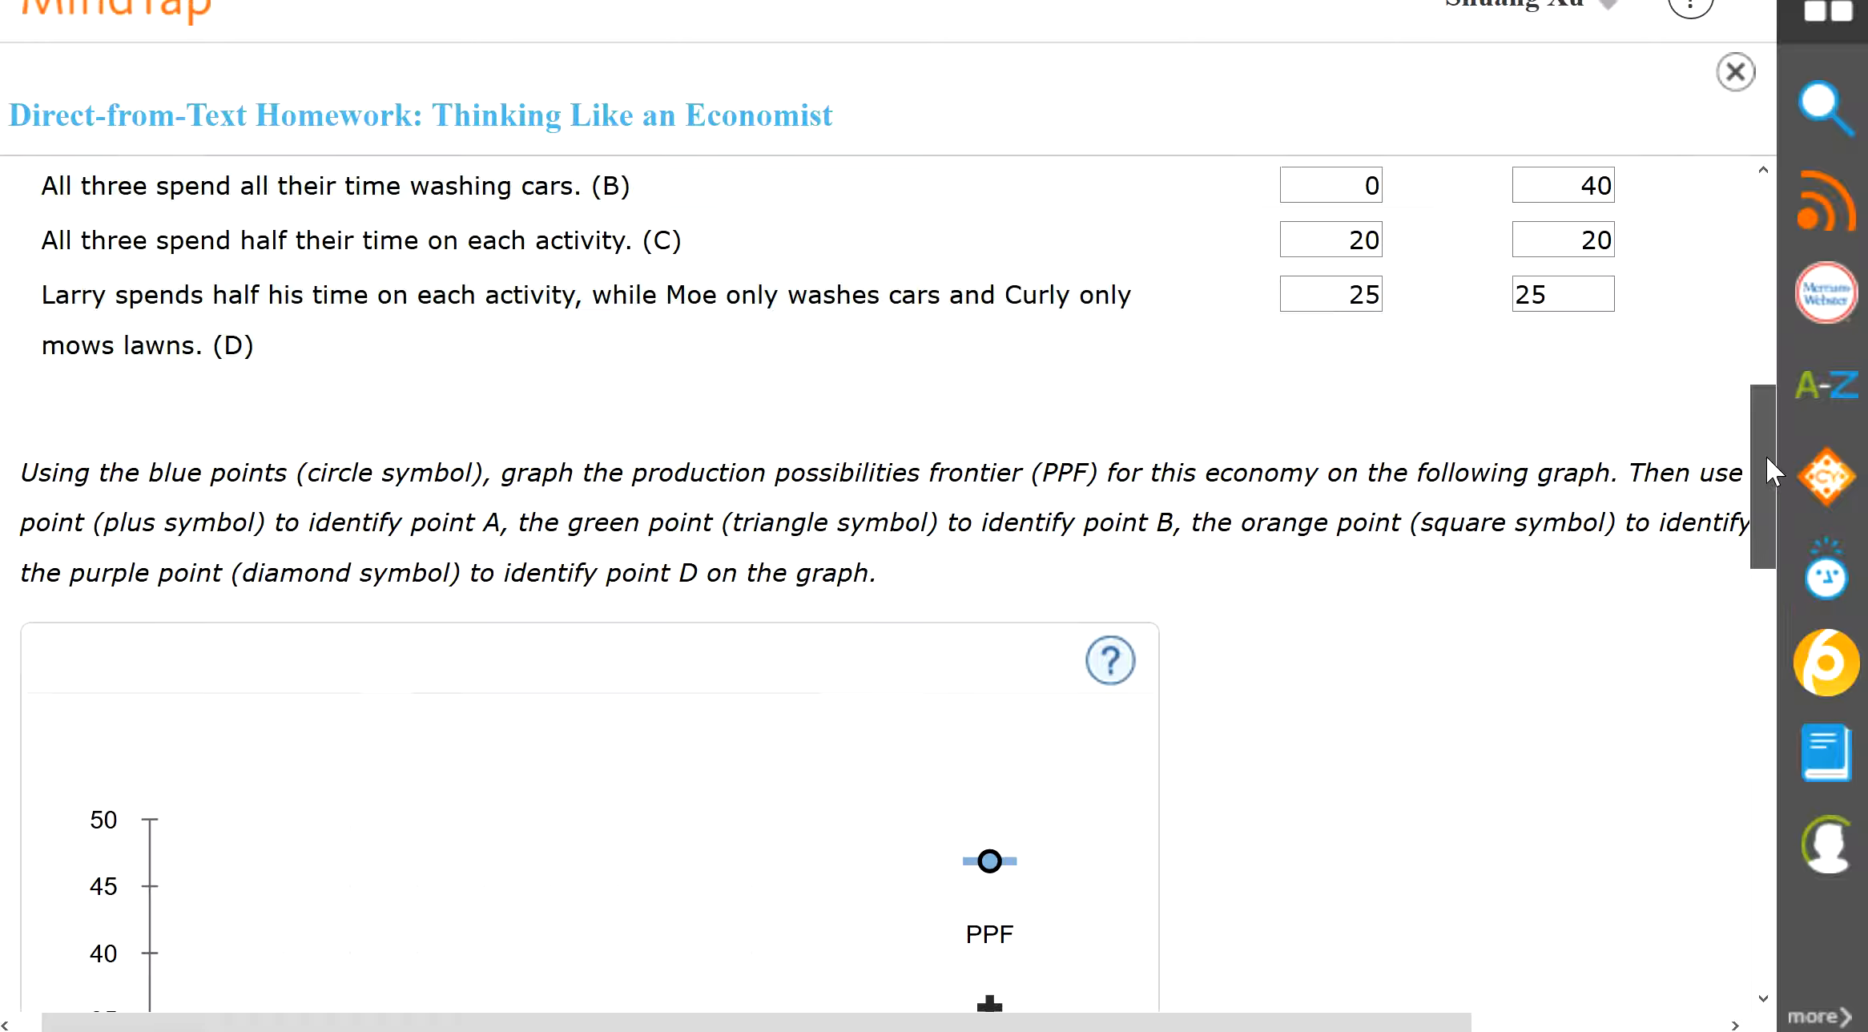
{"action": "scroll", "scroll_direction": "up", "scroll_amount": 3}
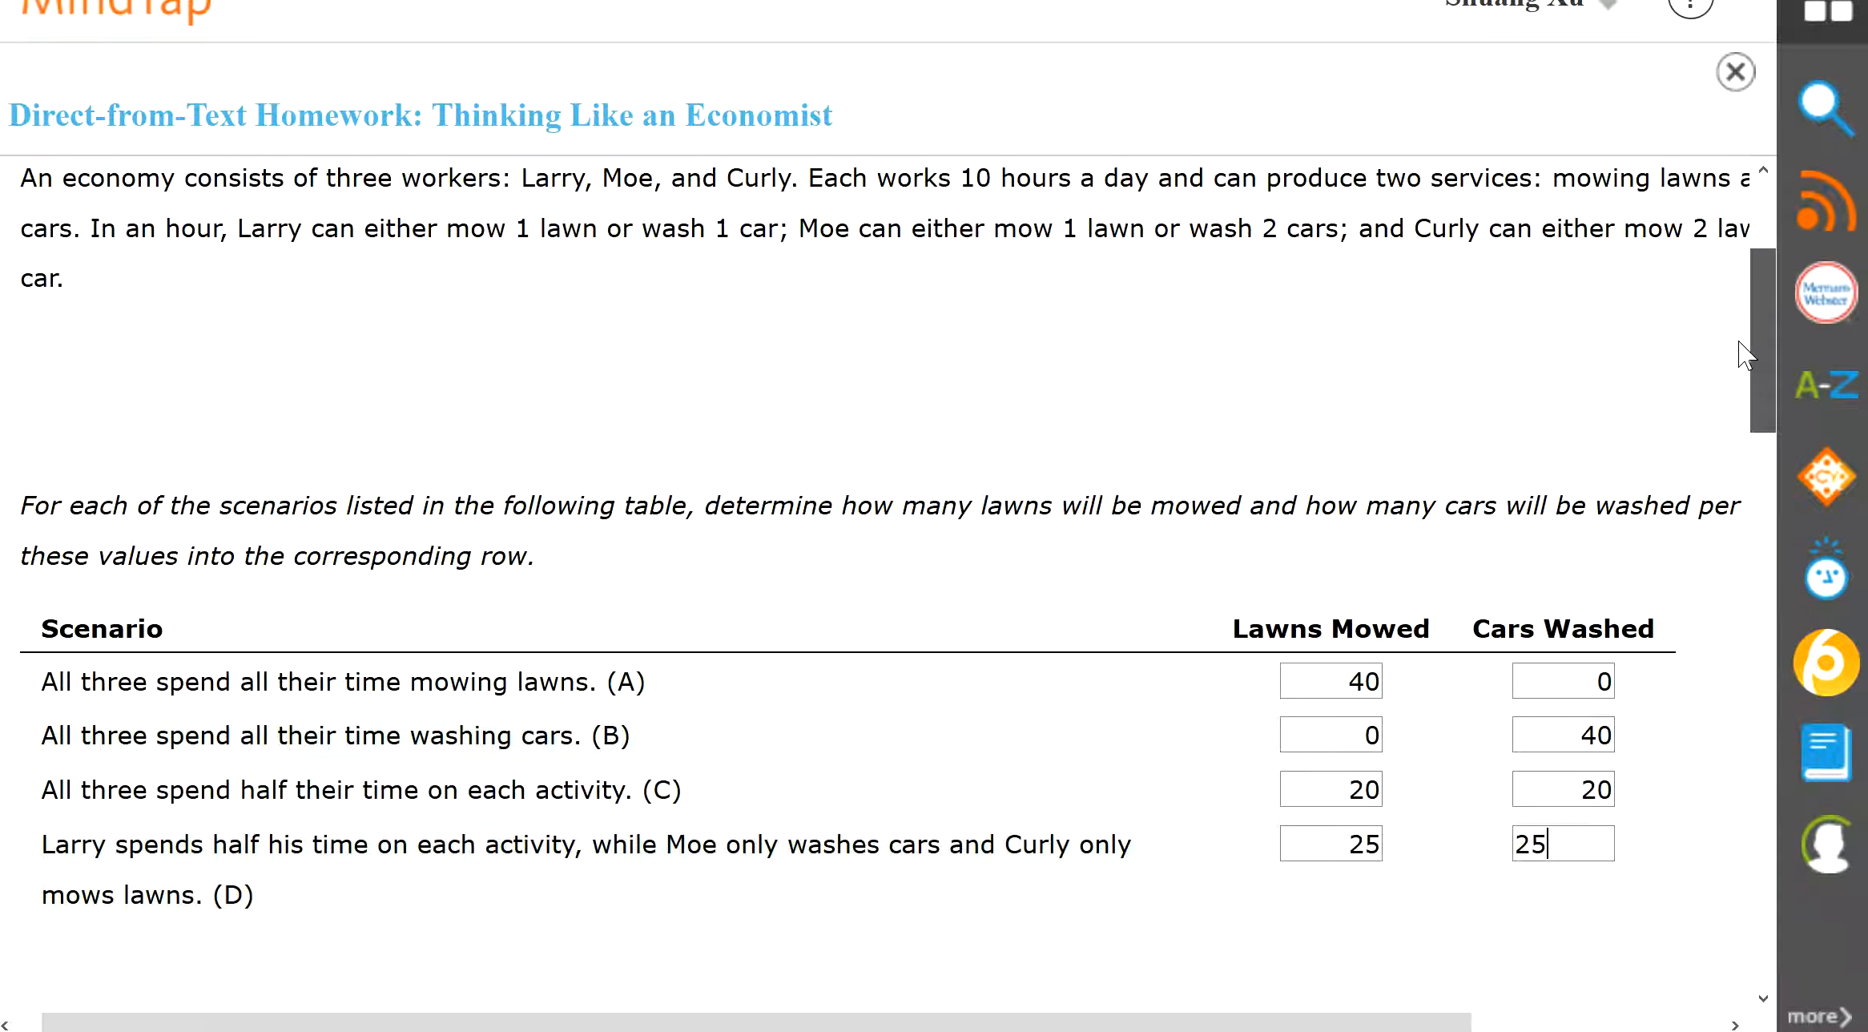
{"action": "scroll", "scroll_direction": "down", "scroll_amount": 3}
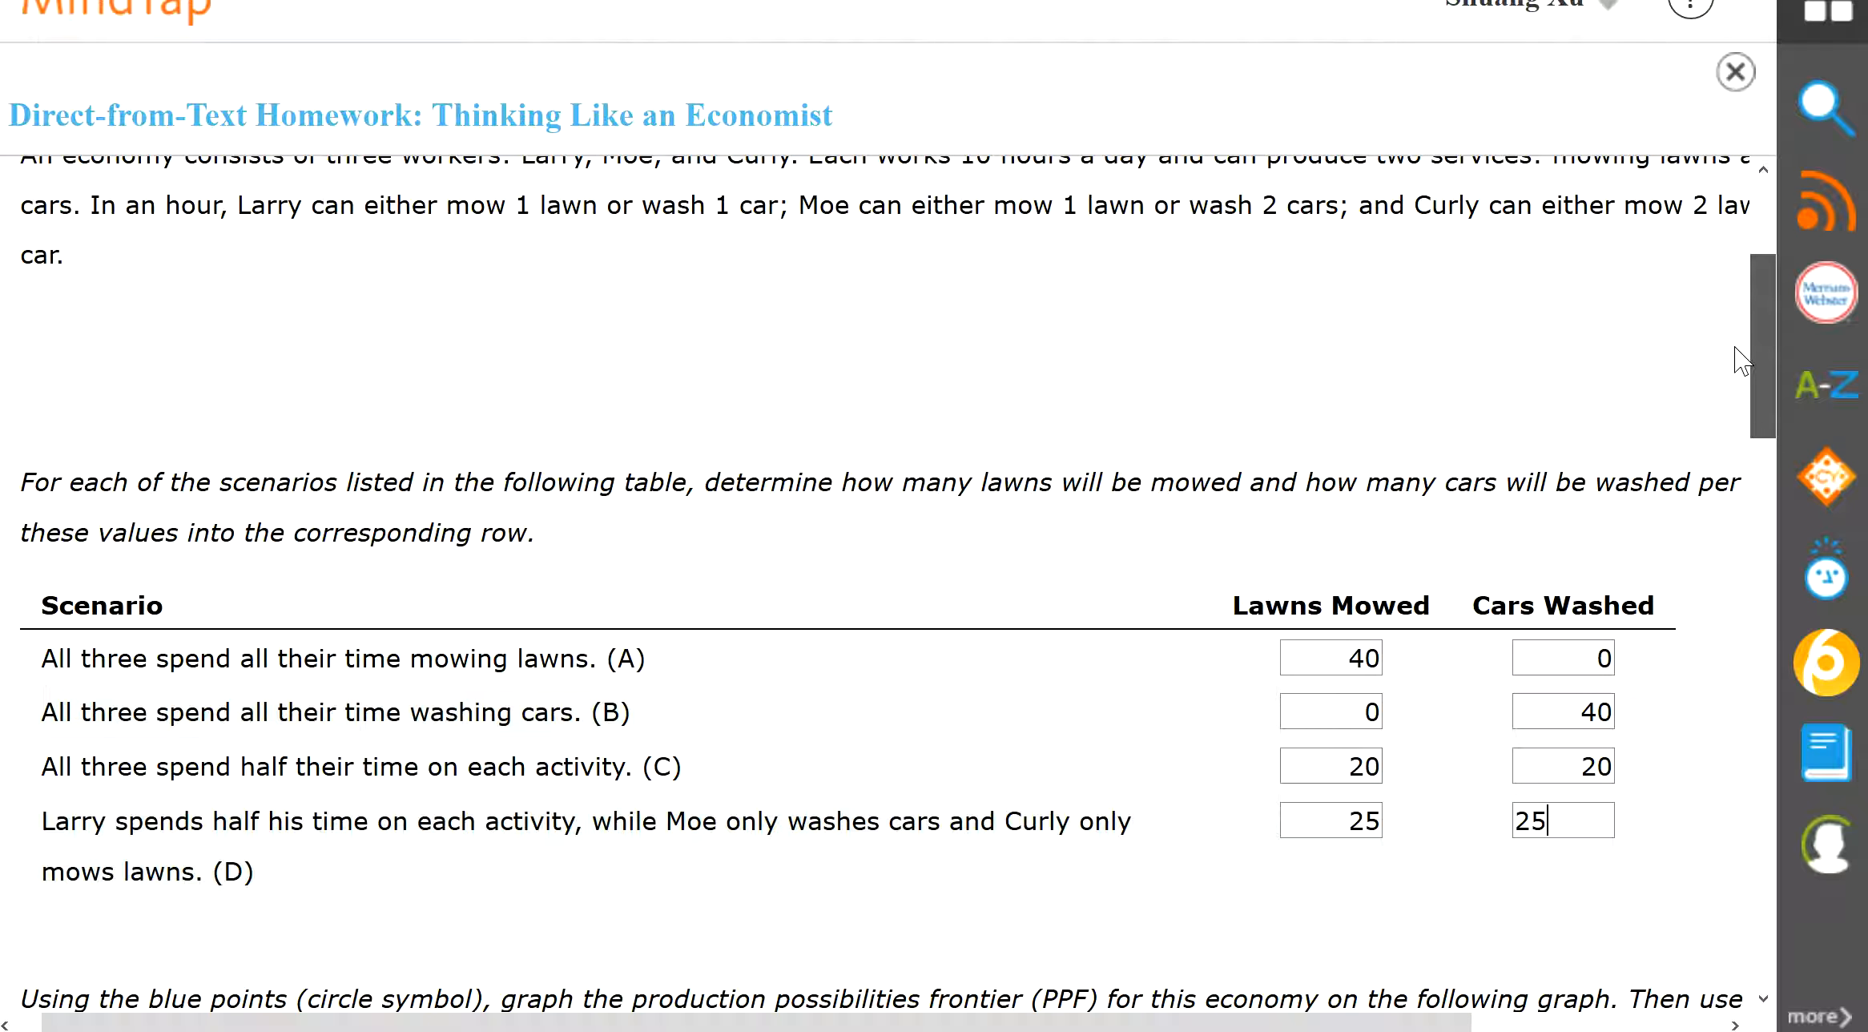
{"action": "scroll", "scroll_direction": "down", "scroll_amount": 3}
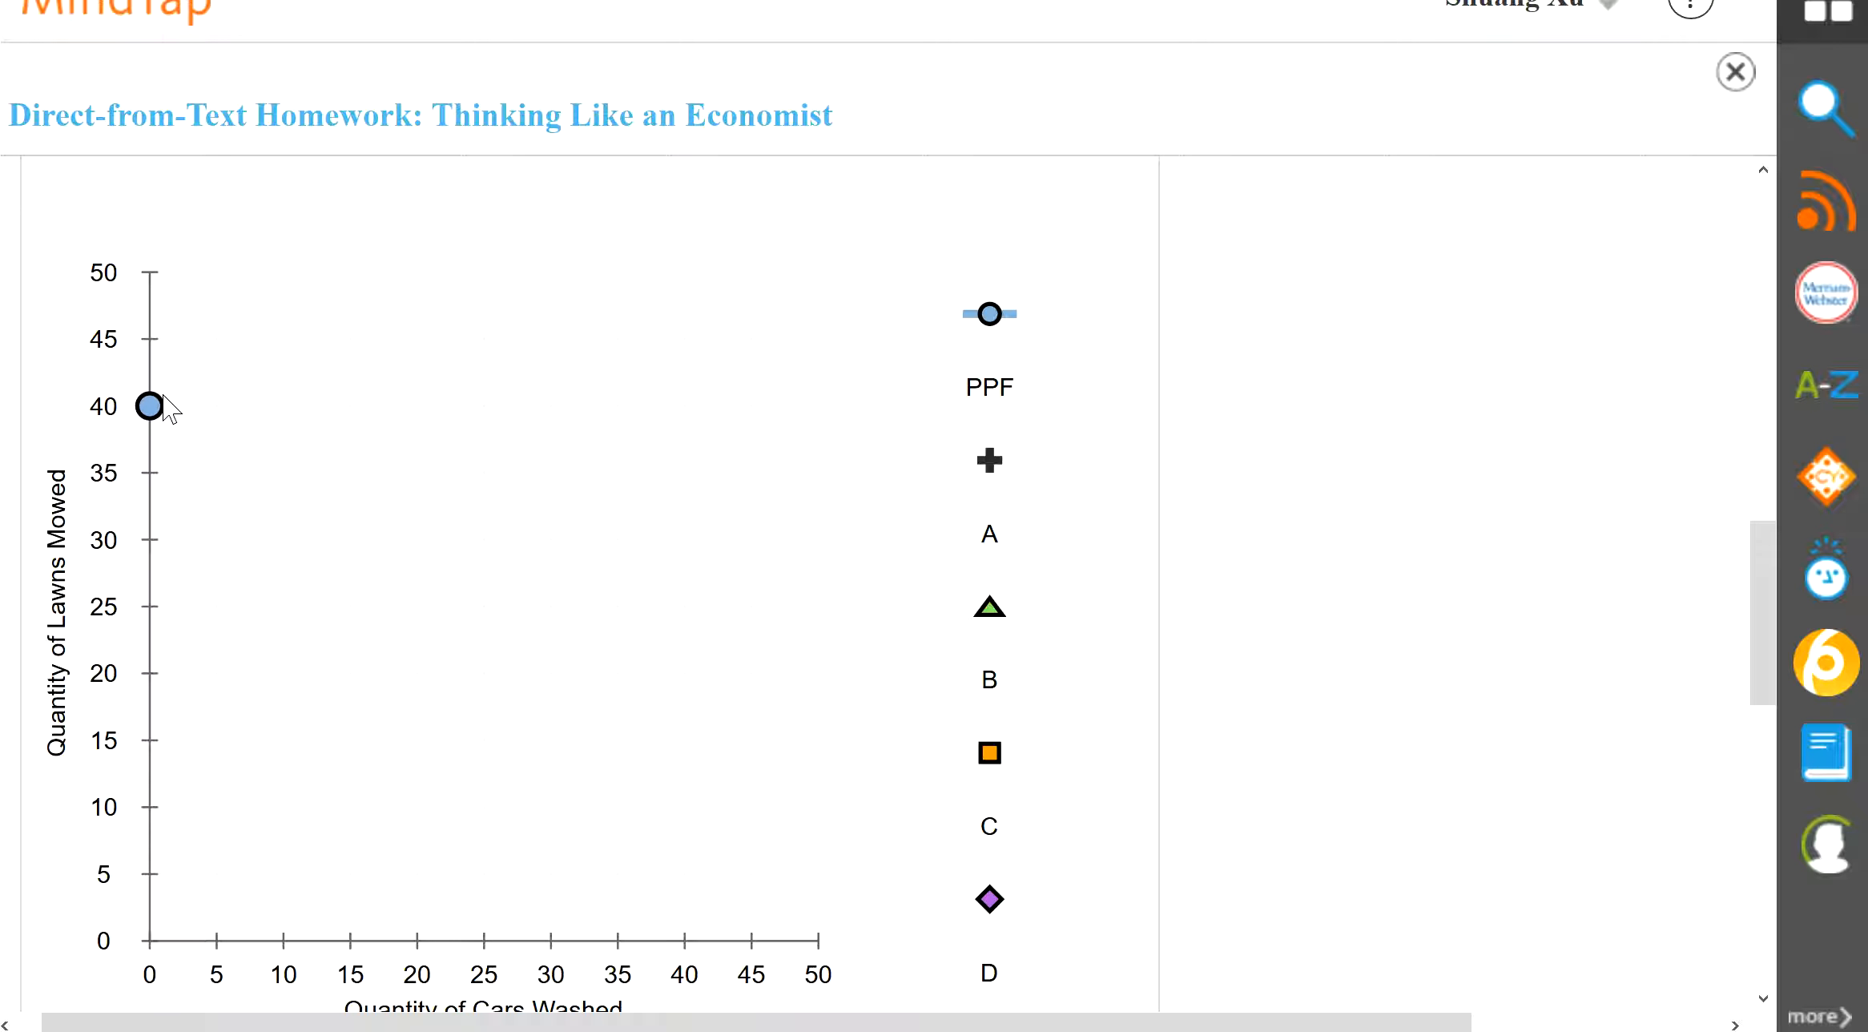
{"action": "mouse_move", "coordinate": [411, 298]}
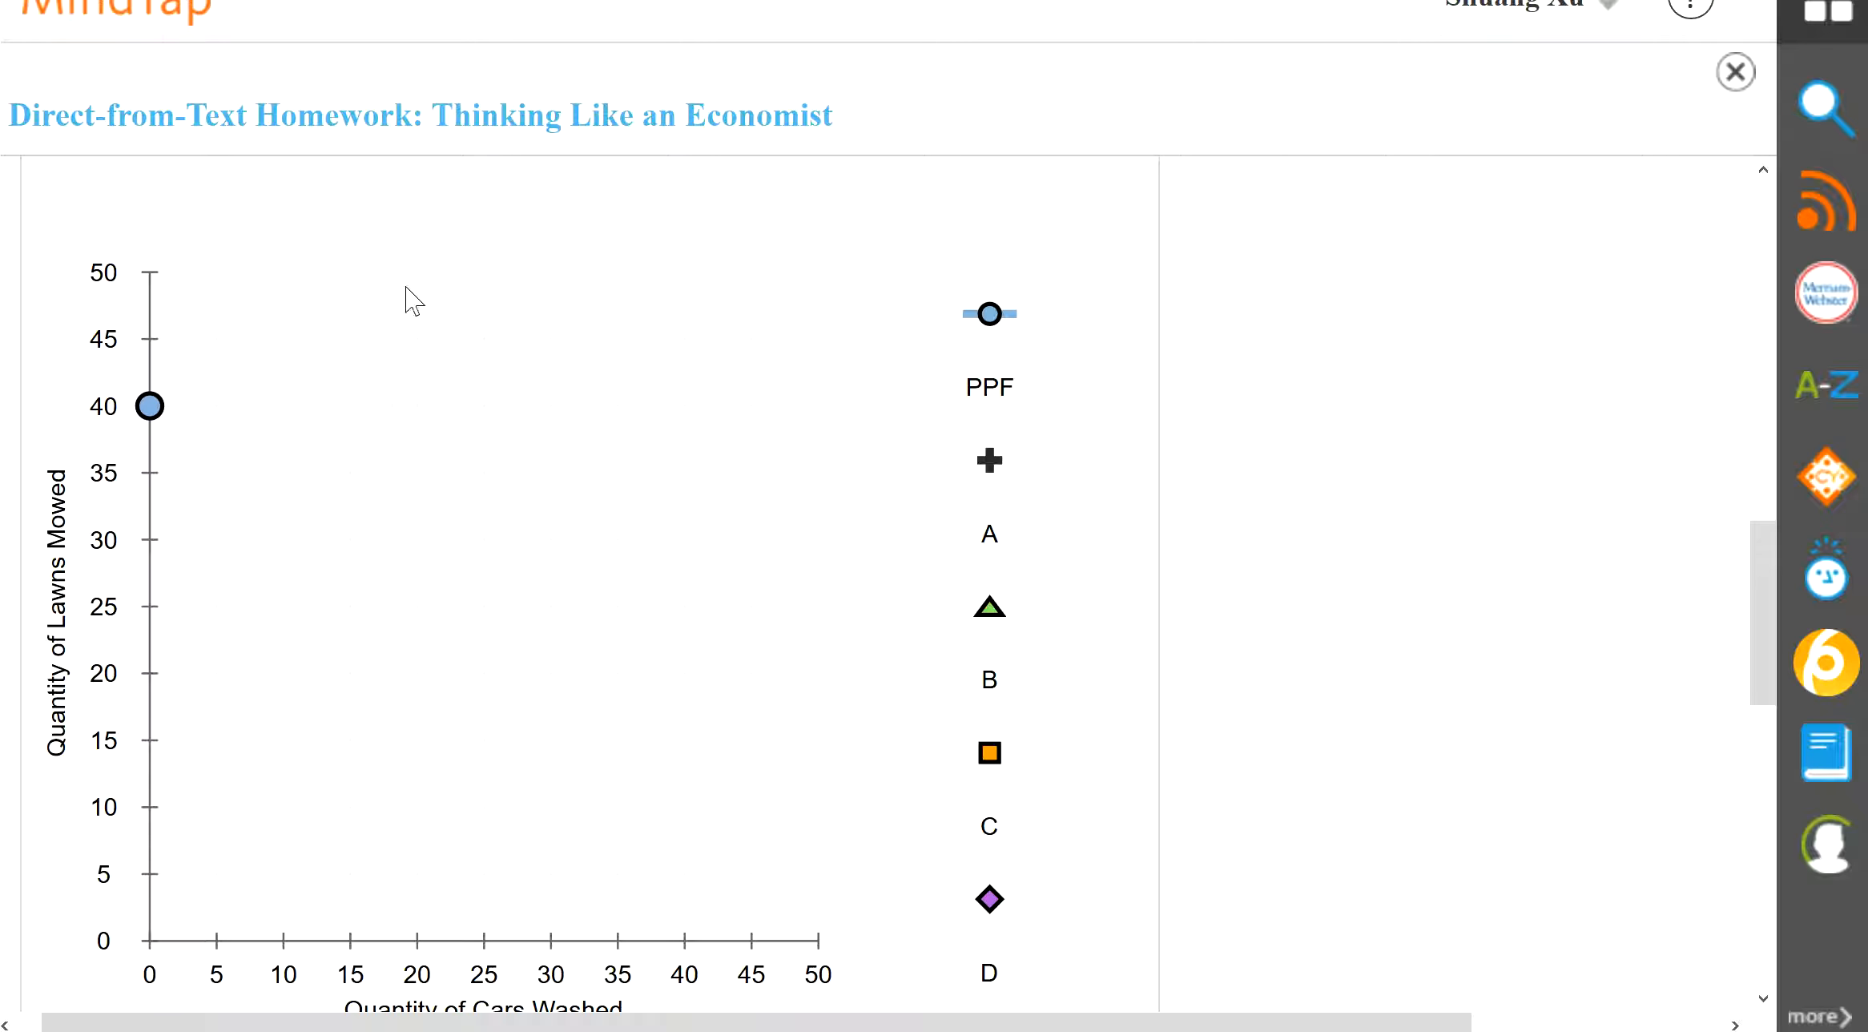
{"action": "mouse_move", "coordinate": [995, 327]}
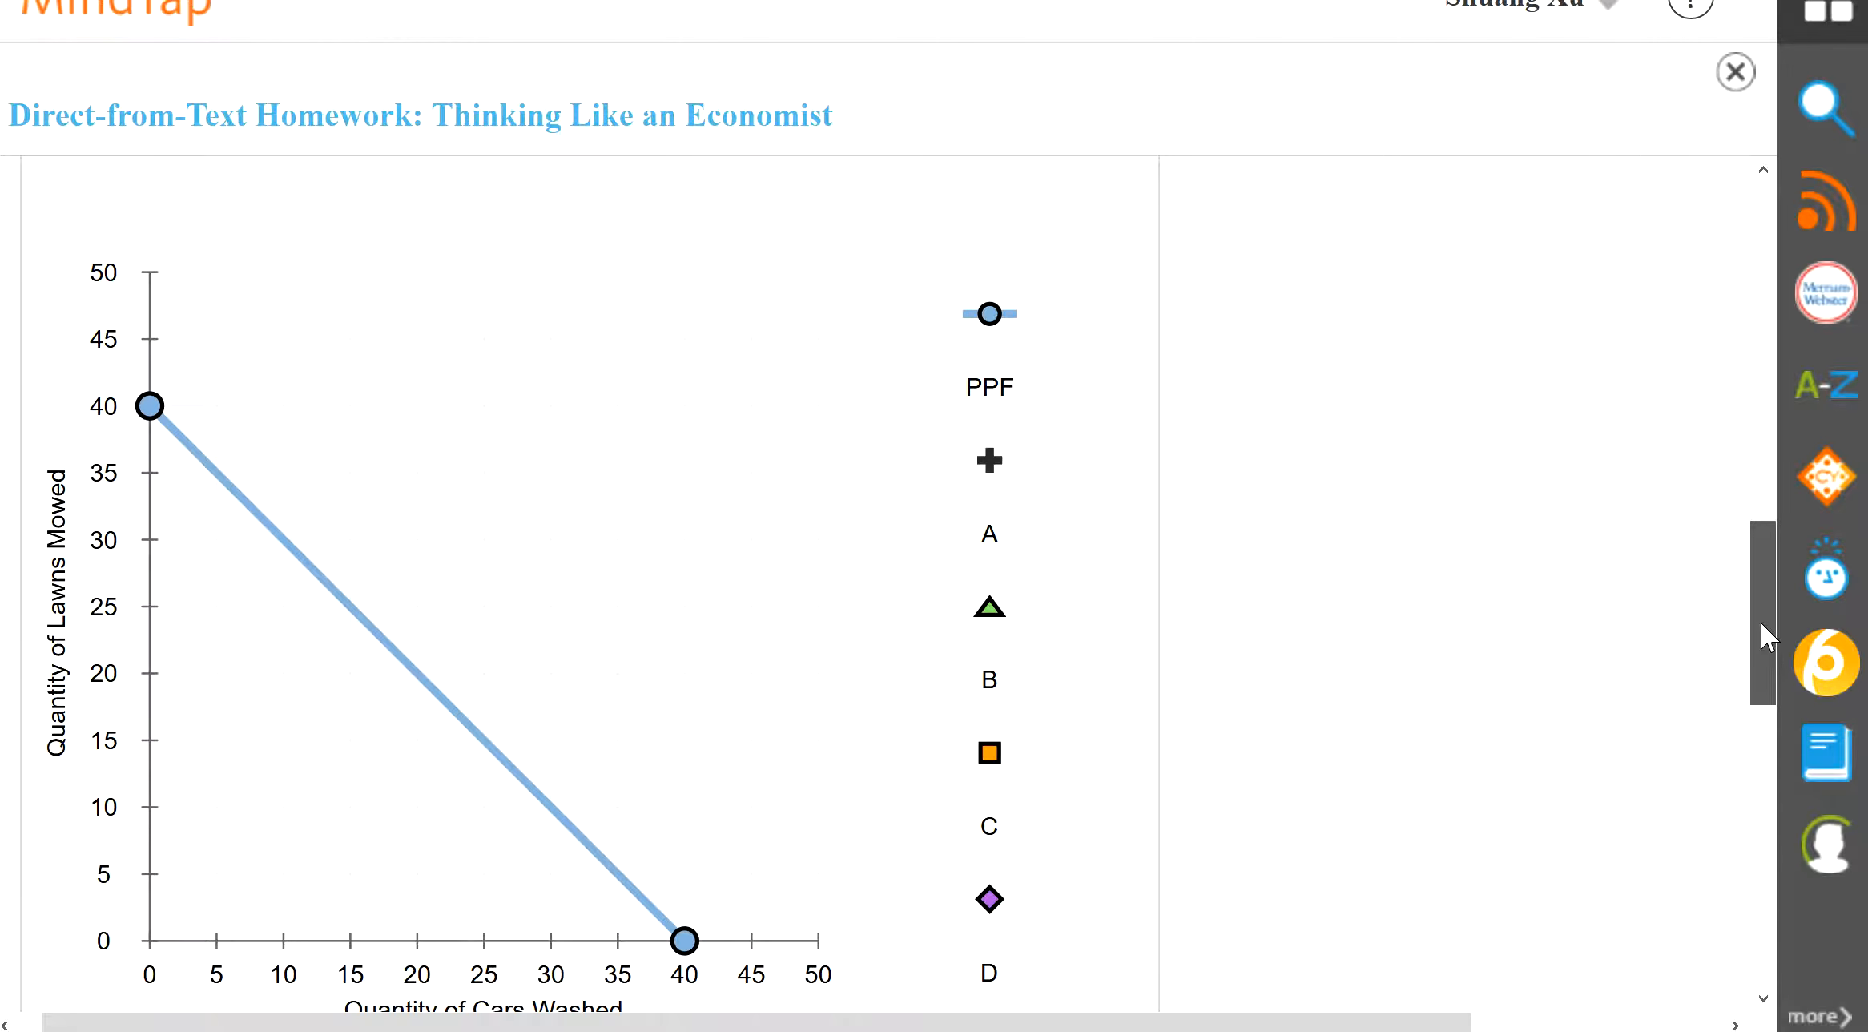
{"action": "scroll", "scroll_direction": "up", "scroll_amount": 3}
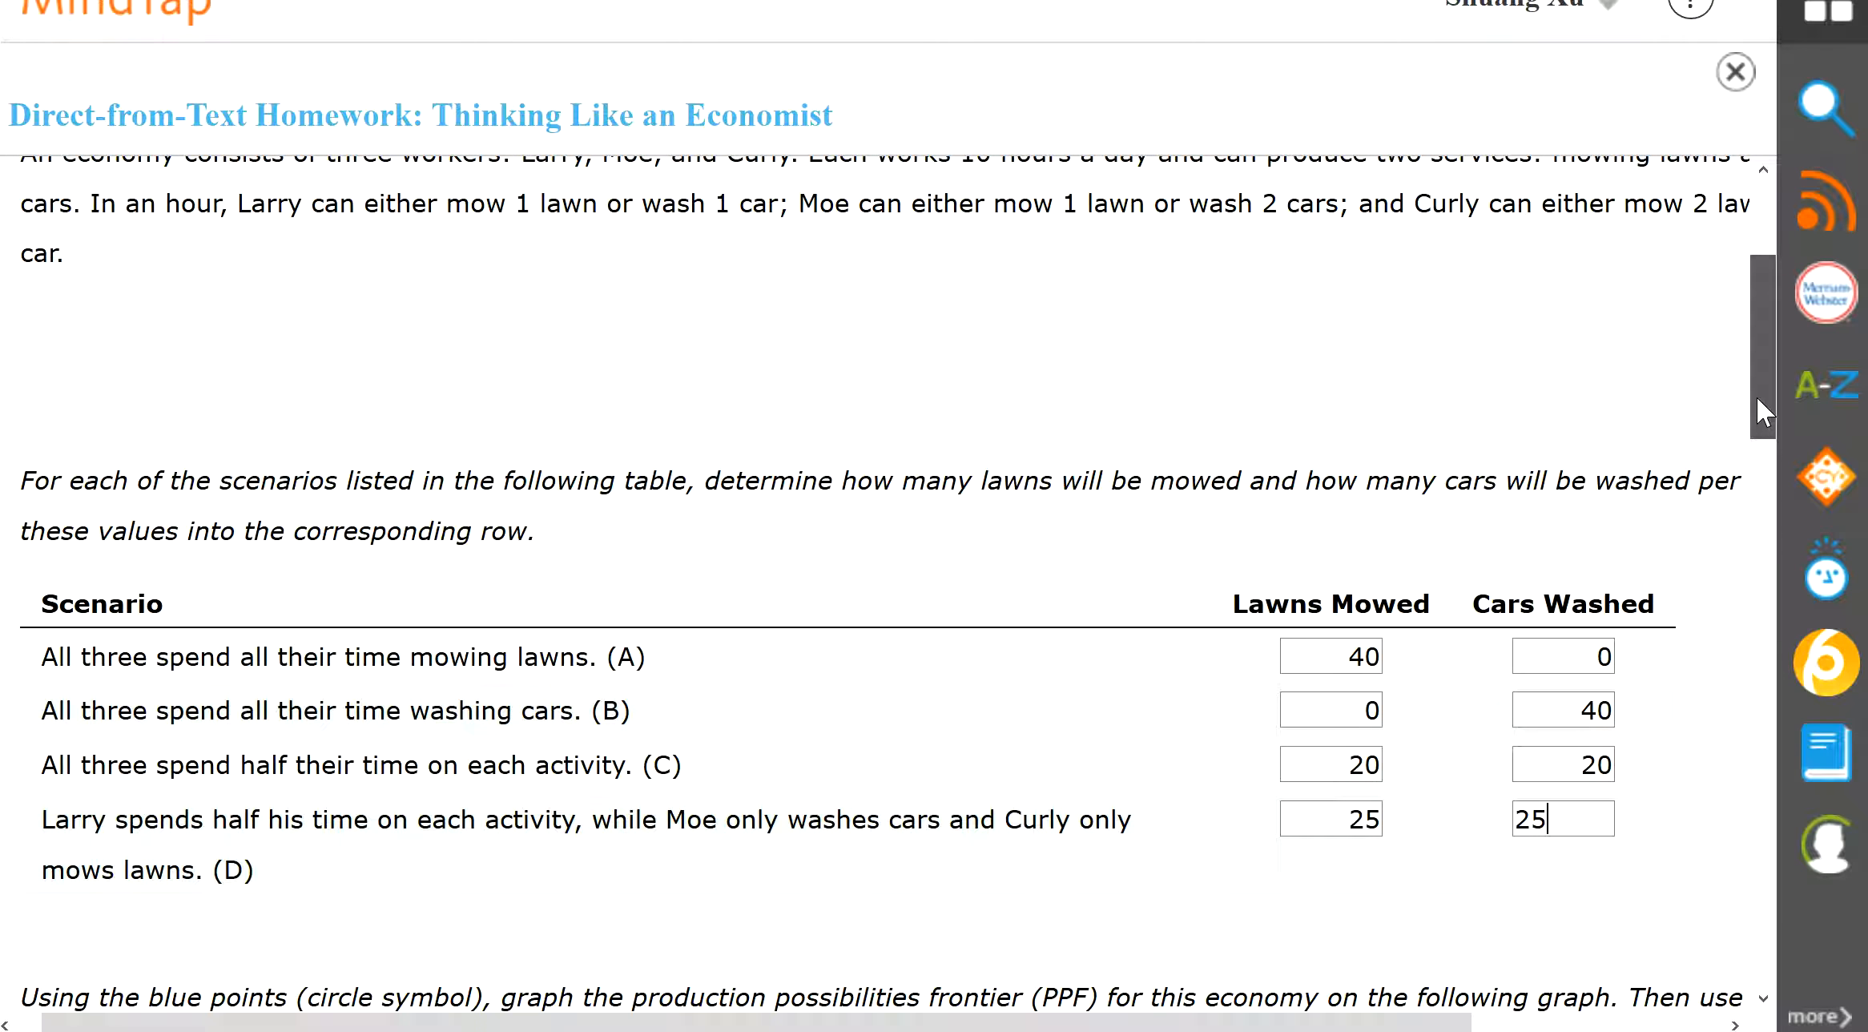
{"action": "mouse_move", "coordinate": [1418, 212]}
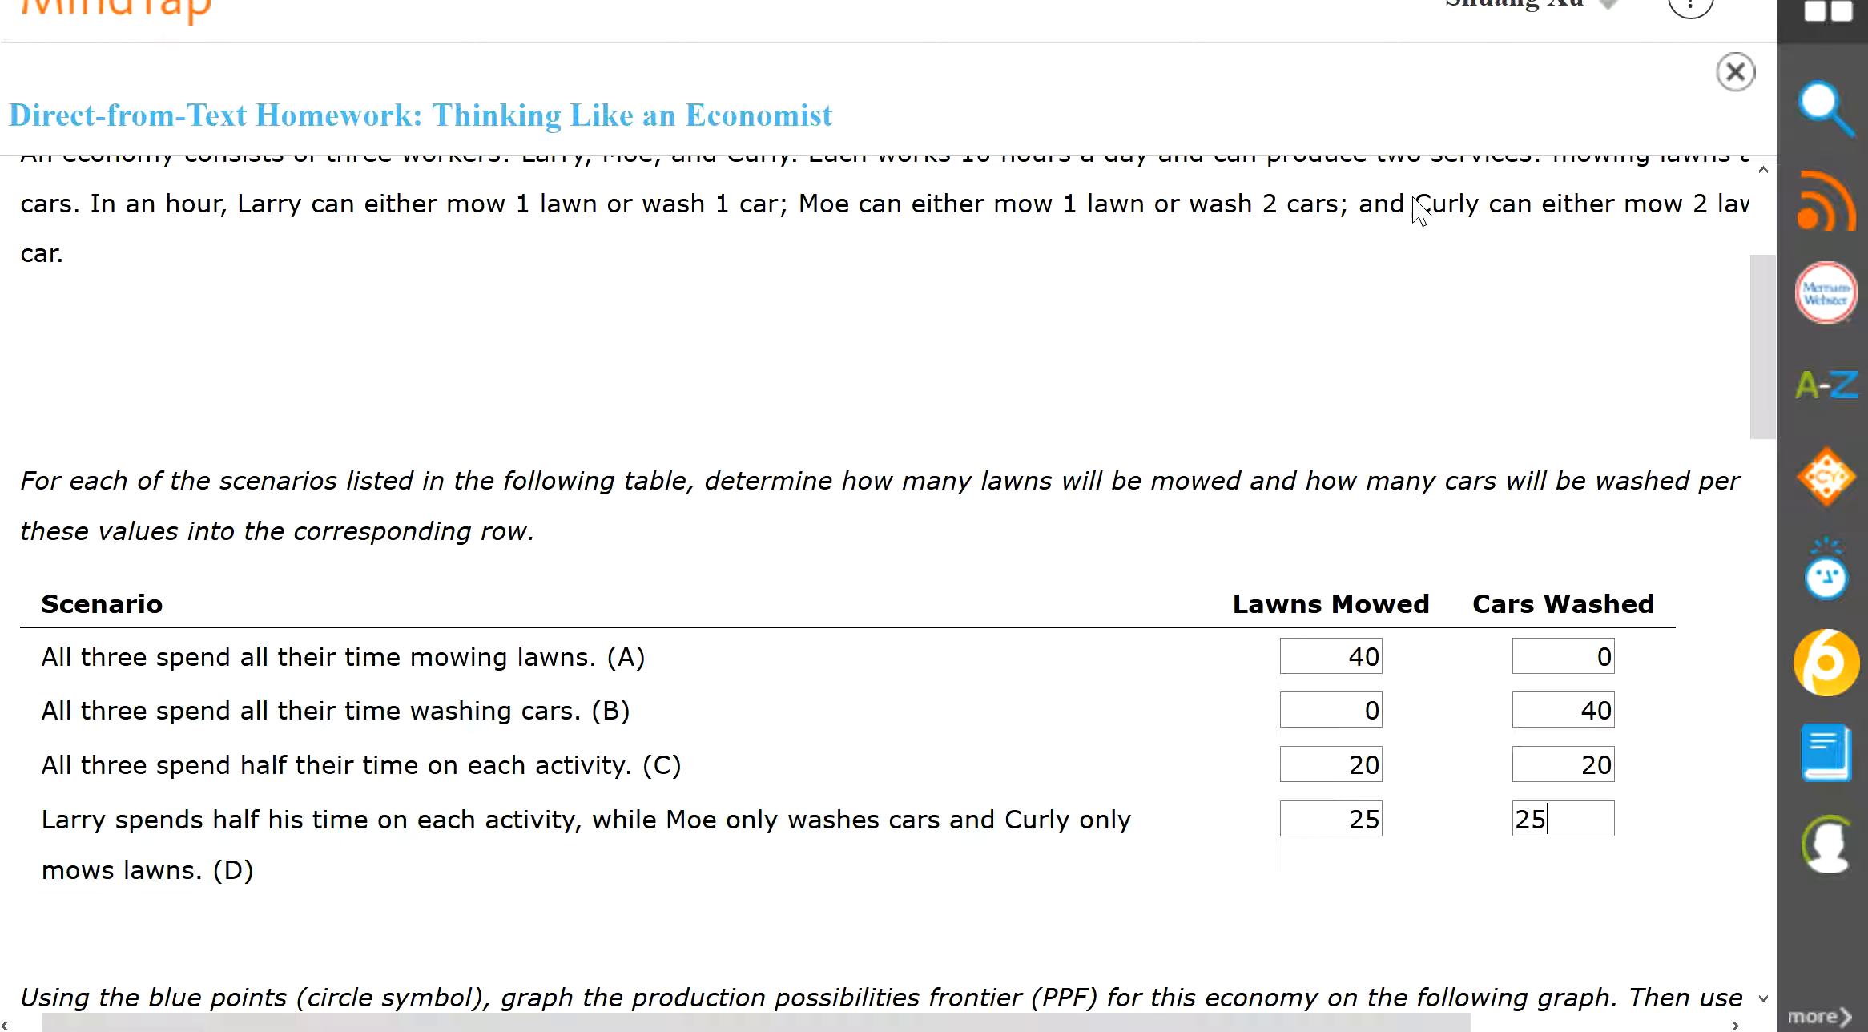
{"action": "mouse_move", "coordinate": [1703, 224]}
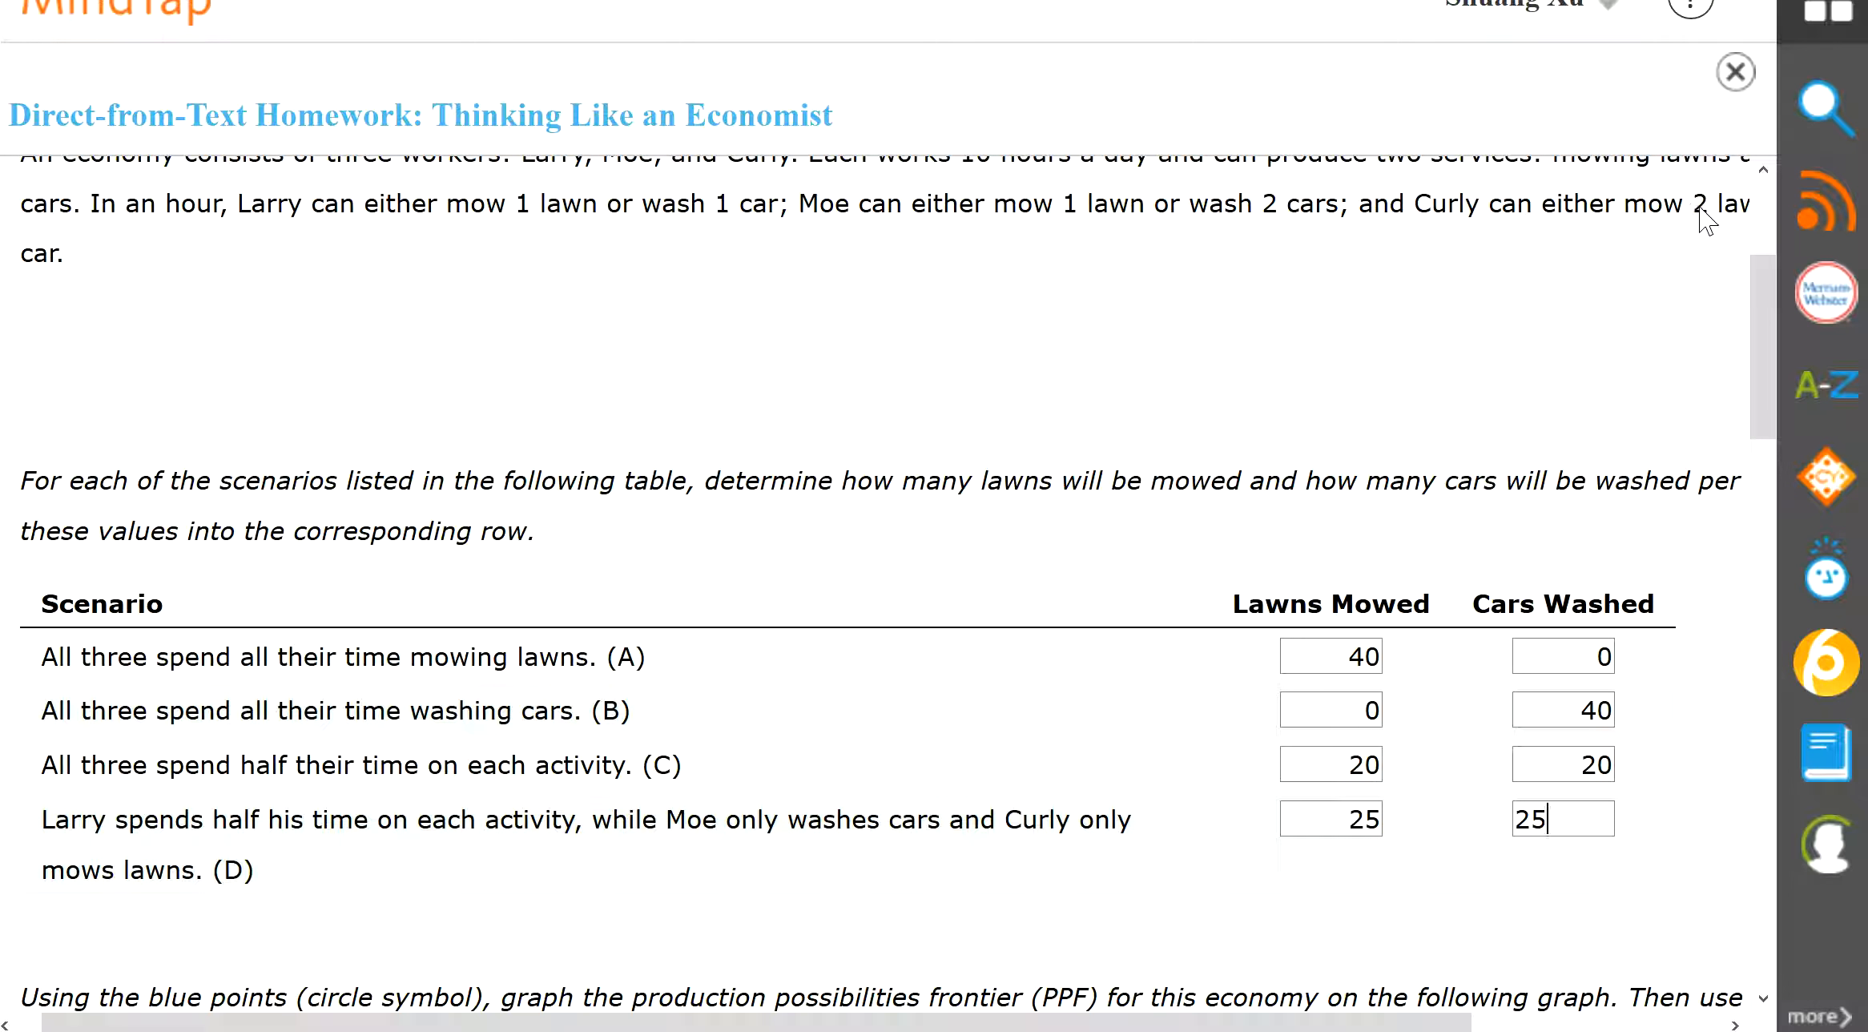
{"action": "mouse_move", "coordinate": [1668, 229]}
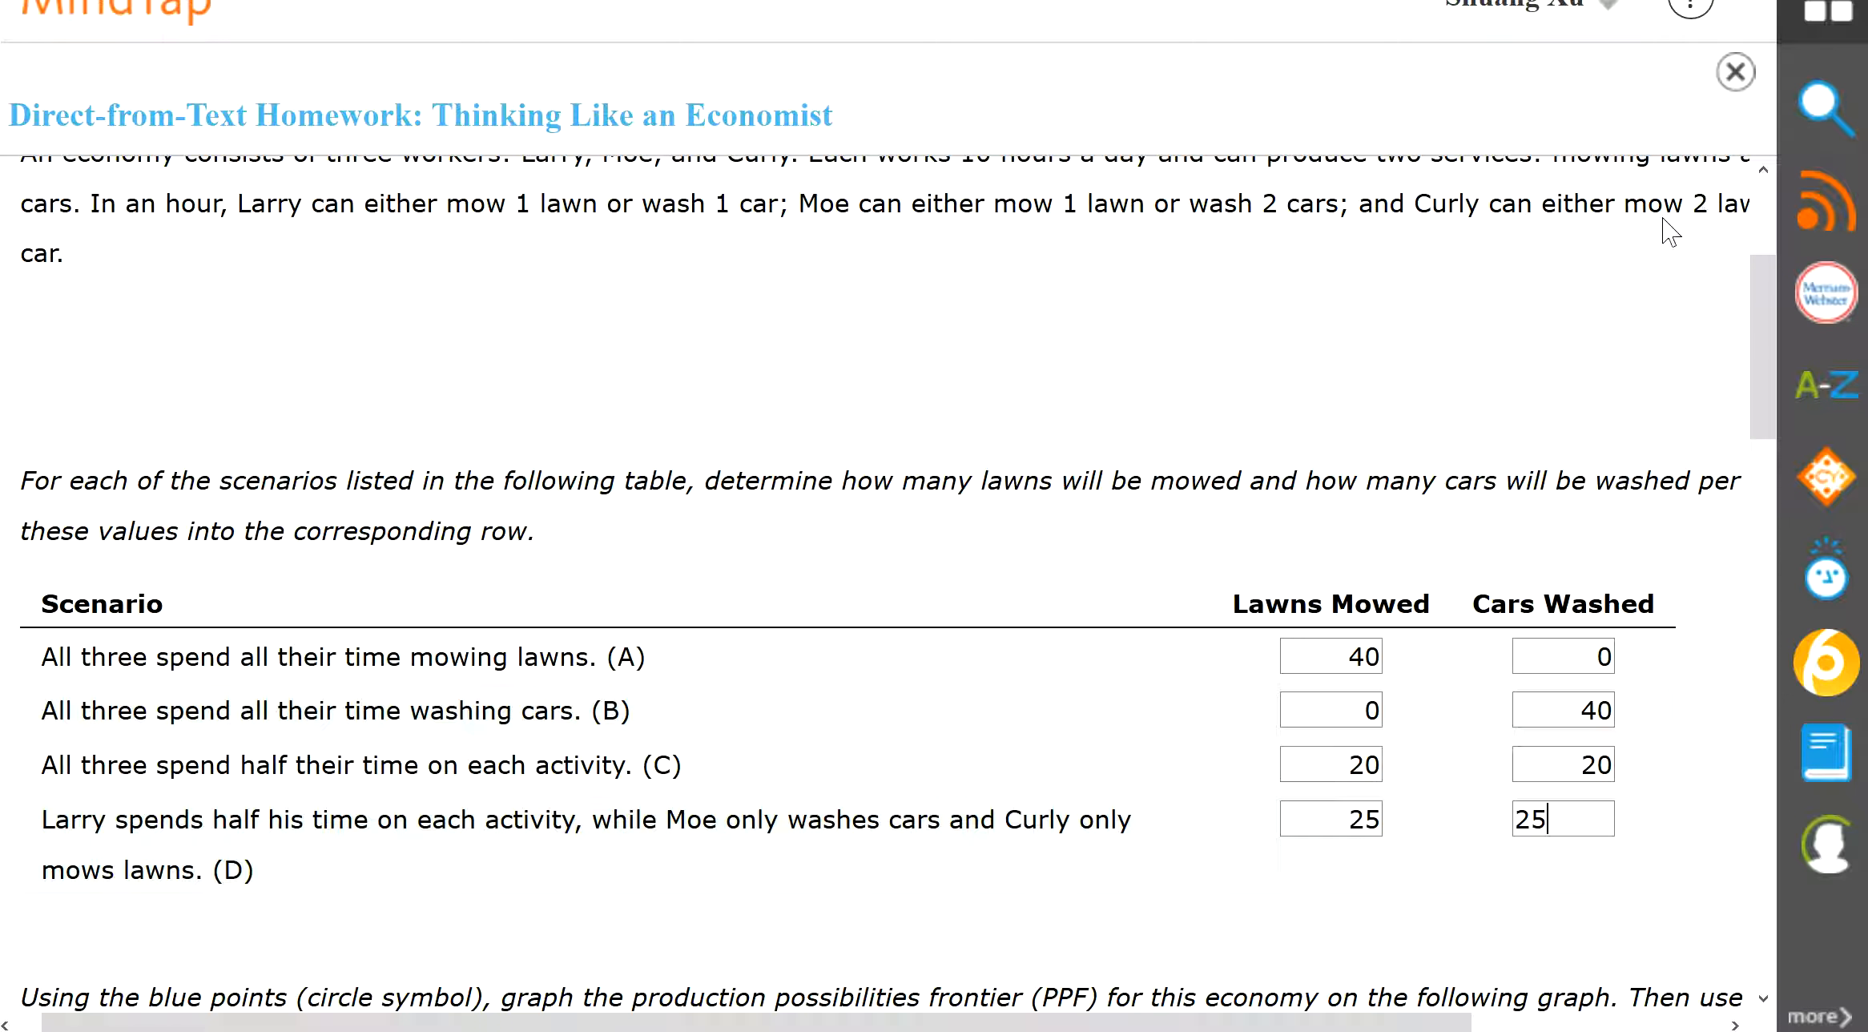
{"action": "mouse_move", "coordinate": [1069, 244]}
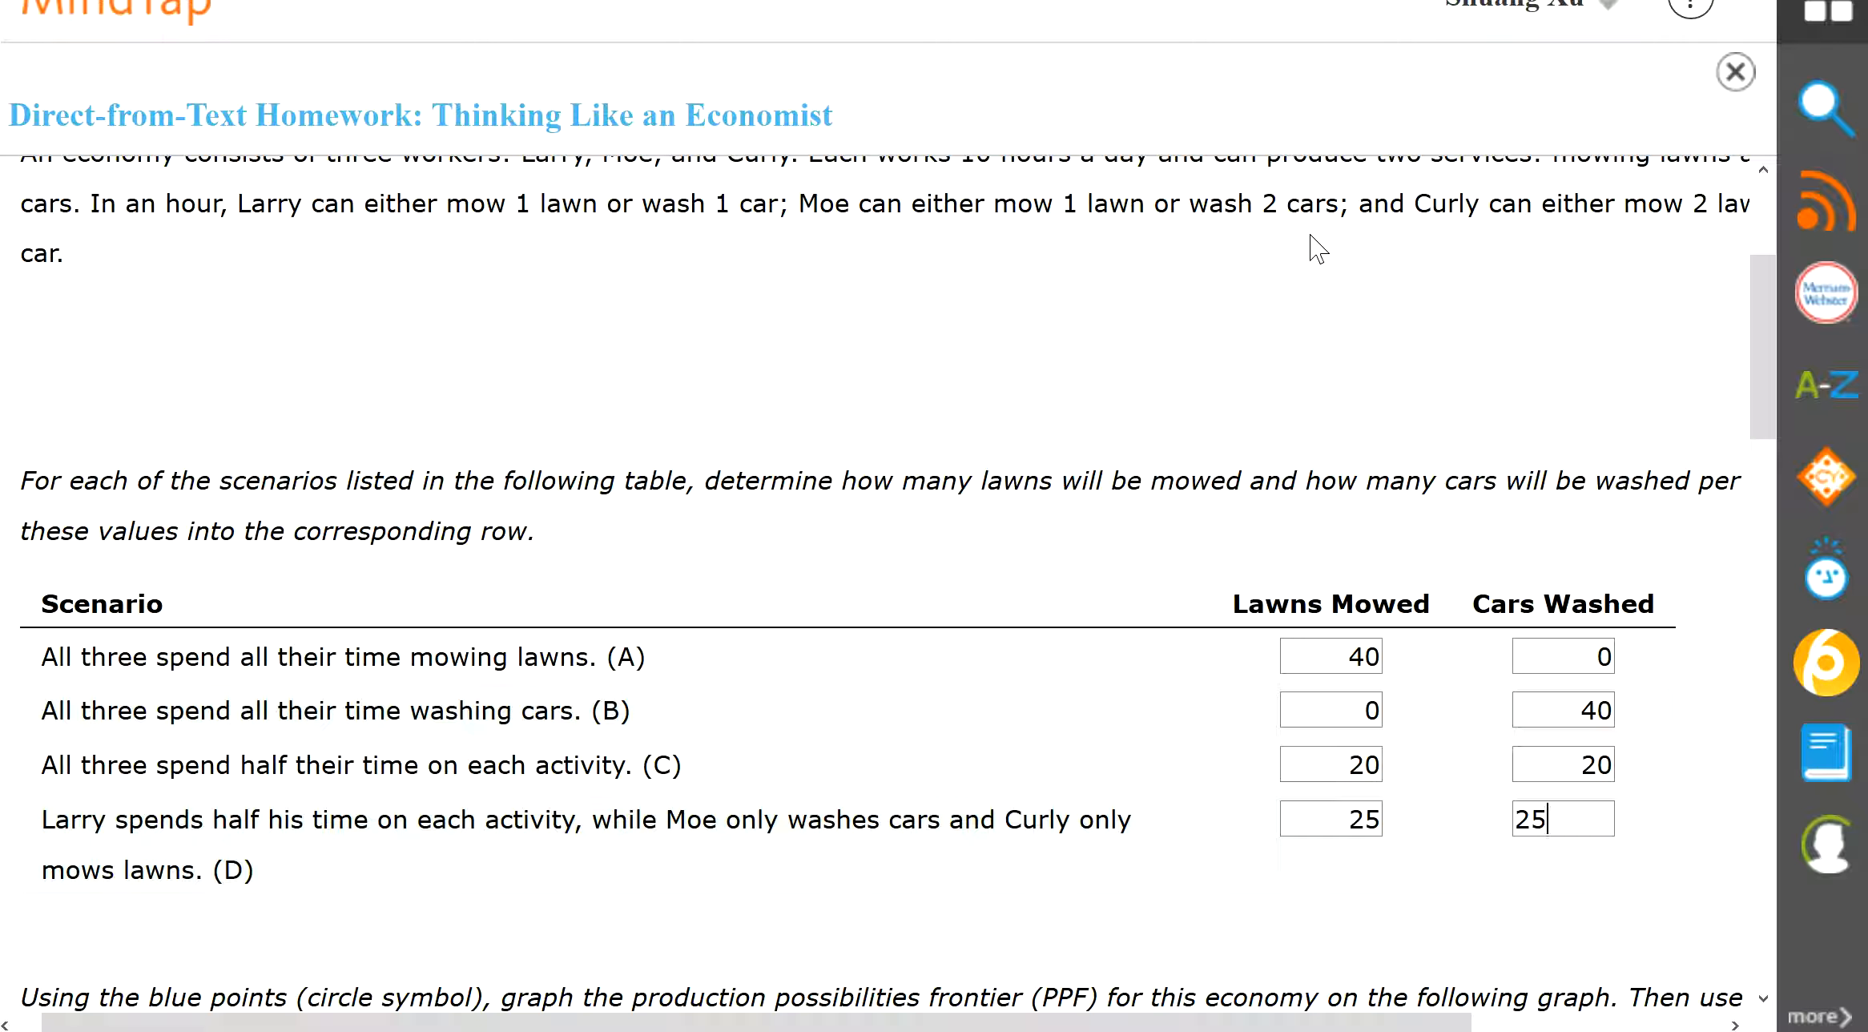
{"action": "mouse_move", "coordinate": [417, 230]}
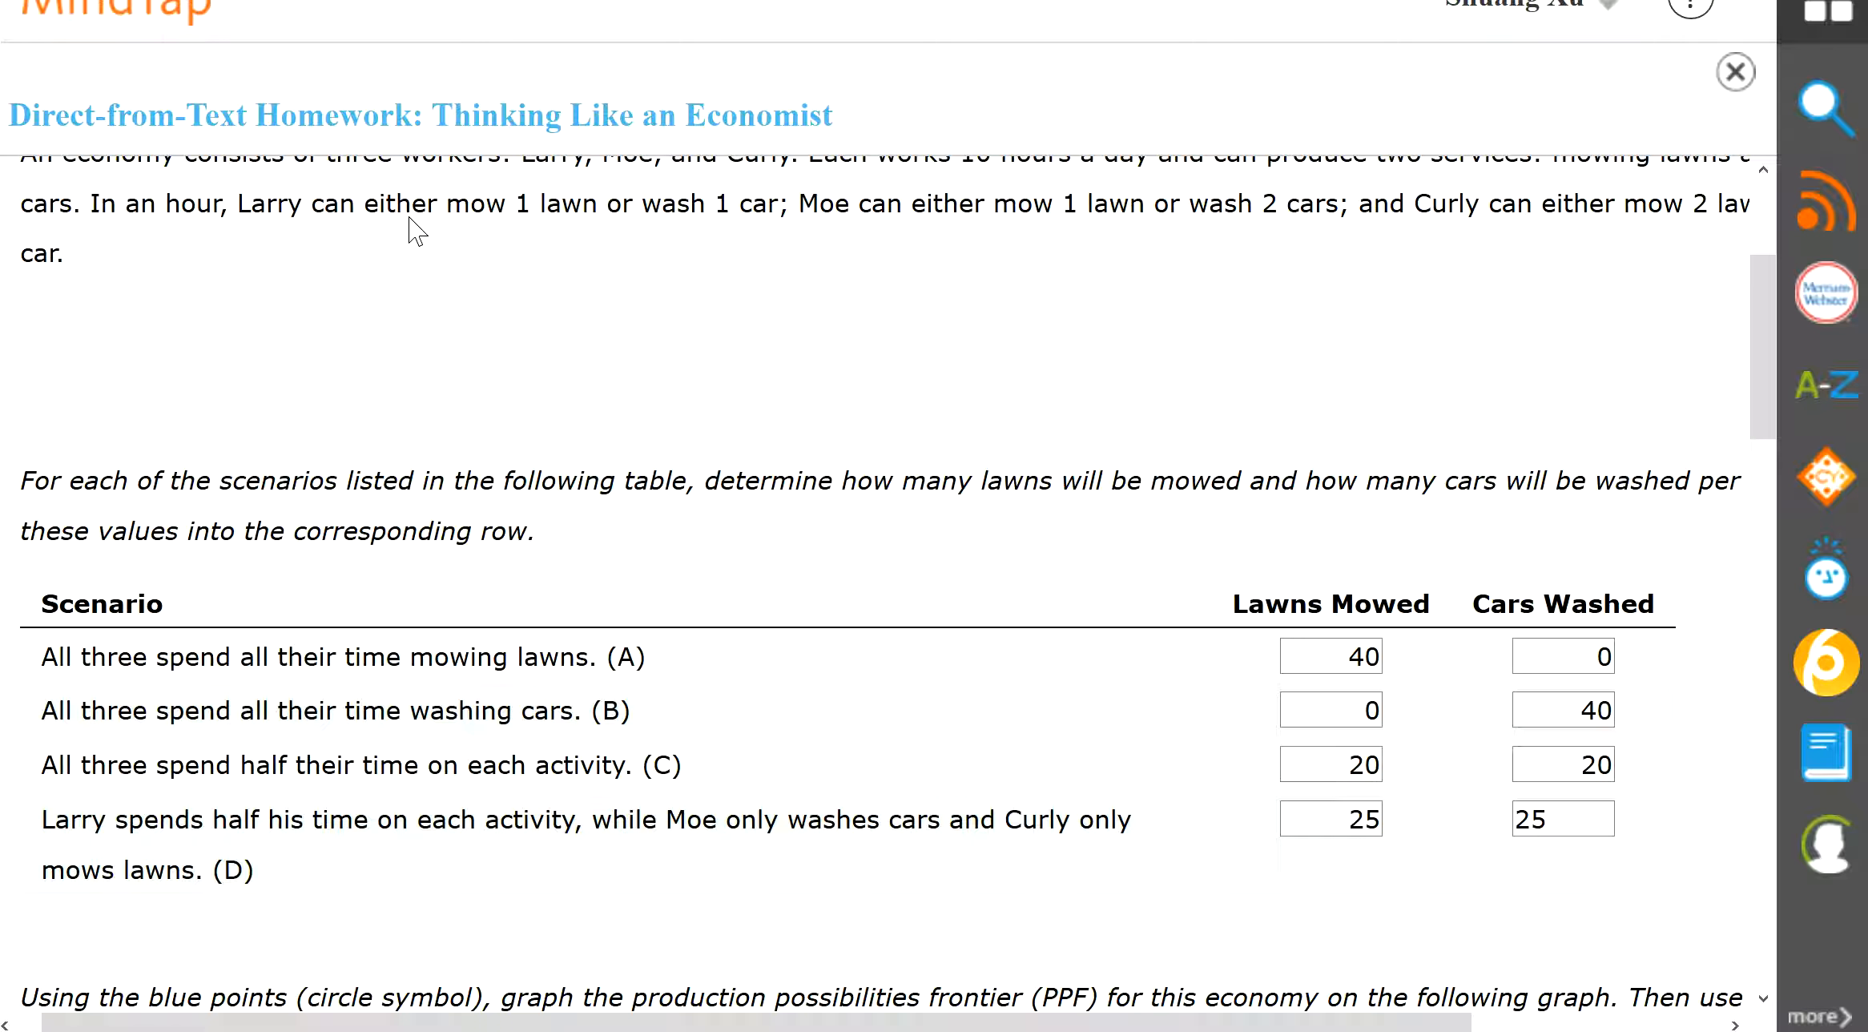
{"action": "mouse_move", "coordinate": [685, 389]}
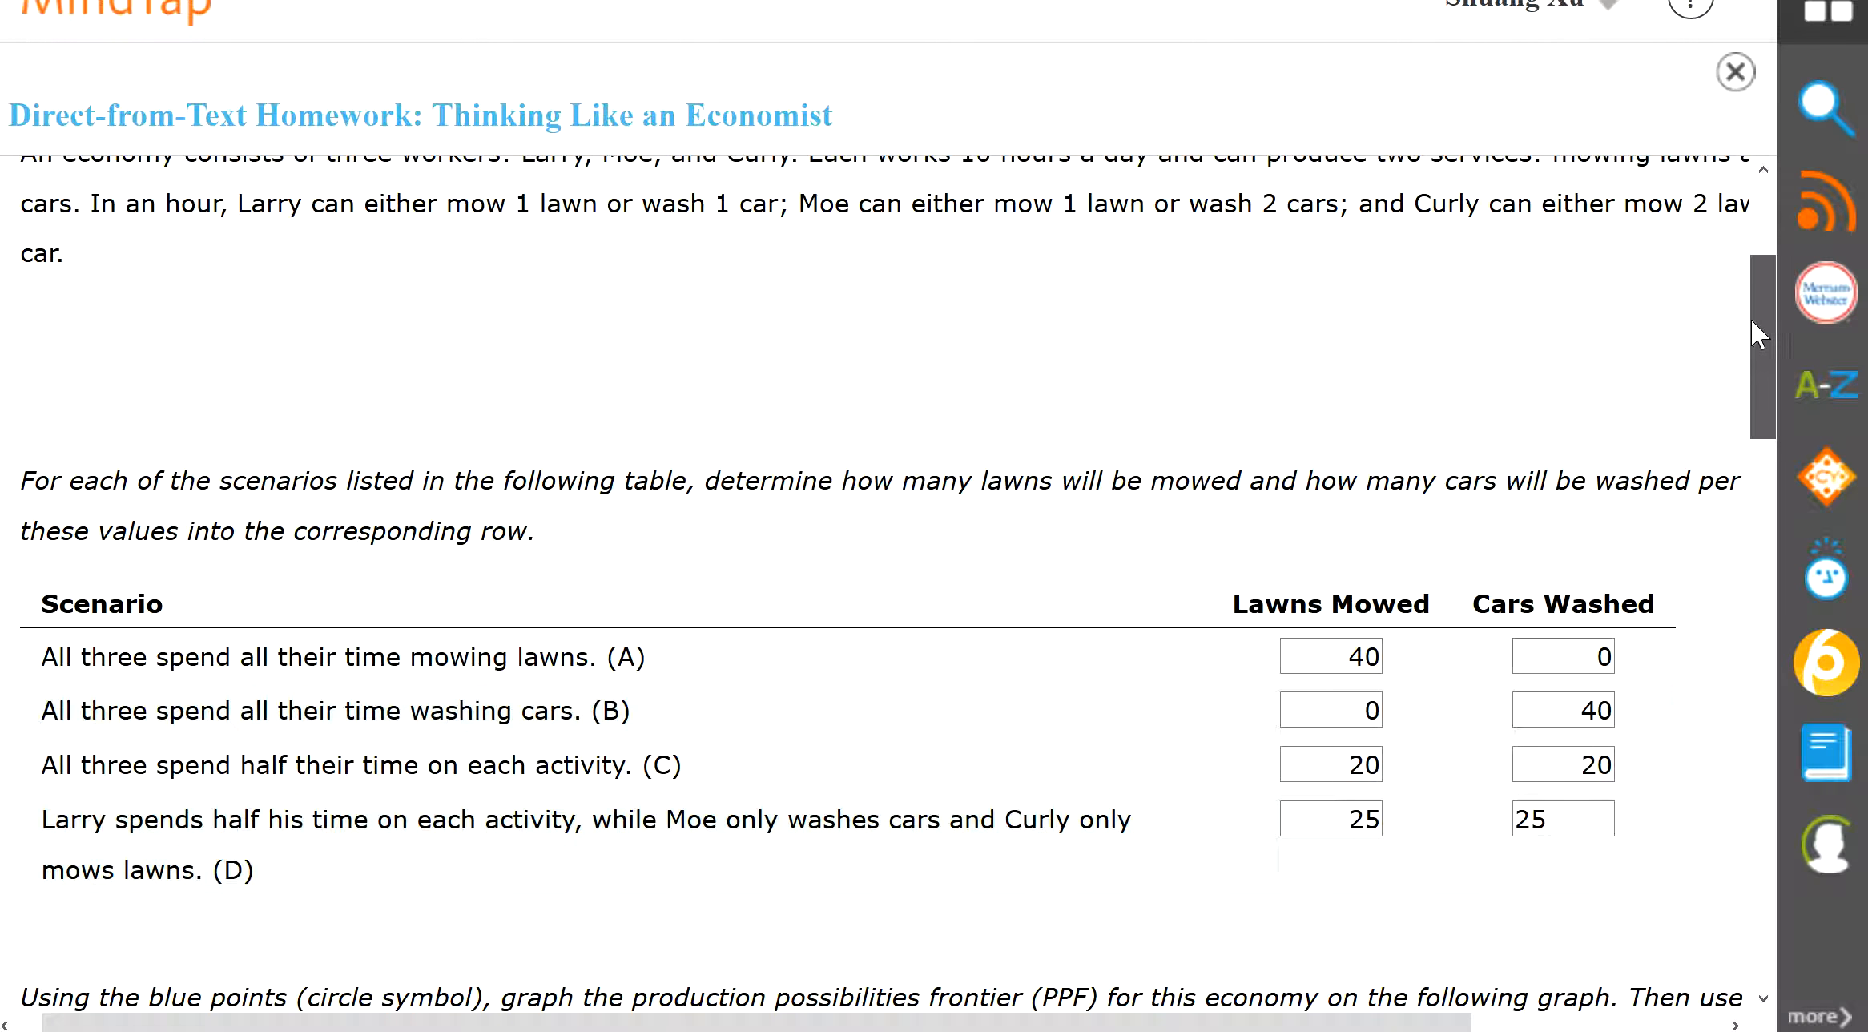
{"action": "scroll", "scroll_direction": "down", "scroll_amount": 3}
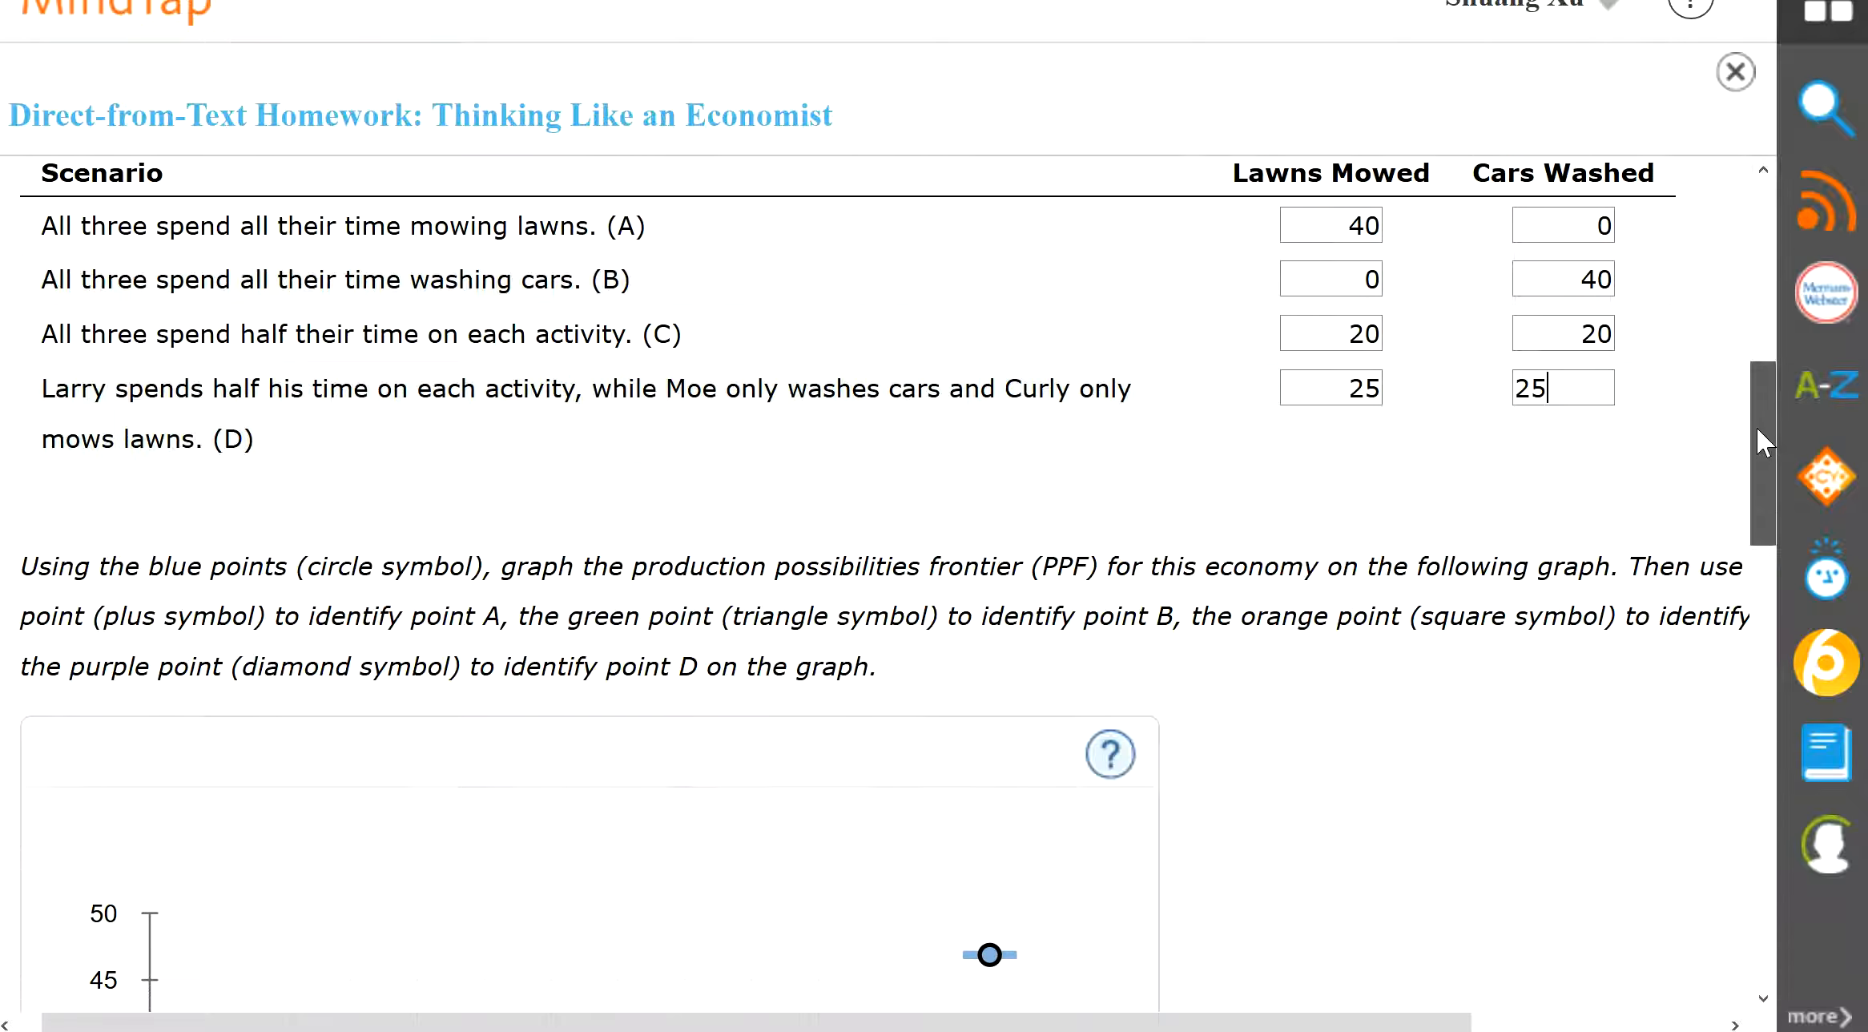
{"action": "scroll", "scroll_direction": "up", "scroll_amount": 3}
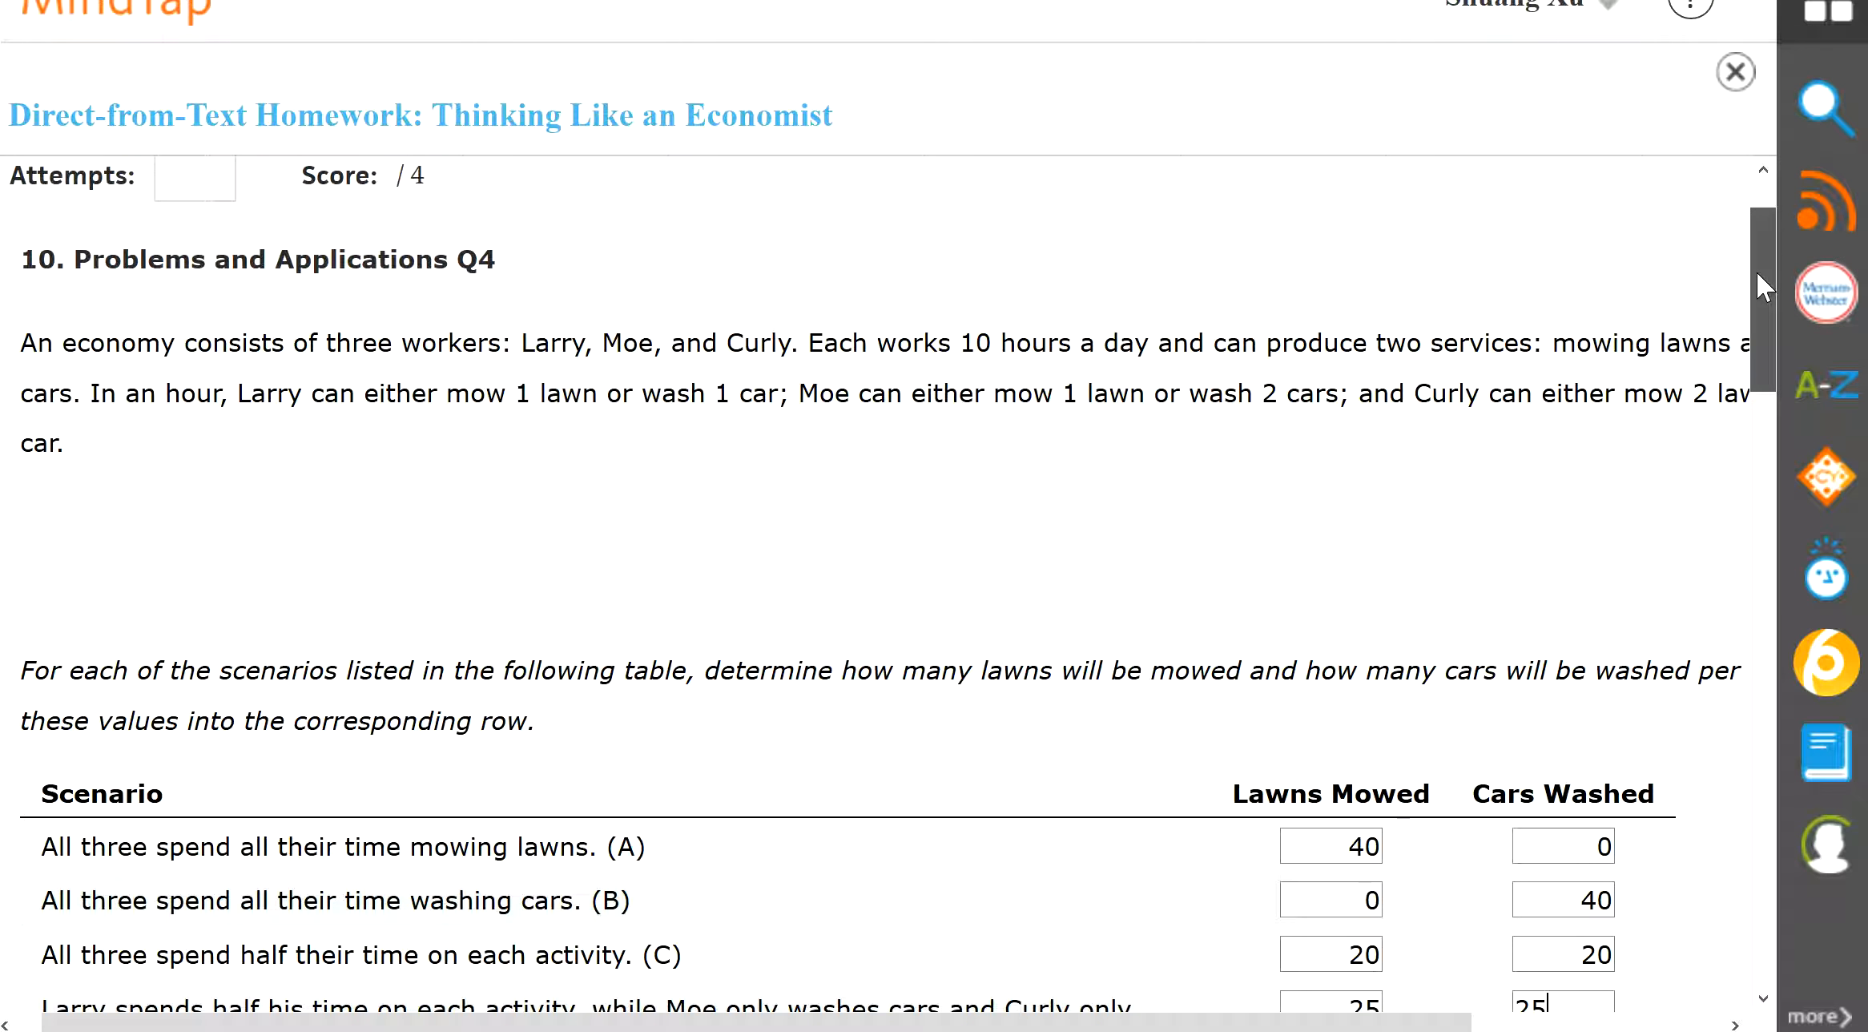
{"action": "scroll", "scroll_direction": "down", "scroll_amount": 3}
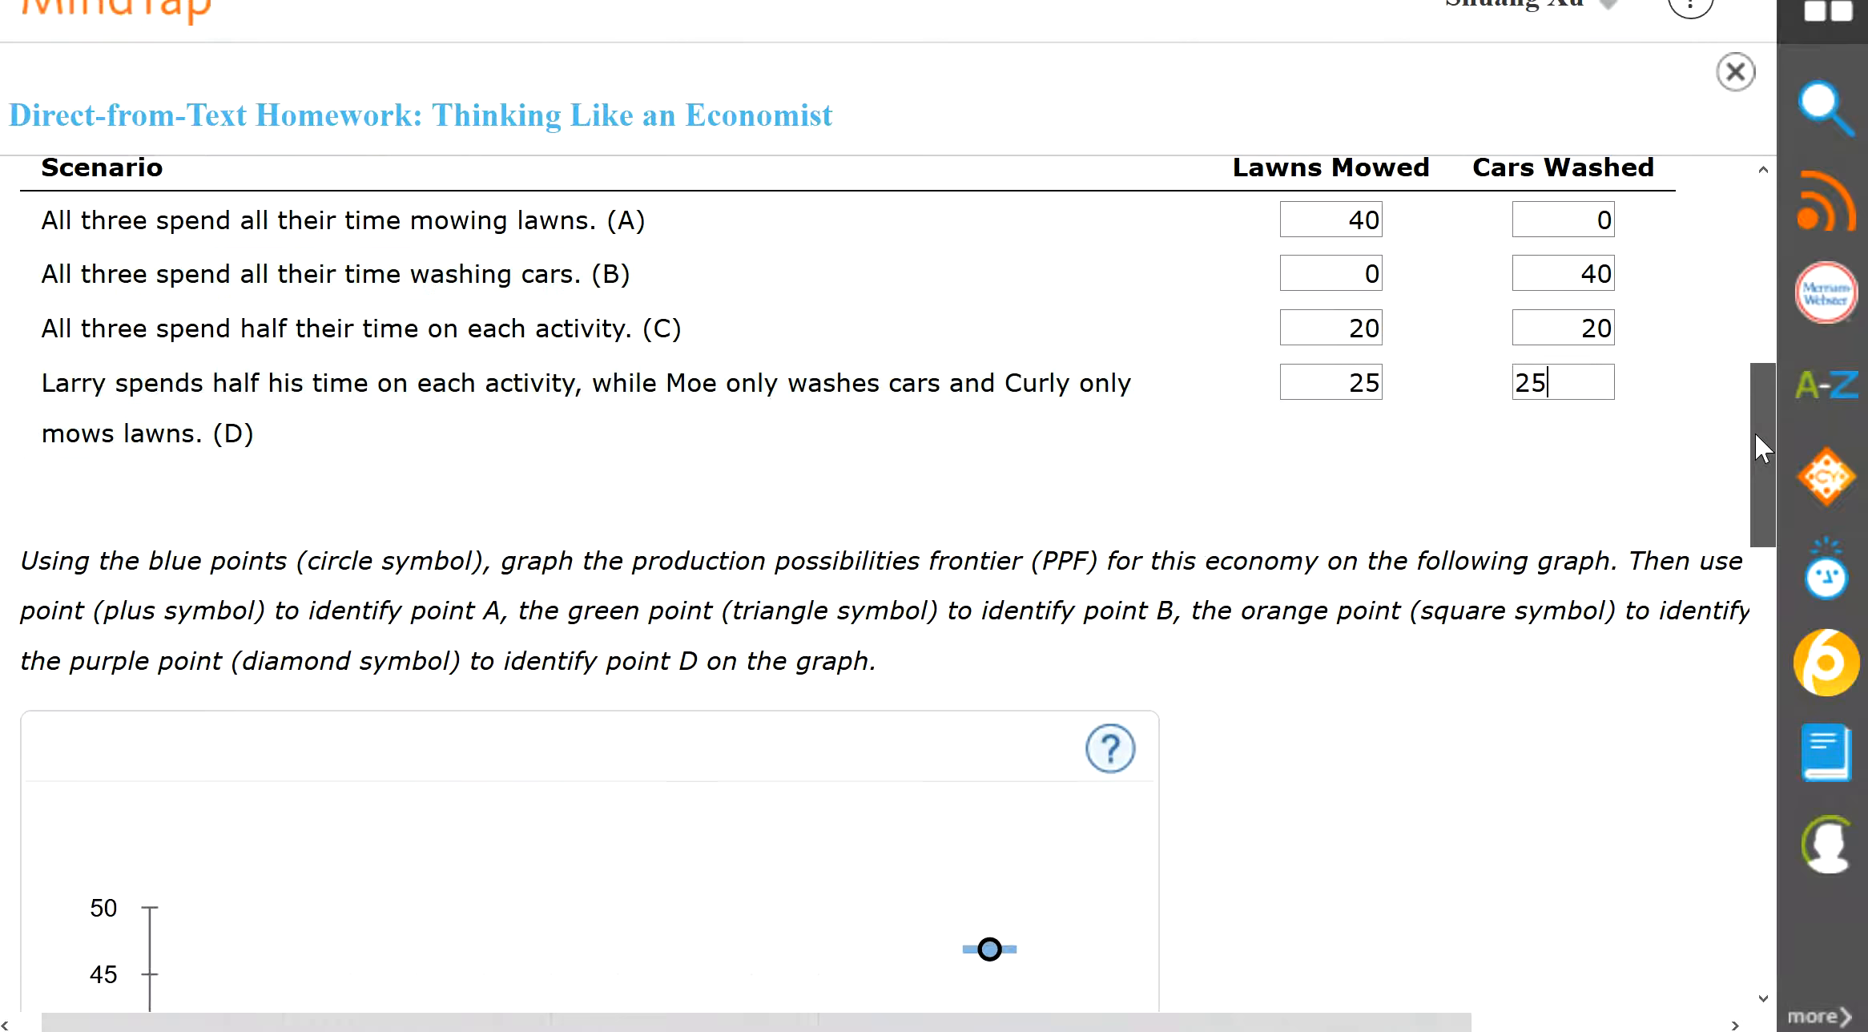
{"action": "scroll", "scroll_direction": "down", "scroll_amount": 3}
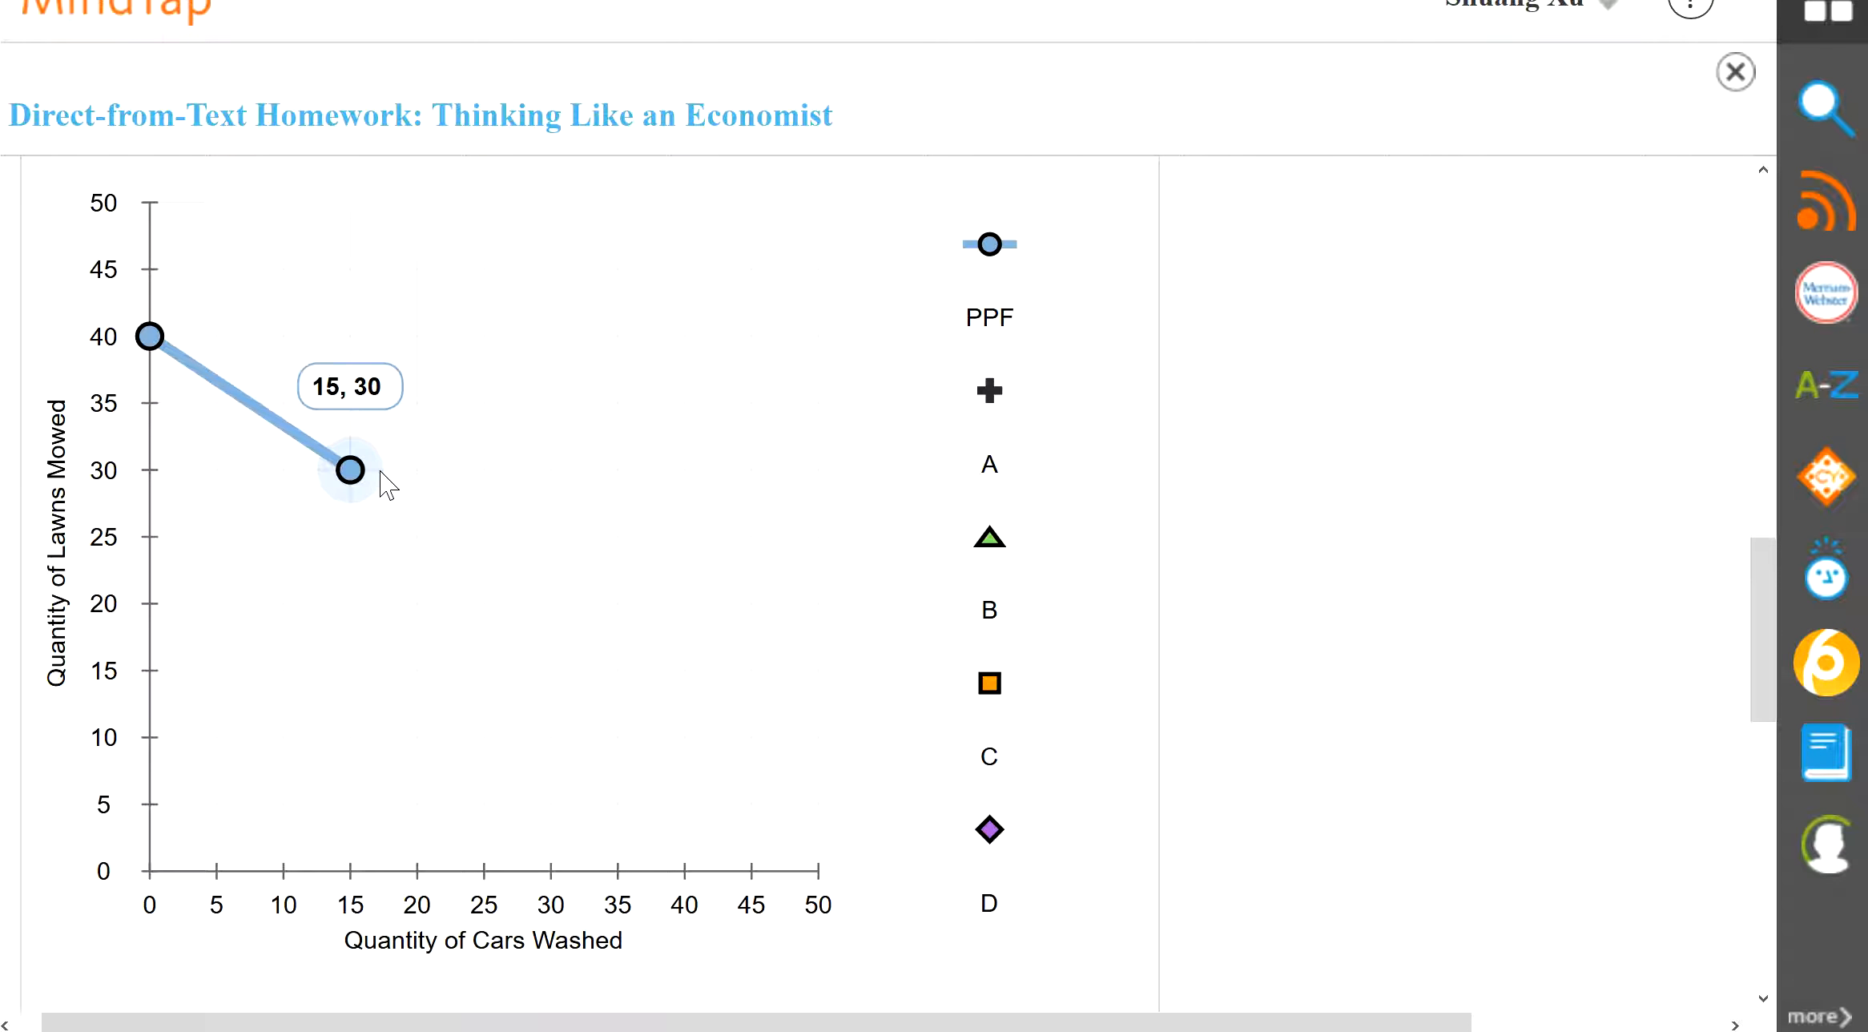
Add PPF points at 20 cars/30 lawns and 30 cars/20 lawns to kink the frontier
{"action": "left_click_drag", "start_coordinate": [349, 469], "coordinate": [415, 469]}
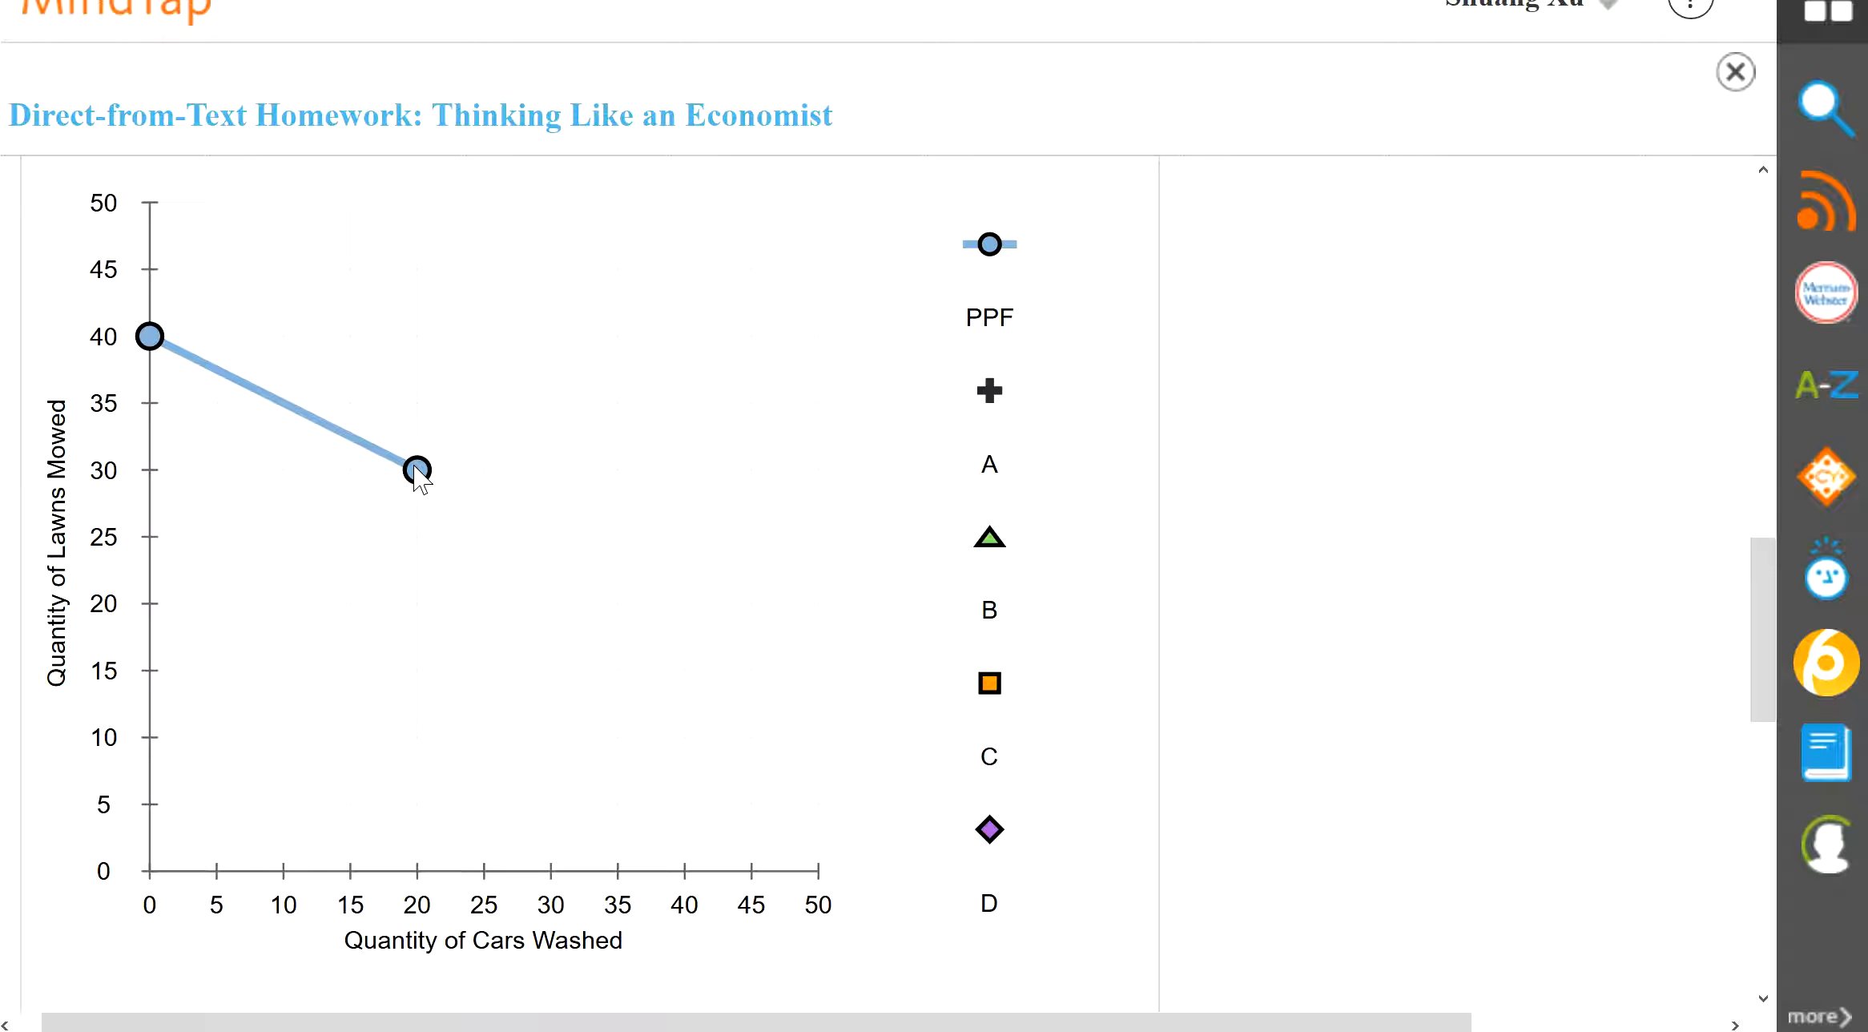
{"action": "mouse_move", "coordinate": [697, 461]}
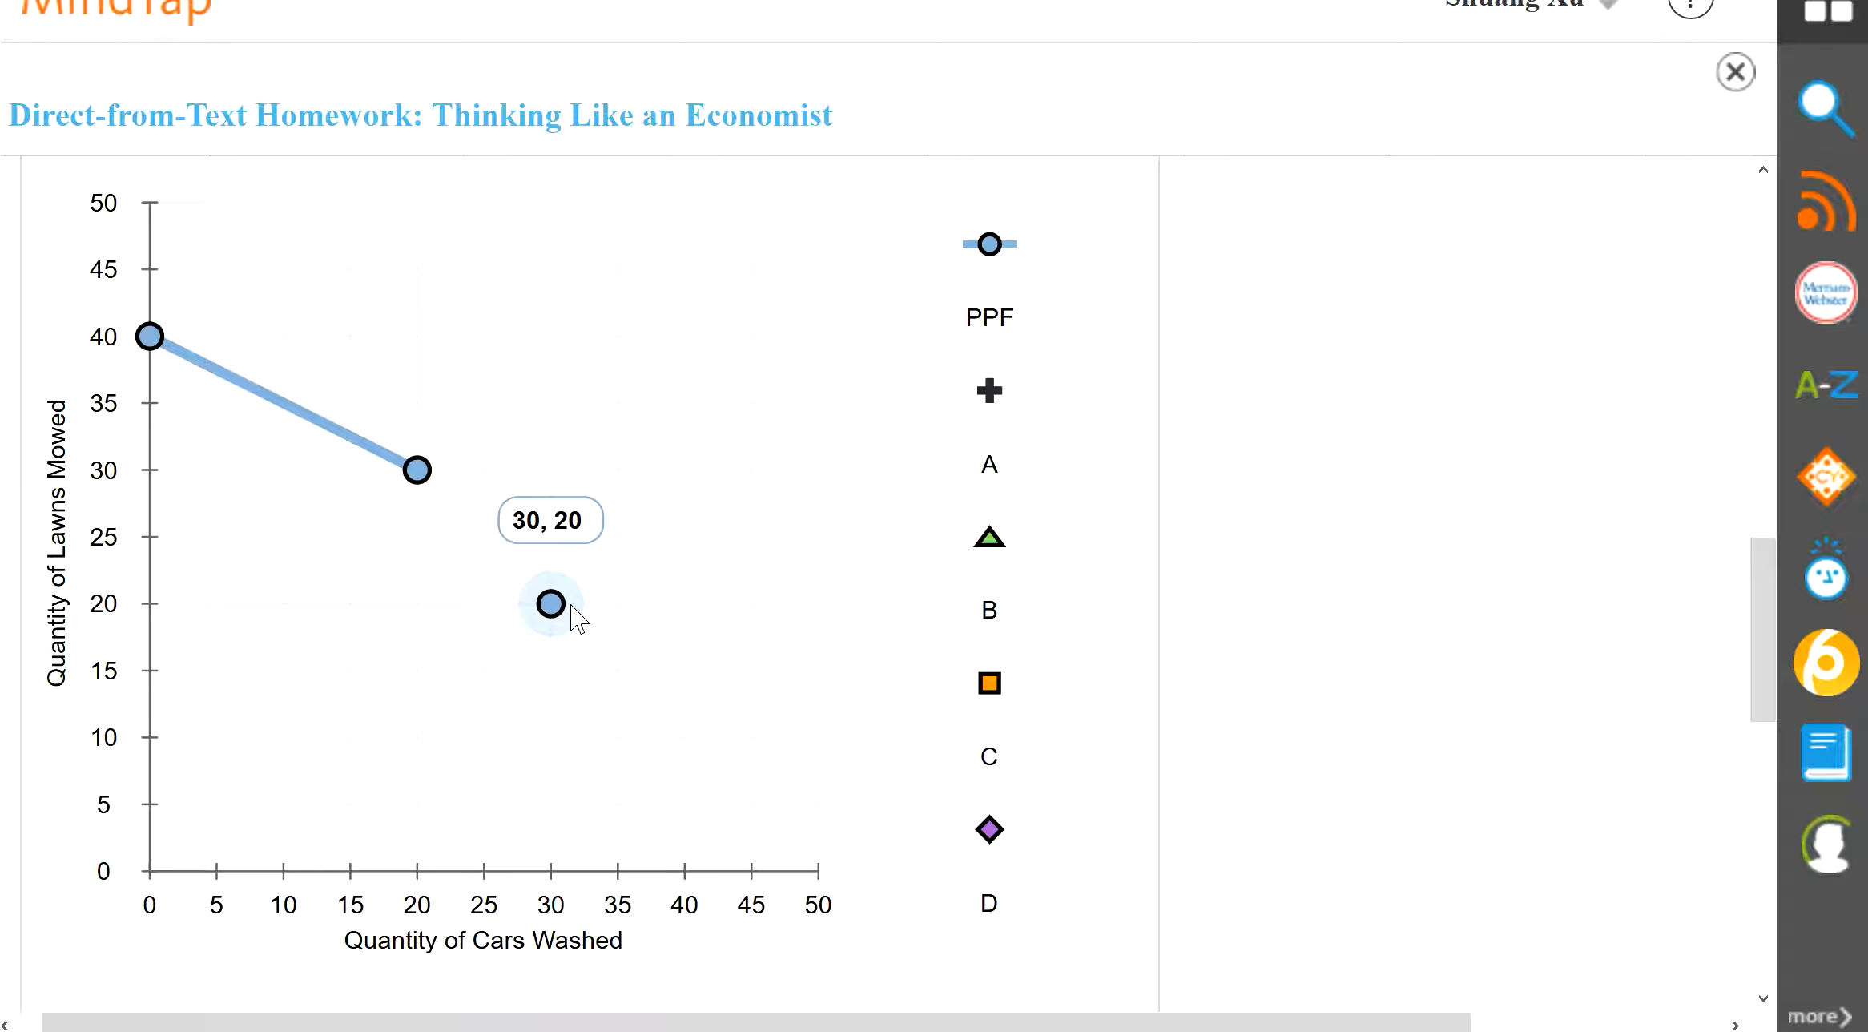
{"action": "left_click", "coordinate": [551, 603]}
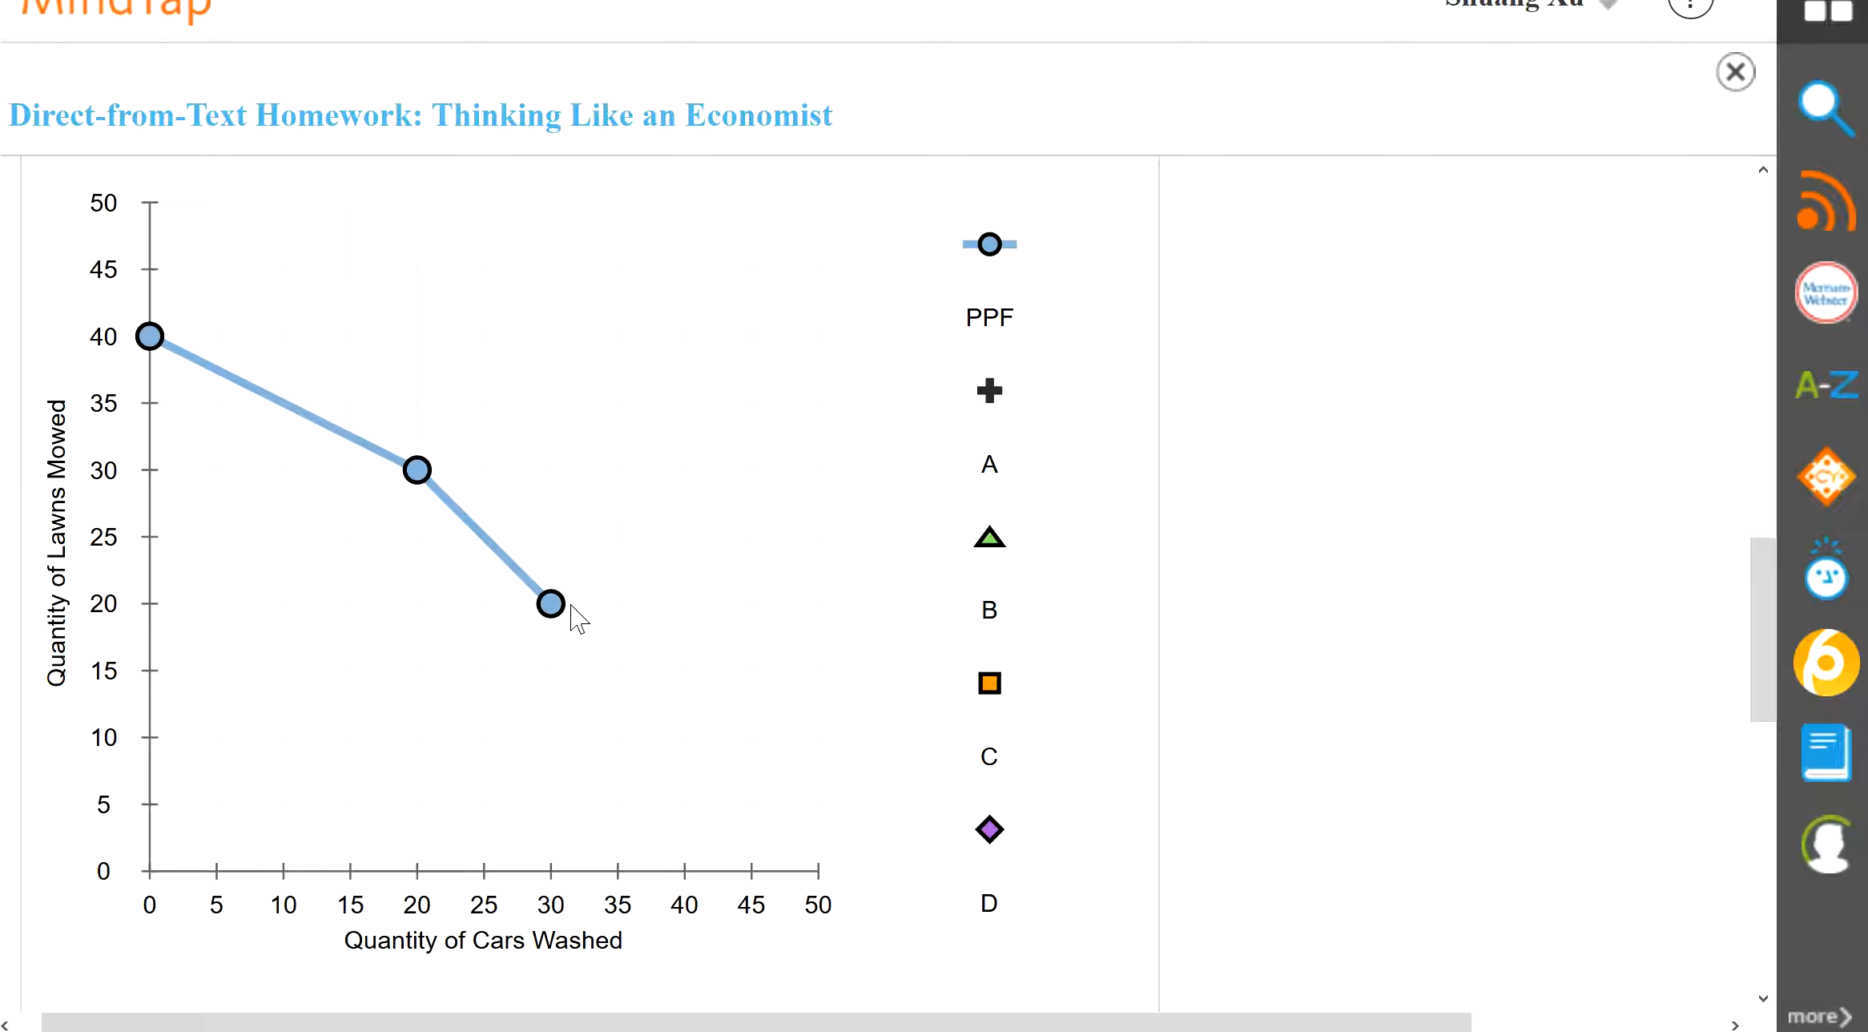
{"action": "mouse_move", "coordinate": [988, 247]}
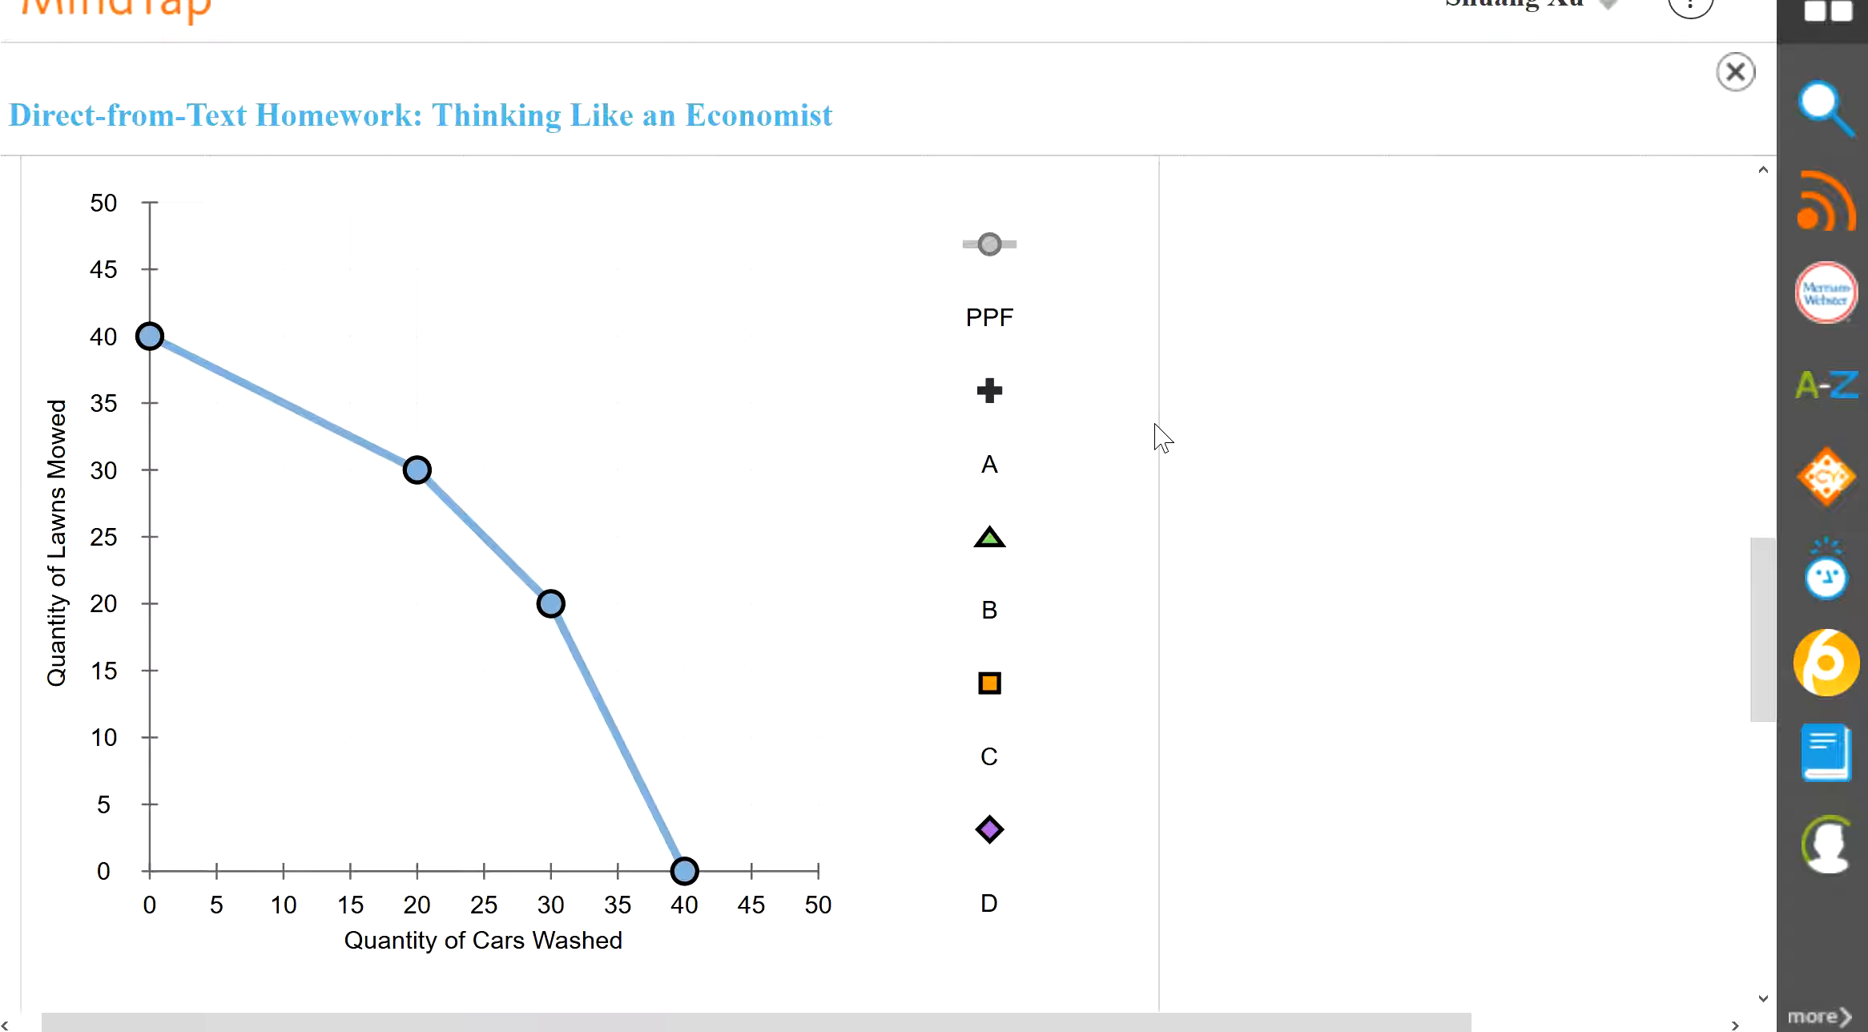
{"action": "mouse_move", "coordinate": [443, 432]}
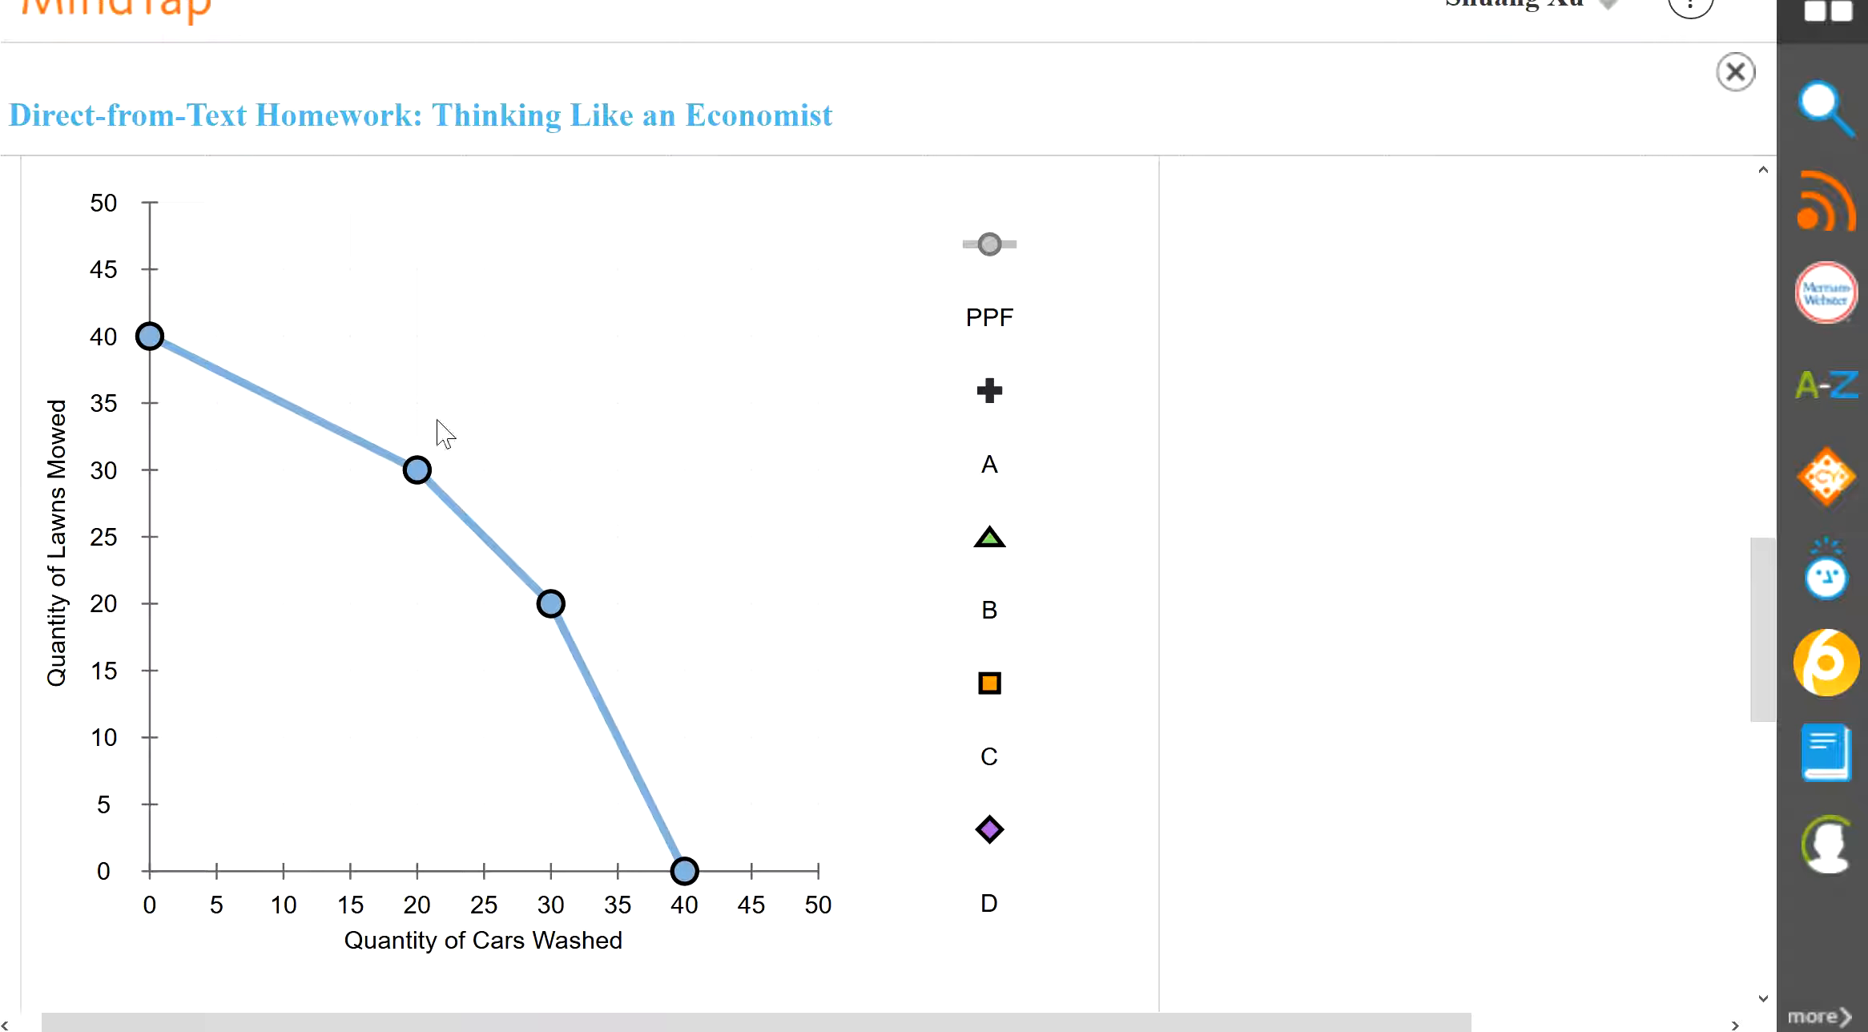
{"action": "mouse_move", "coordinate": [425, 479]}
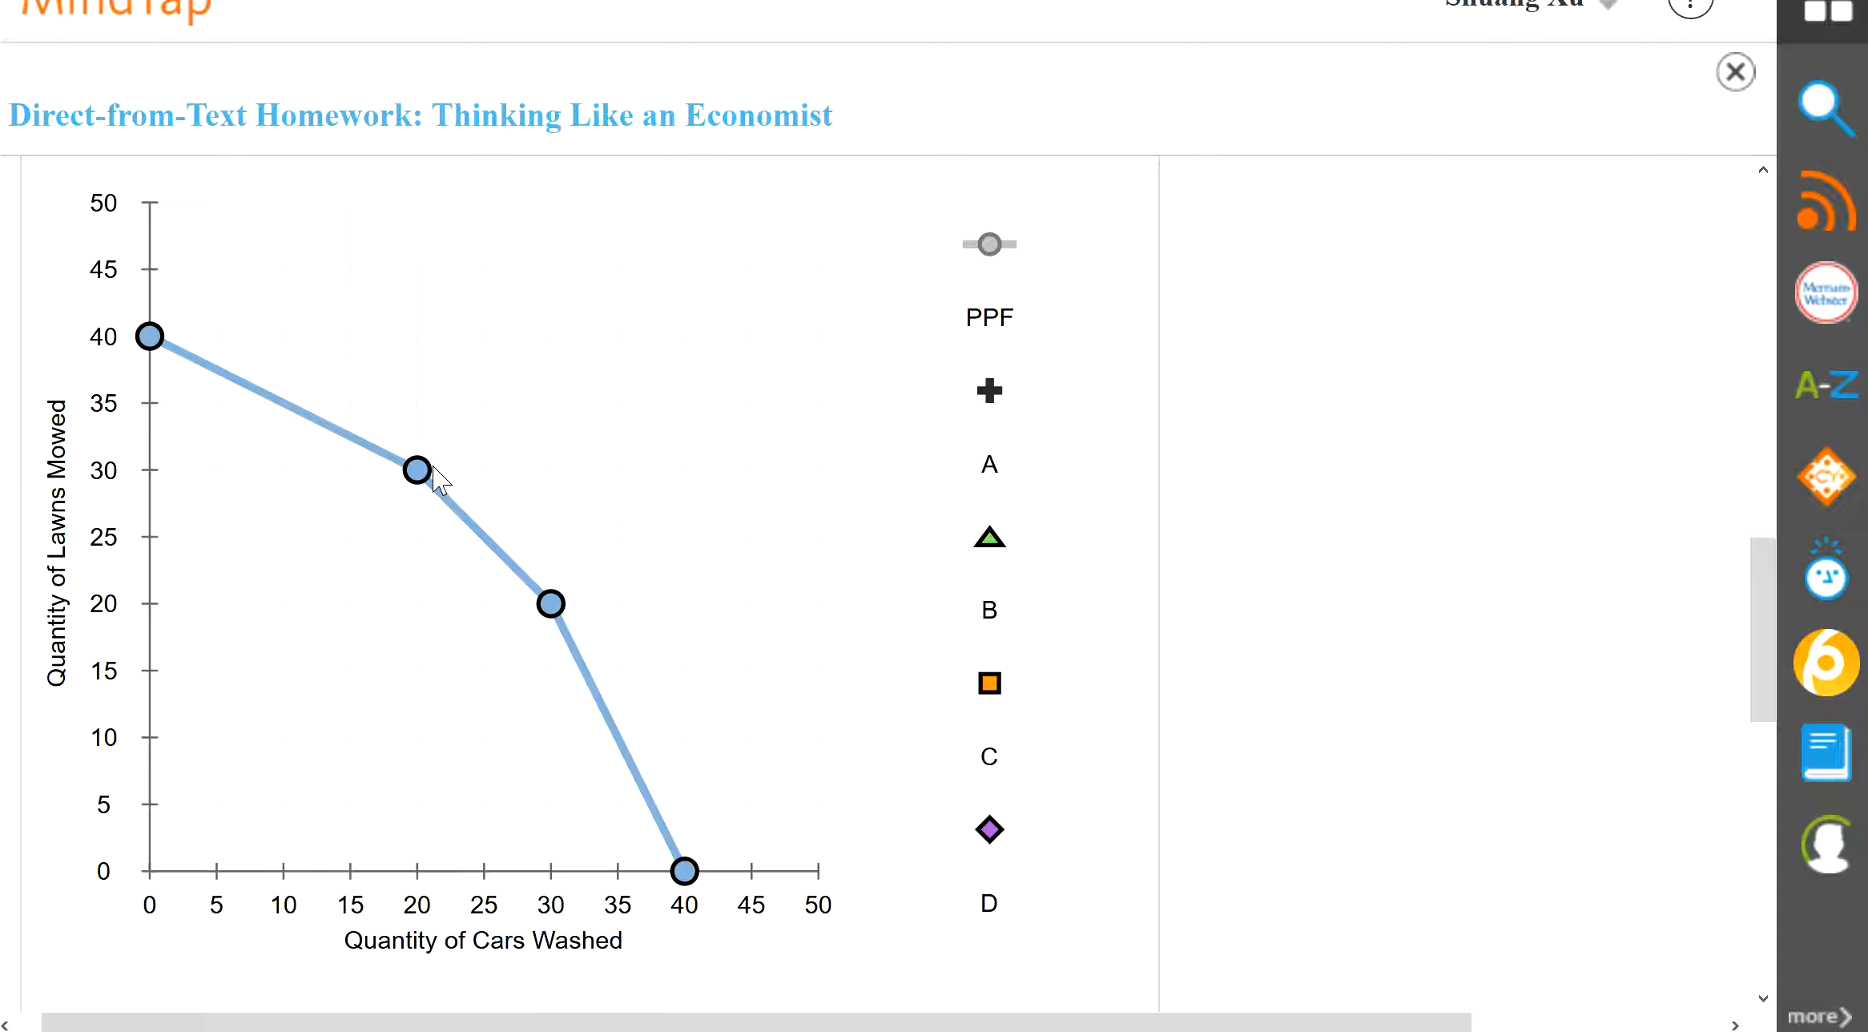
{"action": "mouse_move", "coordinate": [552, 603]}
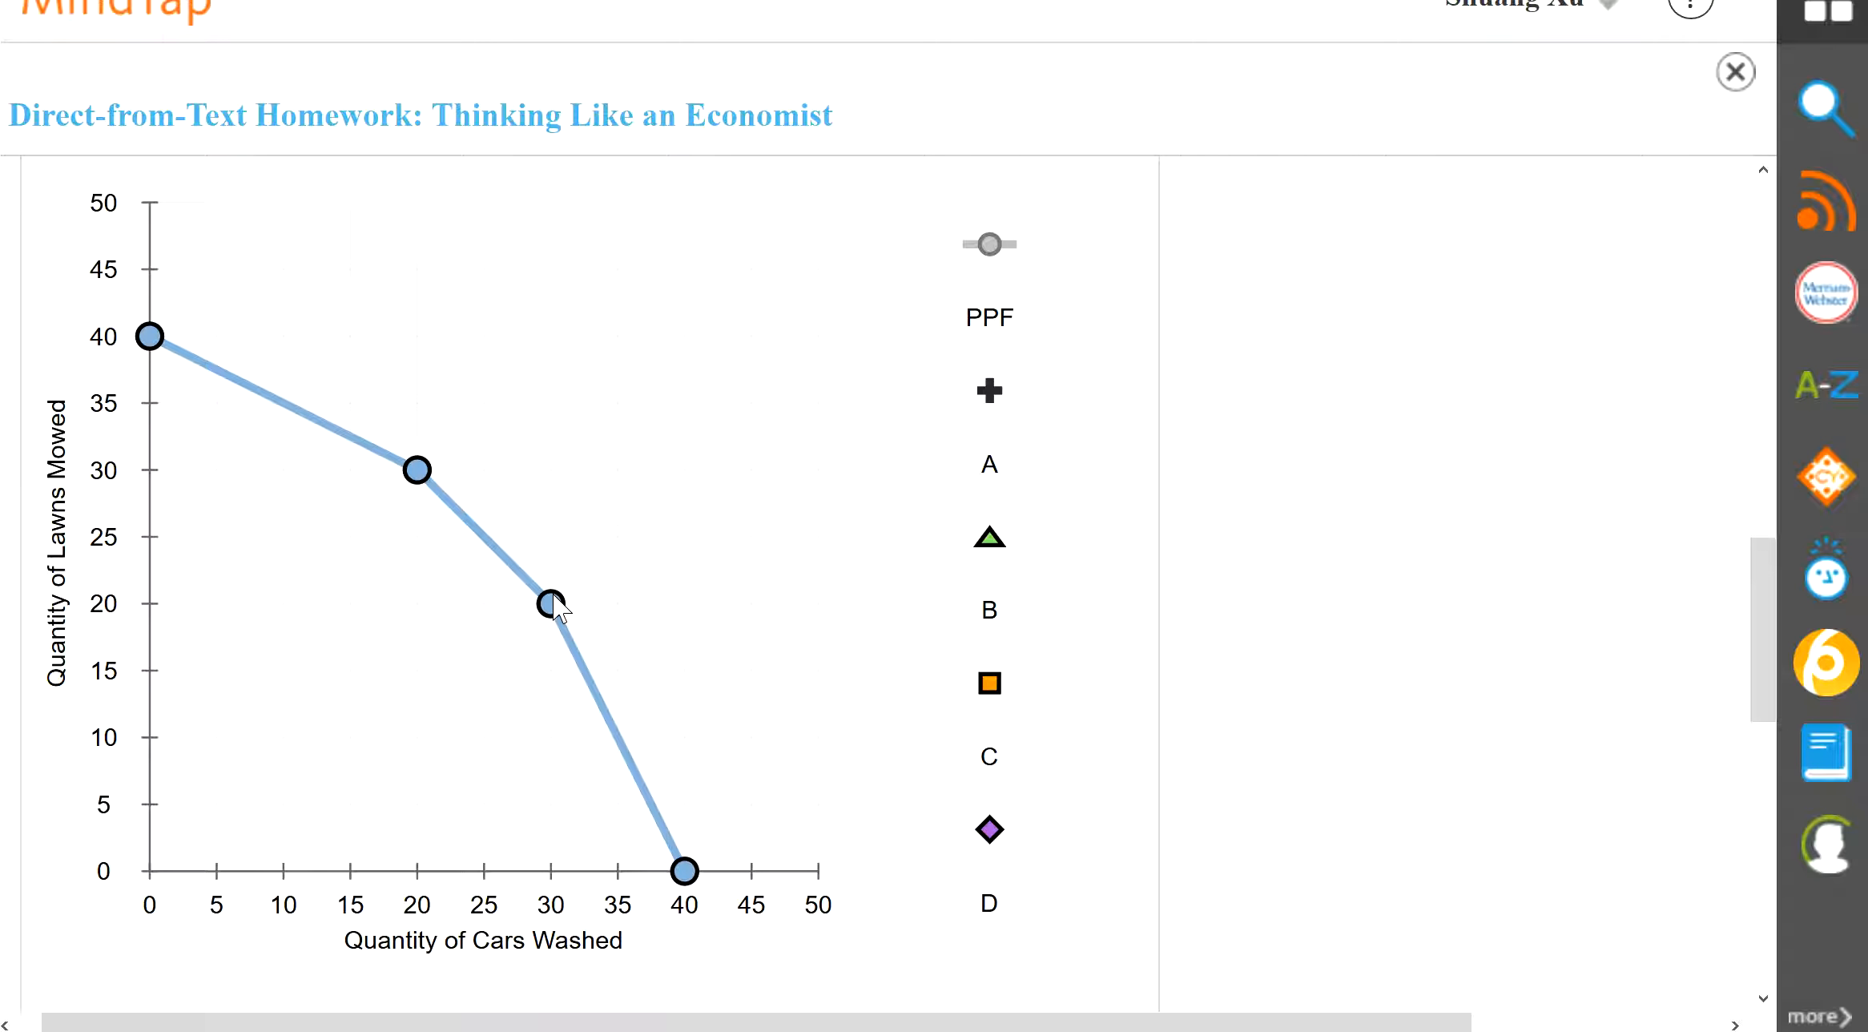
{"action": "mouse_move", "coordinate": [995, 406]}
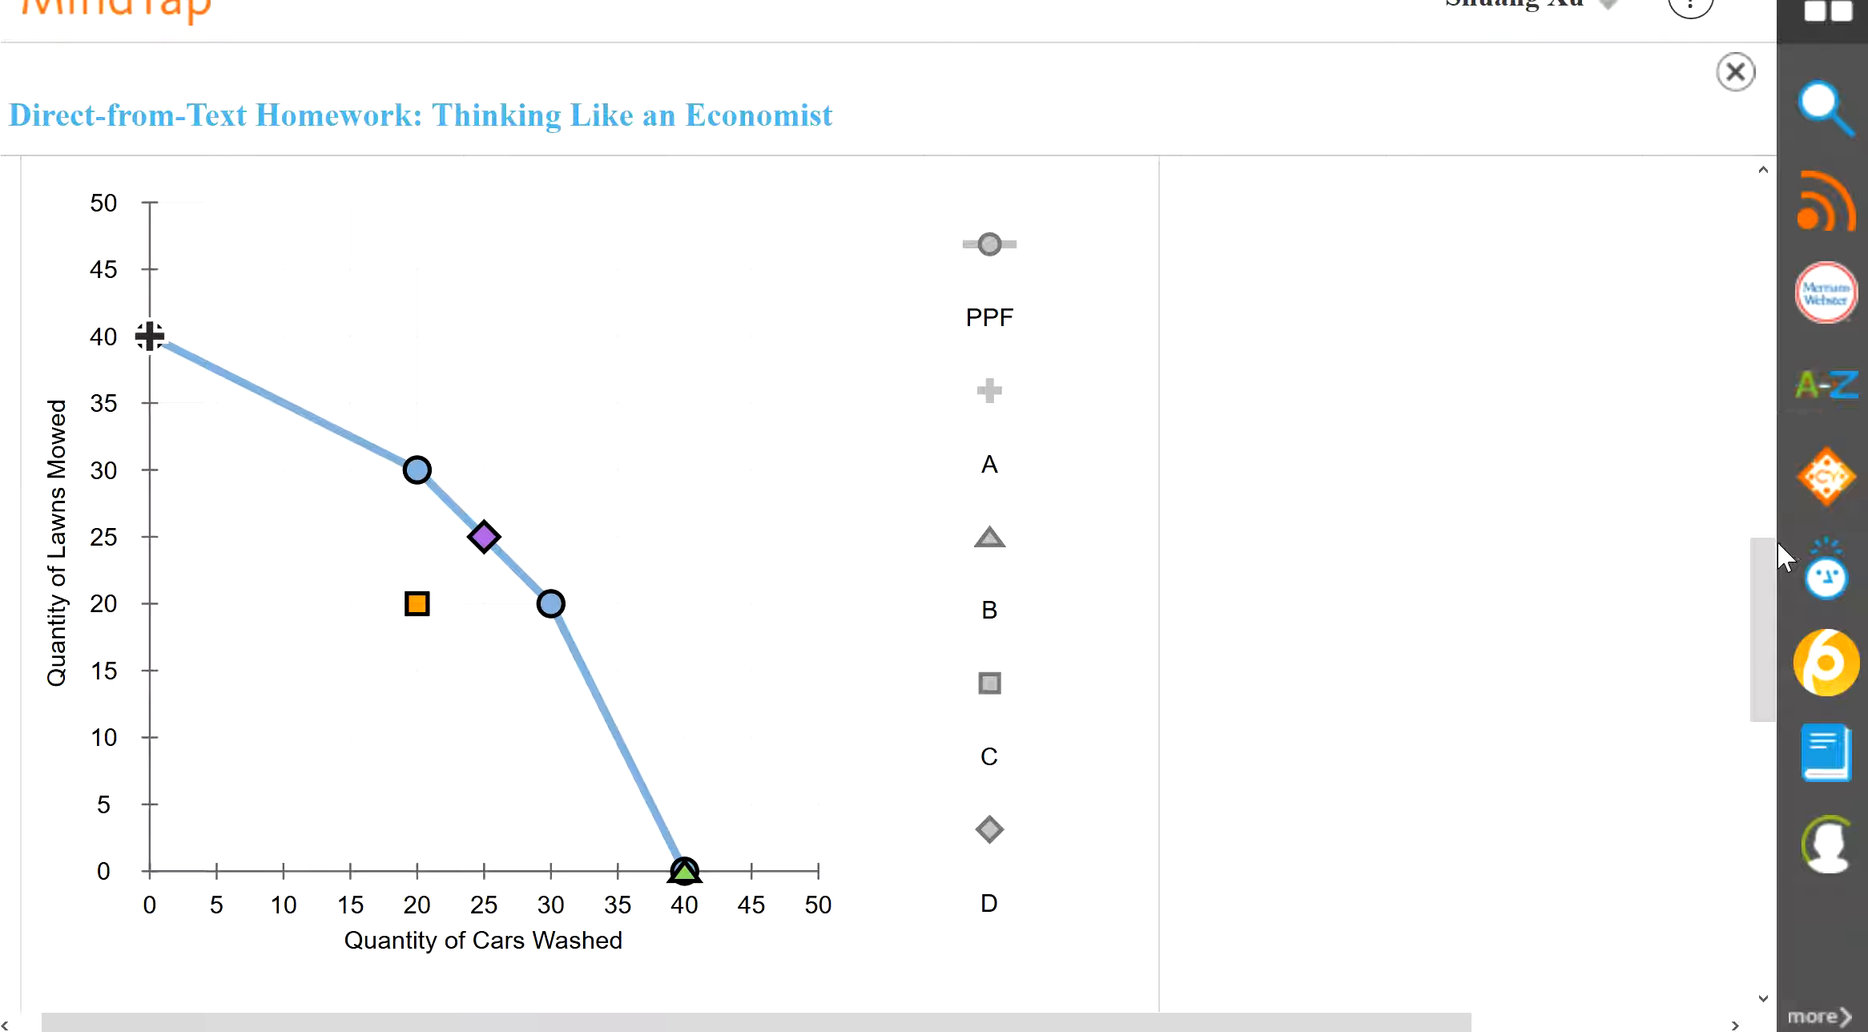
Answer True to the statement about each worker's constant trade-off, reviewing the question
{"action": "scroll", "scroll_direction": "down", "scroll_amount": 3}
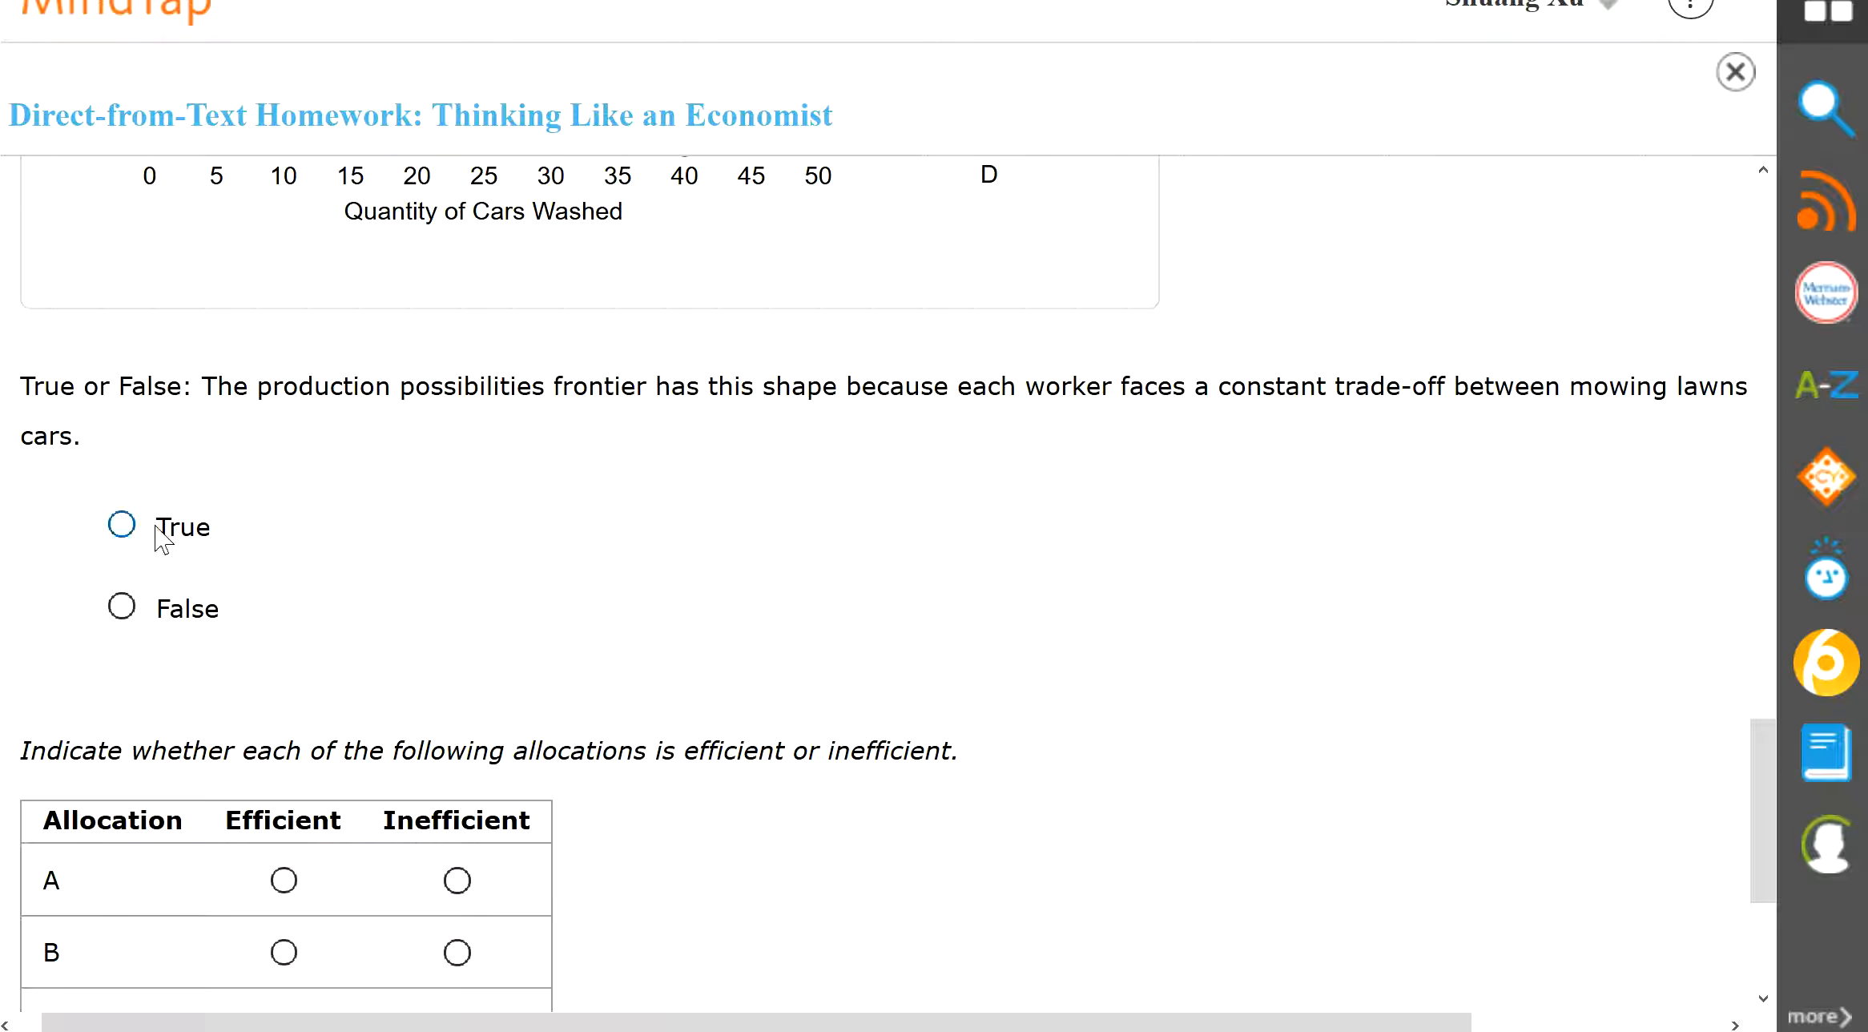
{"action": "left_click", "coordinate": [120, 524]}
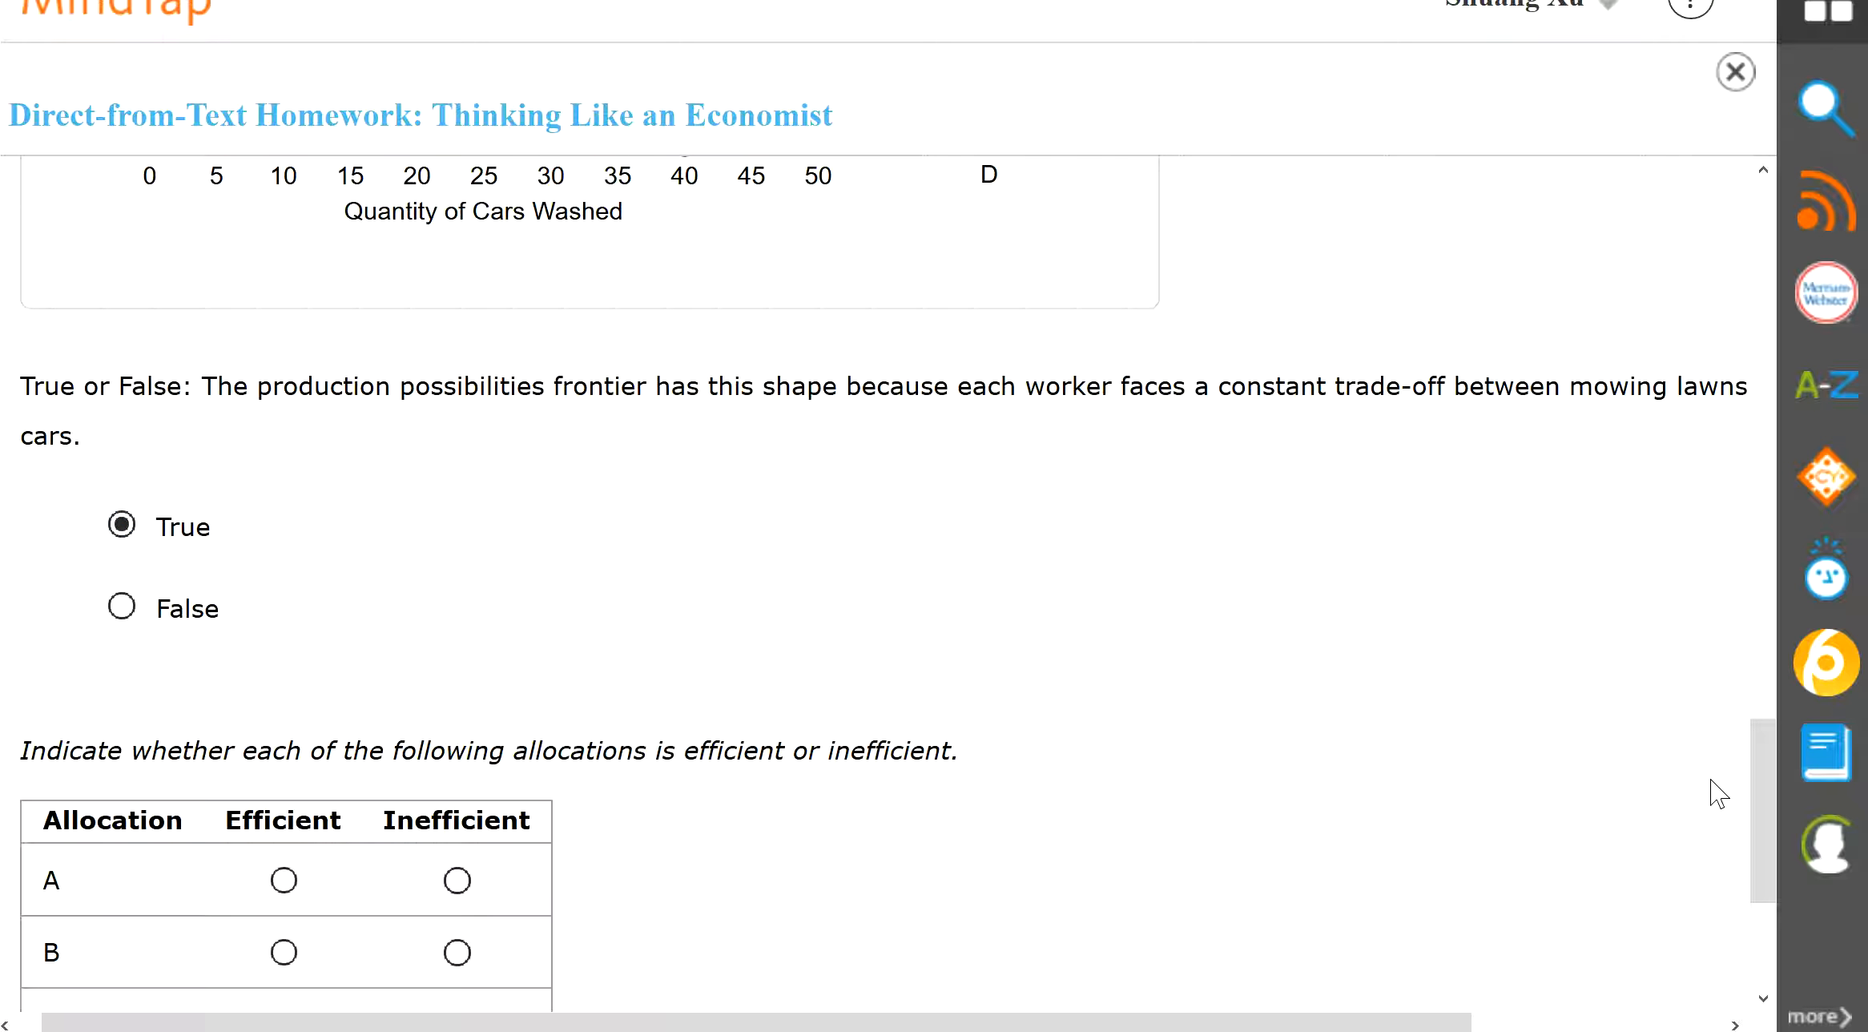
{"action": "scroll", "scroll_direction": "up", "scroll_amount": 3}
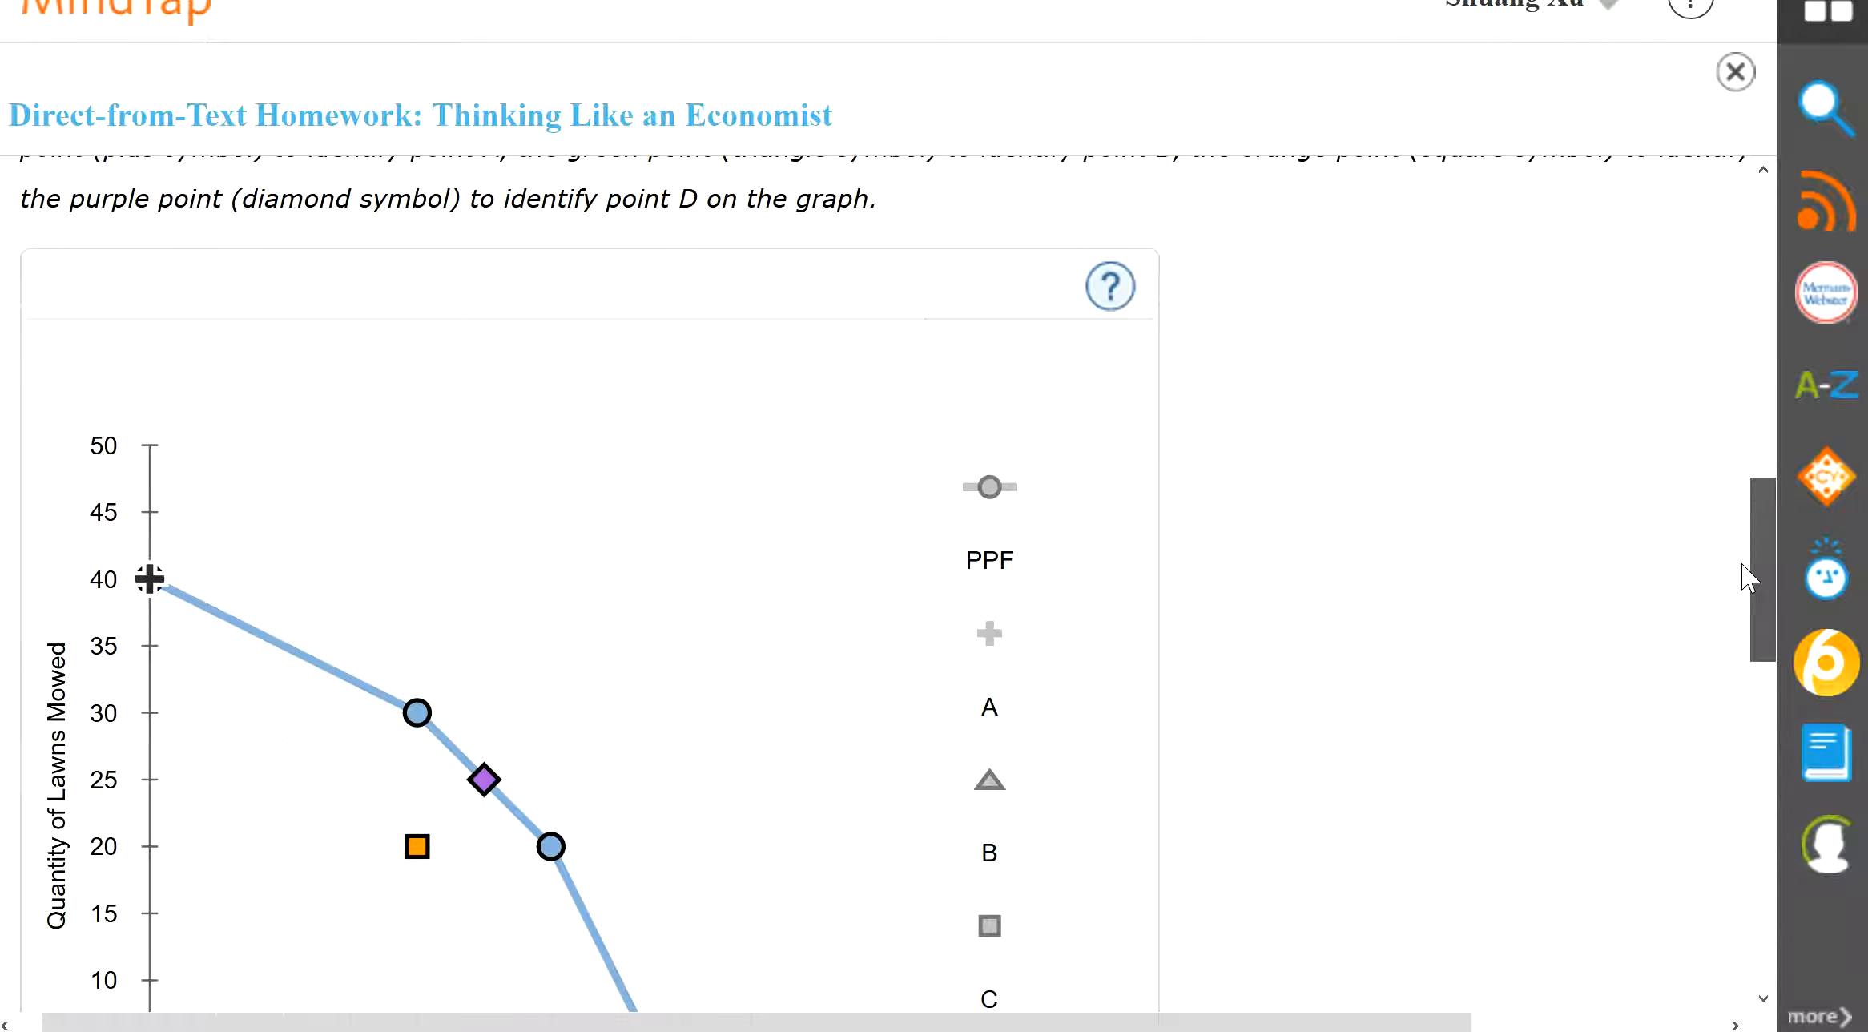
{"action": "scroll", "scroll_direction": "down", "scroll_amount": 3}
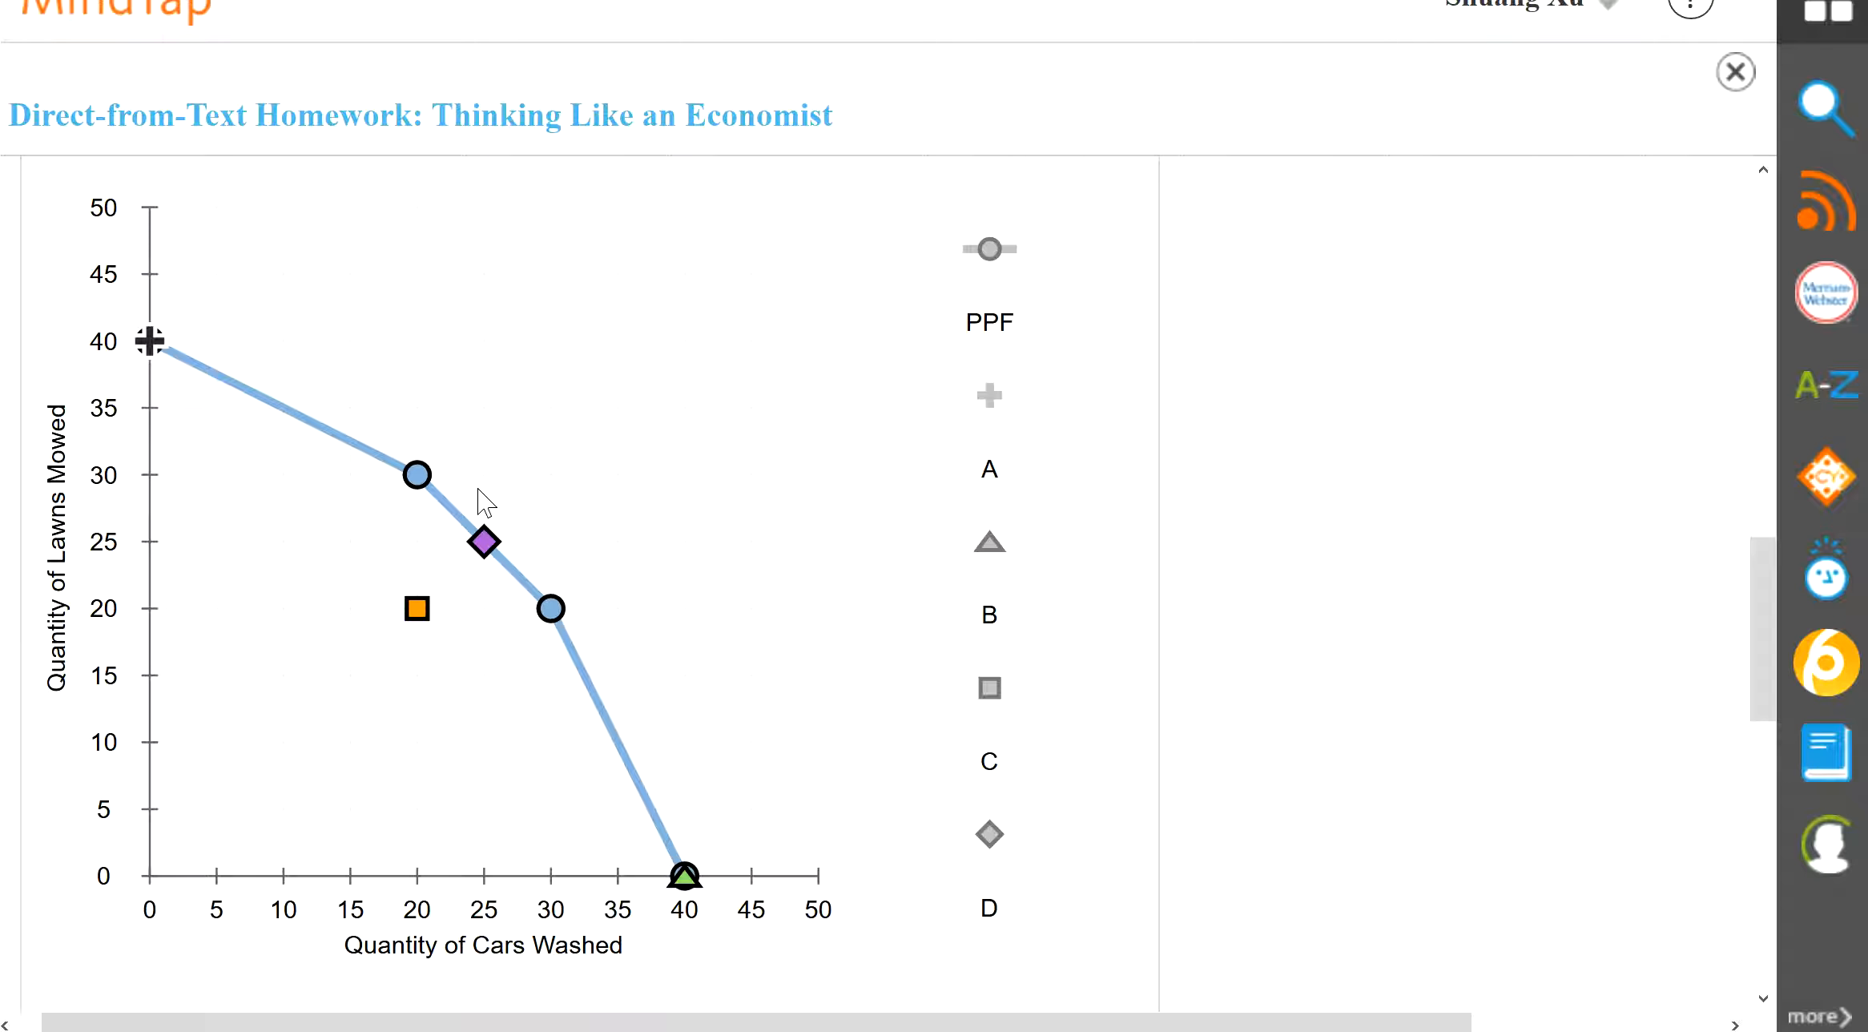
{"action": "mouse_move", "coordinate": [166, 357]}
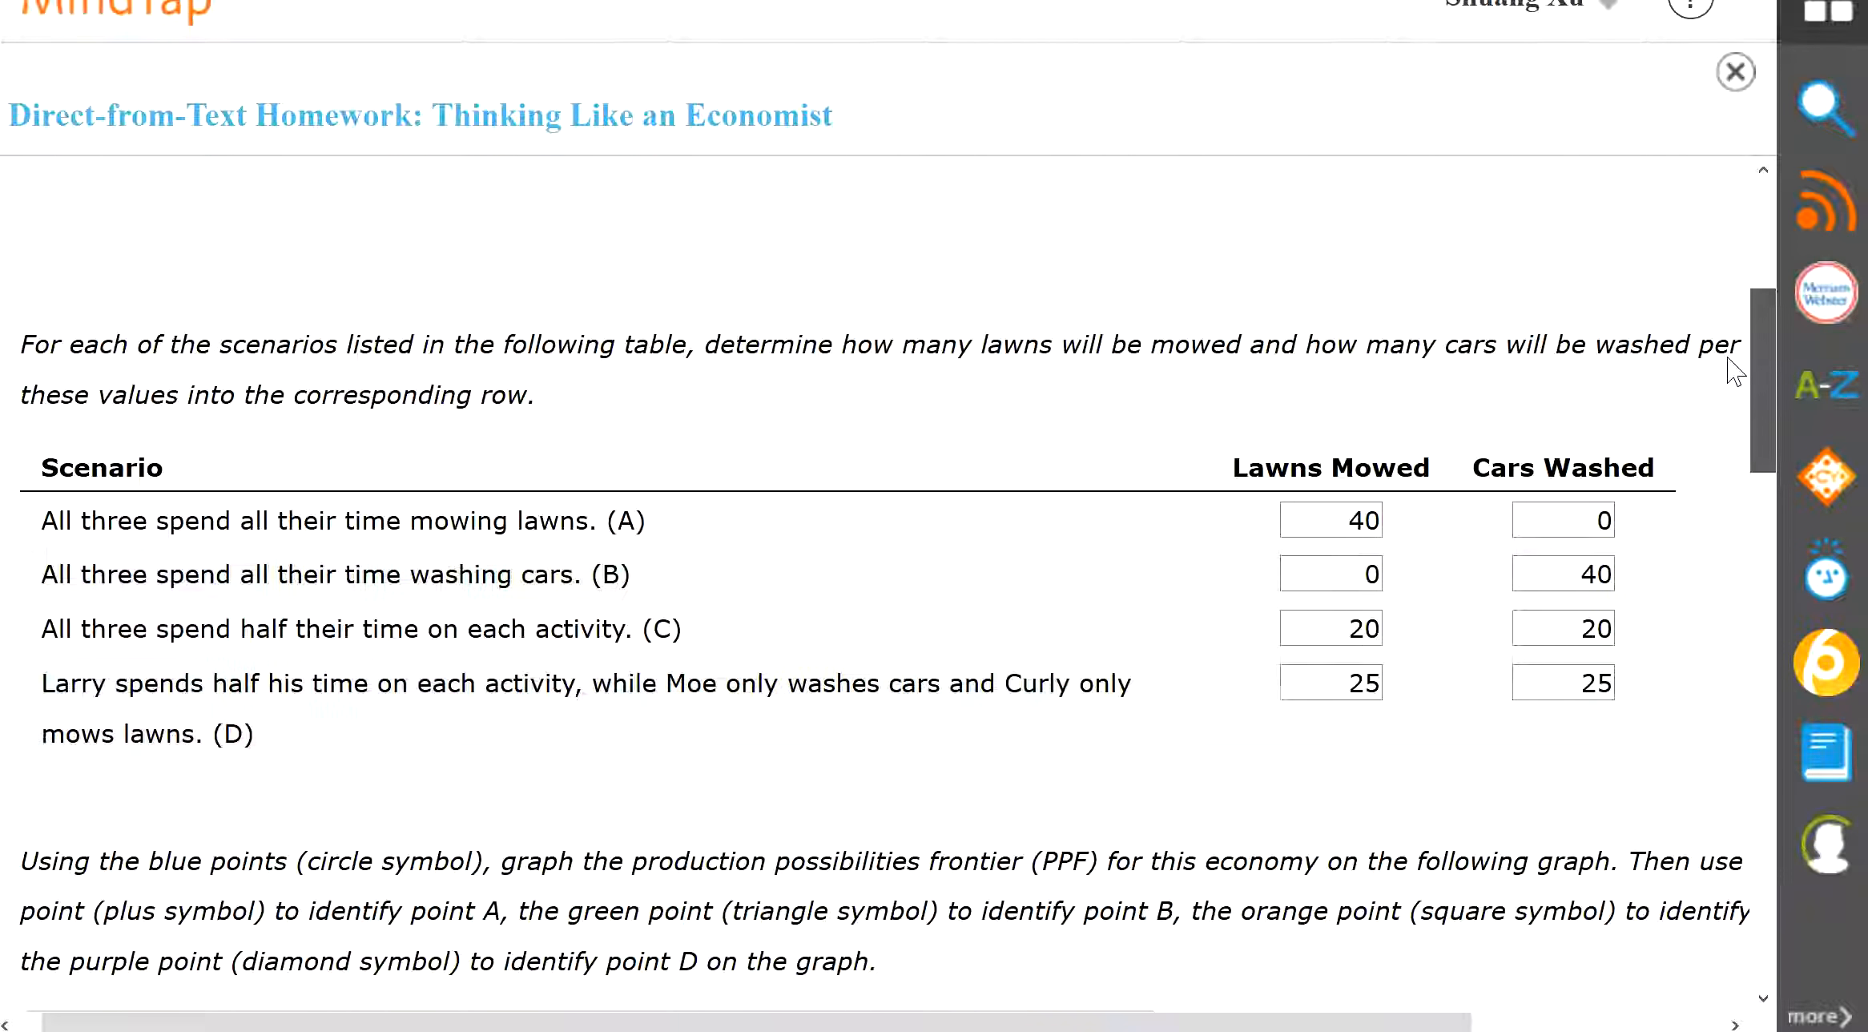
{"action": "scroll", "scroll_direction": "up", "scroll_amount": 3}
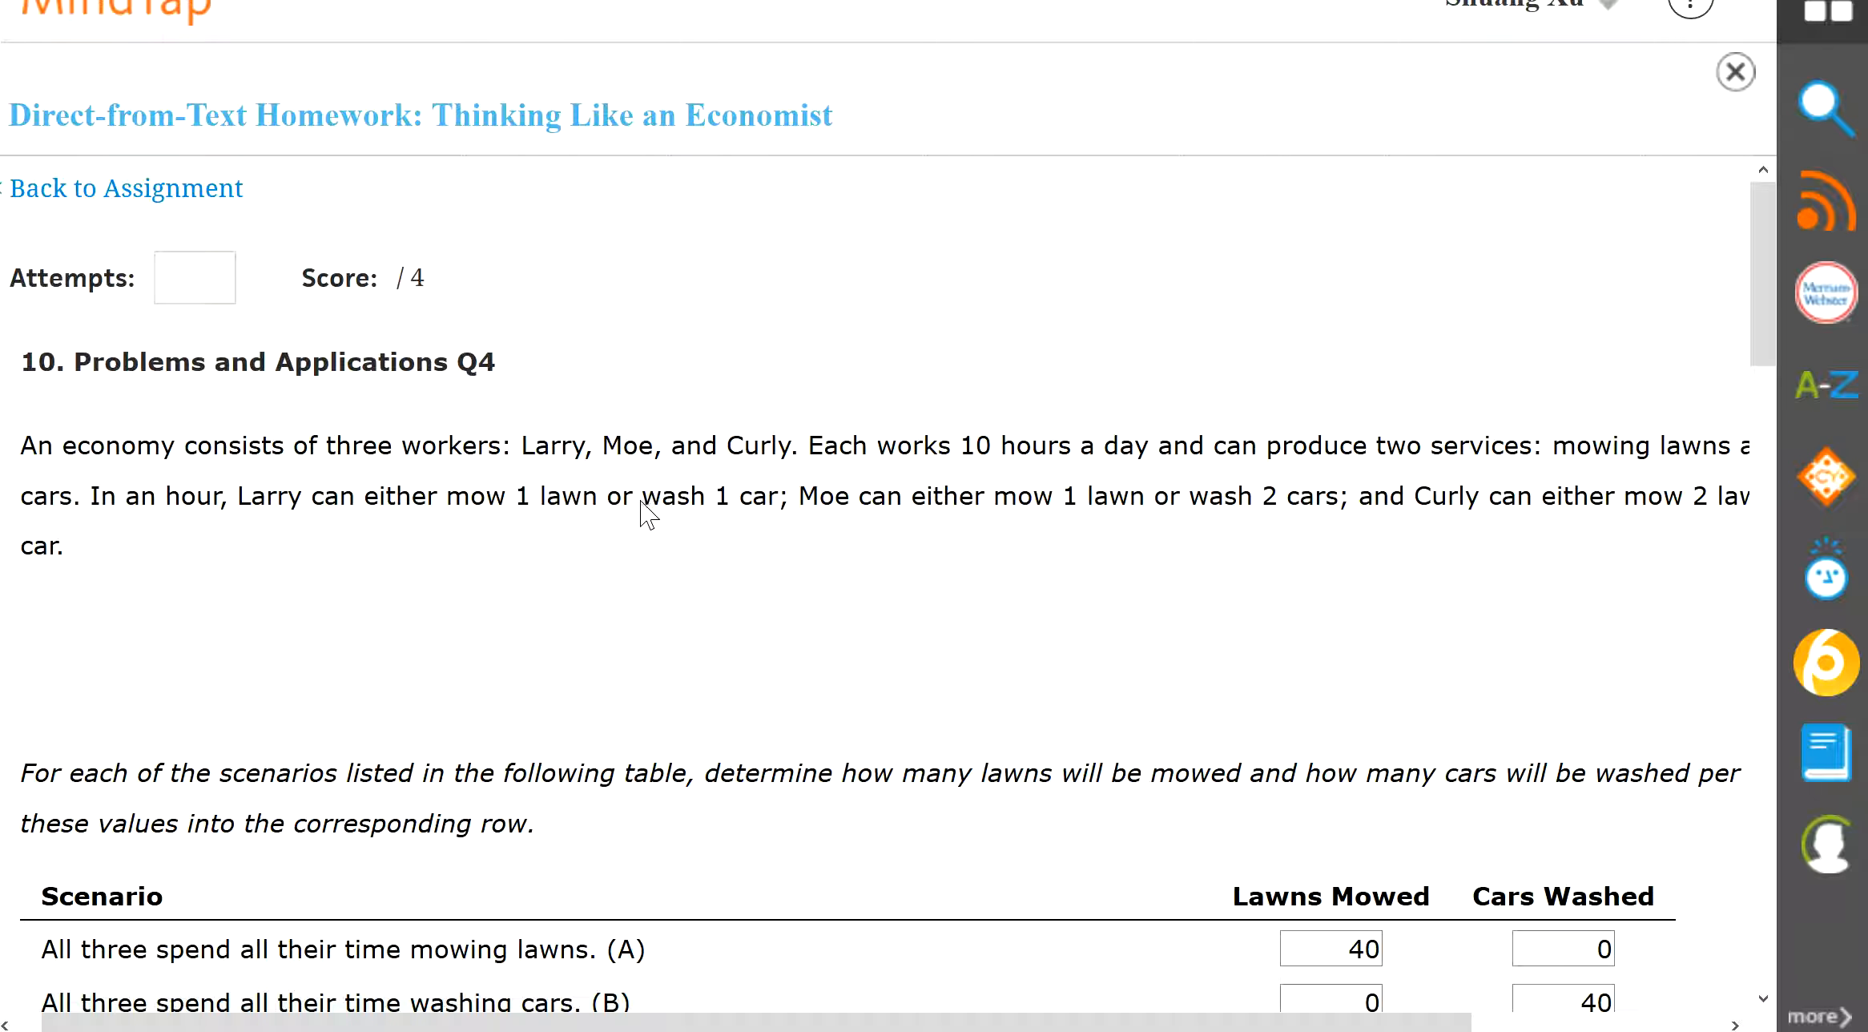
{"action": "mouse_move", "coordinate": [764, 513]}
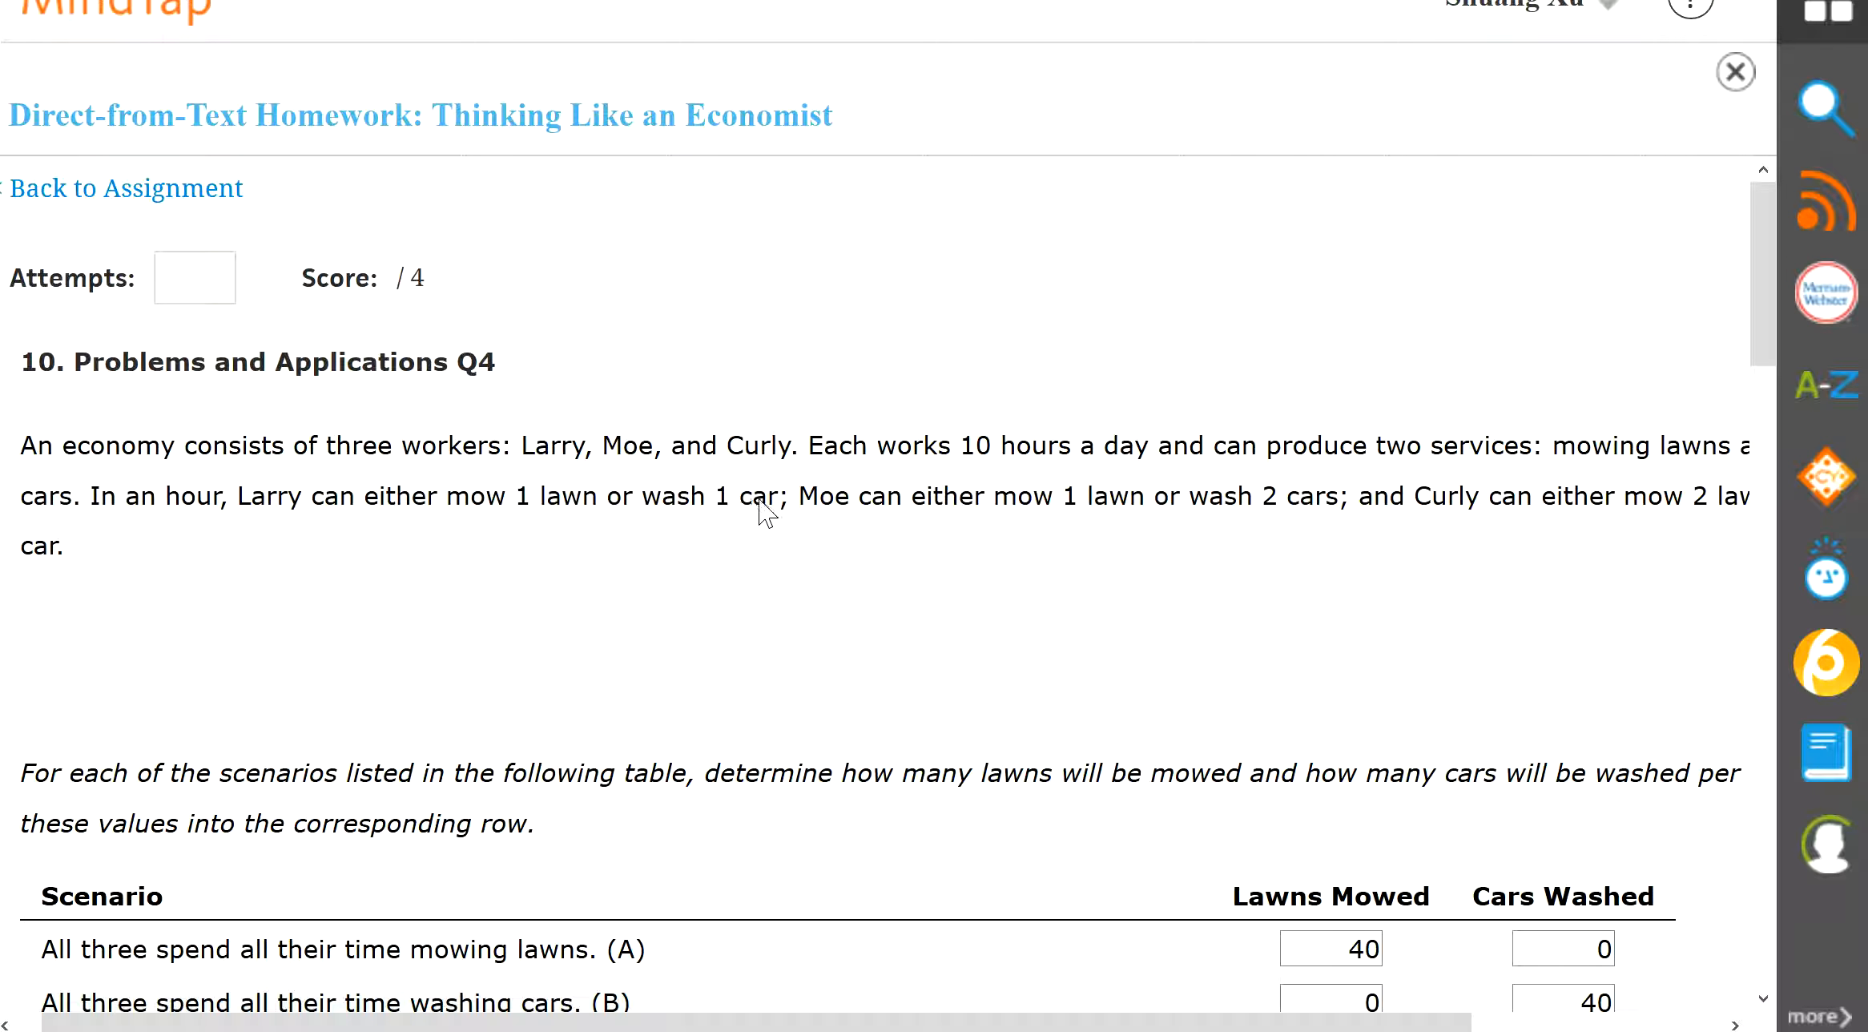
{"action": "mouse_move", "coordinate": [1474, 501]}
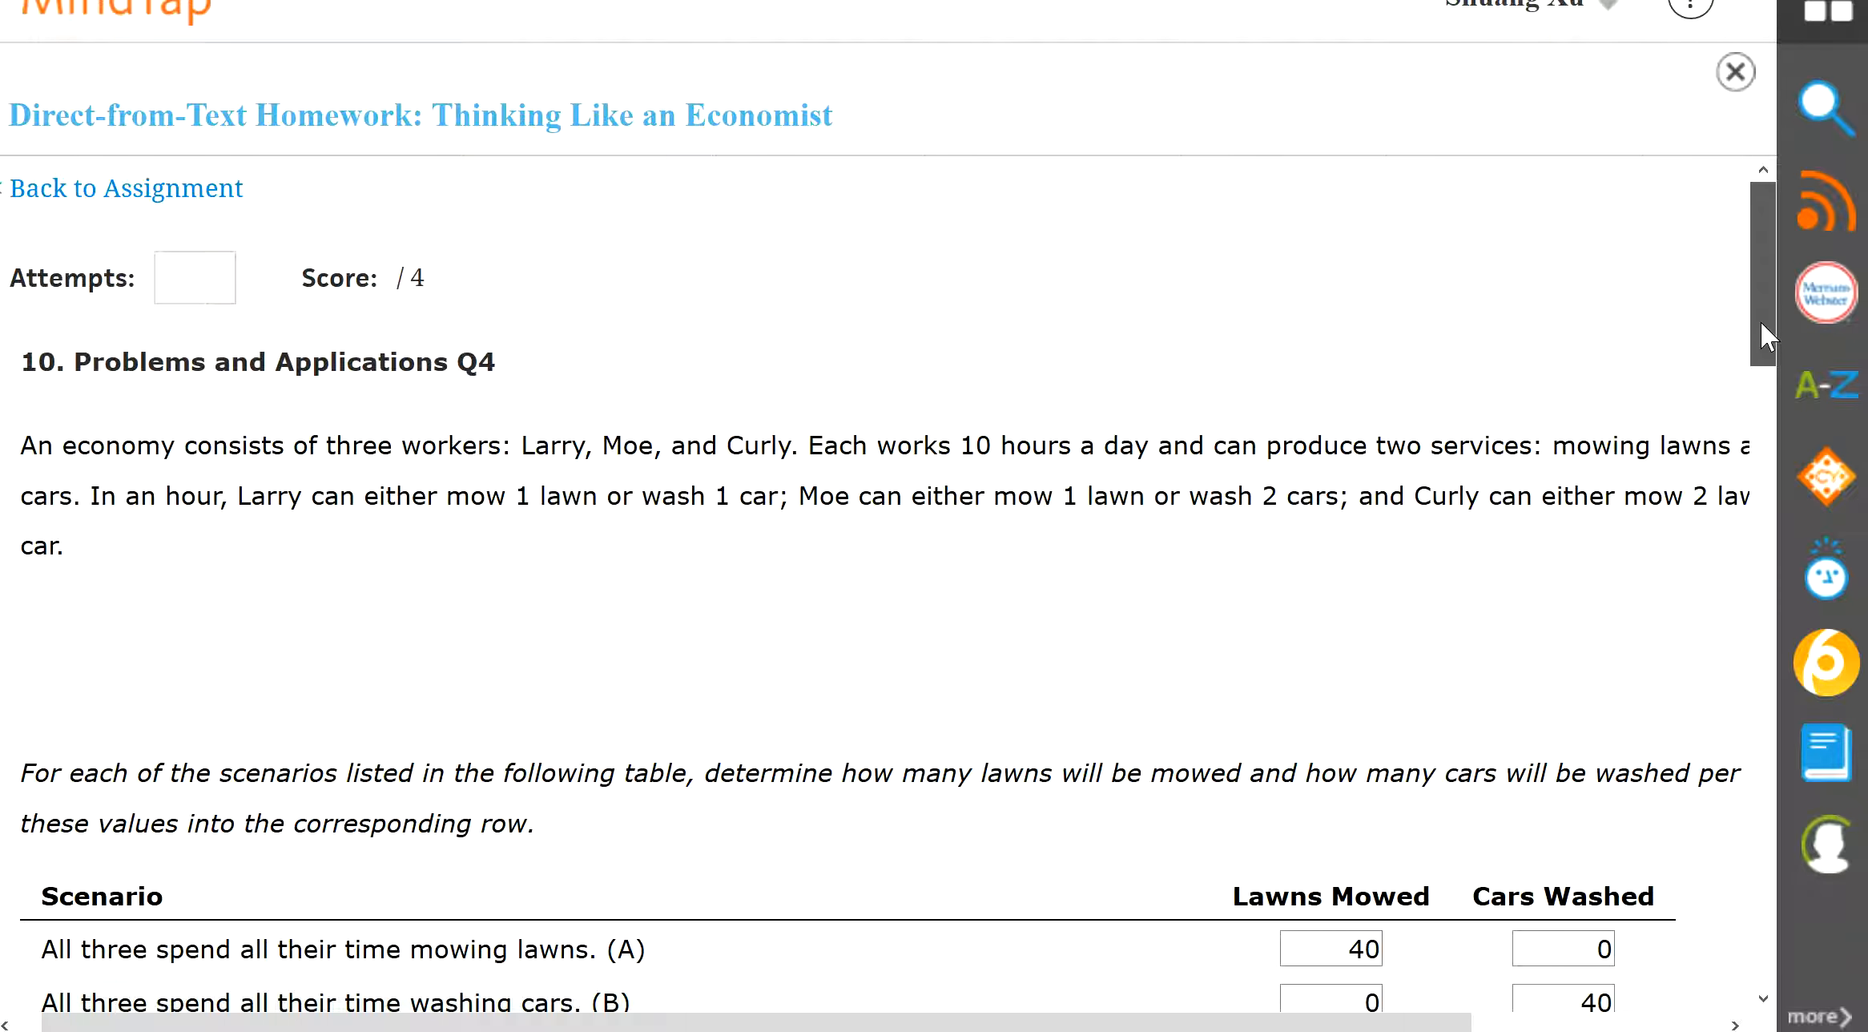
{"action": "scroll", "scroll_direction": "down", "scroll_amount": 3}
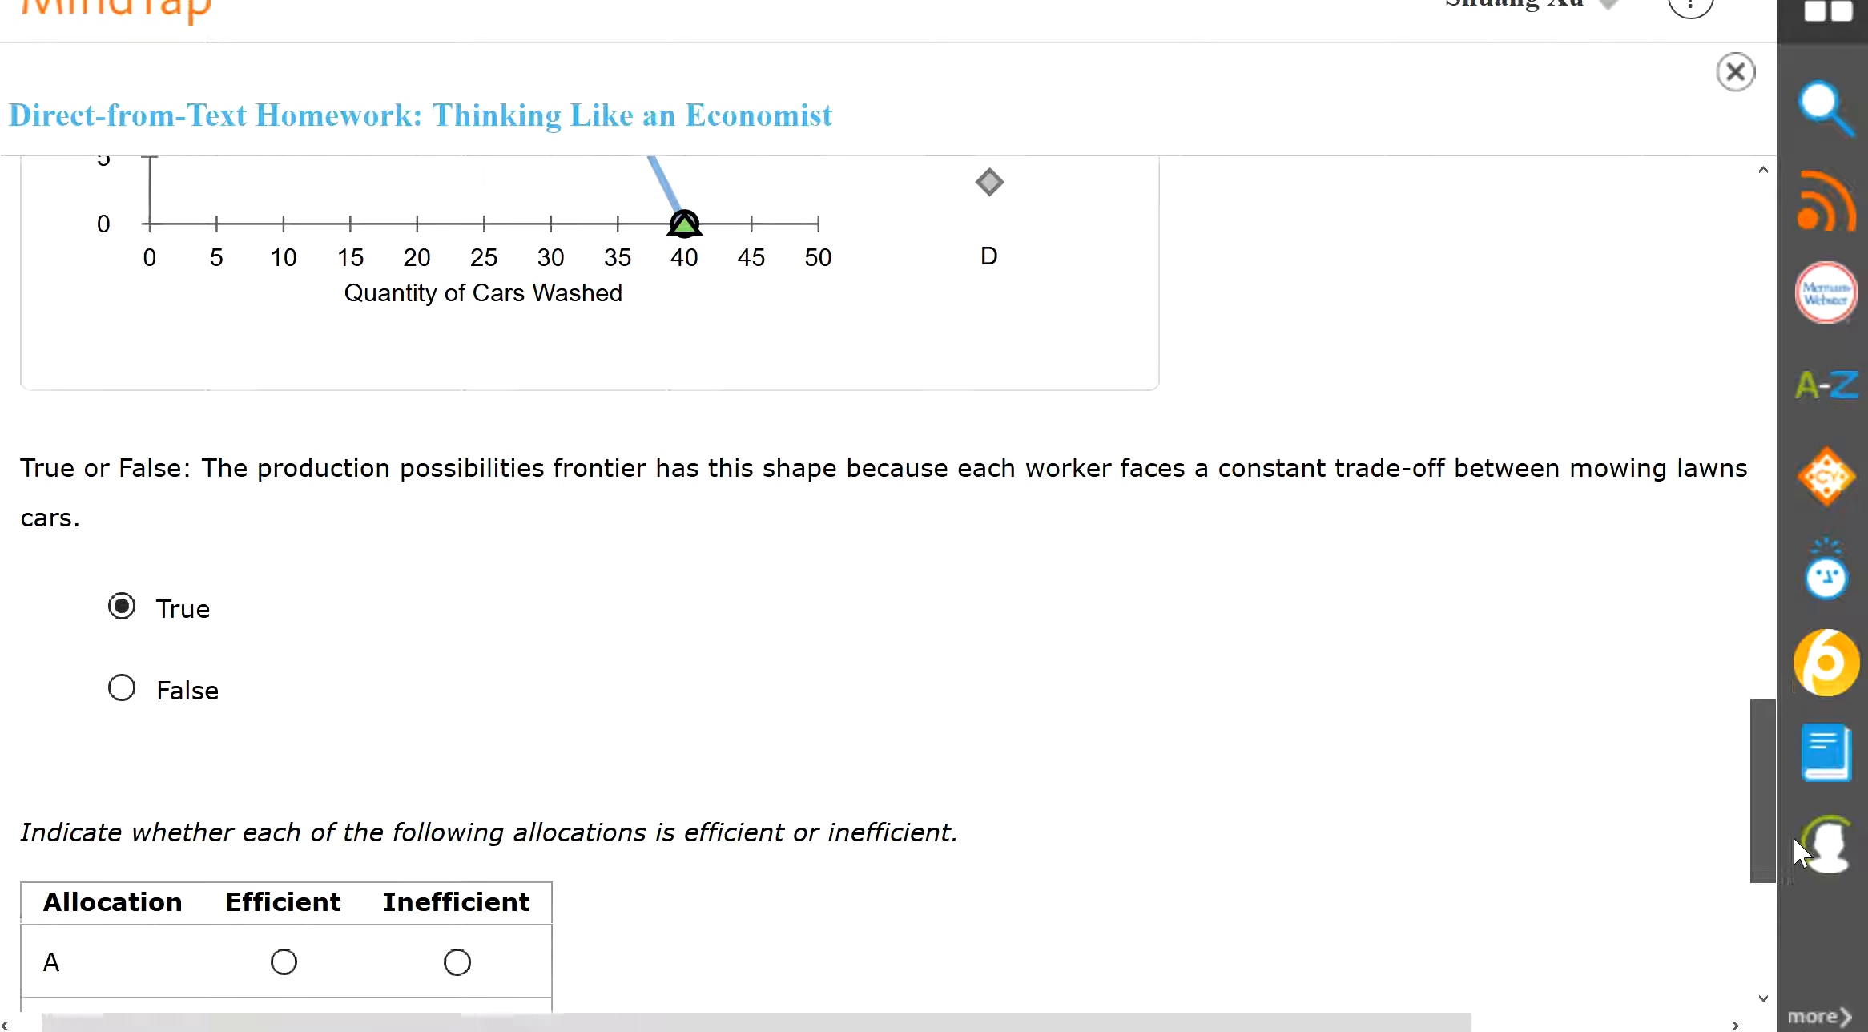
Mark allocation C inefficient and allocation D efficient in the efficiency table
{"action": "scroll", "scroll_direction": "down", "scroll_amount": 3}
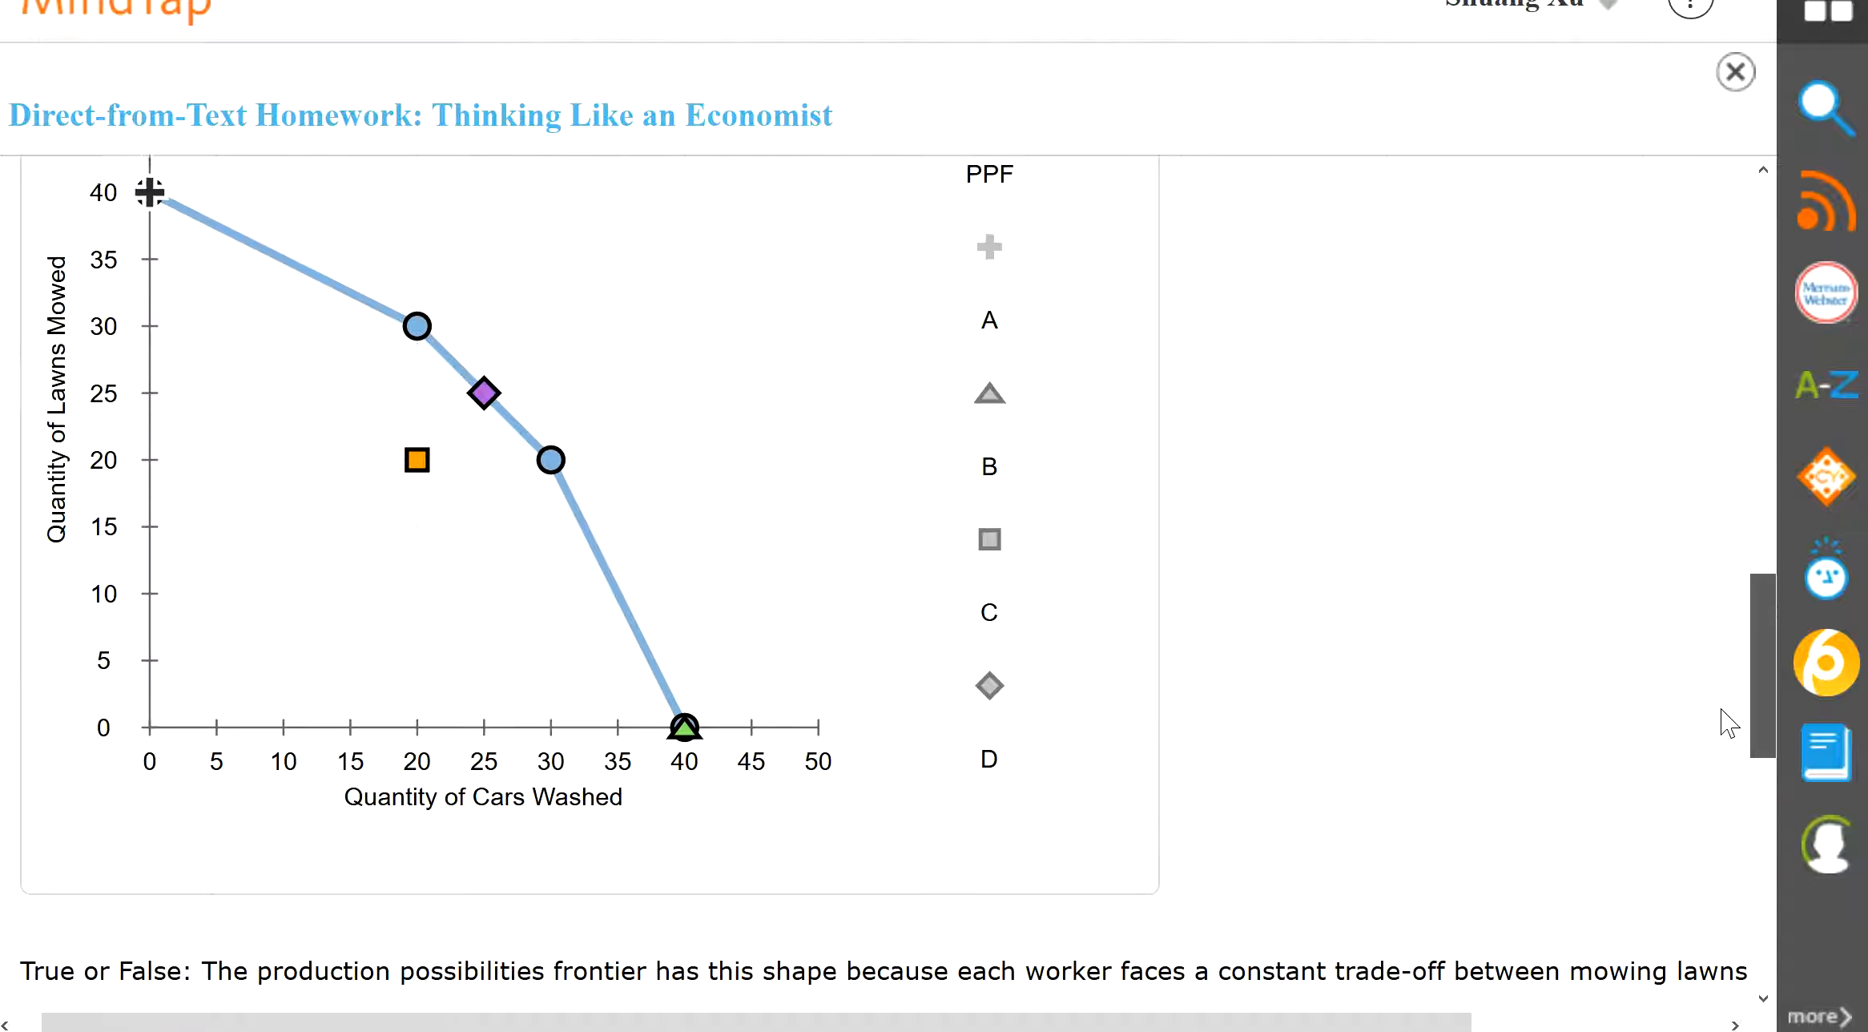
{"action": "scroll", "scroll_direction": "down", "scroll_amount": 3}
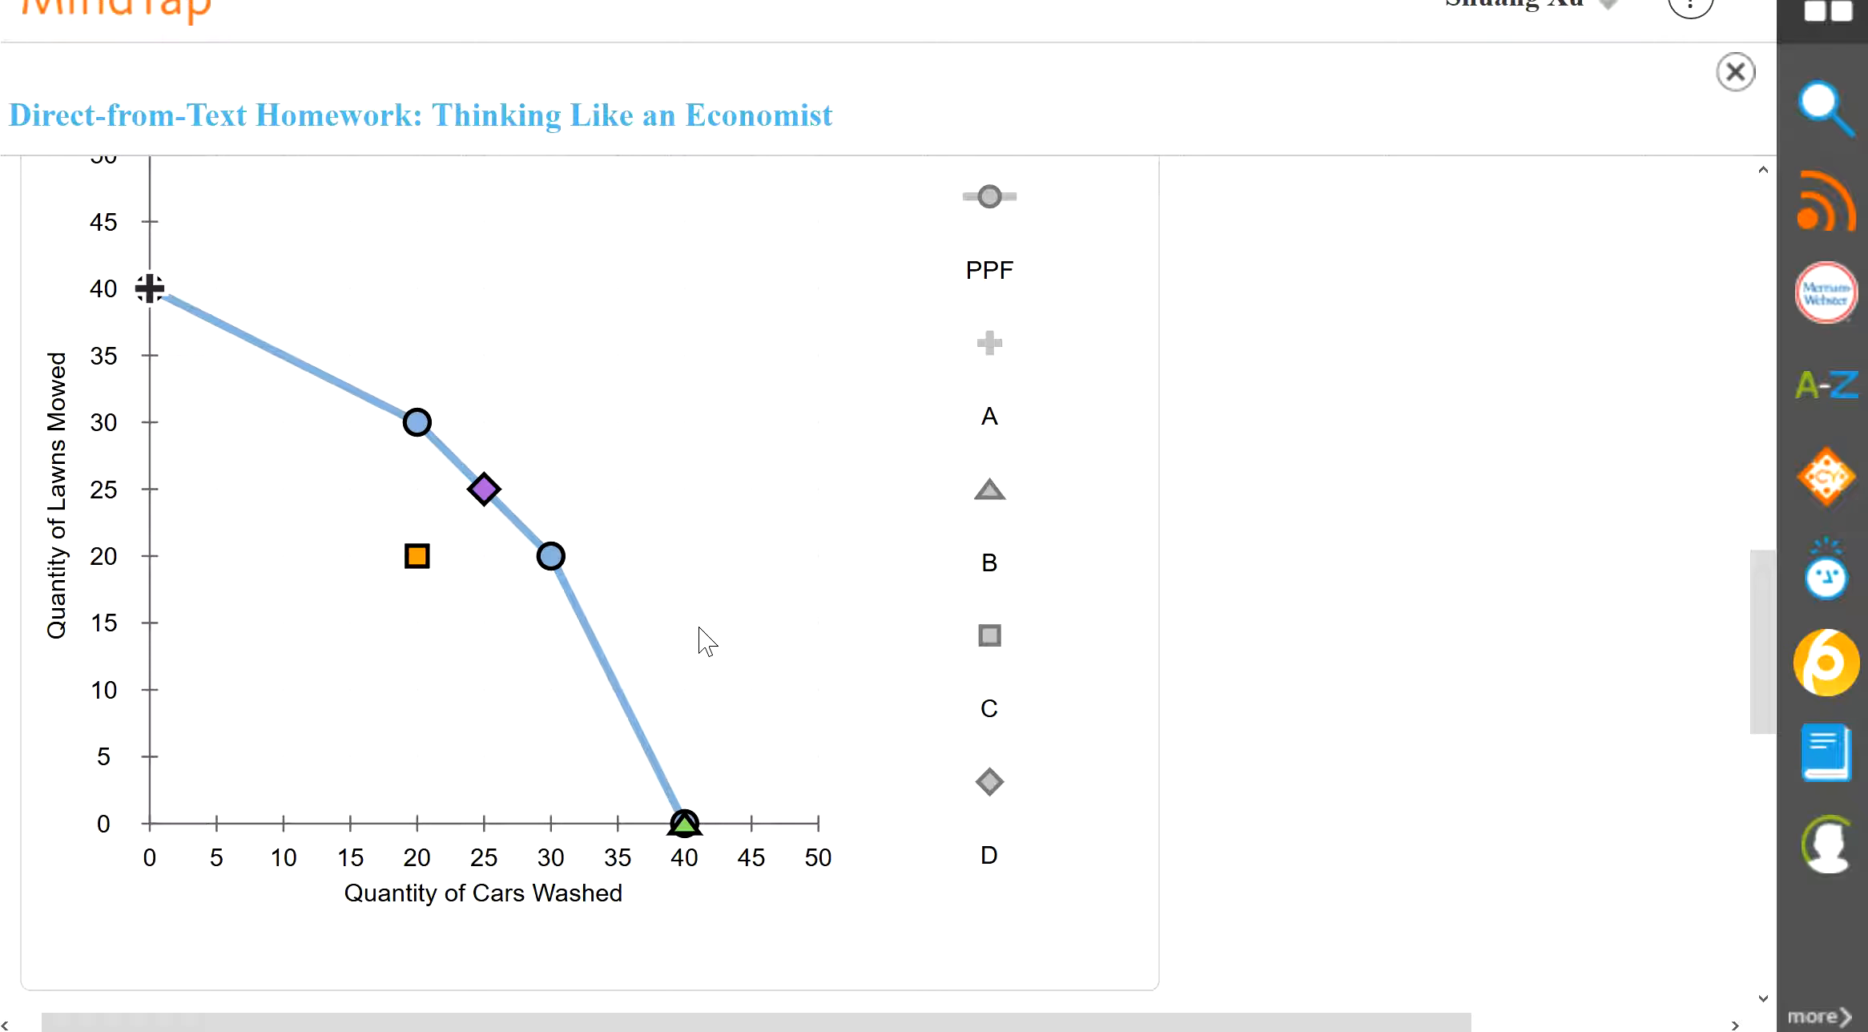
{"action": "mouse_move", "coordinate": [1147, 498]}
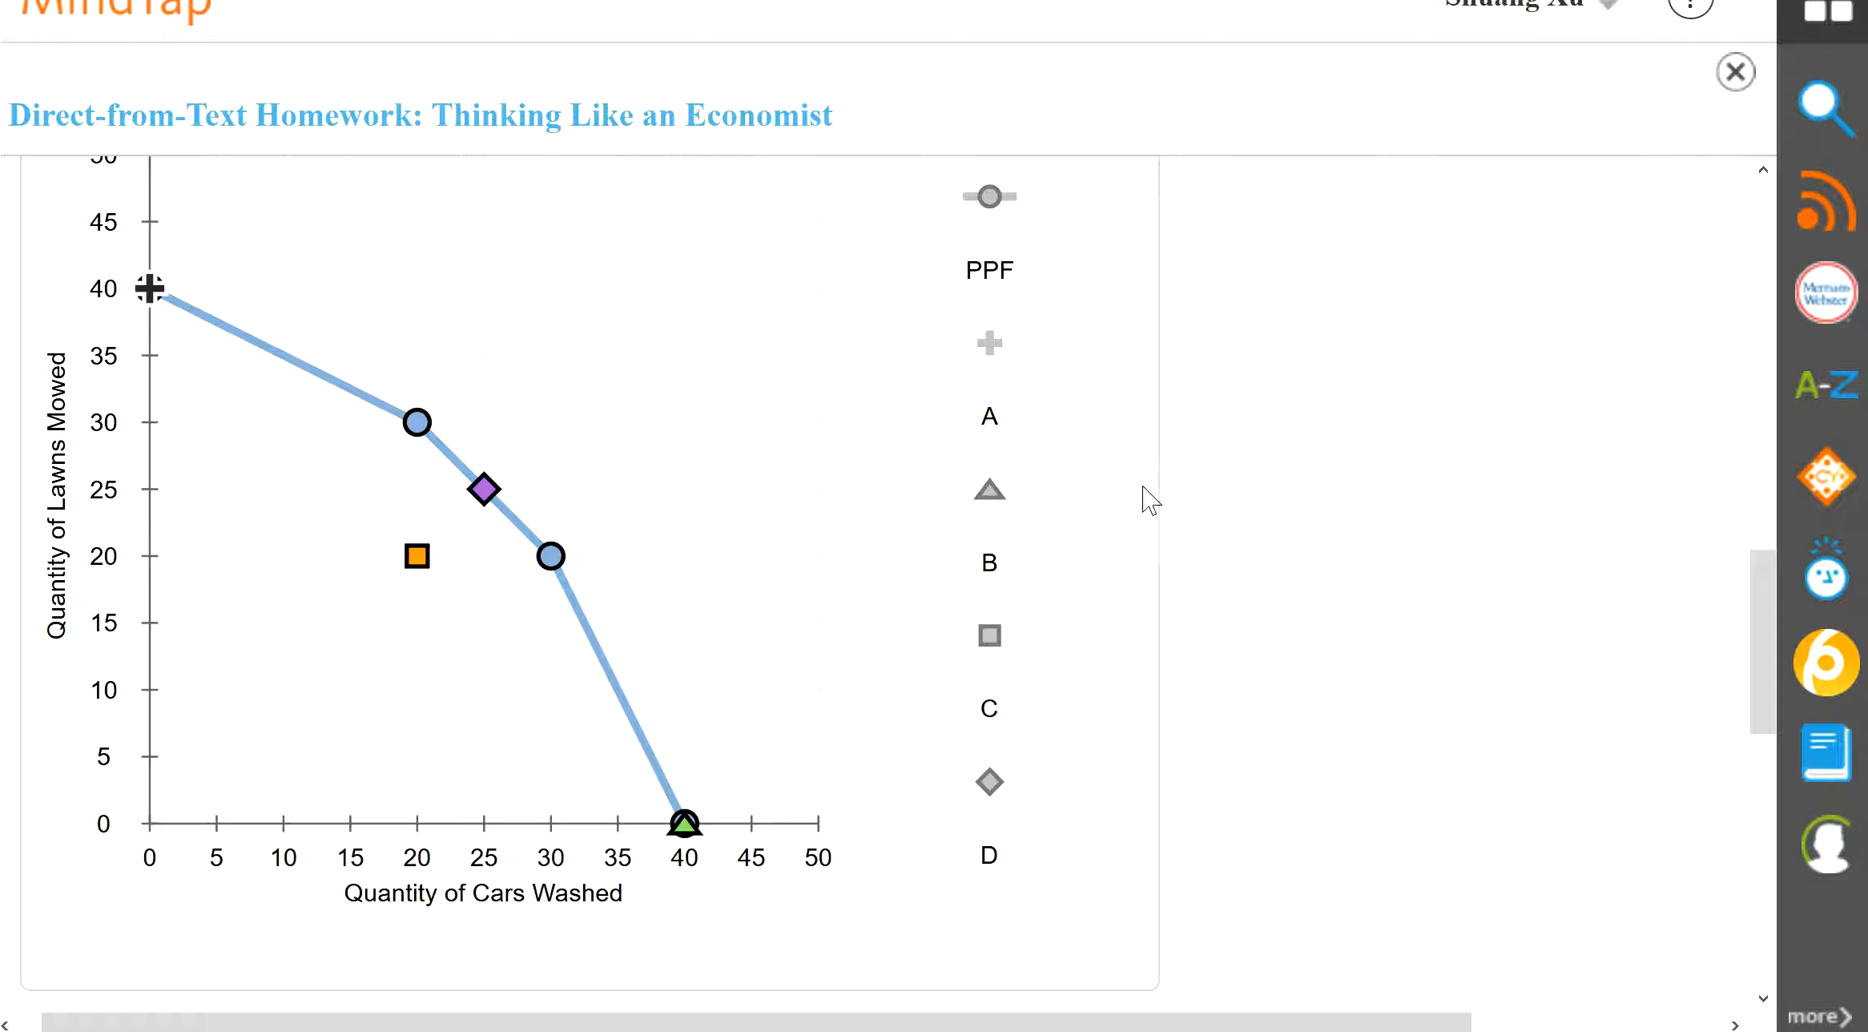
{"action": "mouse_move", "coordinate": [1824, 383]}
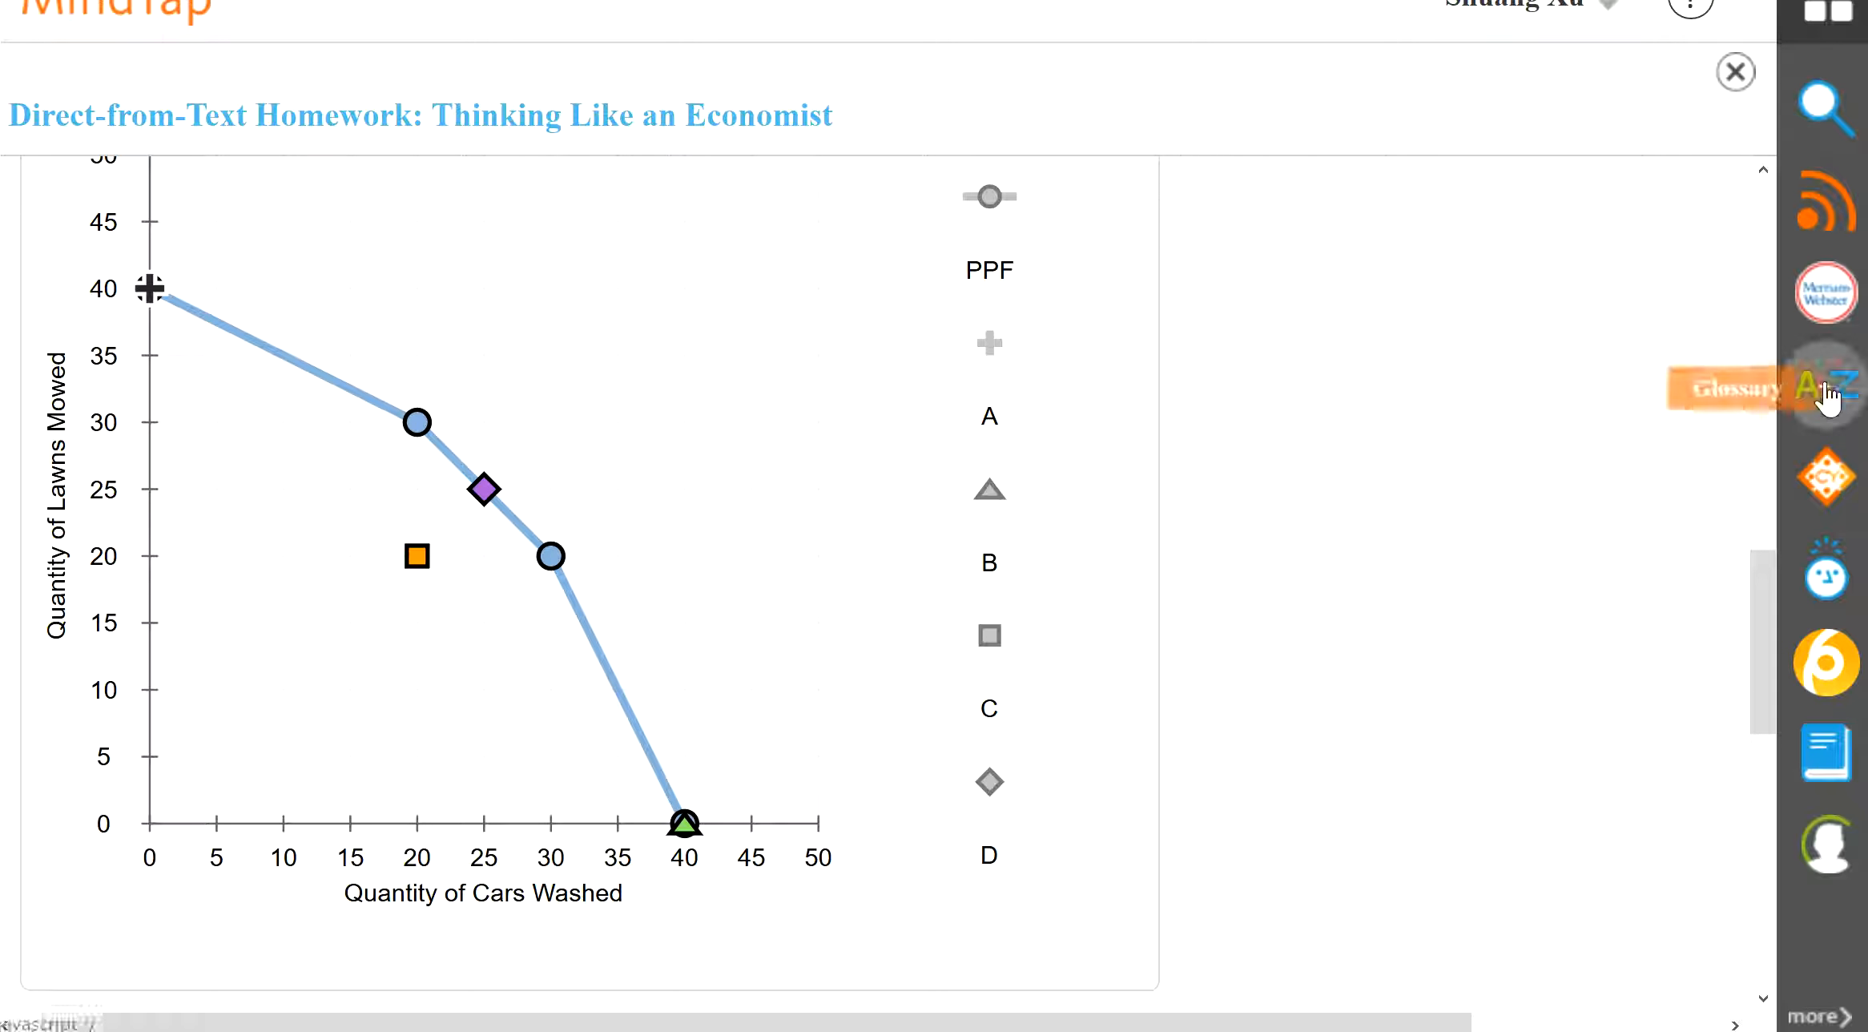
{"action": "scroll", "scroll_direction": "down", "scroll_amount": 3}
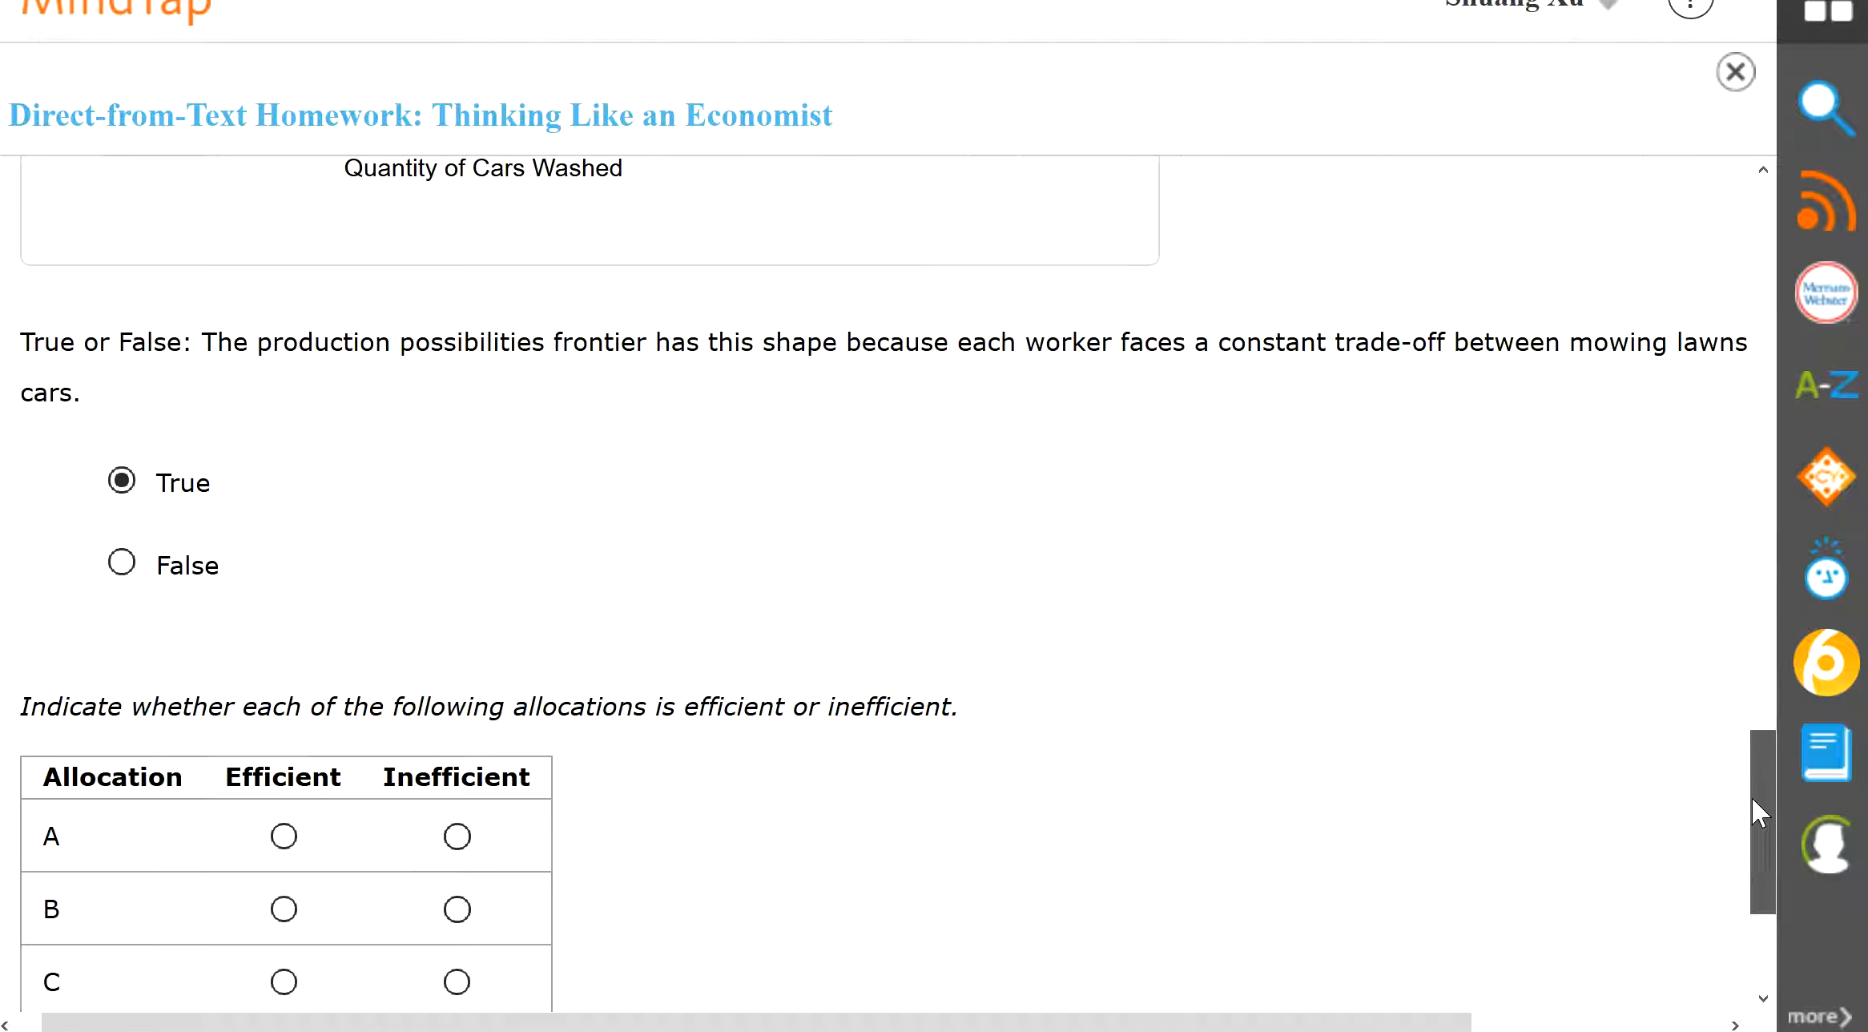
{"action": "scroll", "scroll_direction": "down", "scroll_amount": 3}
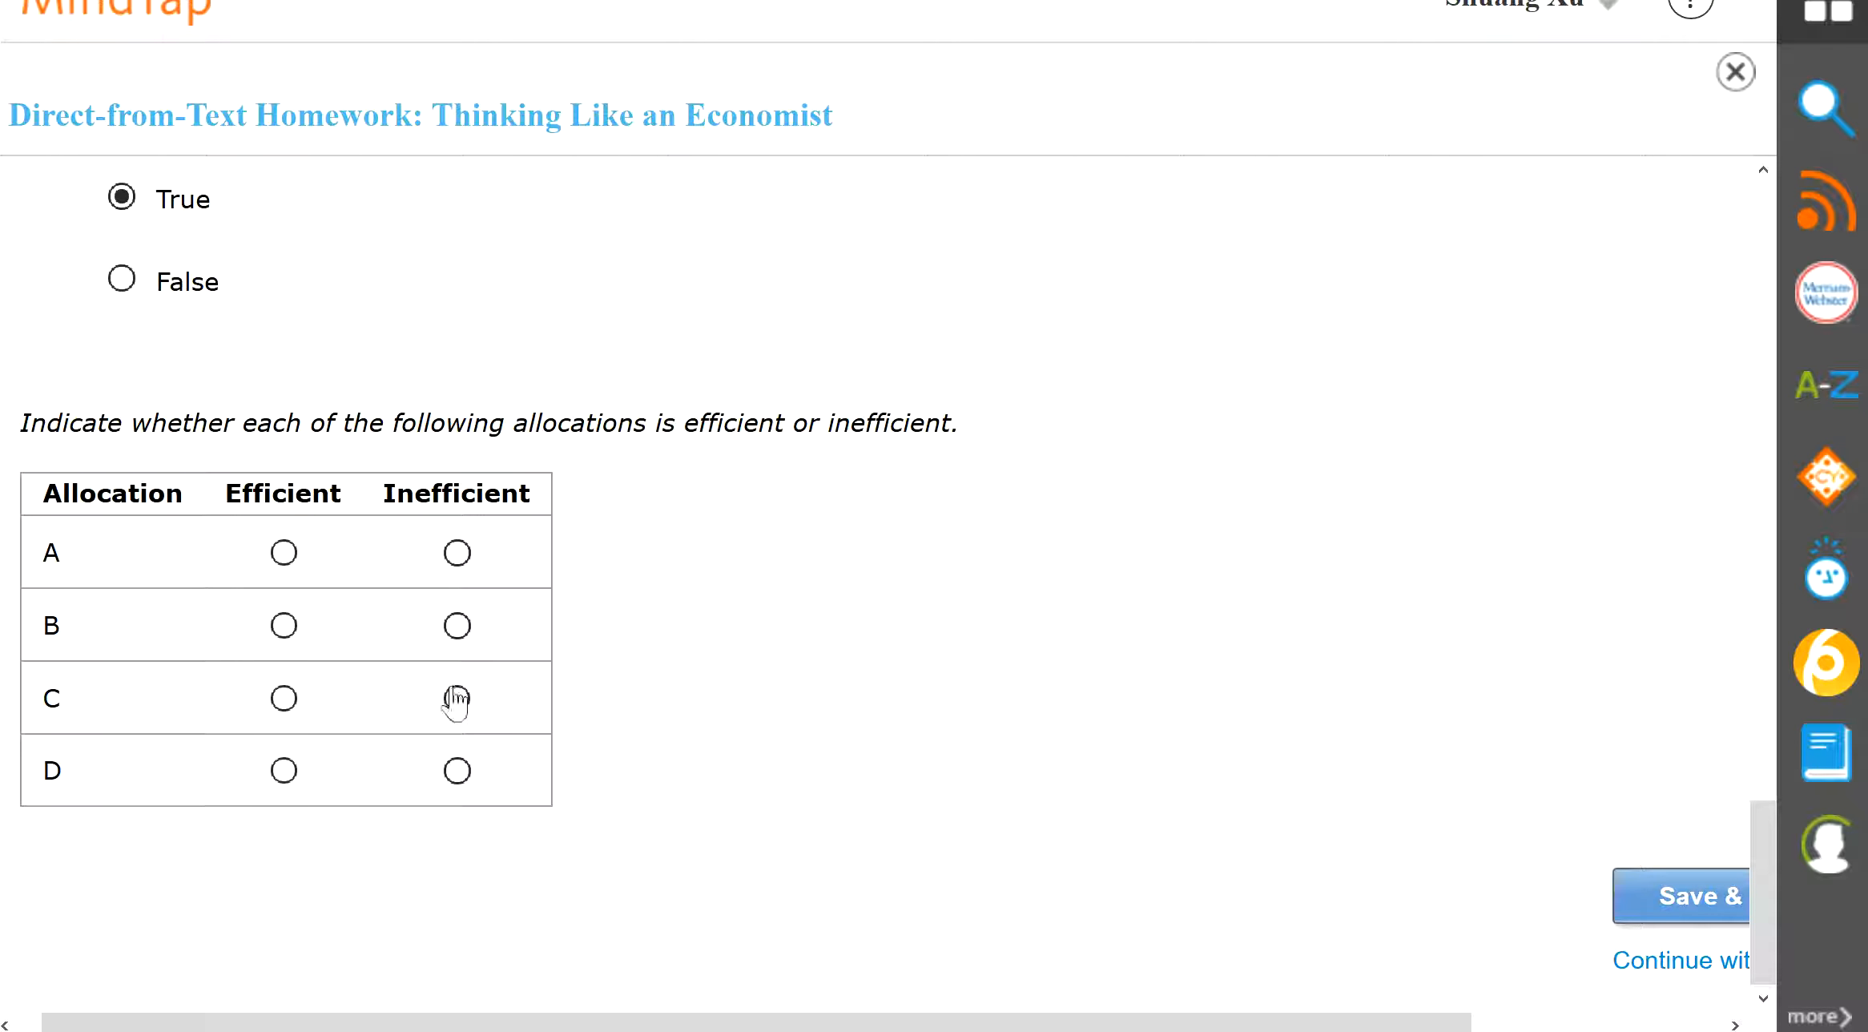
{"action": "left_click", "coordinate": [457, 697]}
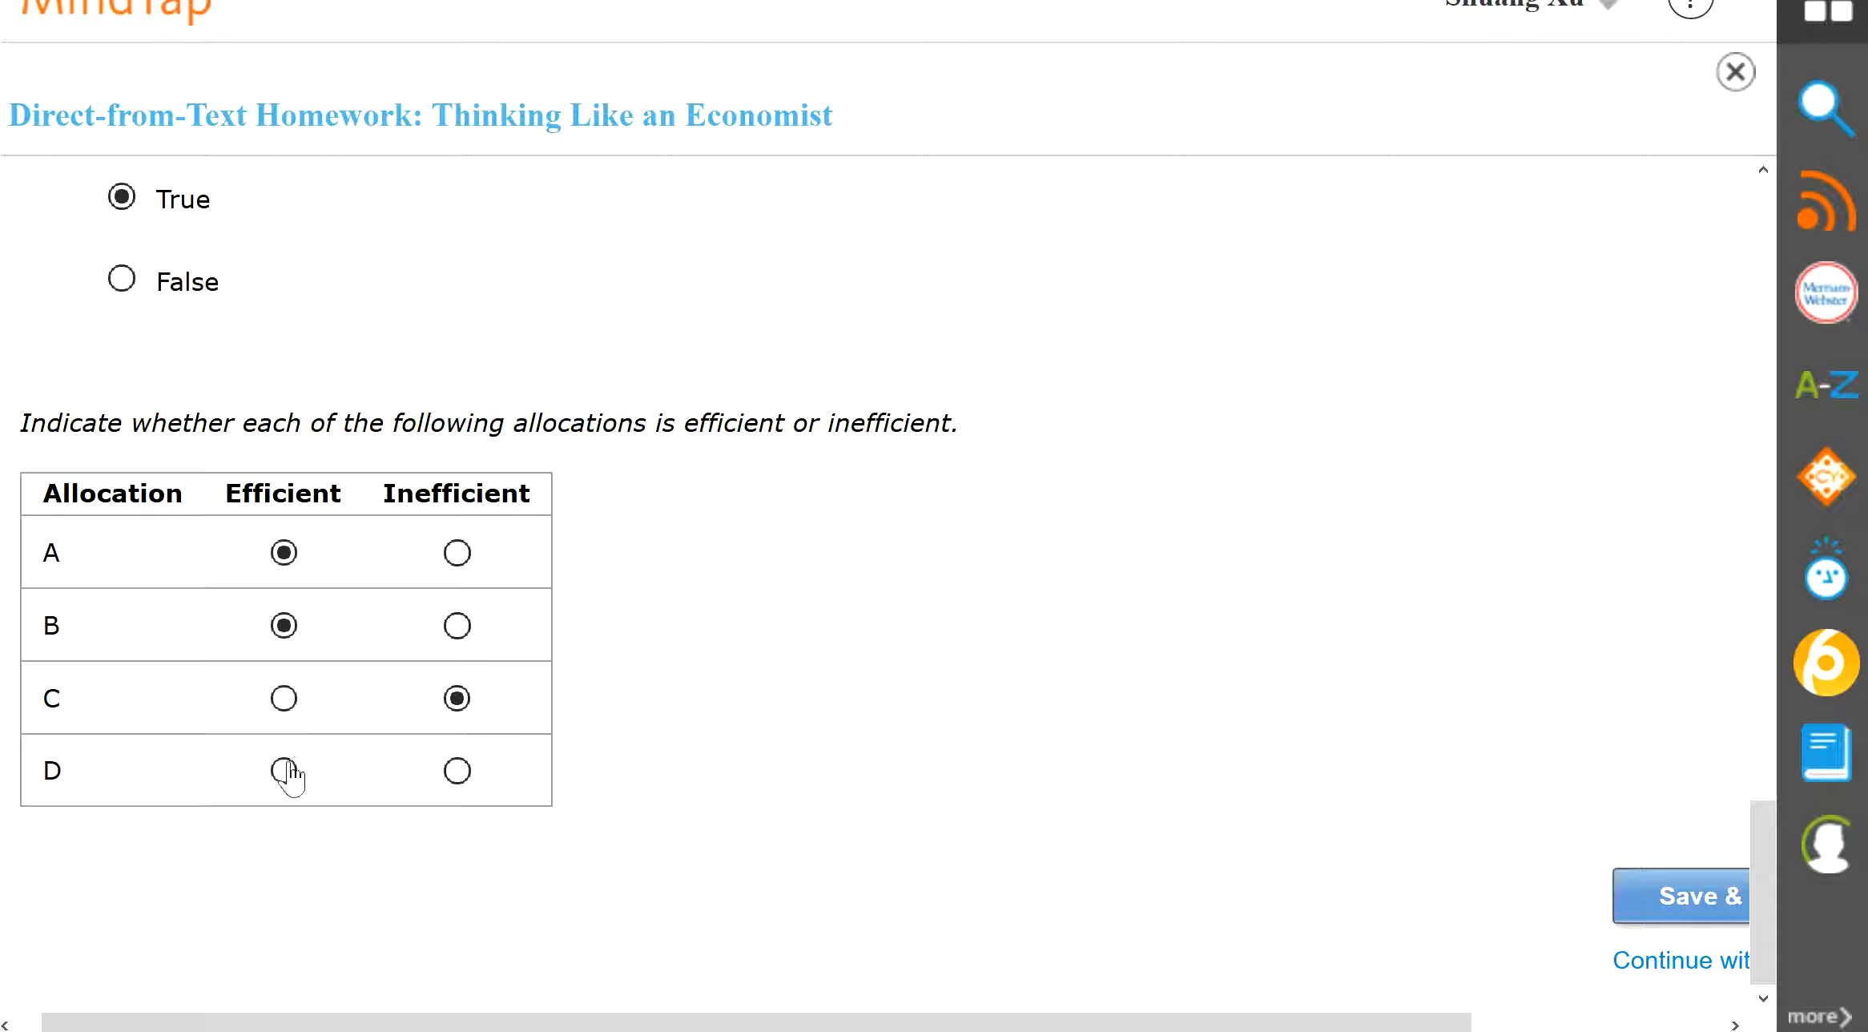
{"action": "left_click", "coordinate": [284, 770]}
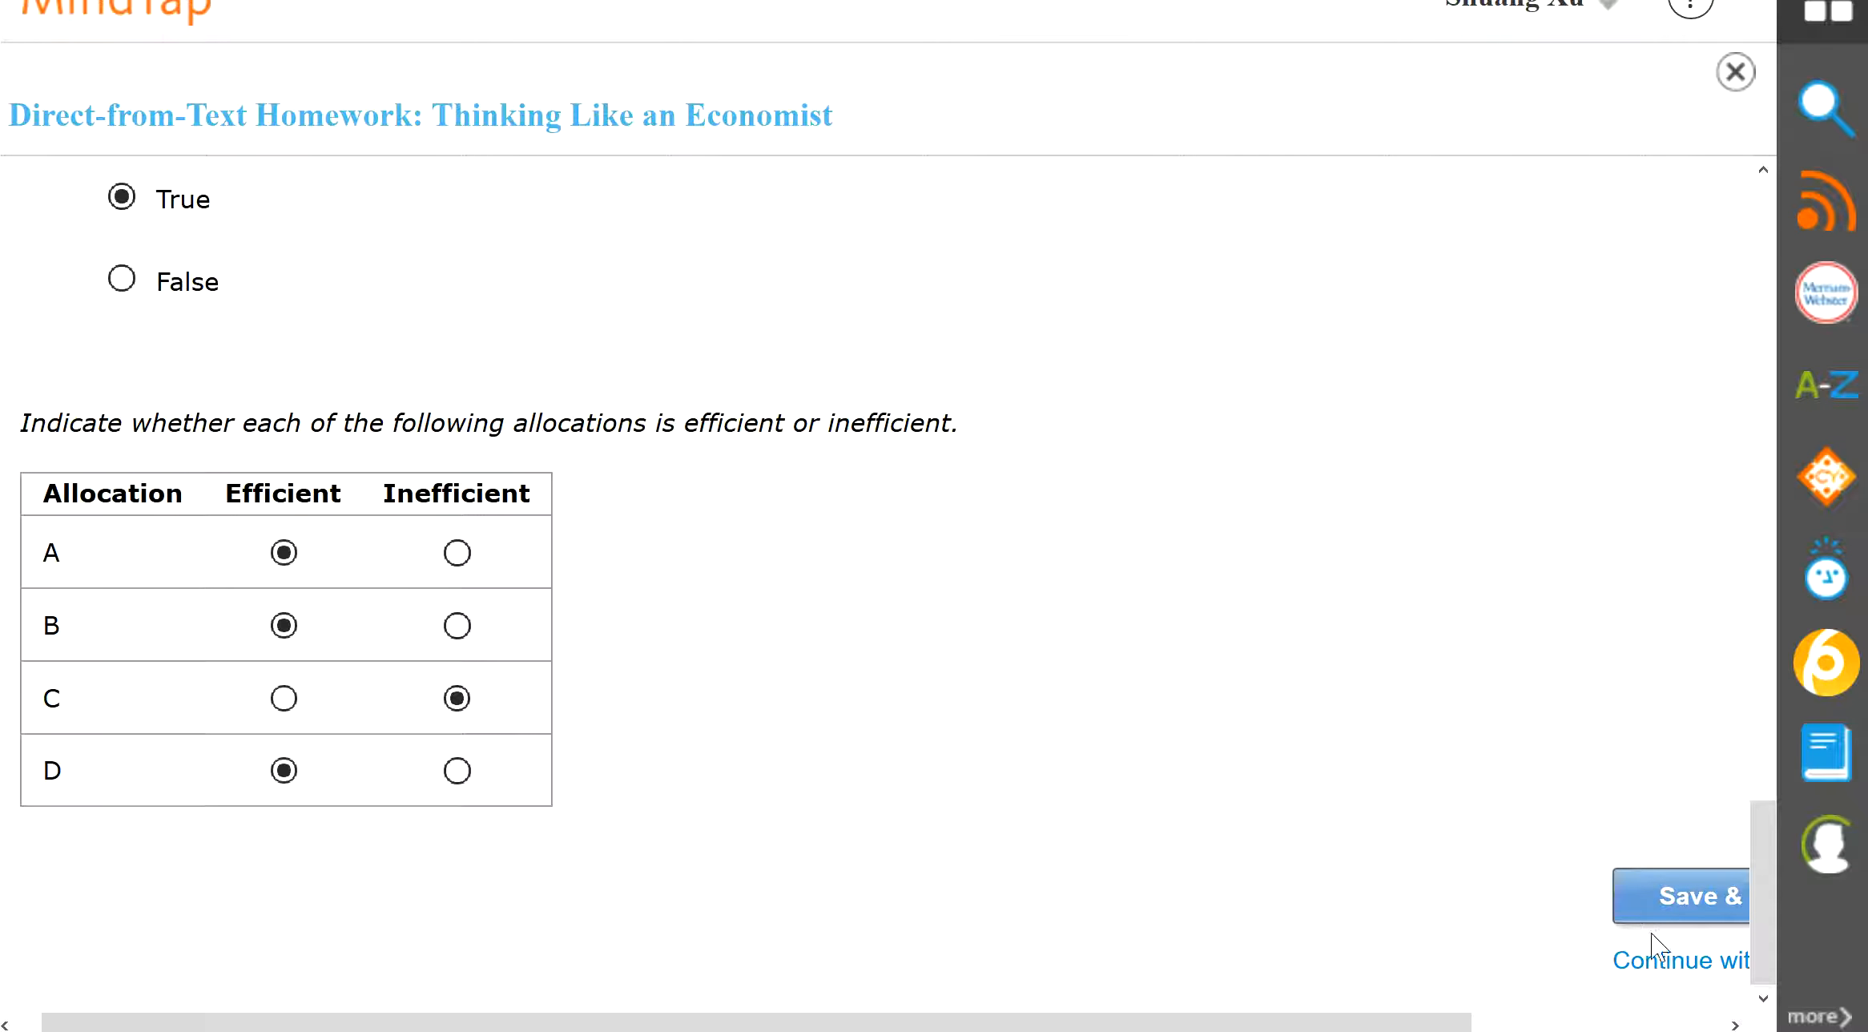
{"action": "mouse_move", "coordinate": [1701, 841]}
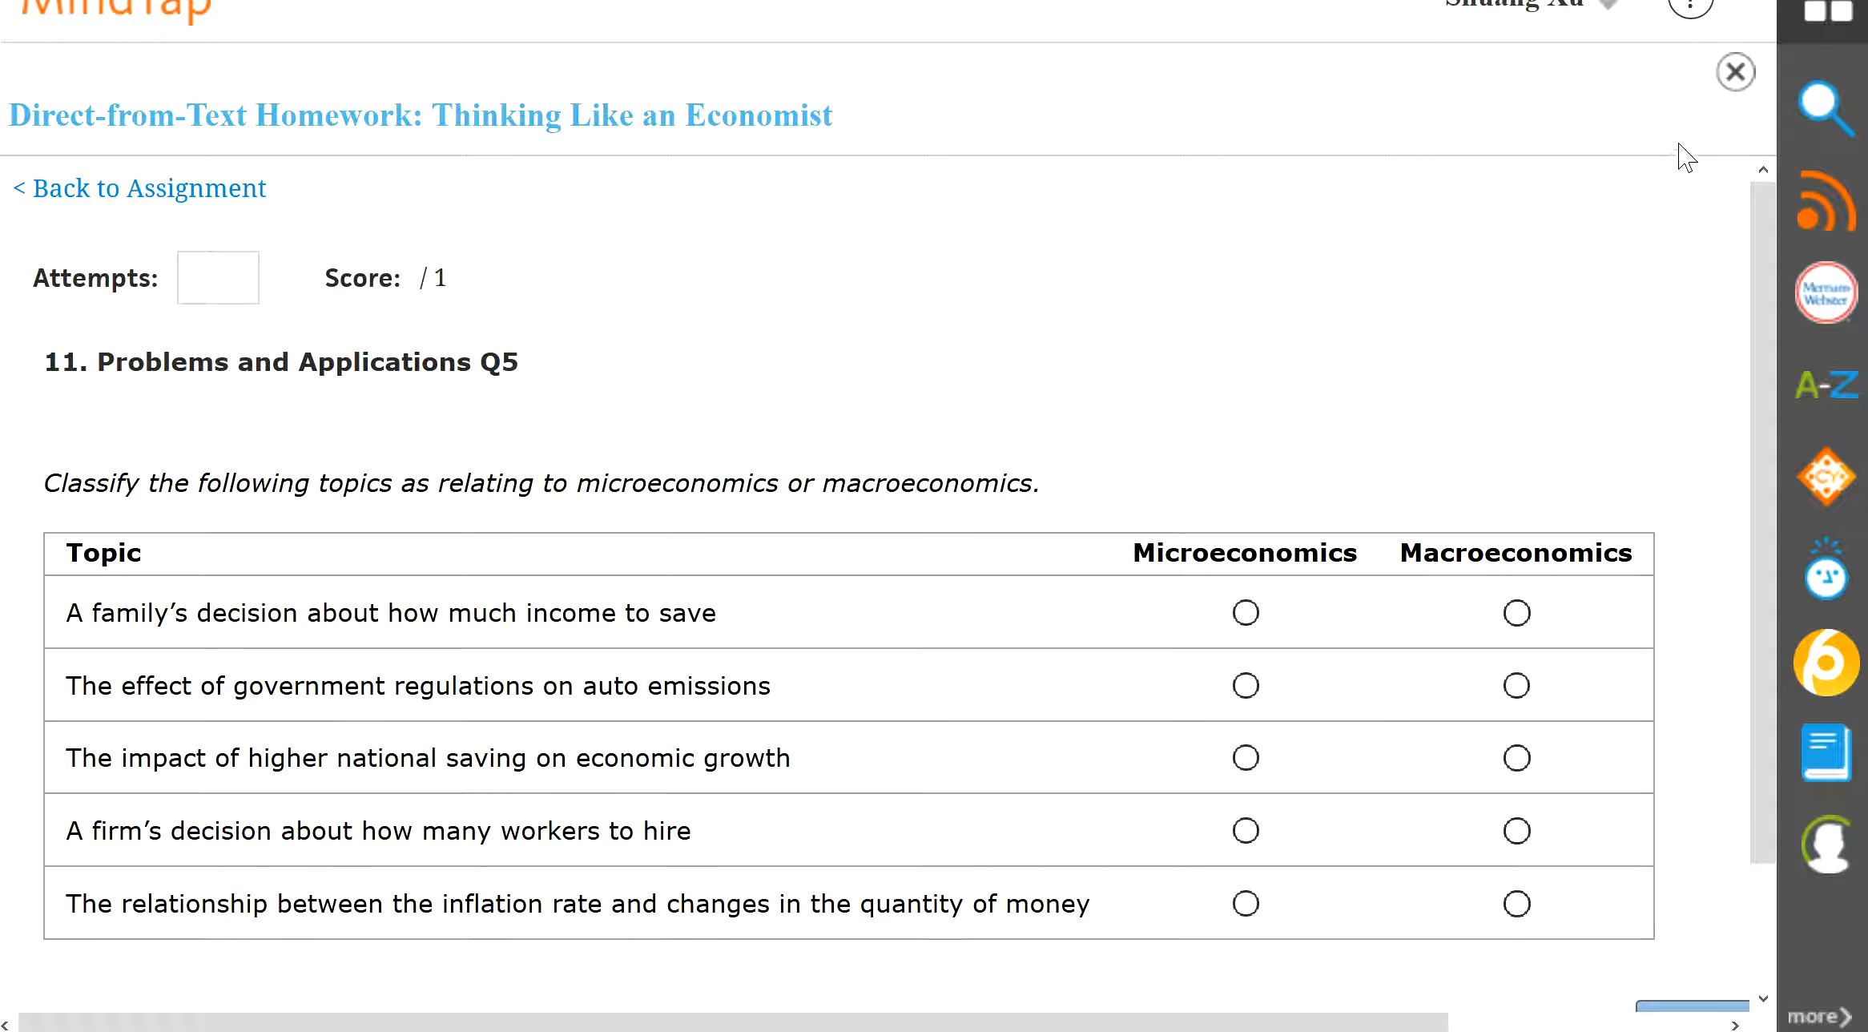
{"action": "mouse_move", "coordinate": [1734, 71]}
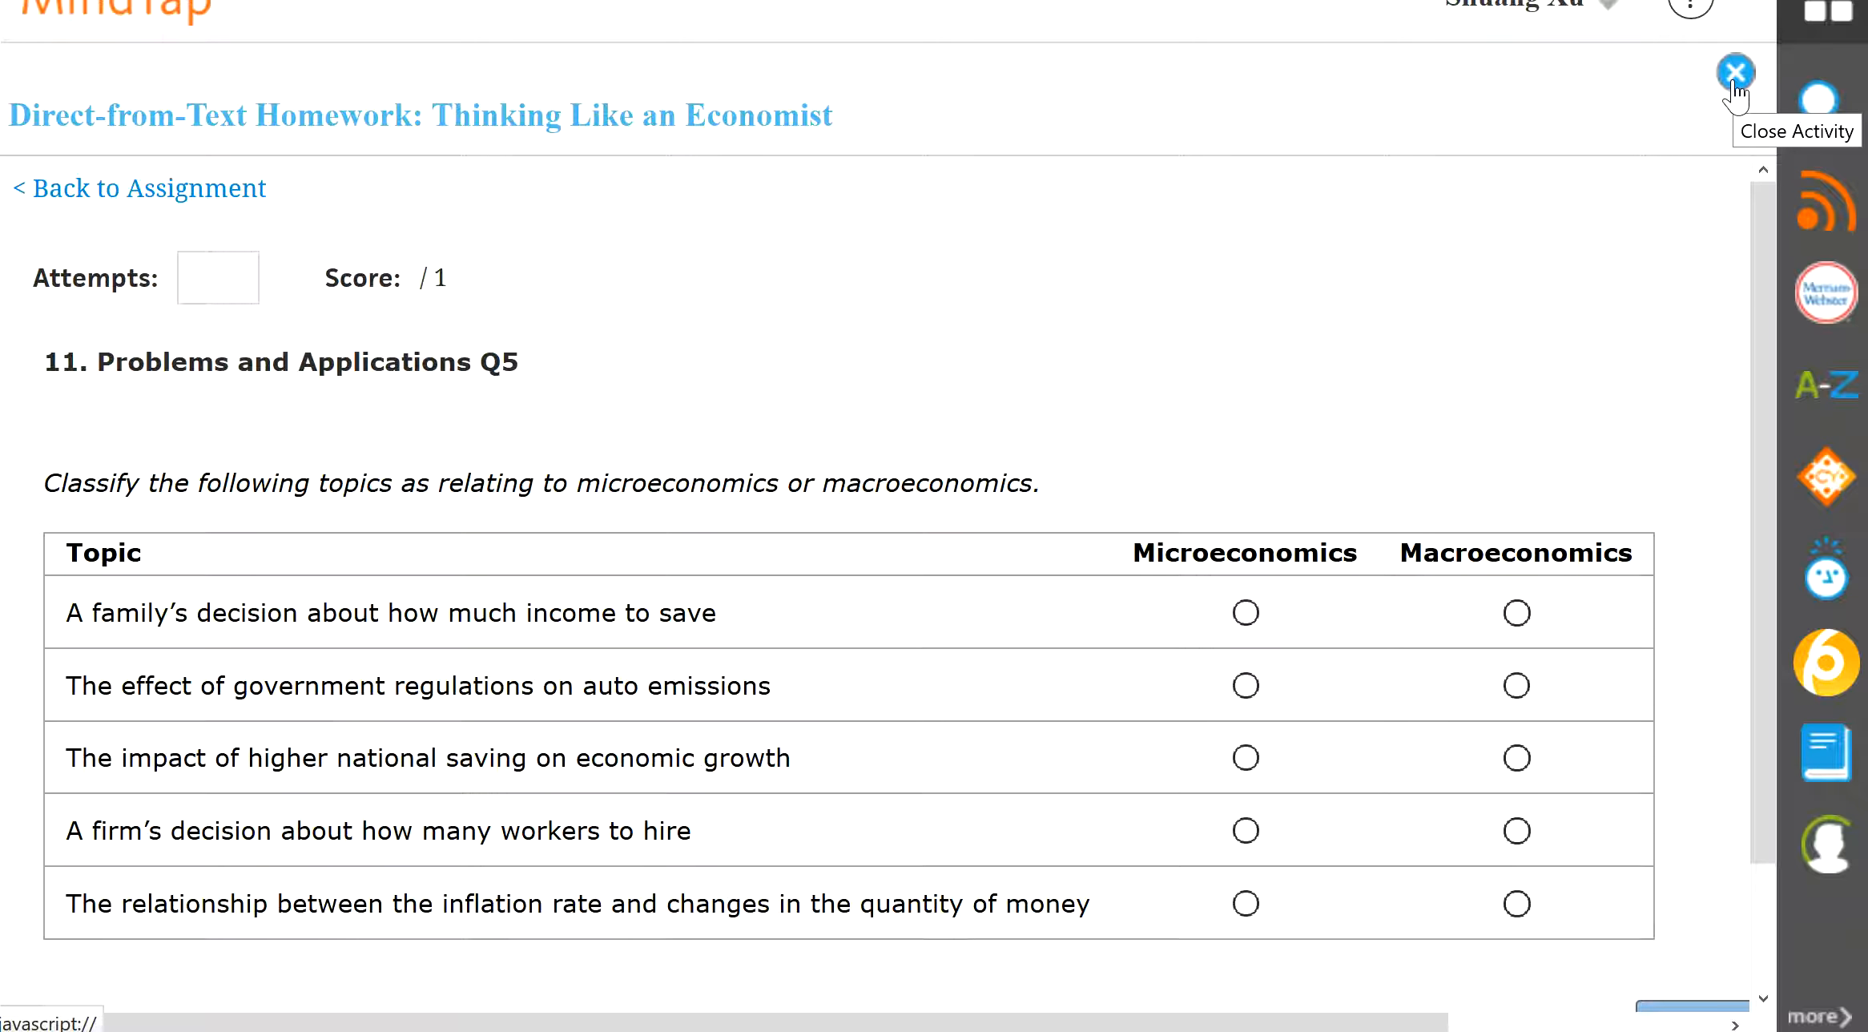
Close the homework activity to return to the Chapter 2 course page
{"action": "left_click", "coordinate": [1735, 71]}
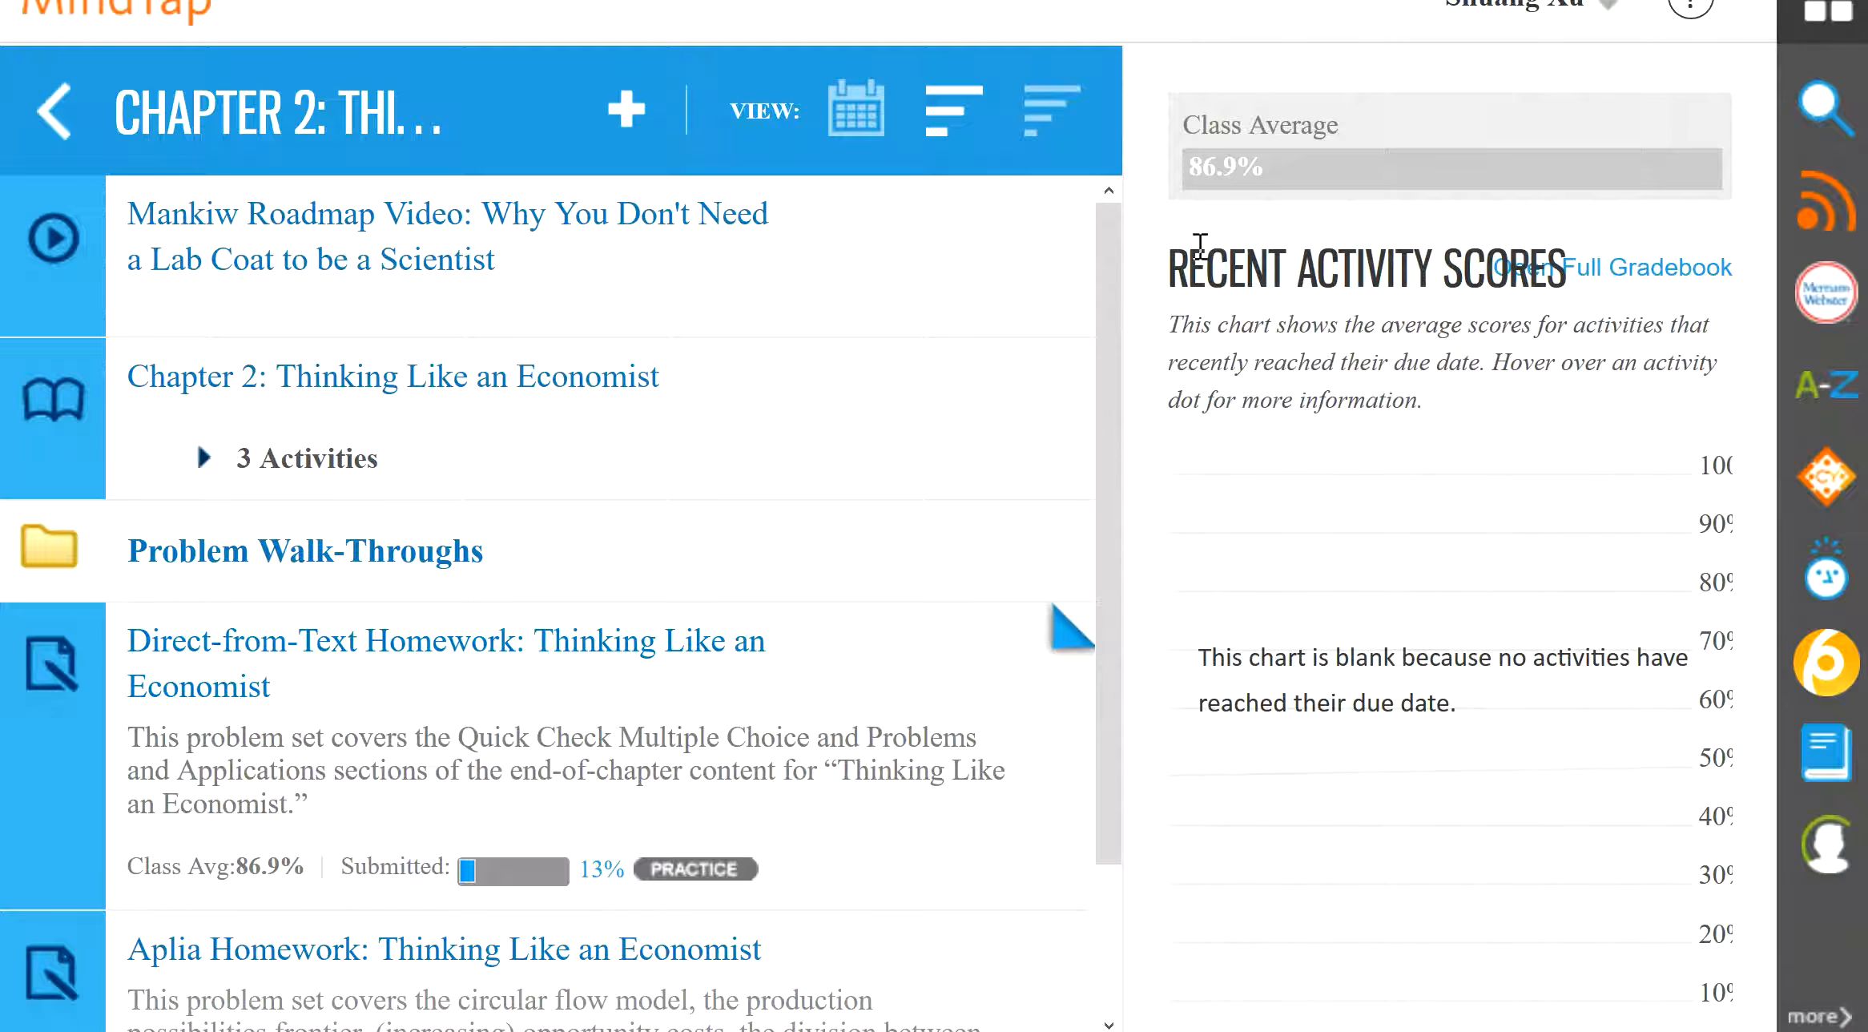
{"action": "mouse_move", "coordinate": [280, 657]}
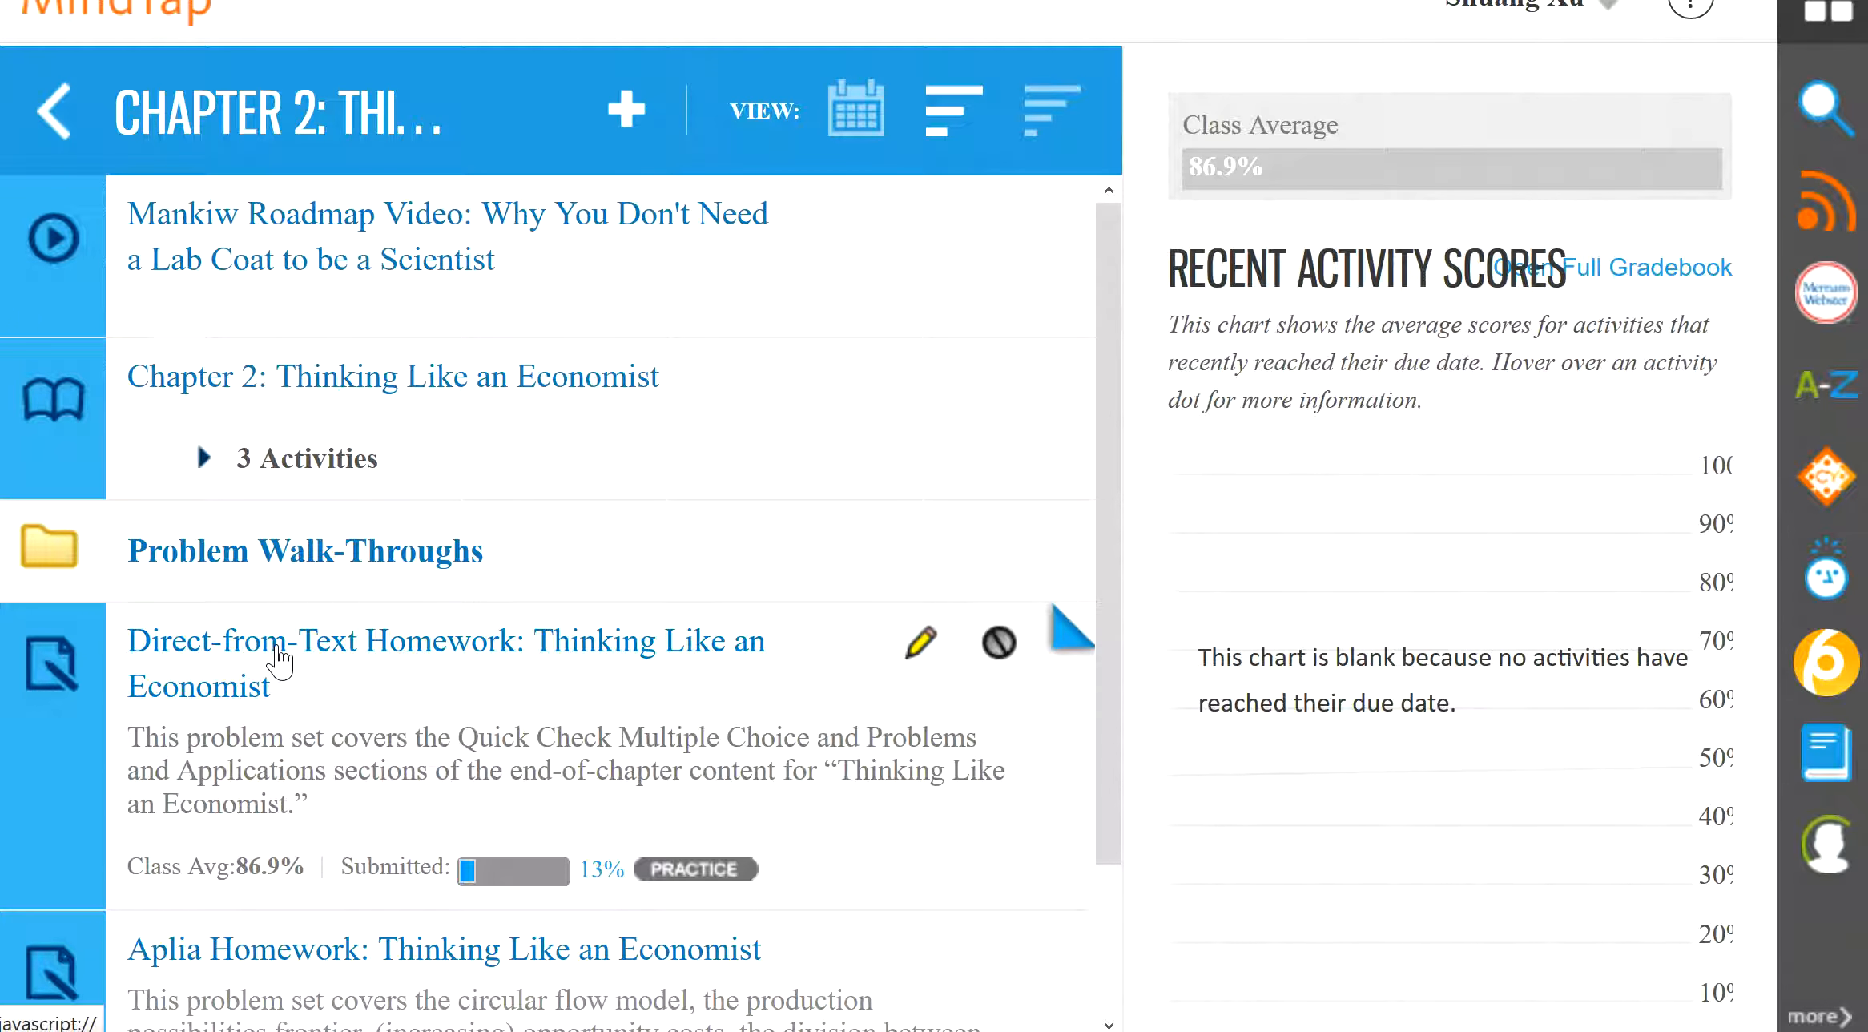